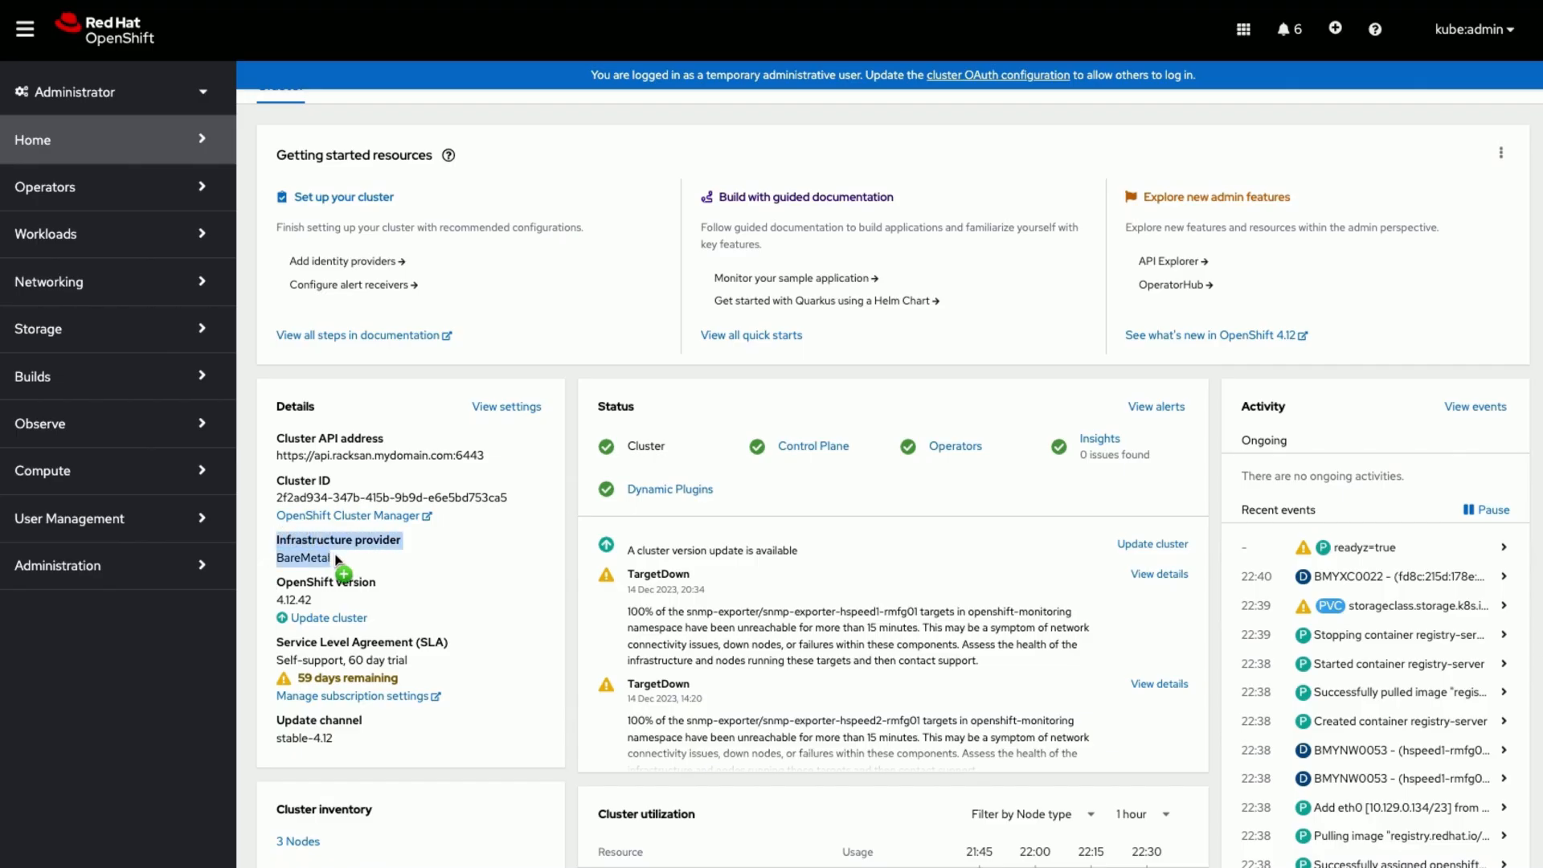
mouse_move(295, 566)
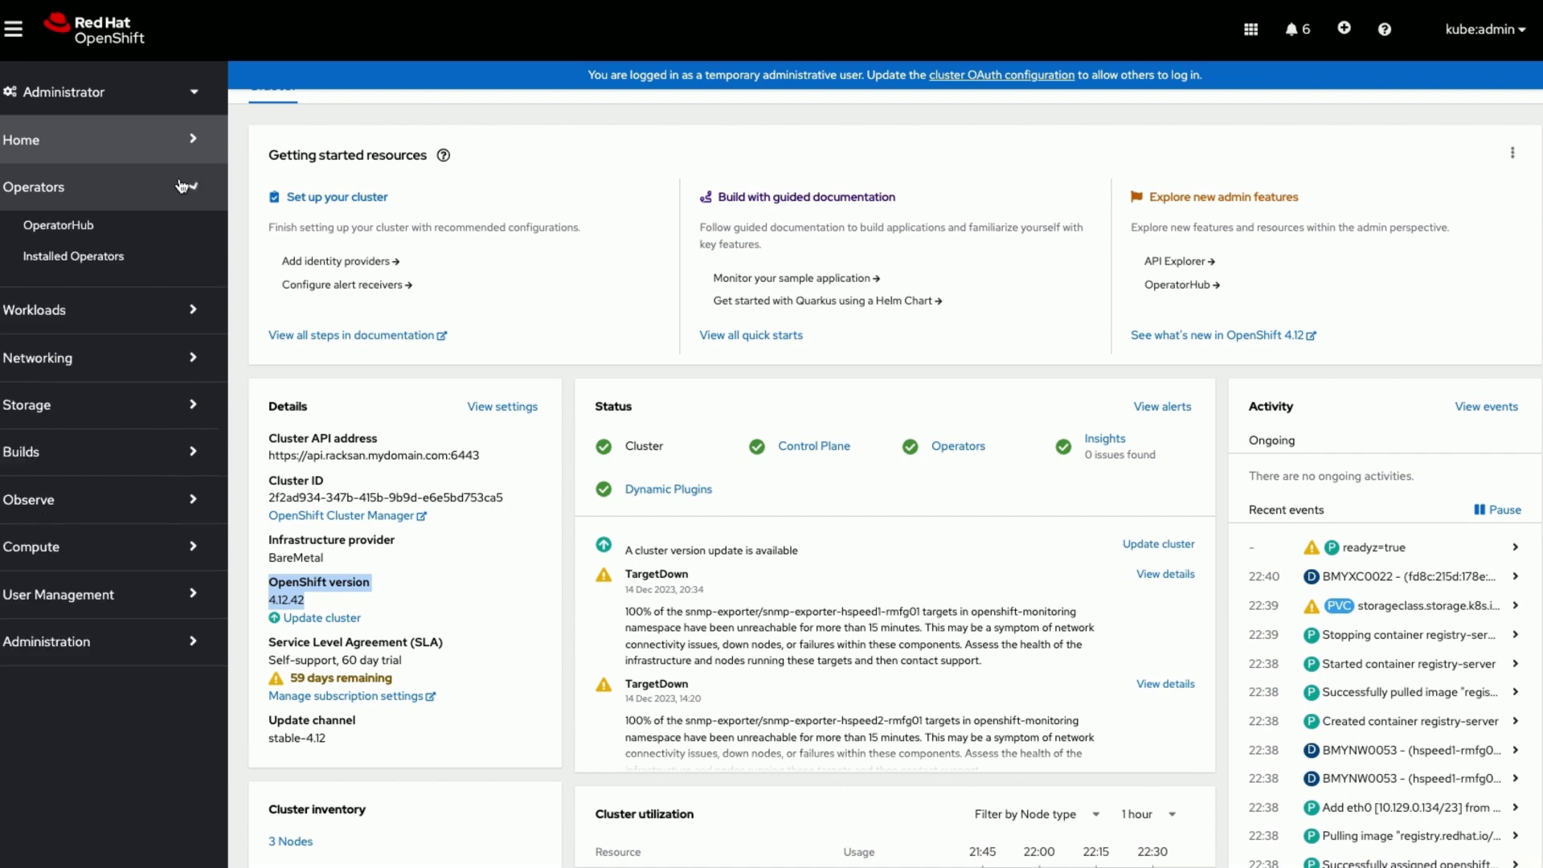
Step: Review installed operators and storage classes, then list the three Ready control-plane nodes
click(74, 256)
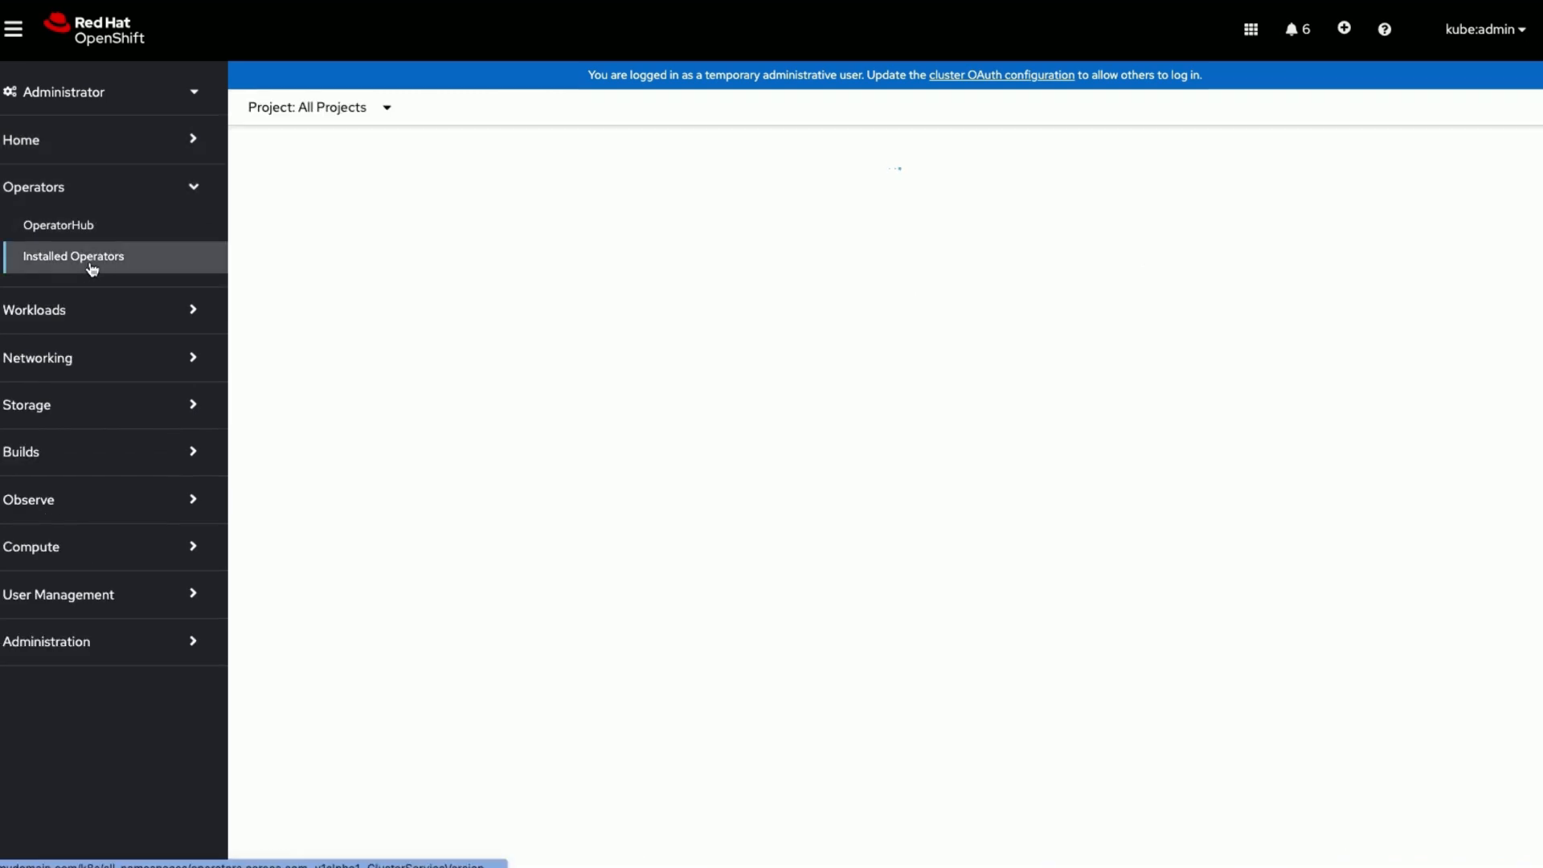
click(74, 256)
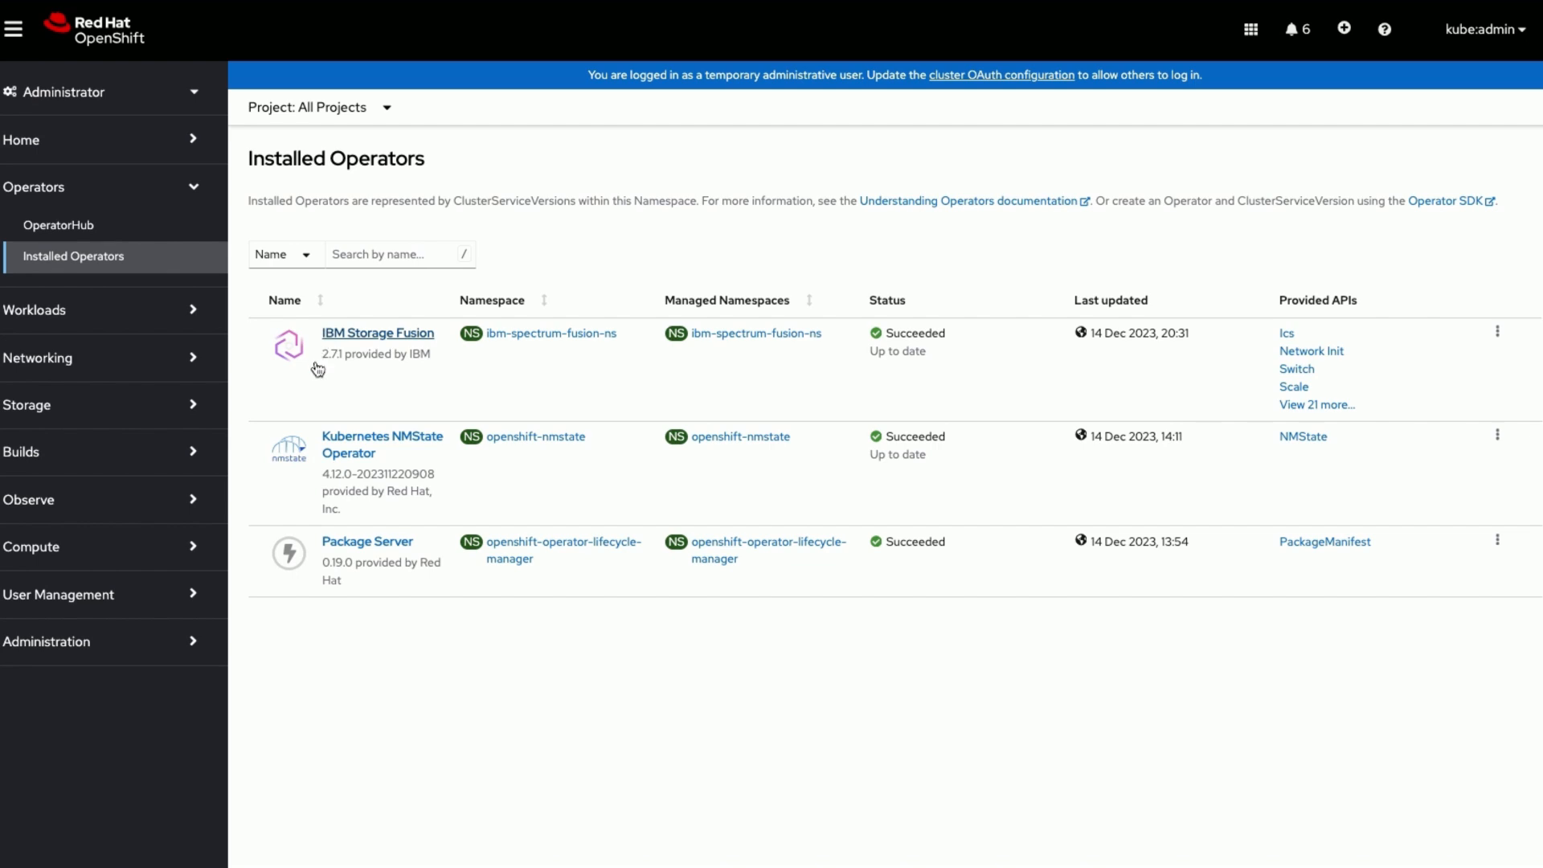
mouse_move(399, 377)
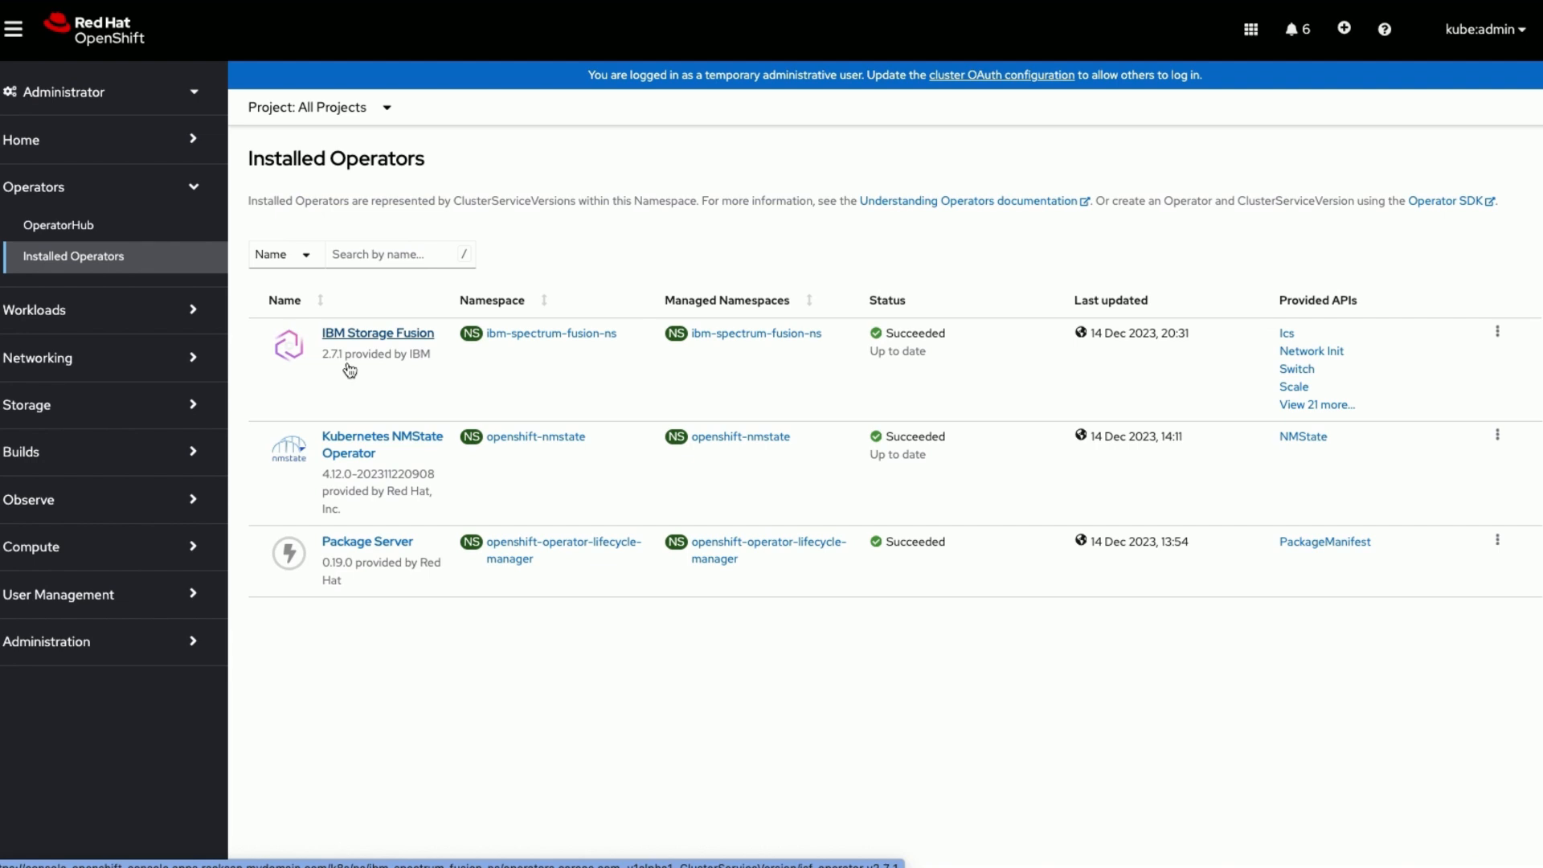
click(28, 404)
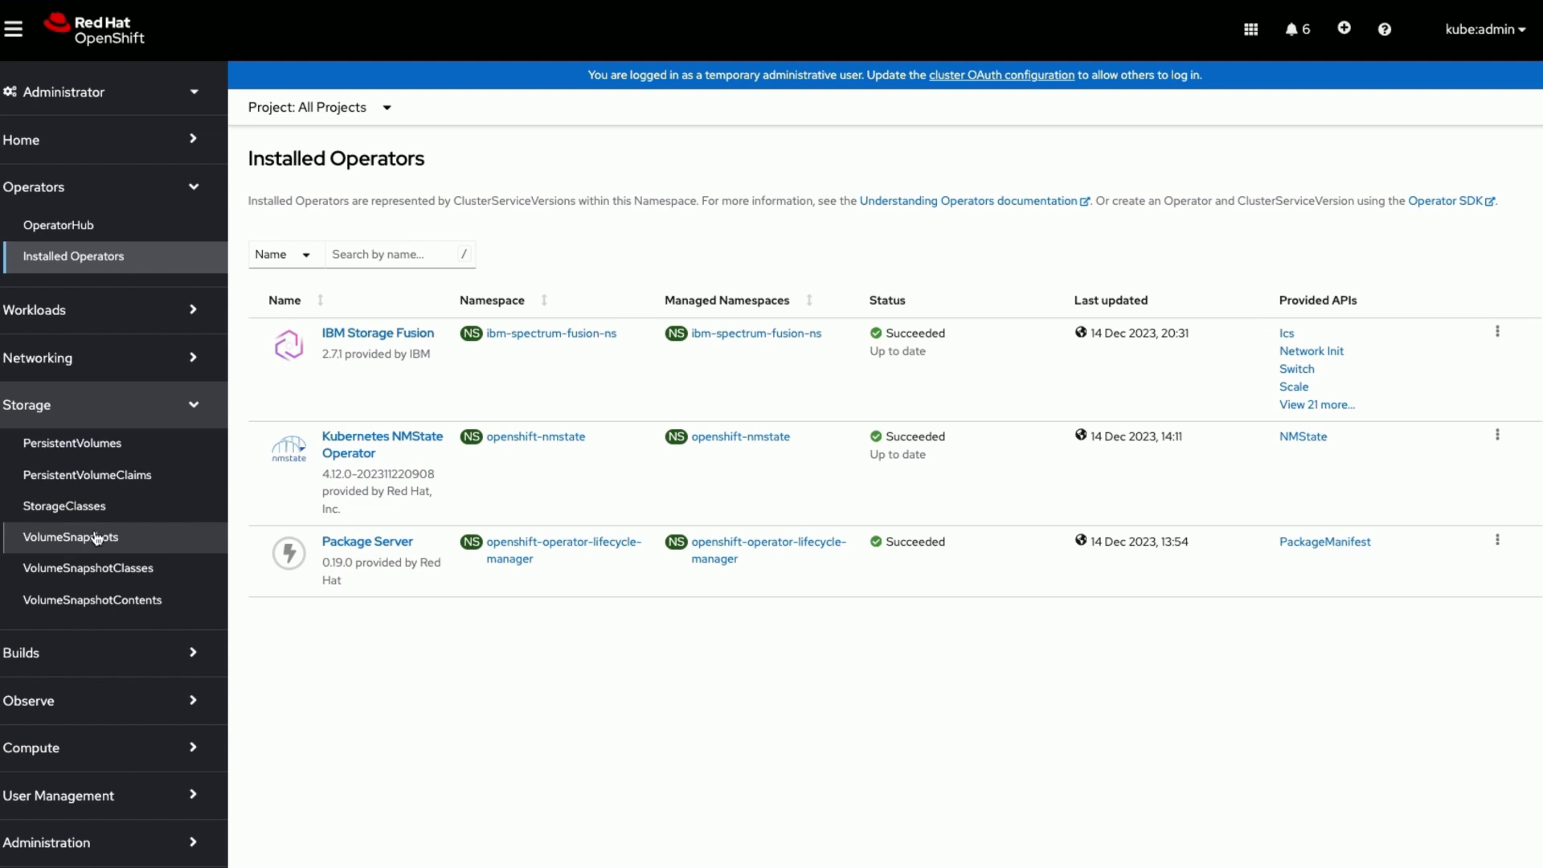
click(64, 505)
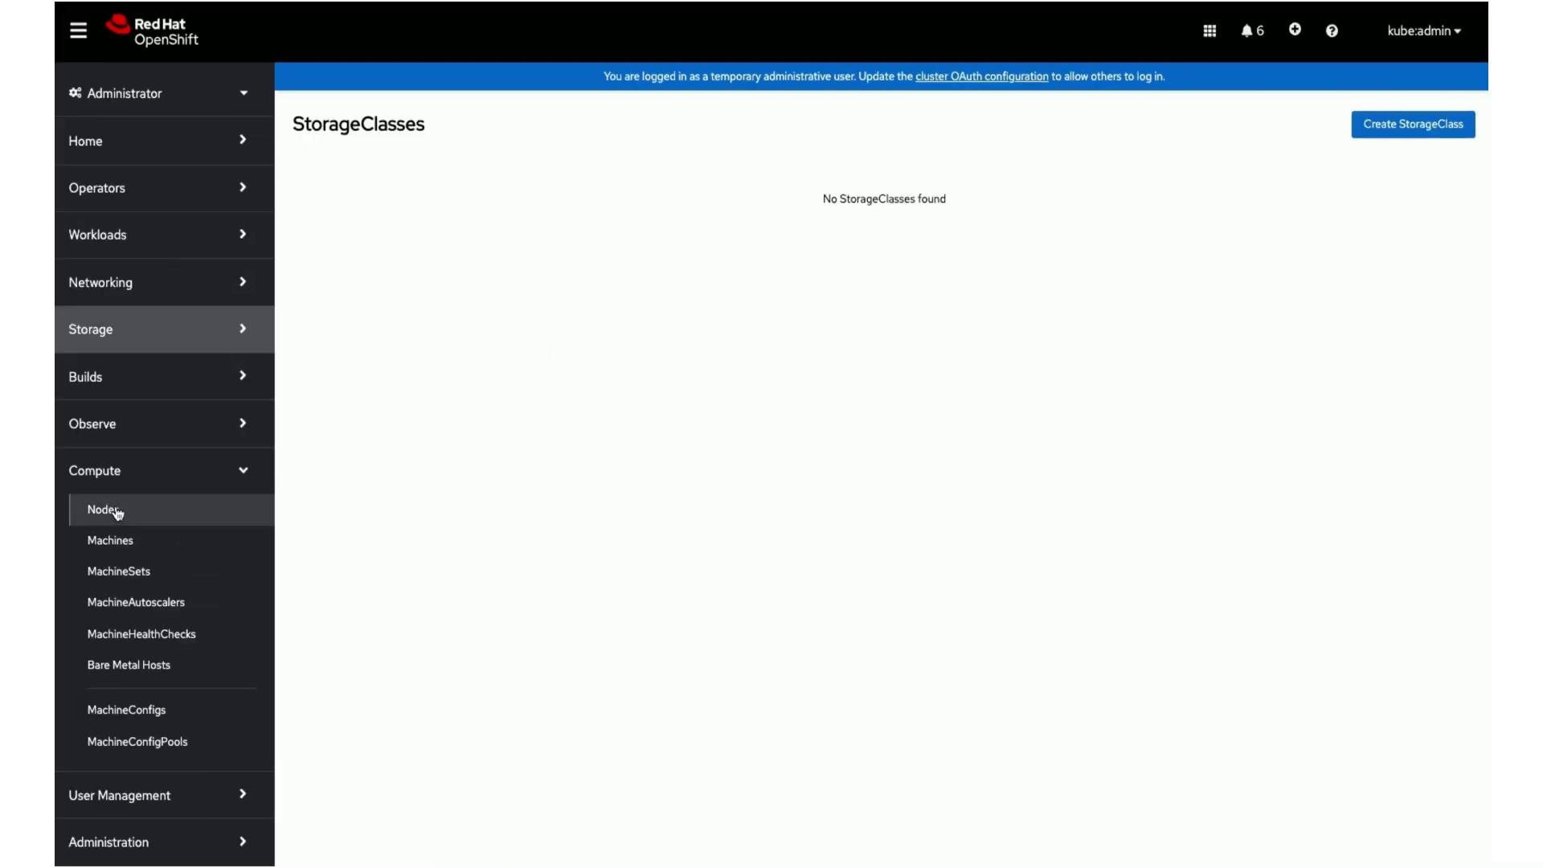
click(105, 509)
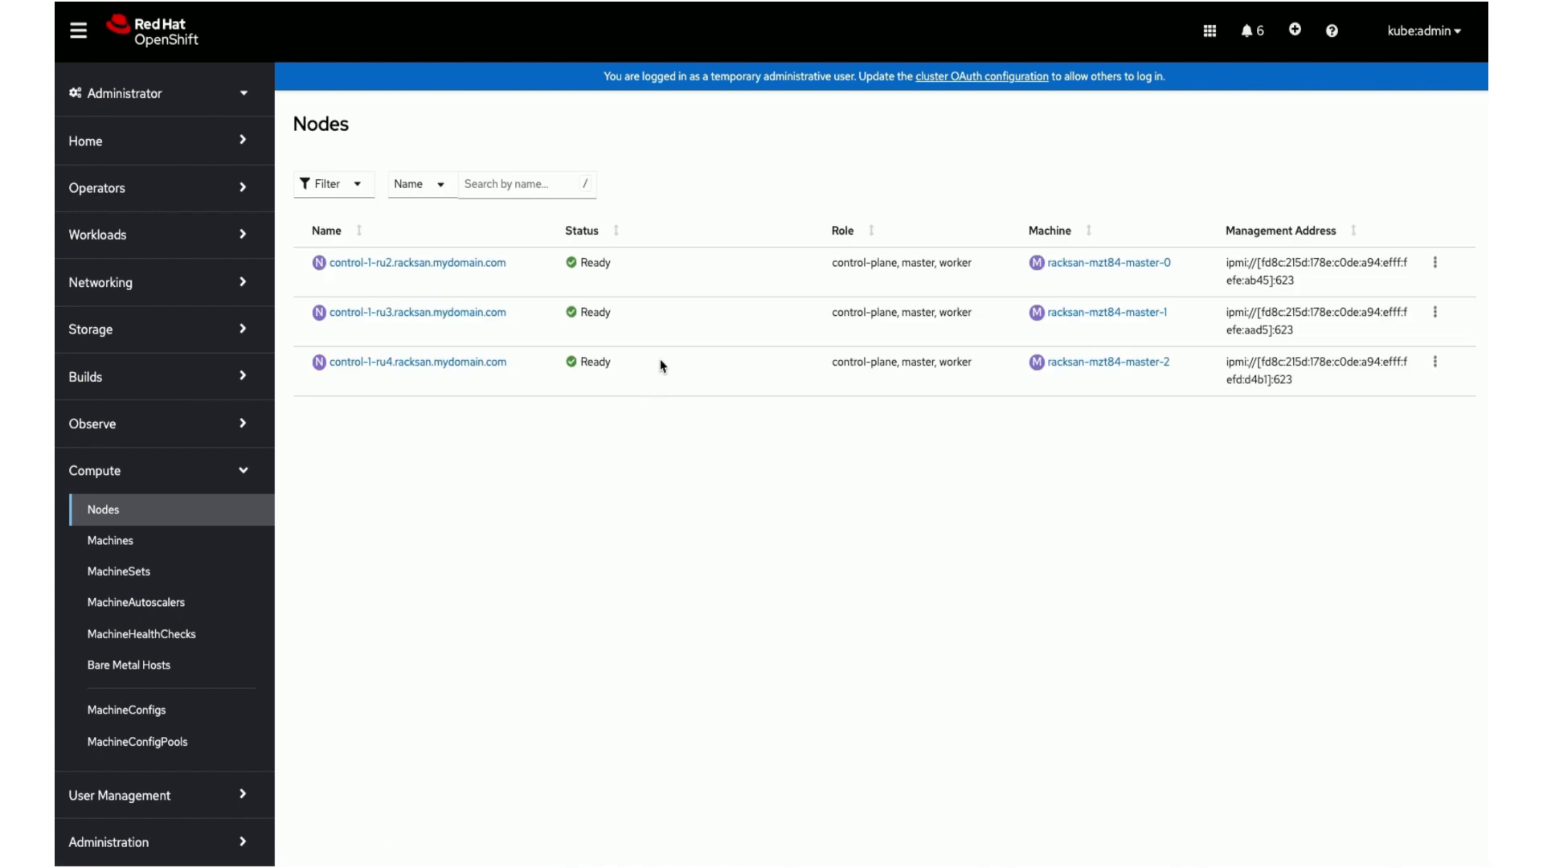
mouse_move(592, 493)
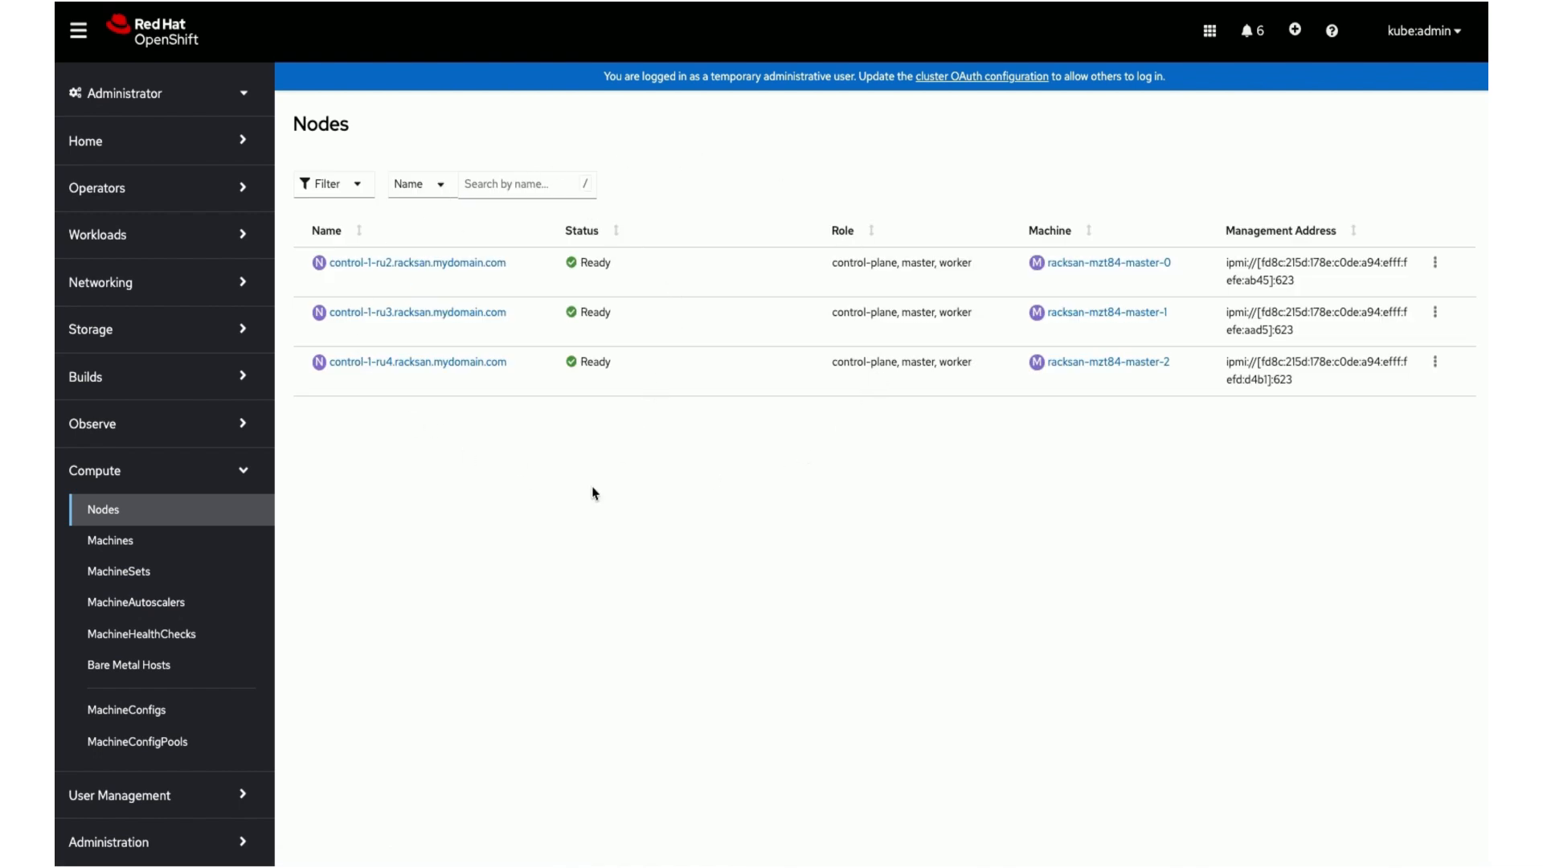
mouse_move(1210, 30)
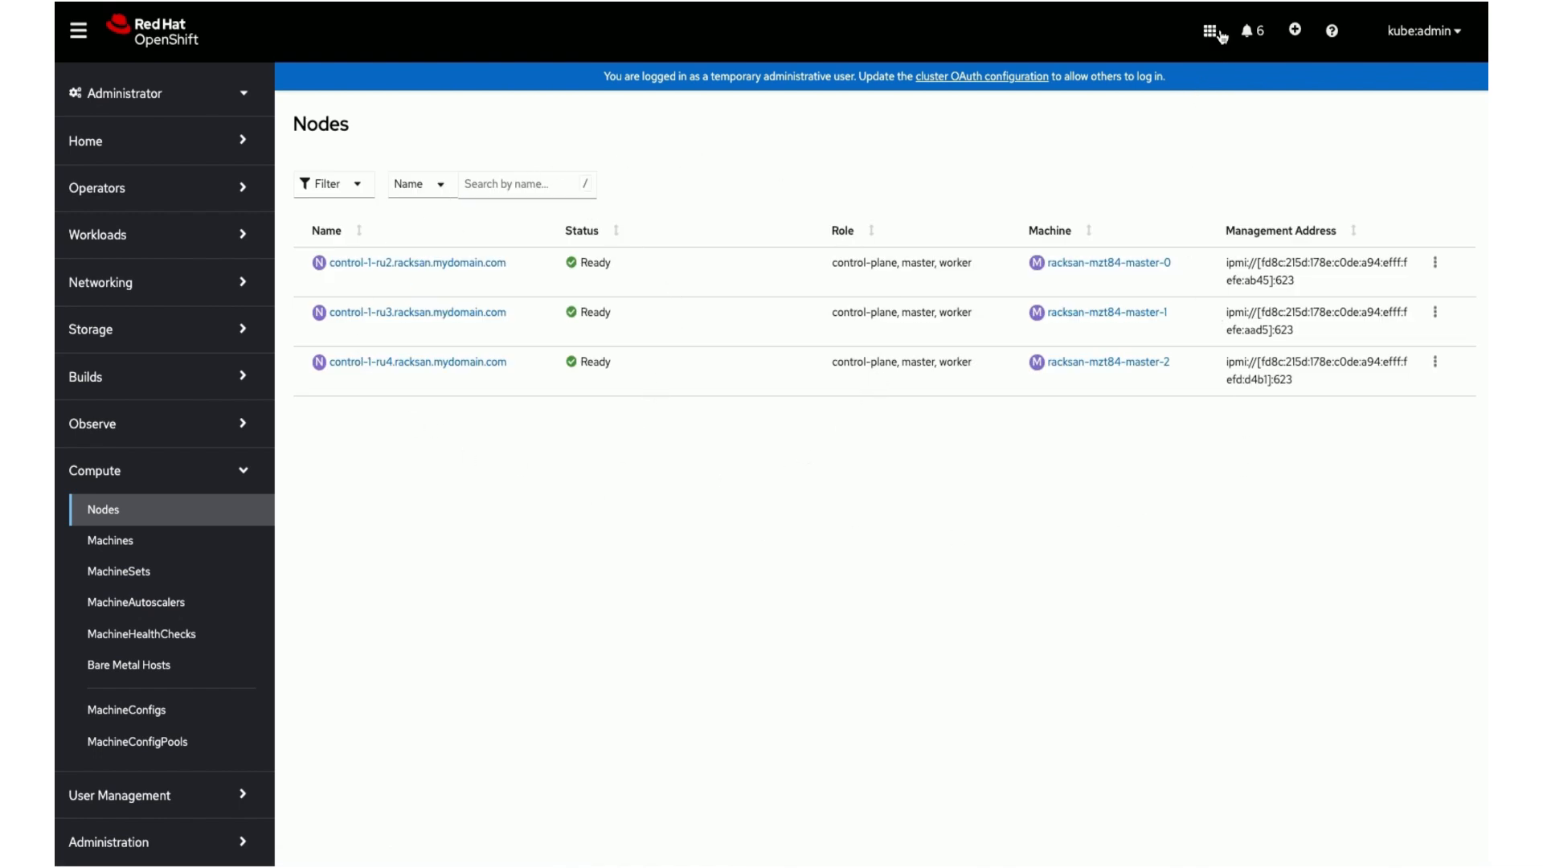
Step: Launch IBM Storage Fusion, try installing Global Data Platform, and go add storage nodes
click(1214, 31)
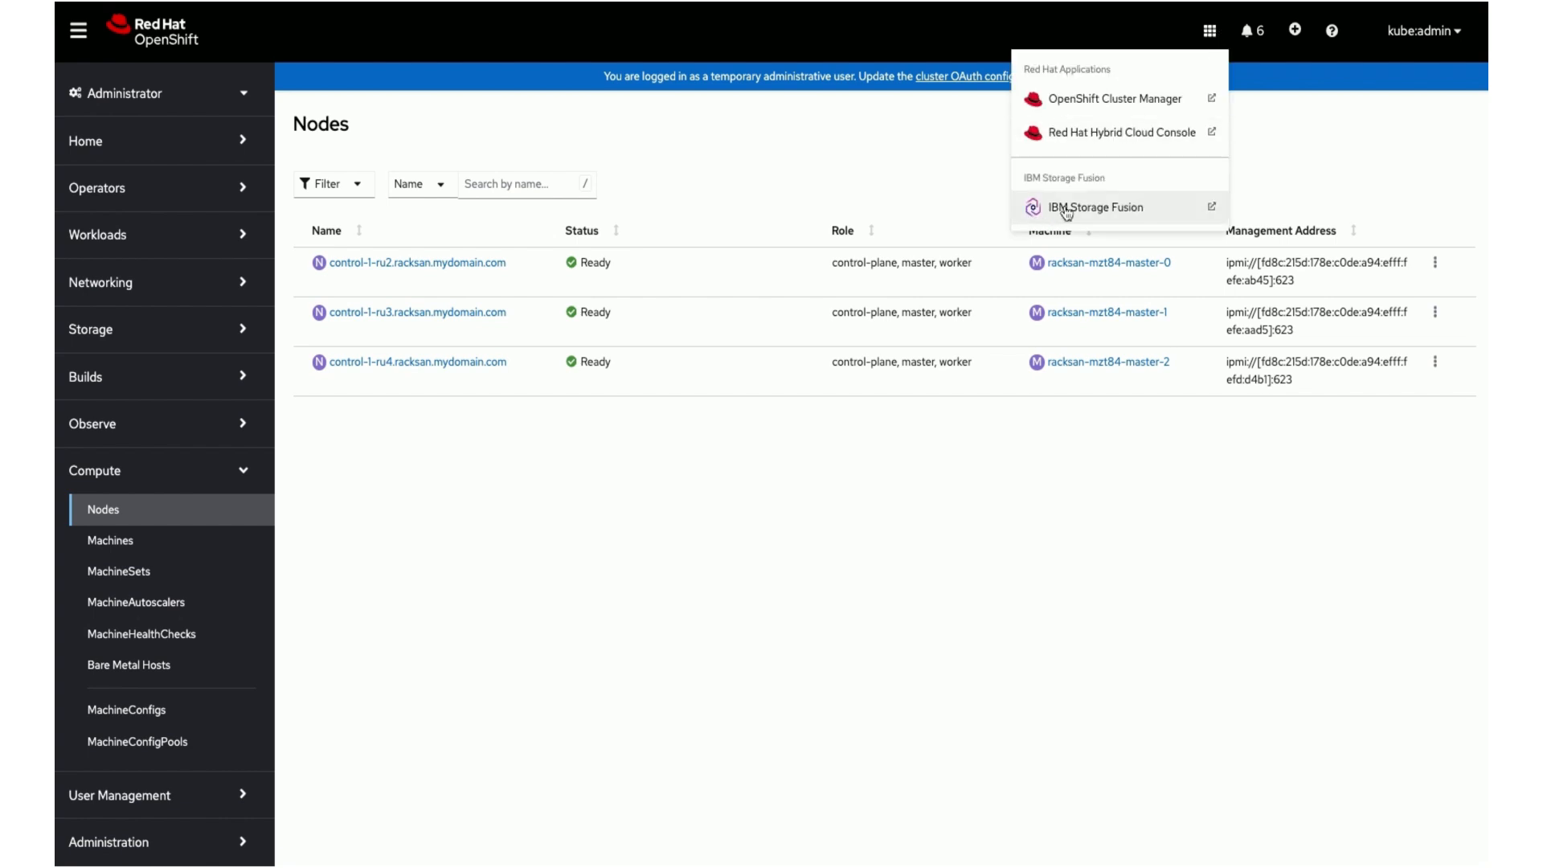
click(1093, 207)
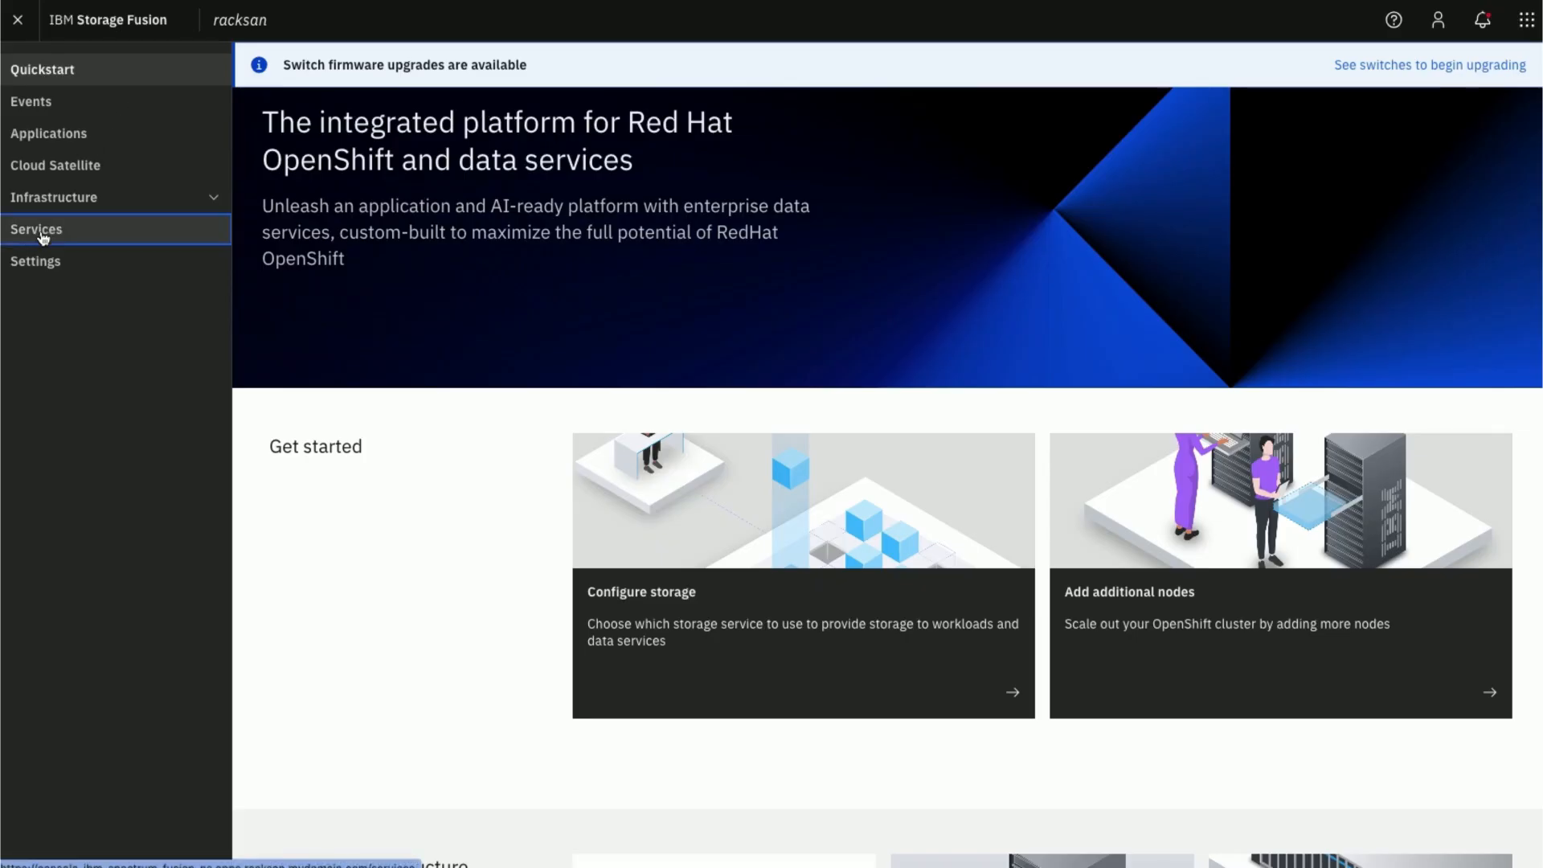
click(36, 228)
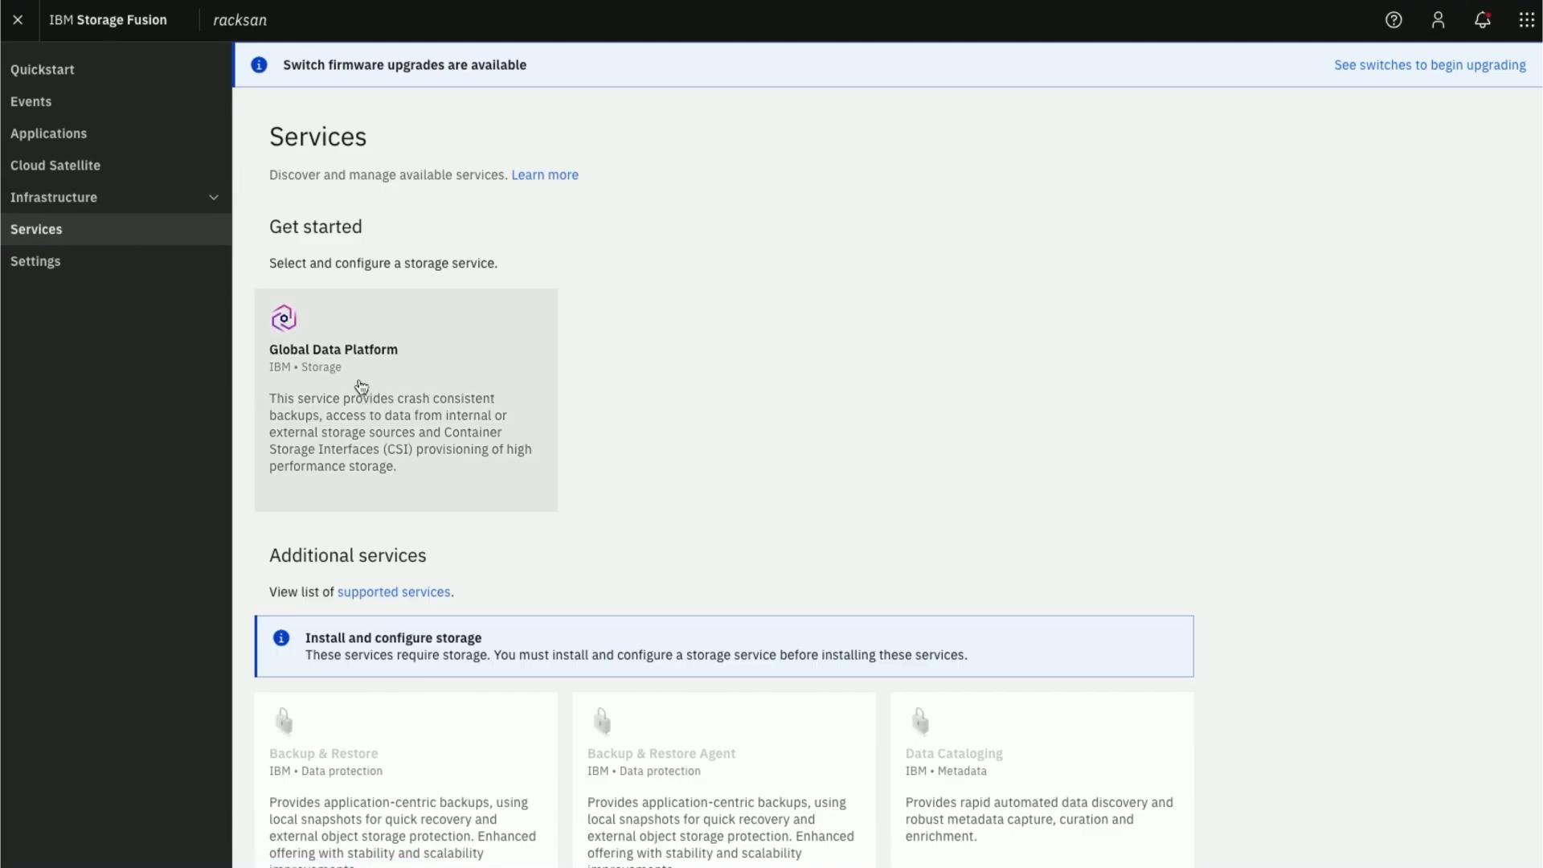
click(404, 398)
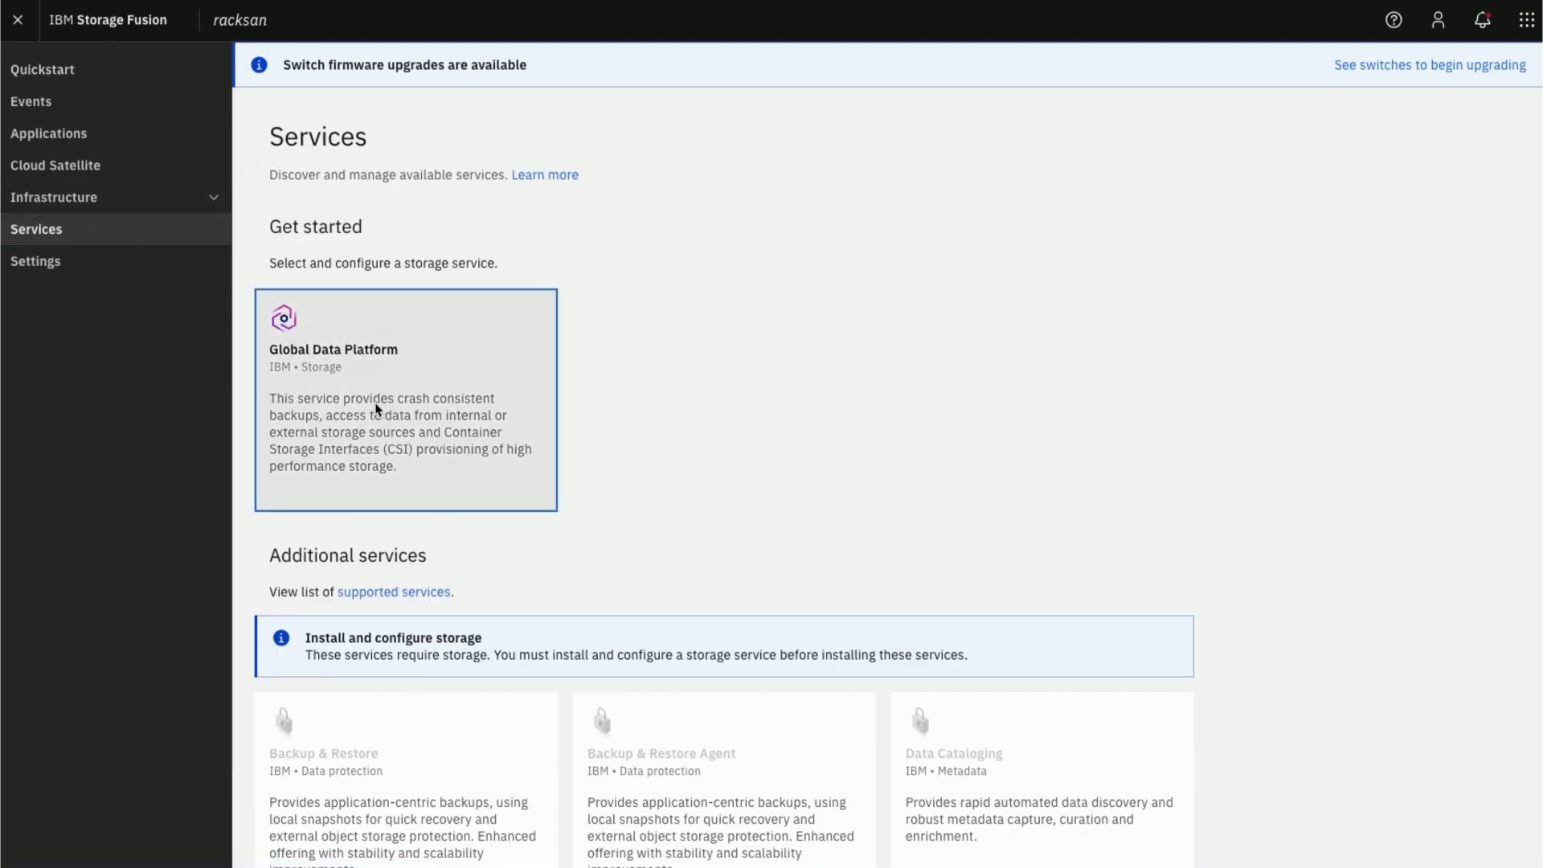
click(403, 399)
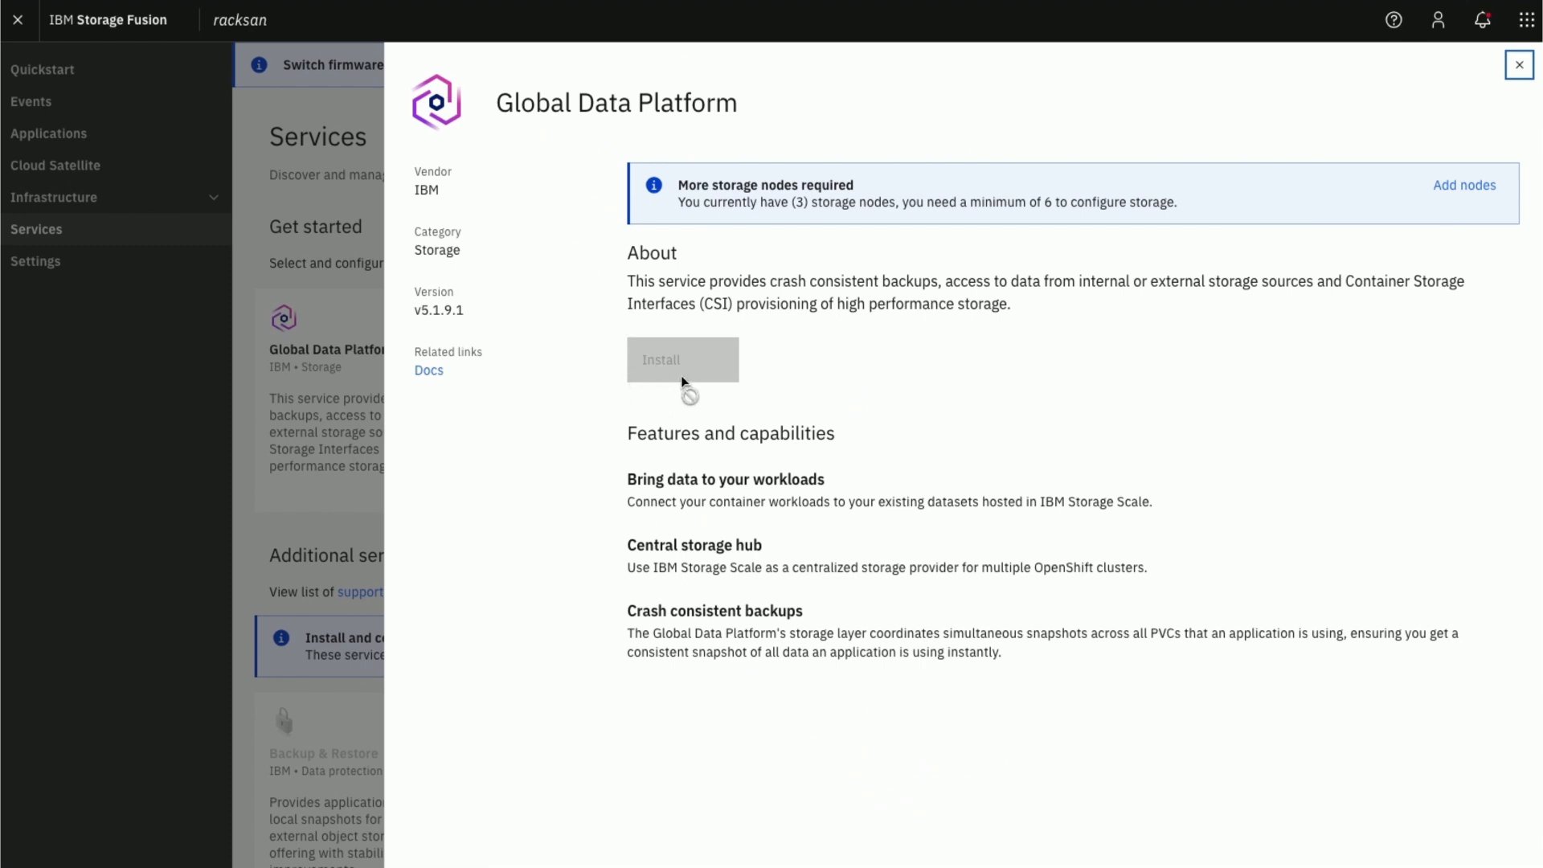
mouse_move(679, 187)
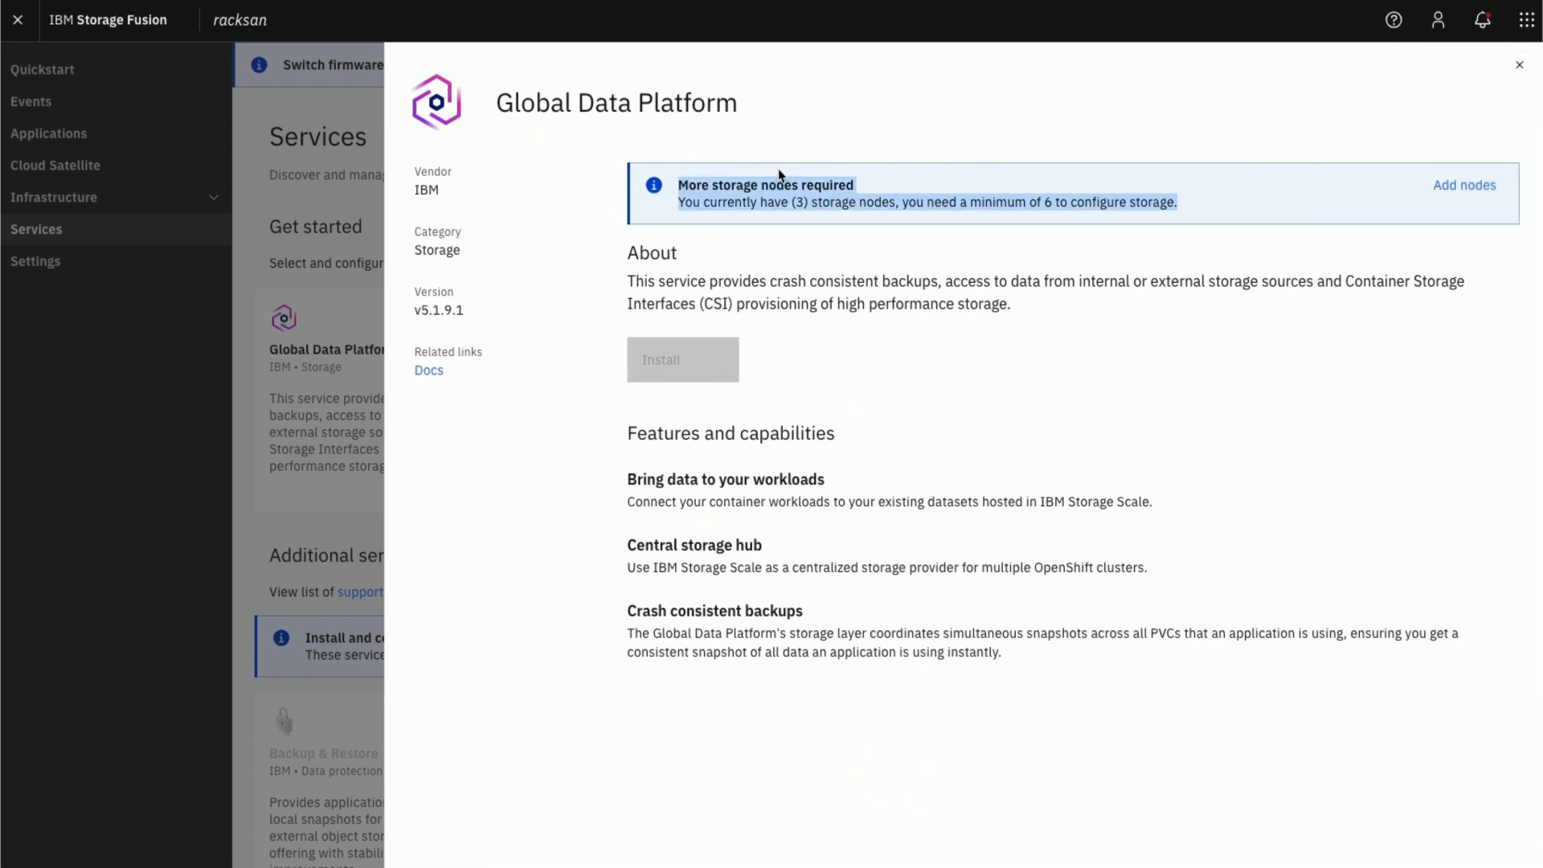
click(1521, 65)
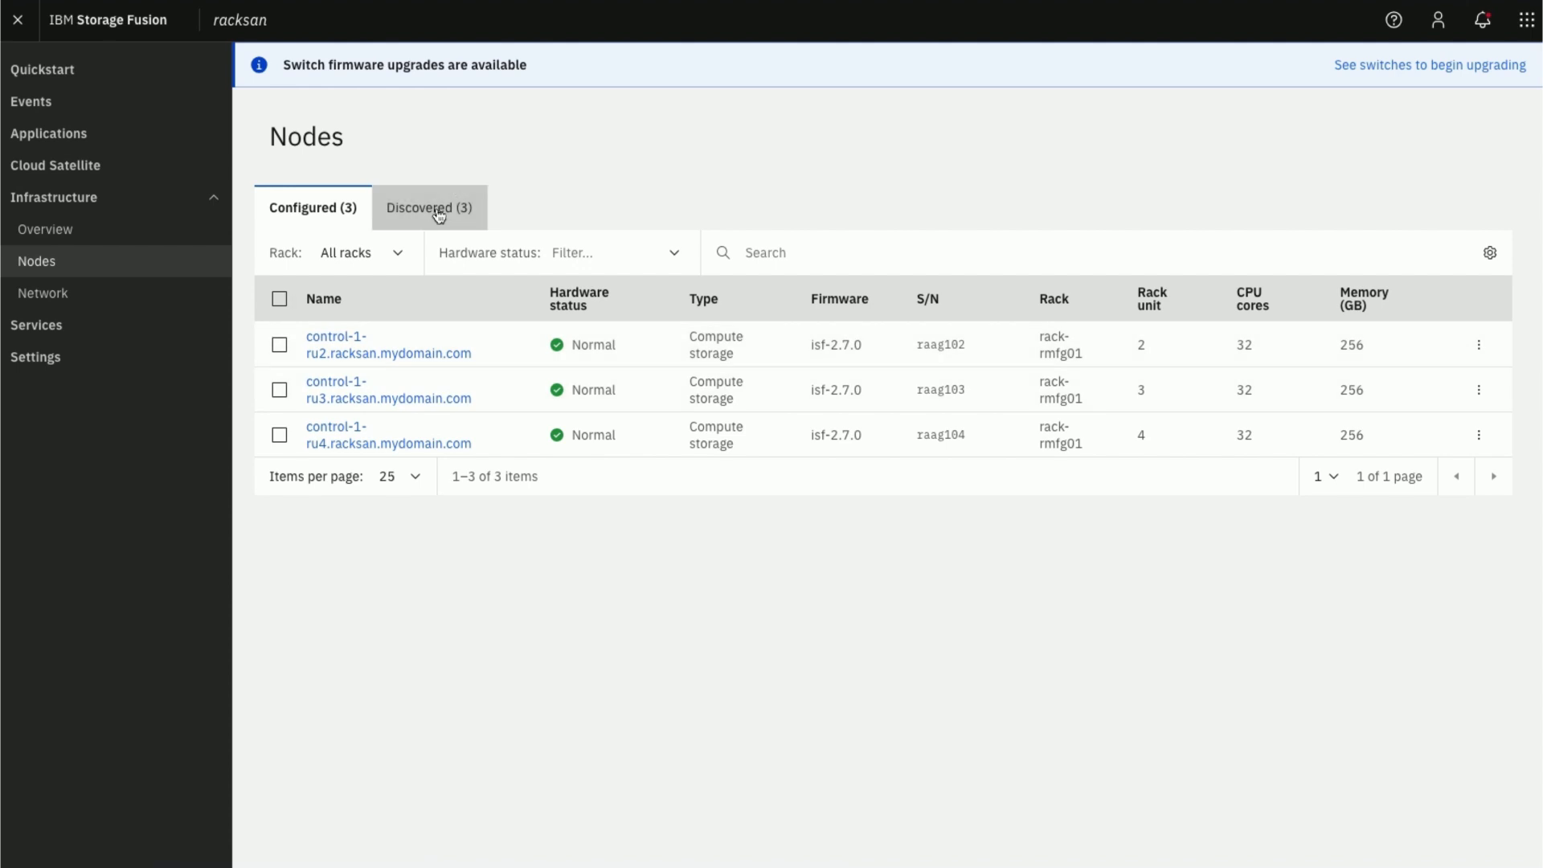
Step: Select all three discovered monitoring-compute nodes and add them to the cluster
click(429, 208)
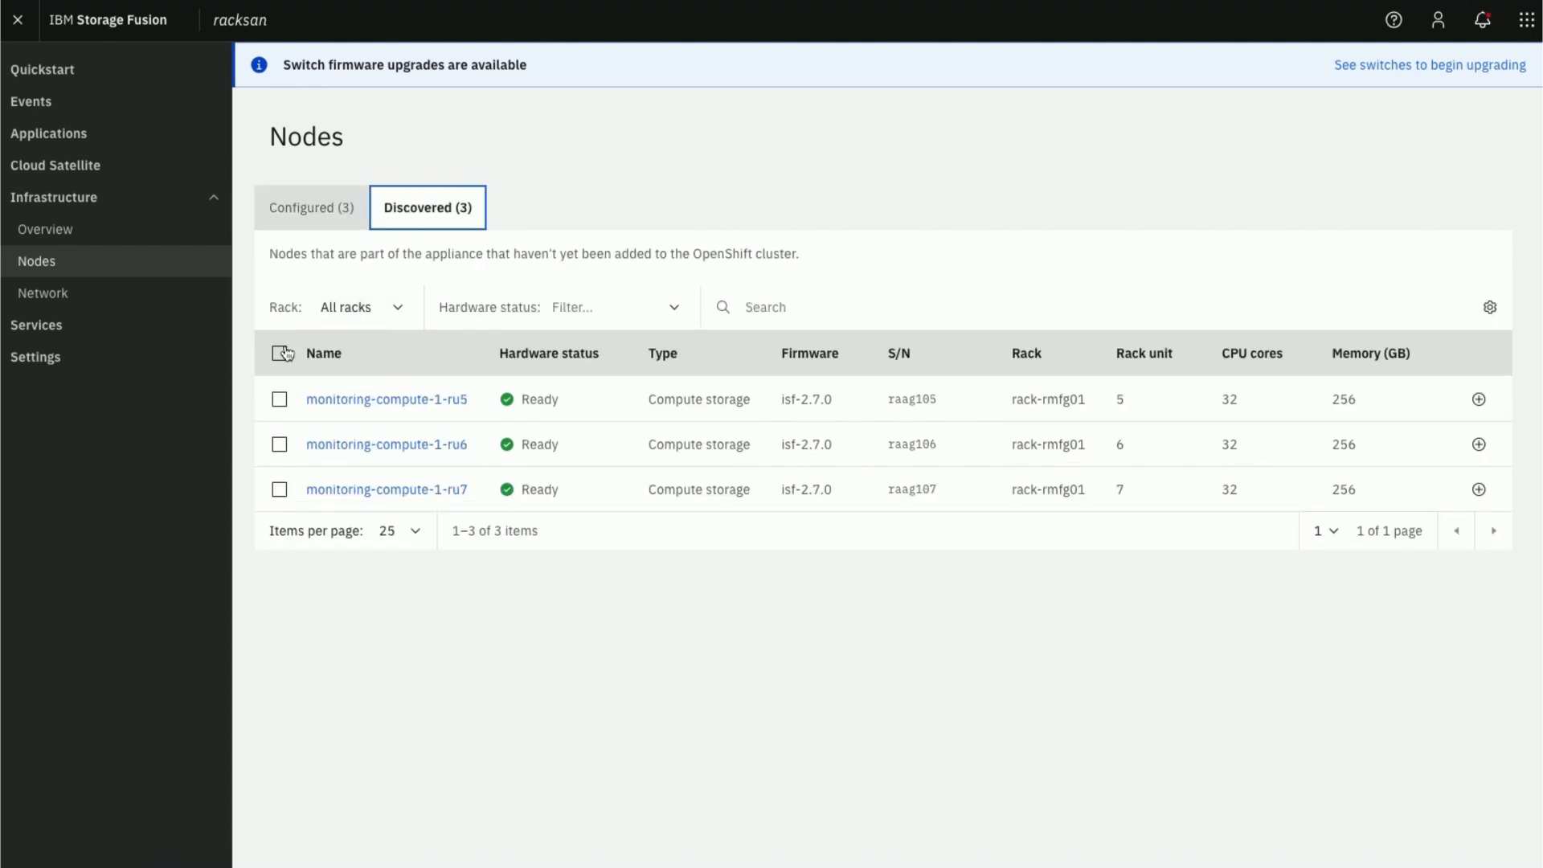
click(280, 354)
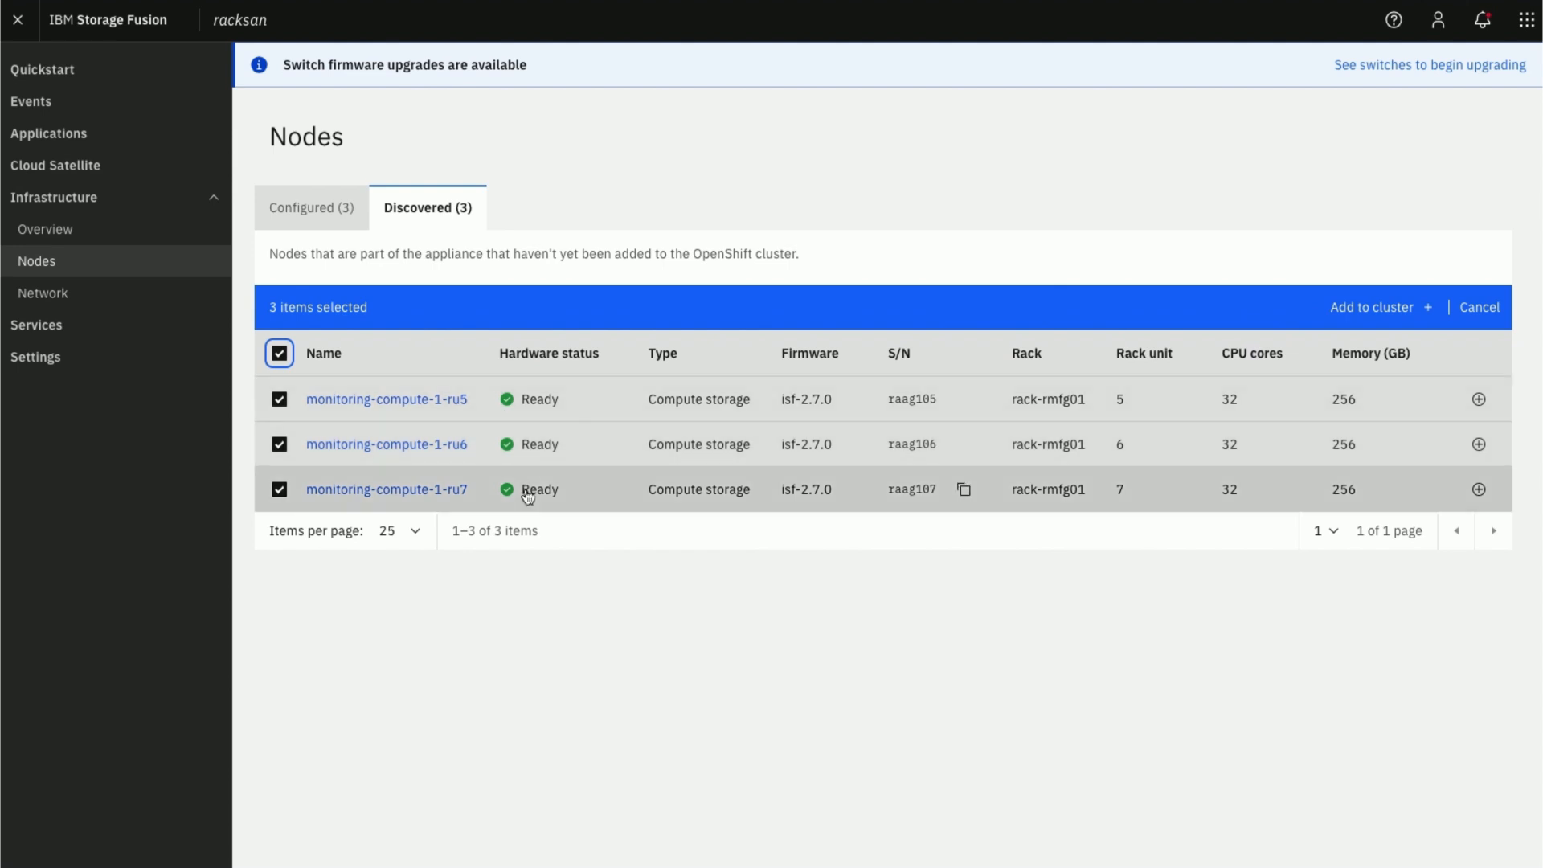
click(1372, 308)
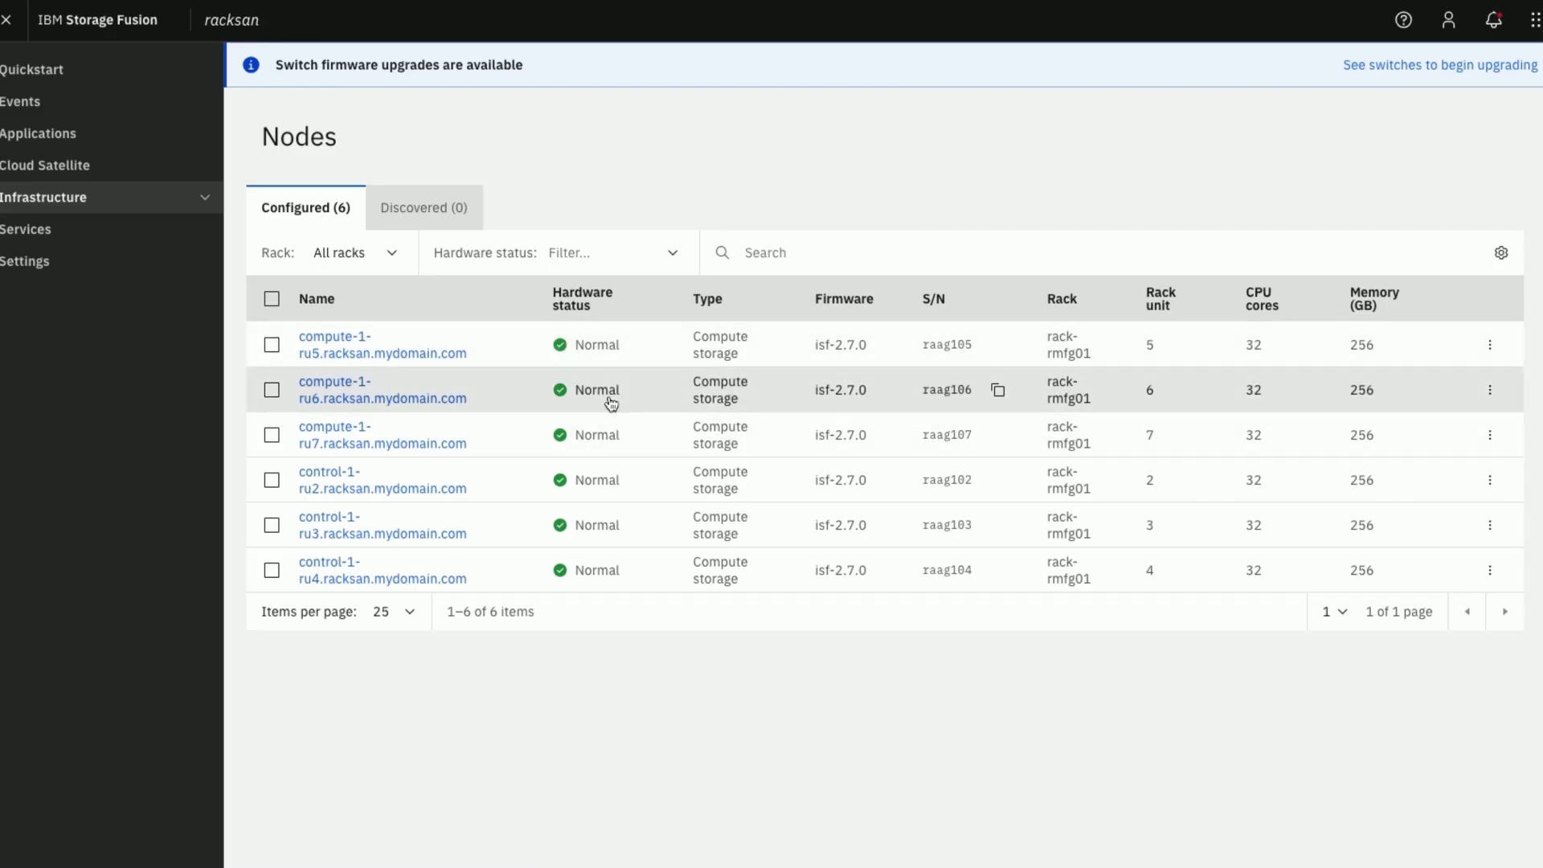
Step: Open the Global Data Platform service details and start its installation
click(26, 229)
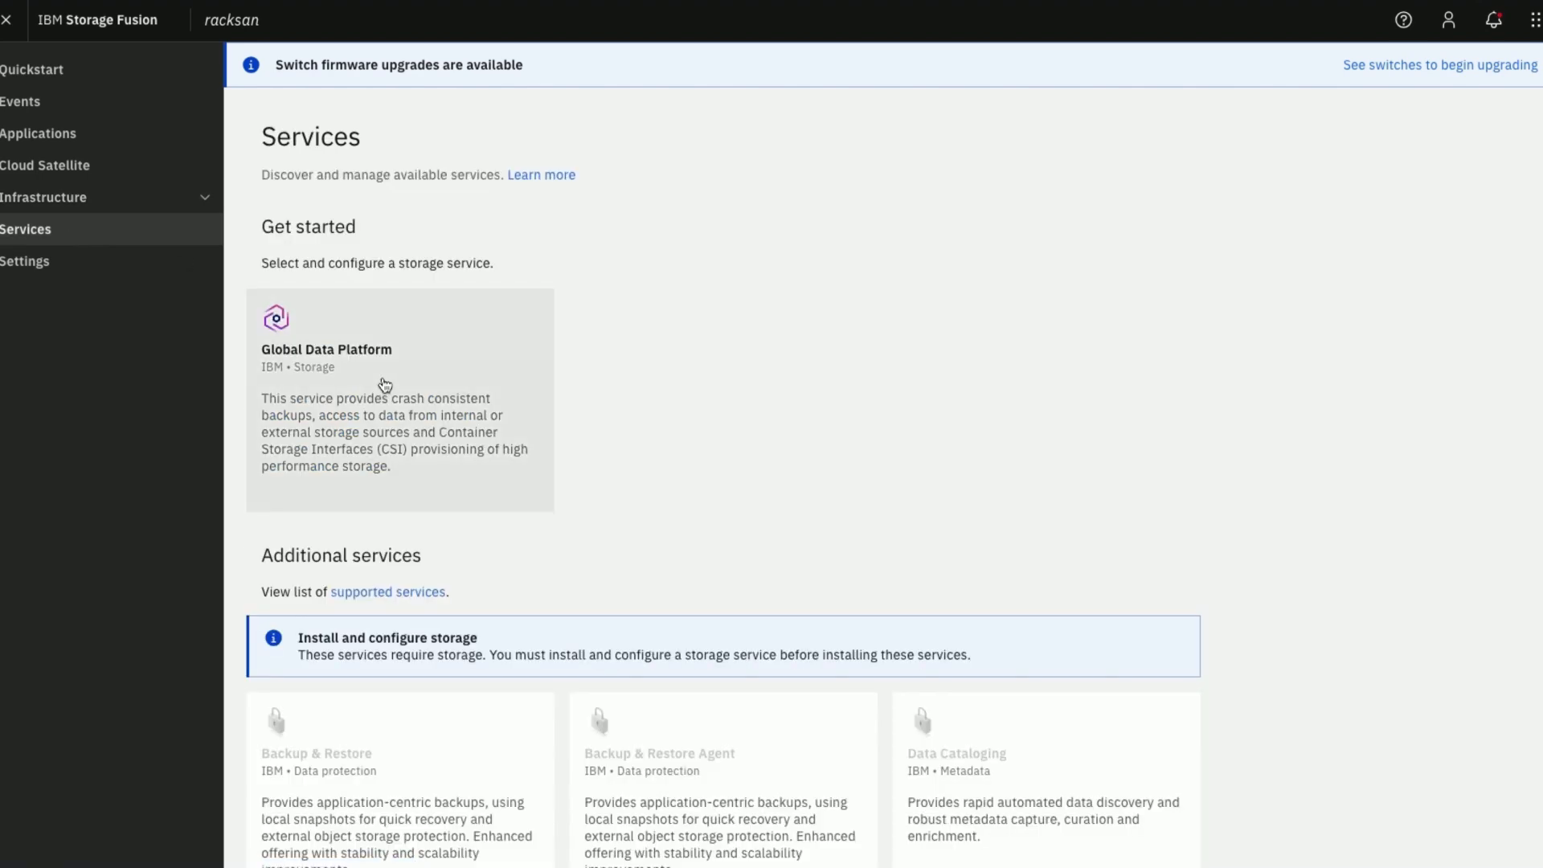
click(384, 394)
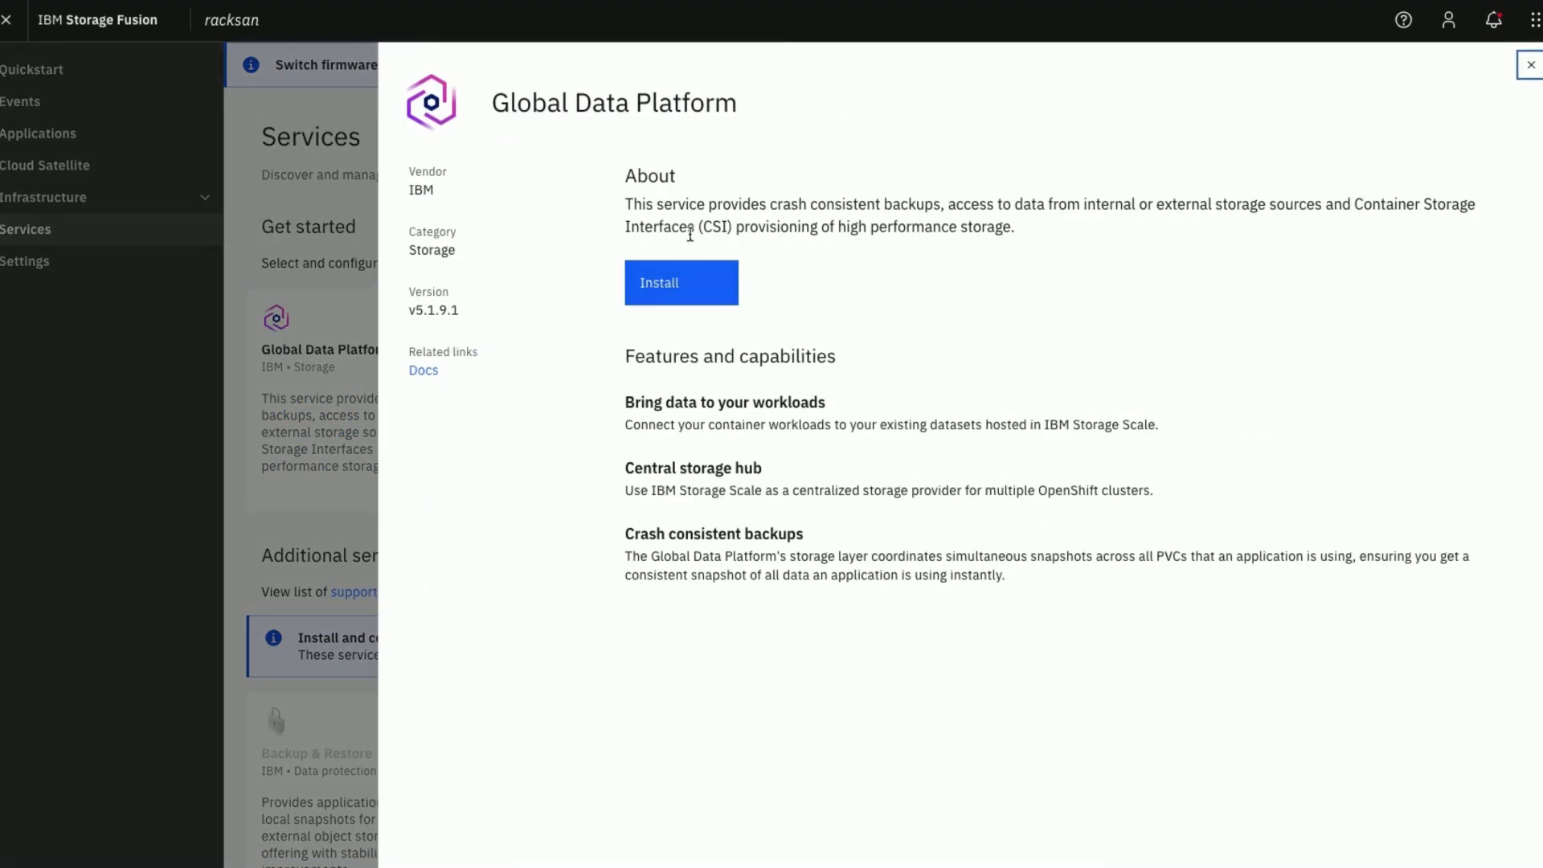
click(680, 282)
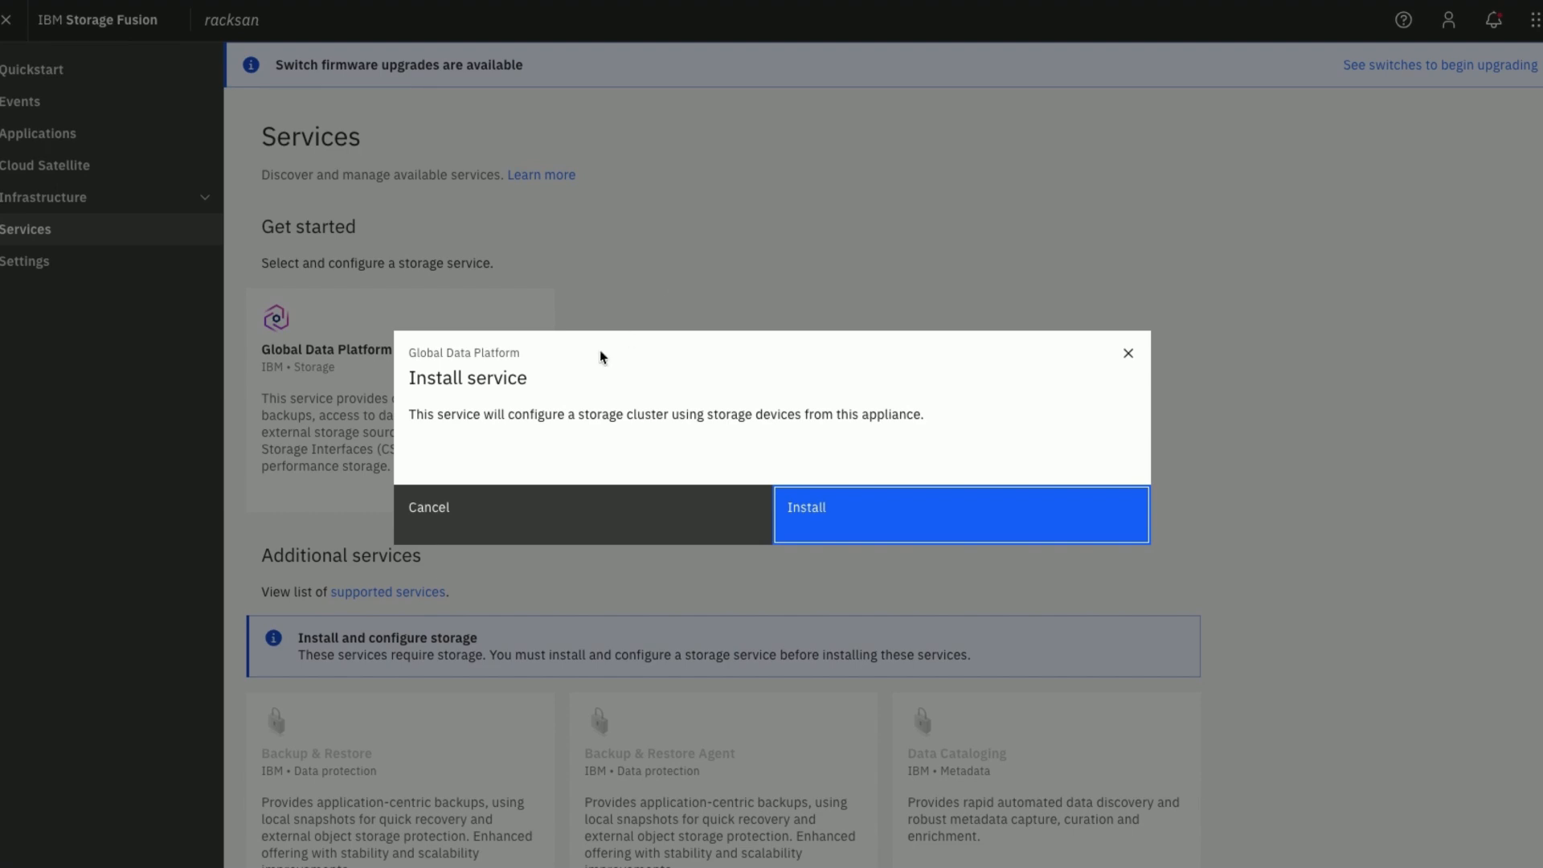
mouse_move(856, 522)
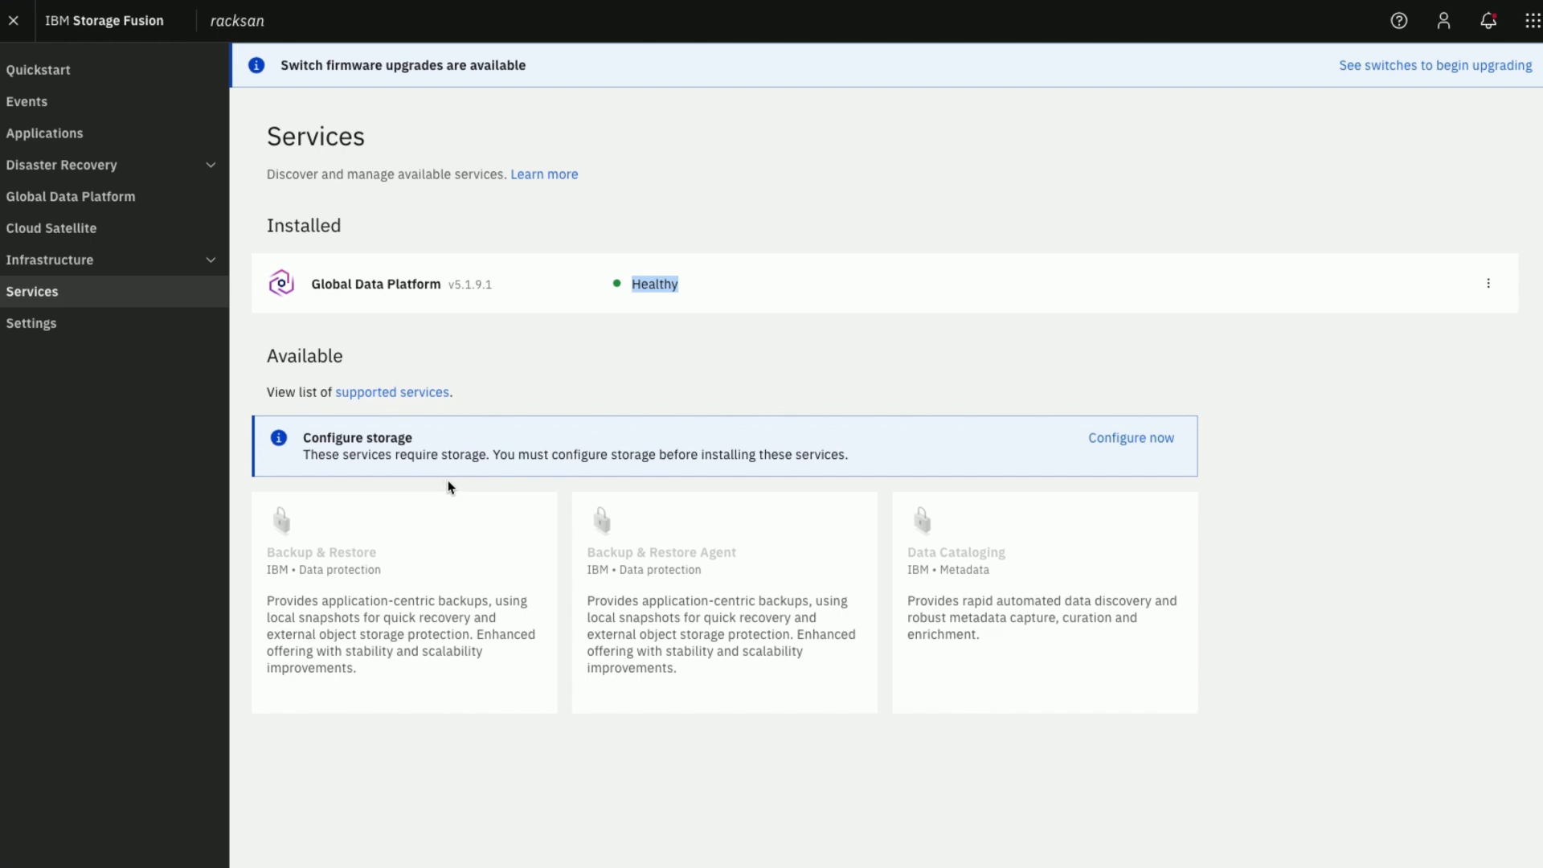
mouse_move(1131, 438)
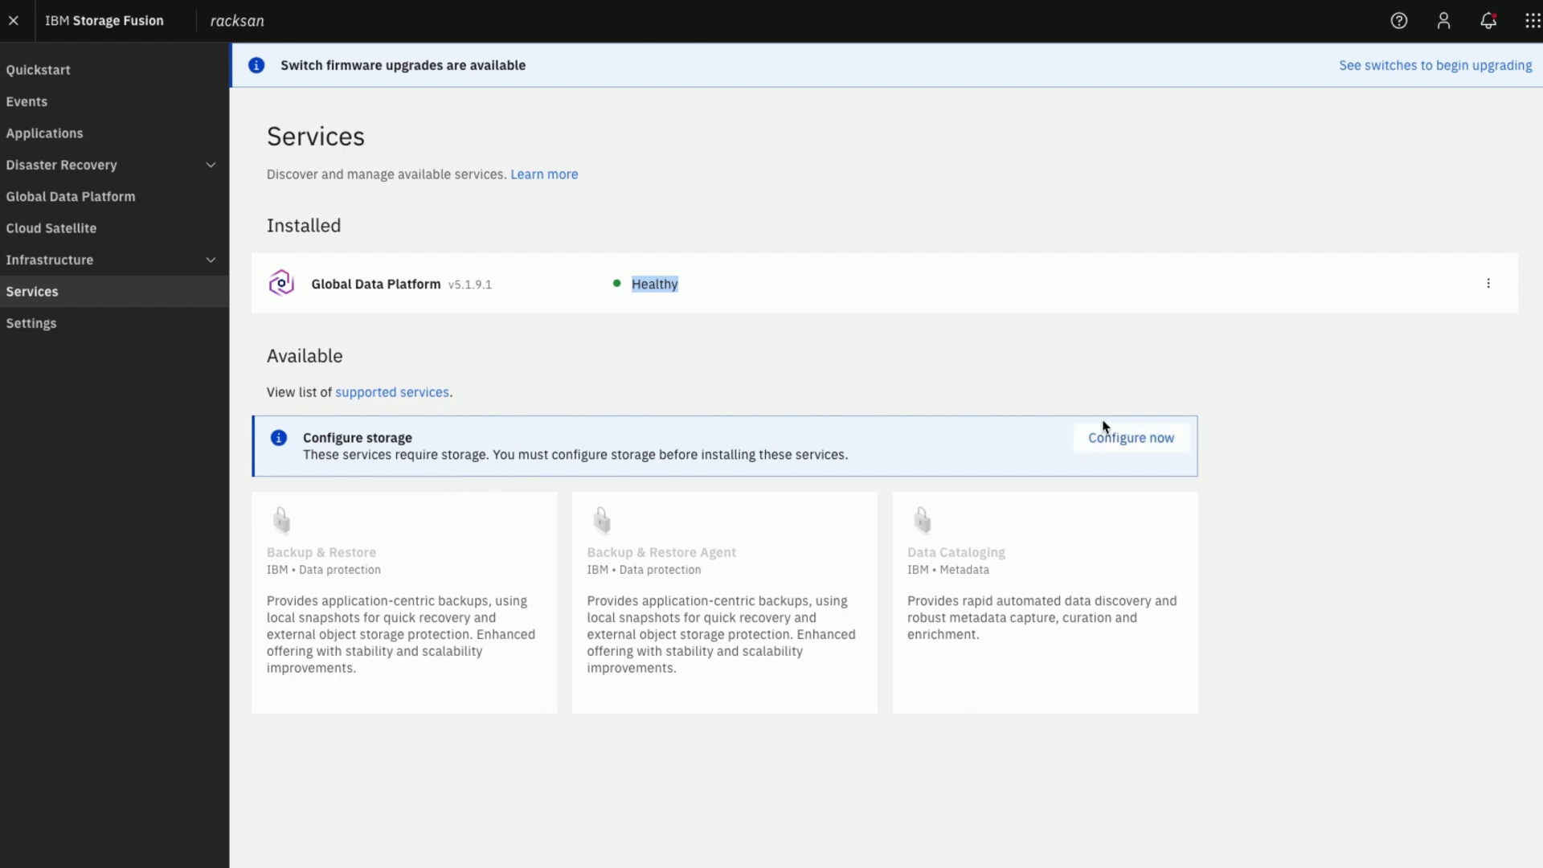
Step: Open the Global Data Platform overview and launch Configure storage
click(70, 196)
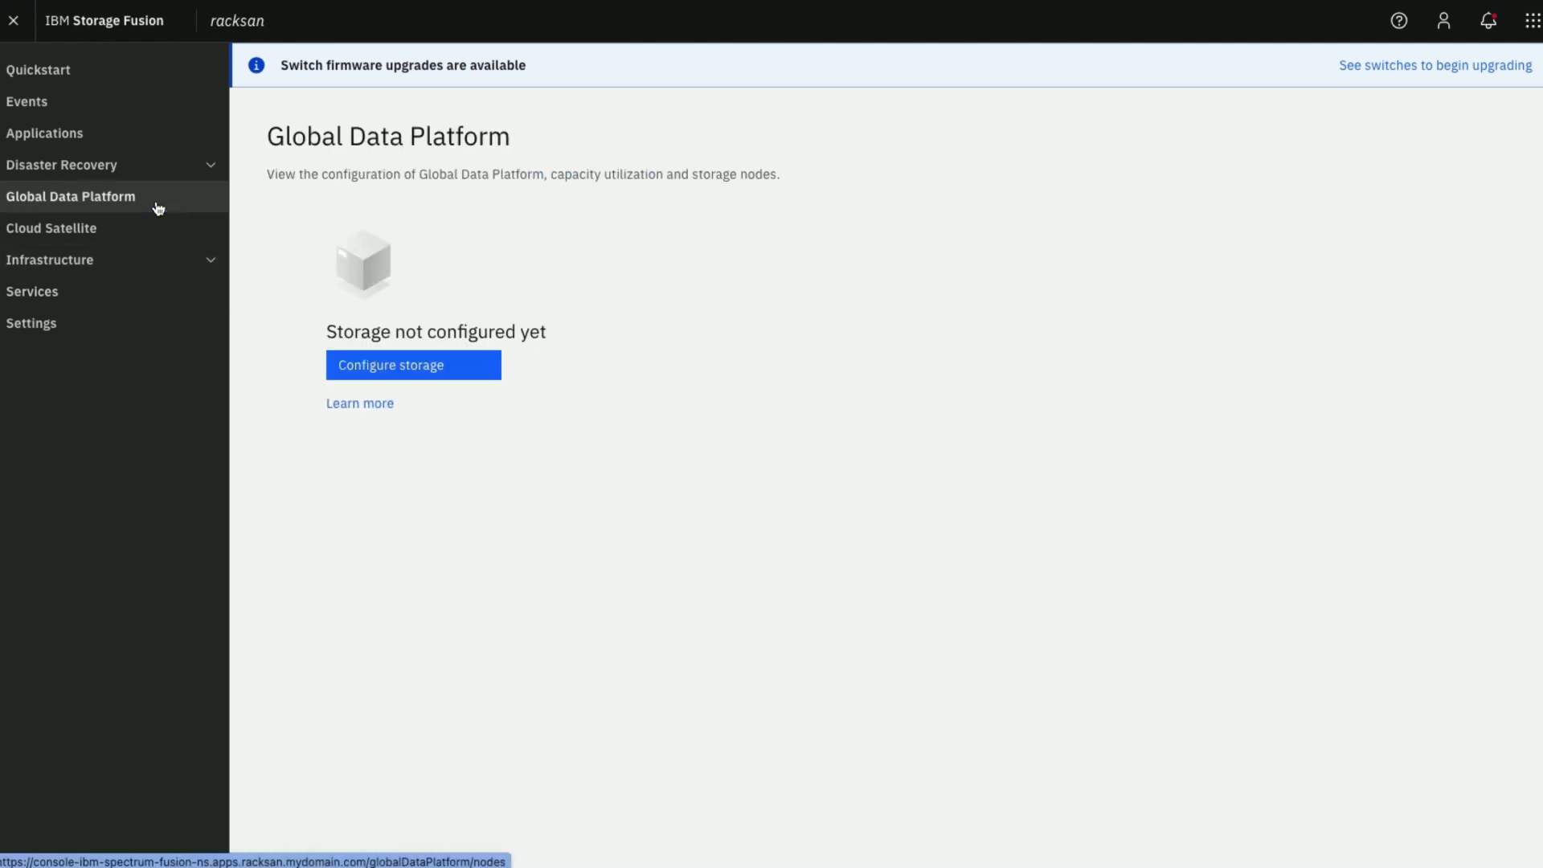
mouse_move(67, 290)
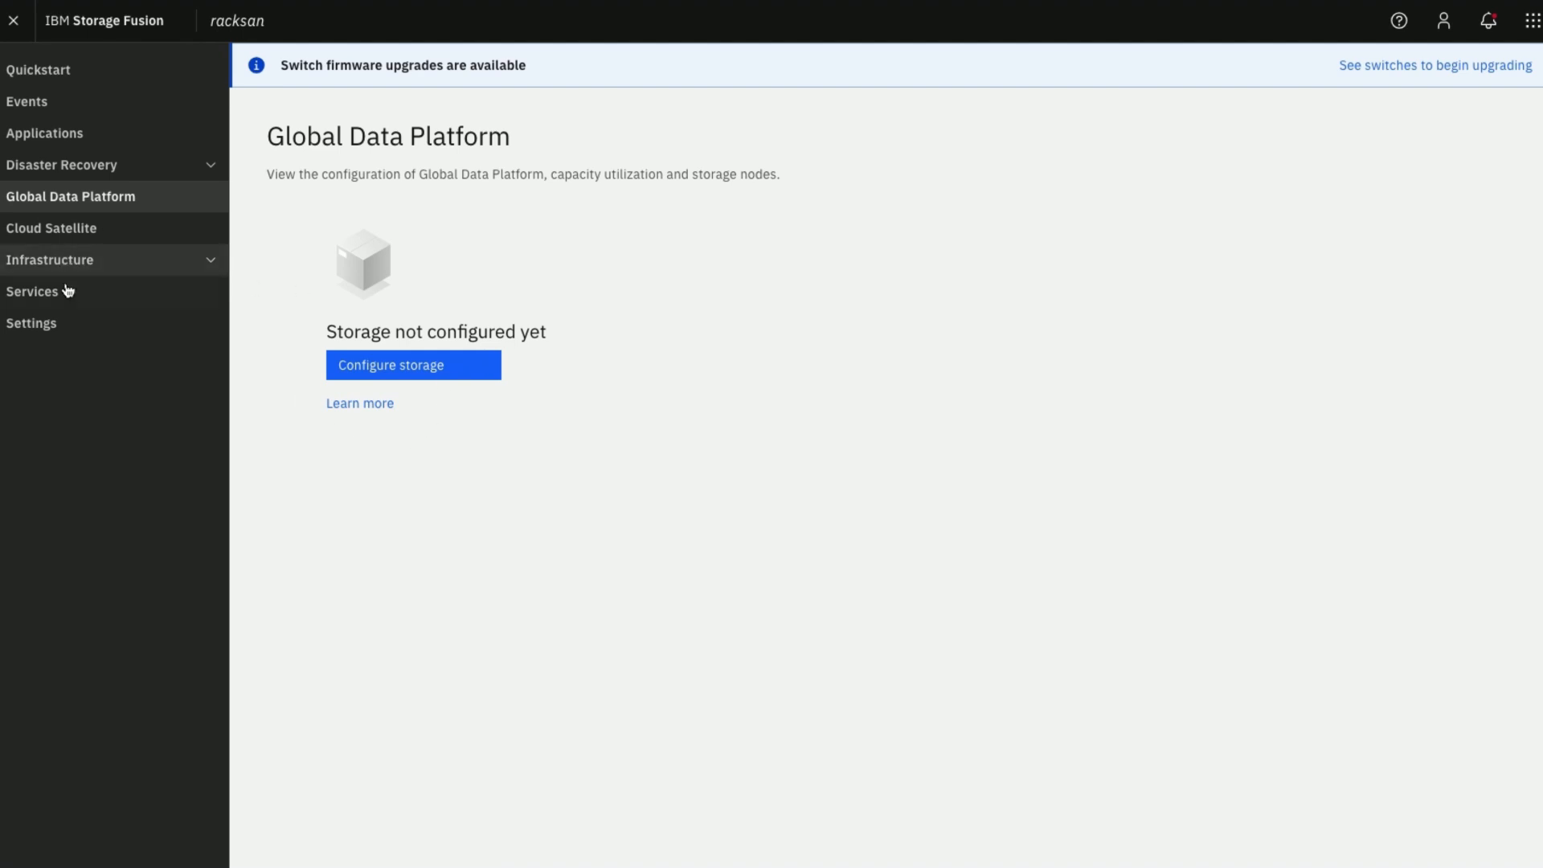
click(31, 291)
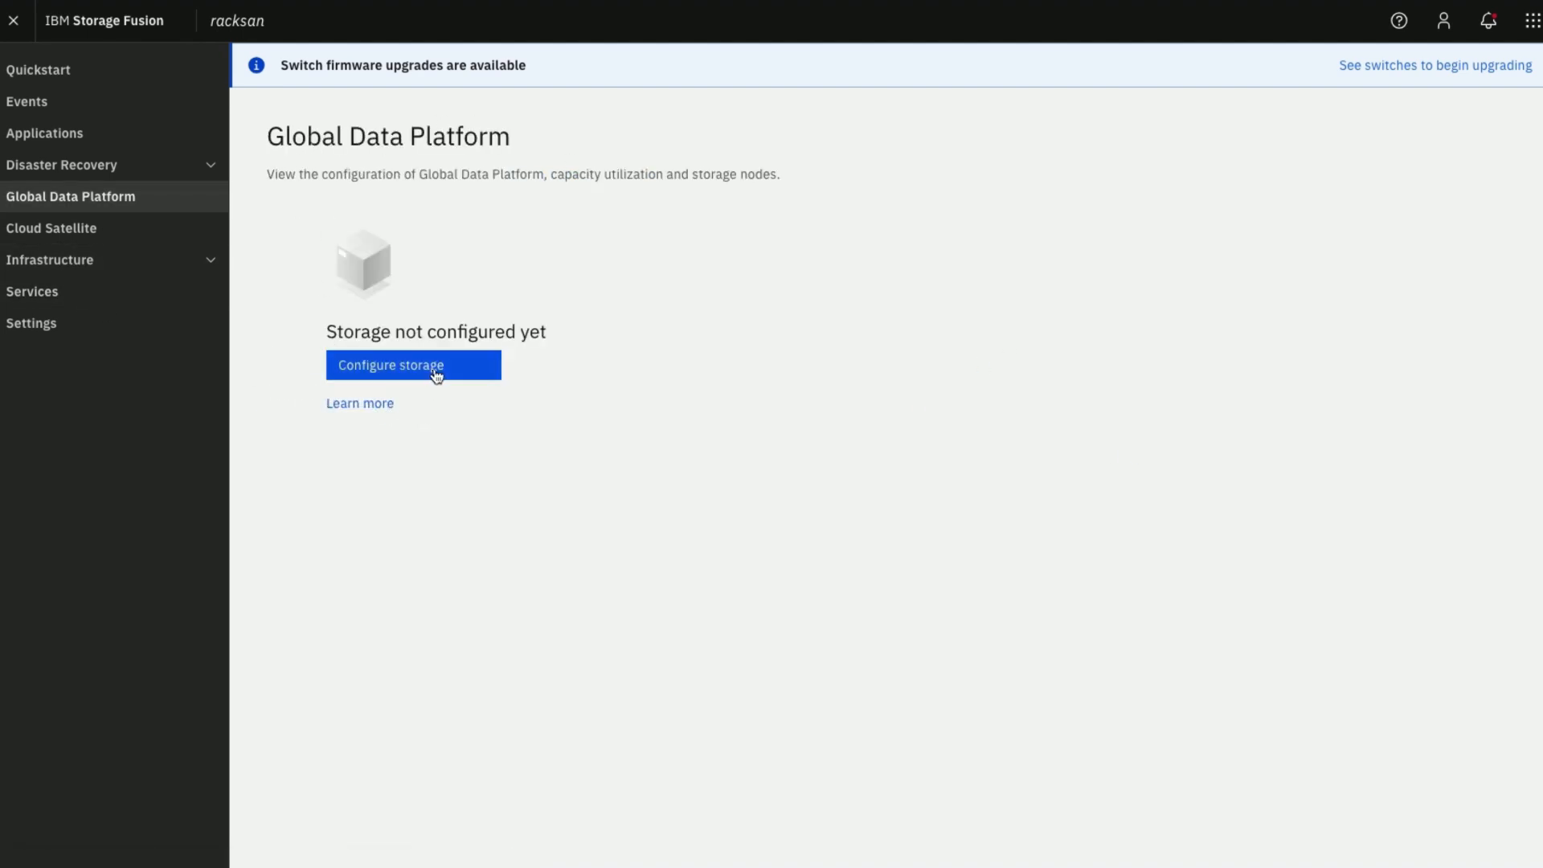
click(412, 365)
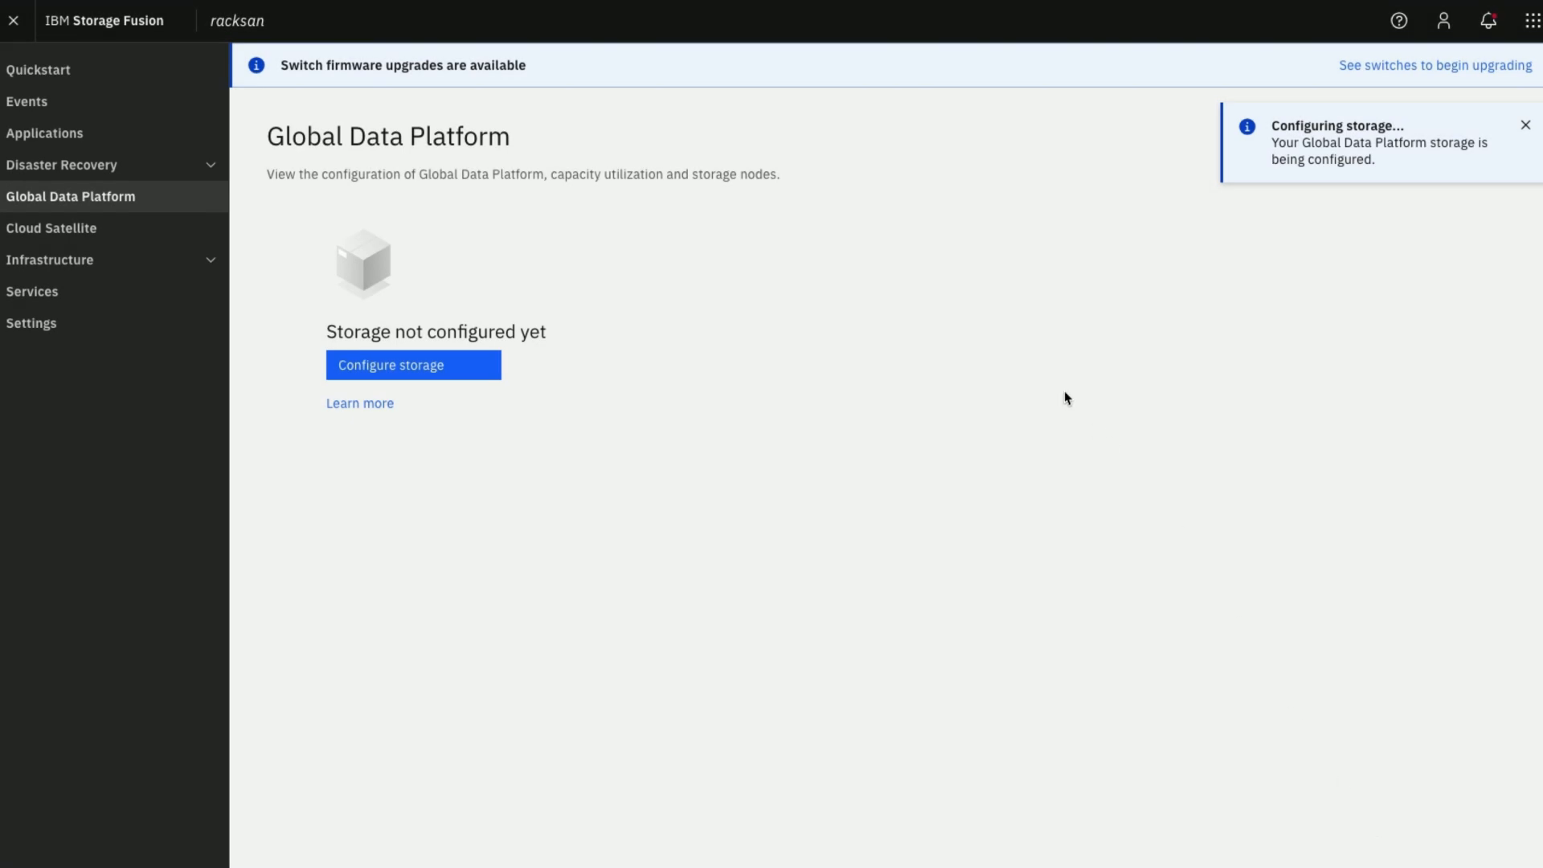
click(412, 364)
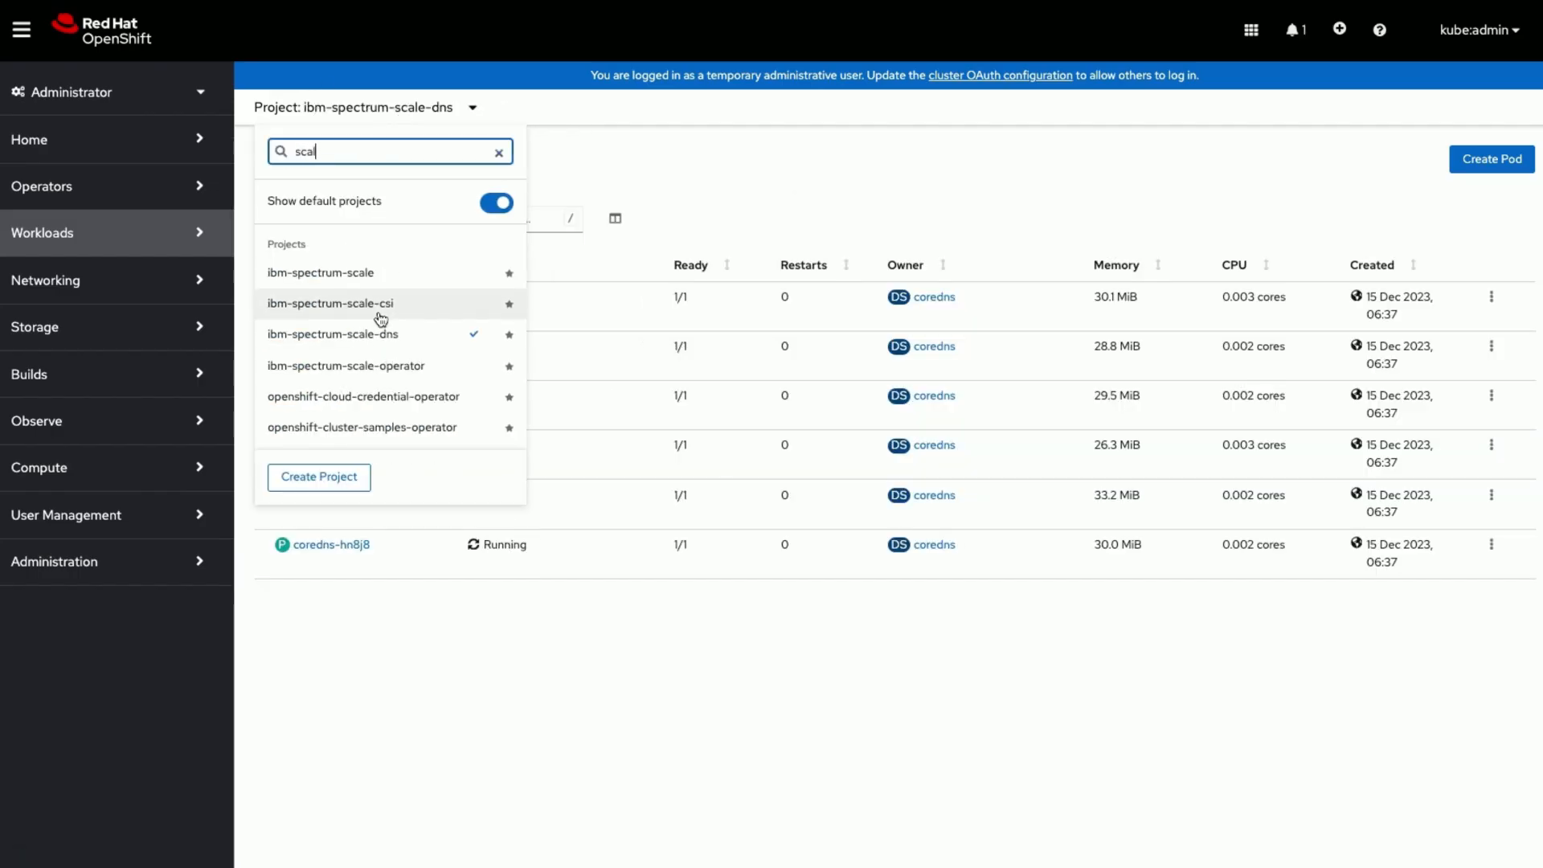
Step: Choose ibm-spectrum-scale-csi from the filtered project dropdown
click(320, 272)
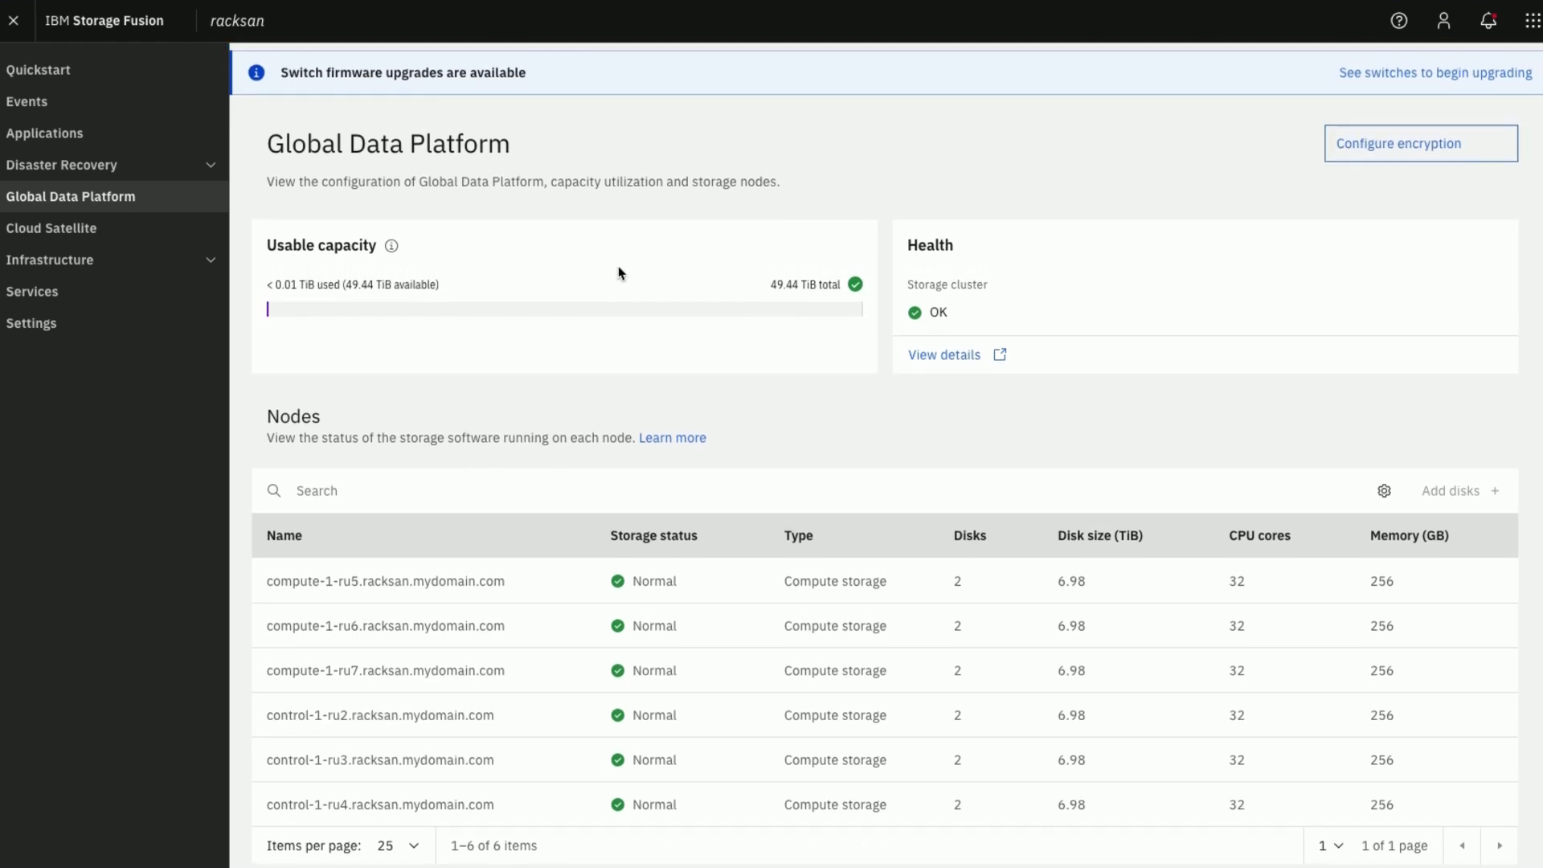
Step: Scroll the six-node Nodes table, then go back to the PersistentVolumeClaims list
scroll(down, 3)
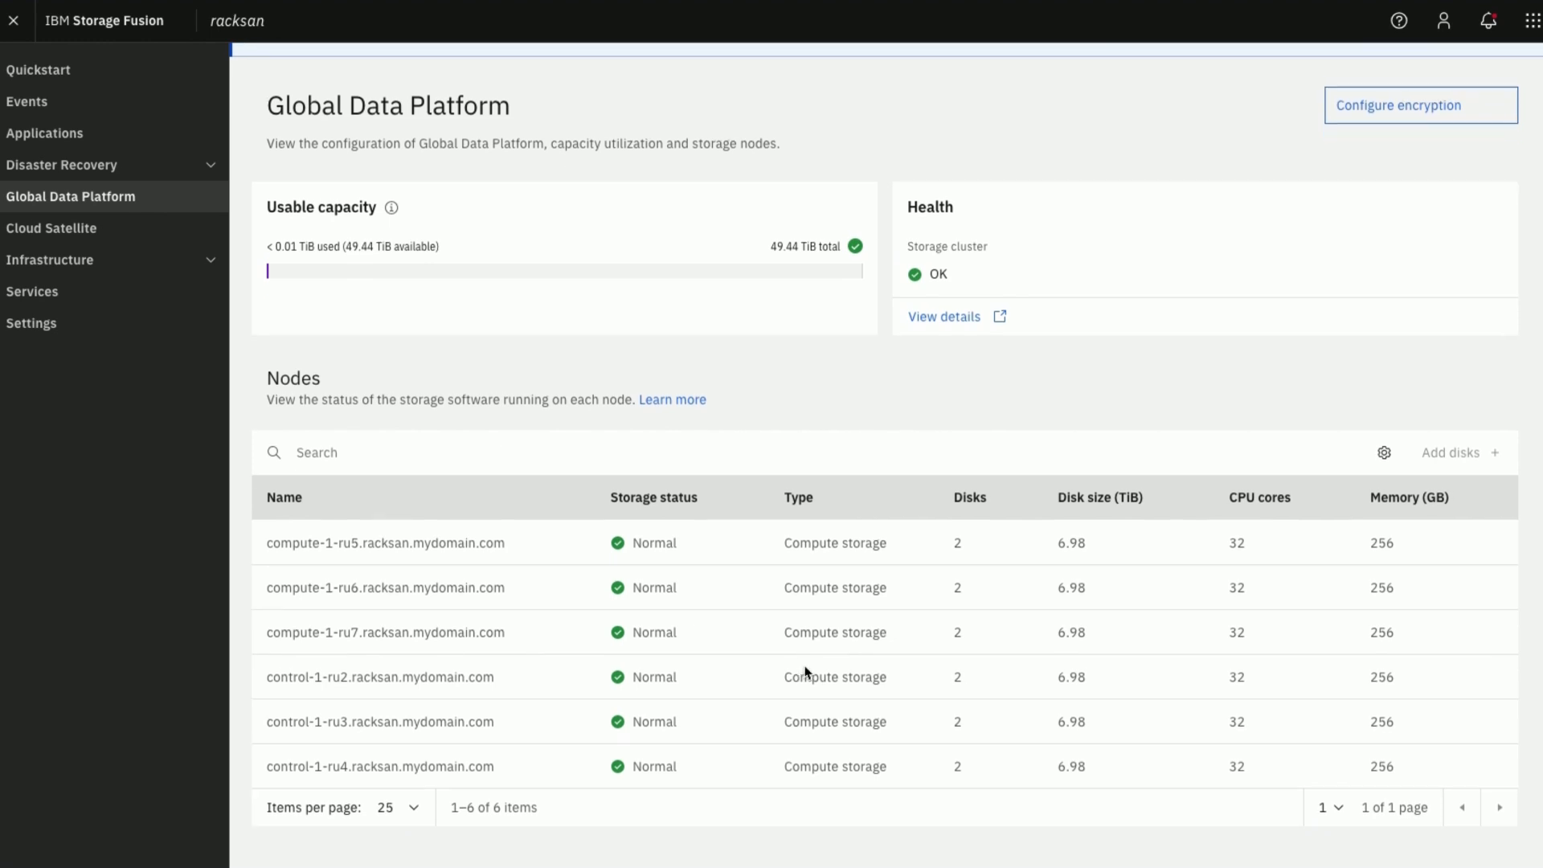
click(32, 291)
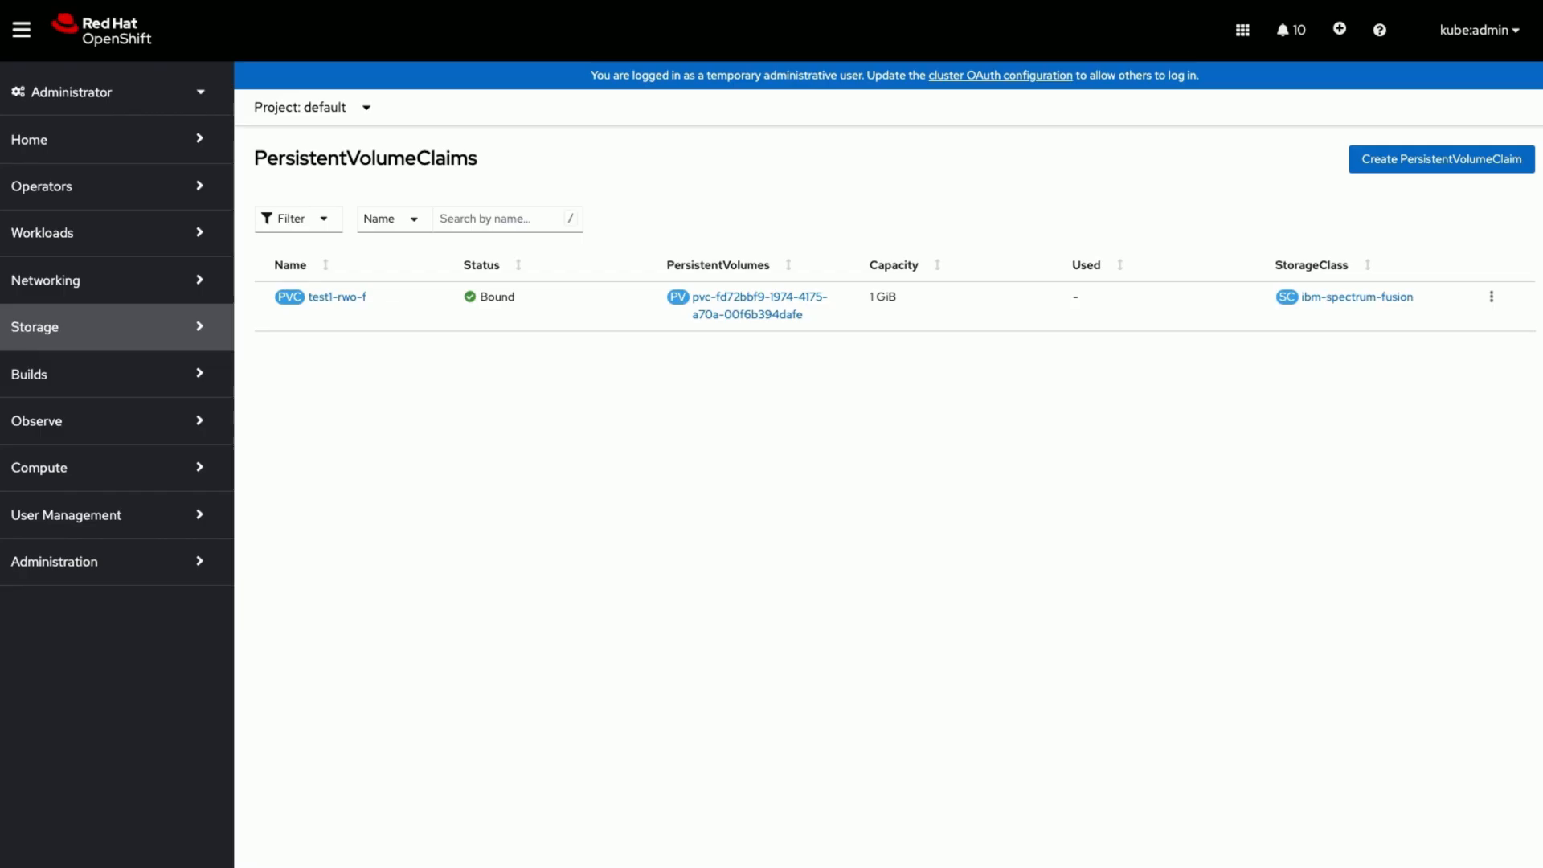
Step: Create the 1 GiB ReadWriteOnce claim rwo-1-f-test from YAML and return to the claims list
click(1338, 29)
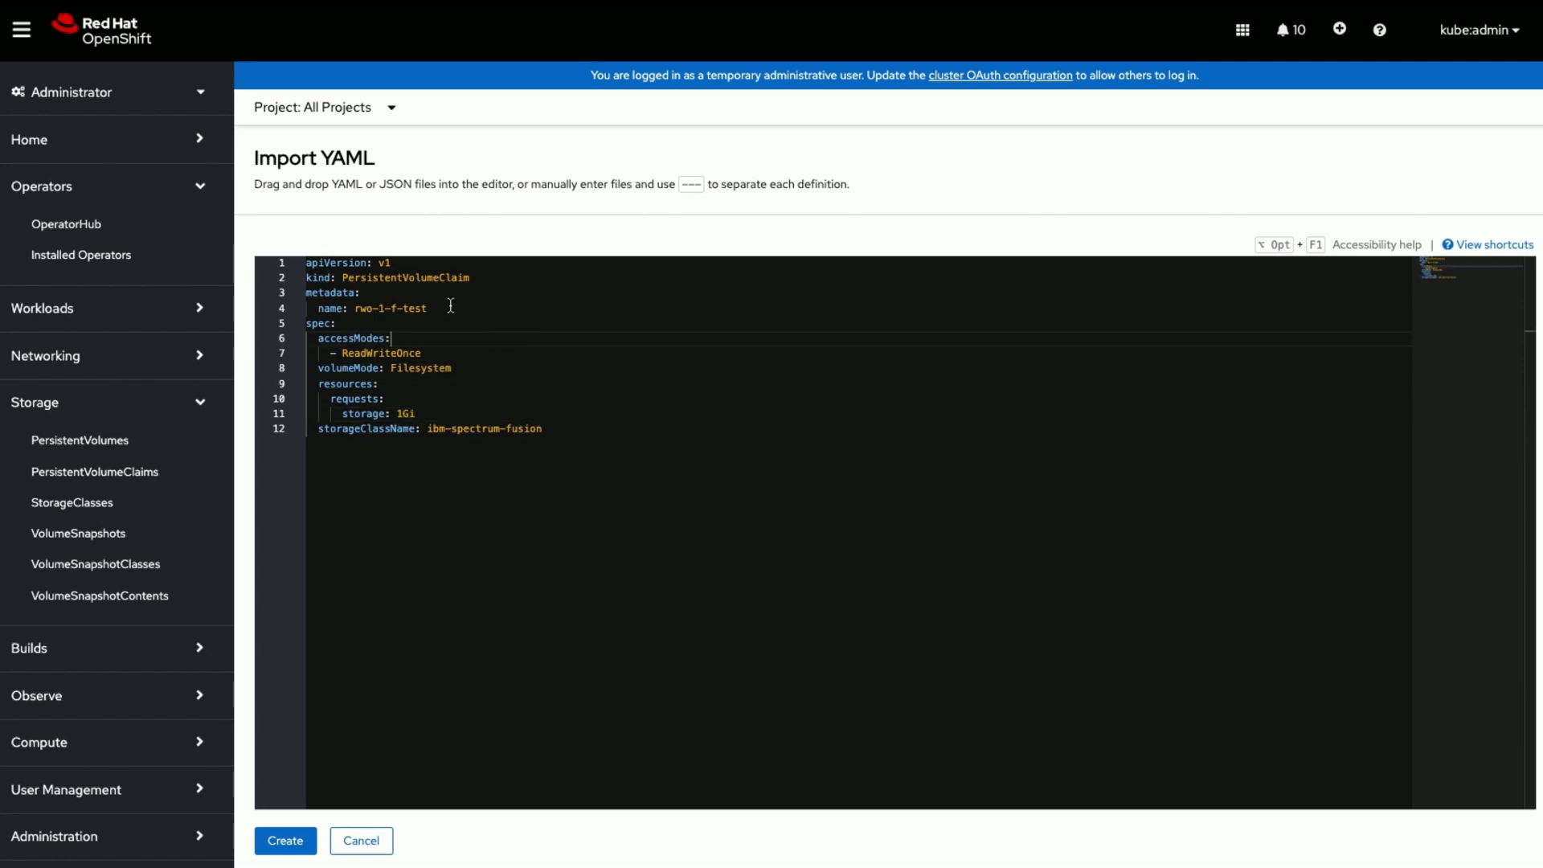
double_click(369, 309)
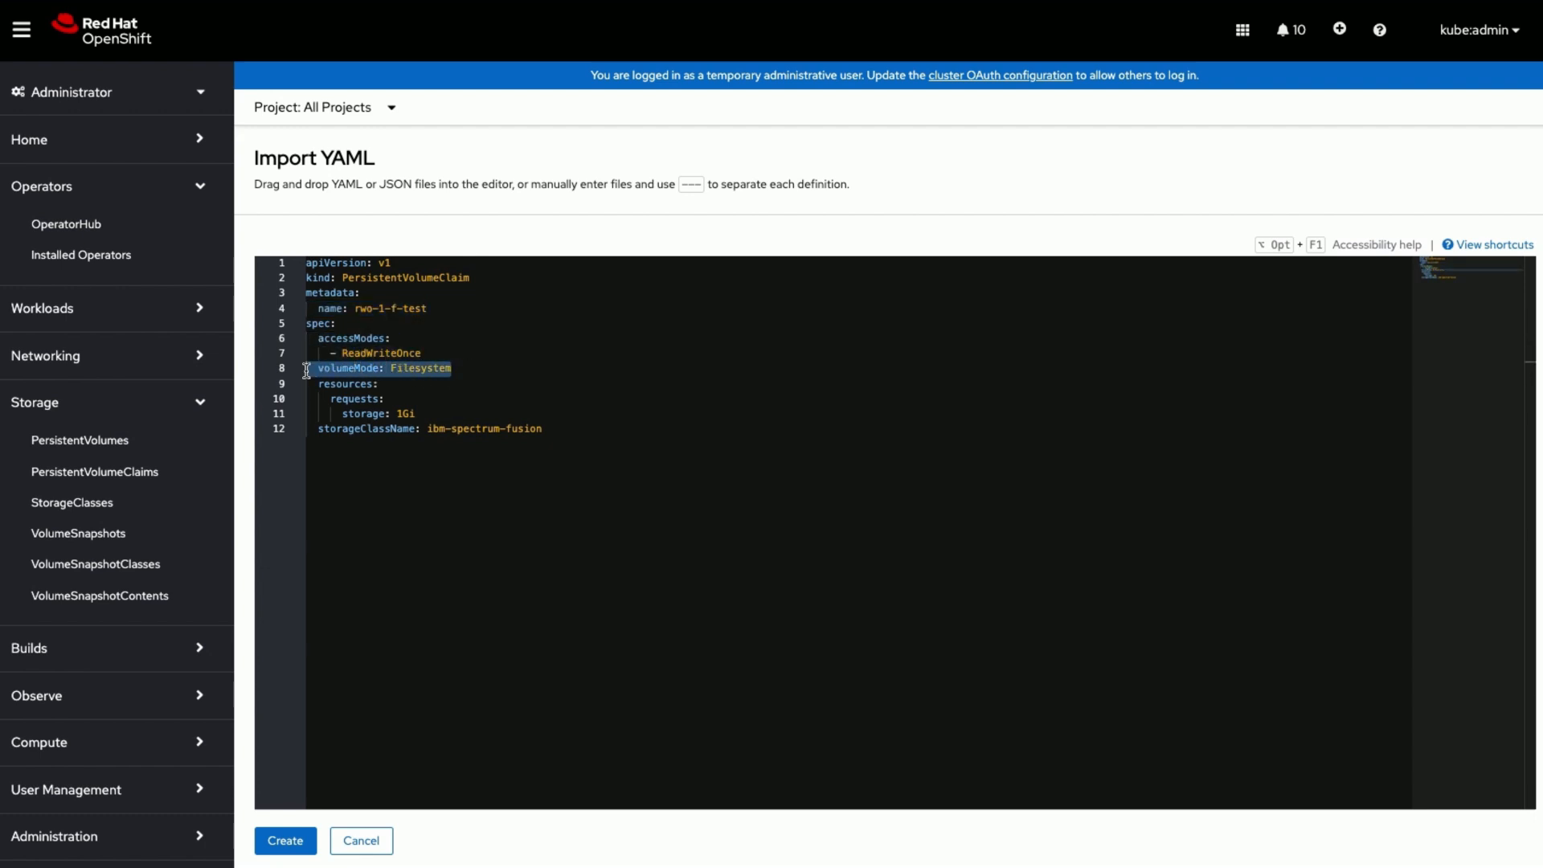
click(286, 841)
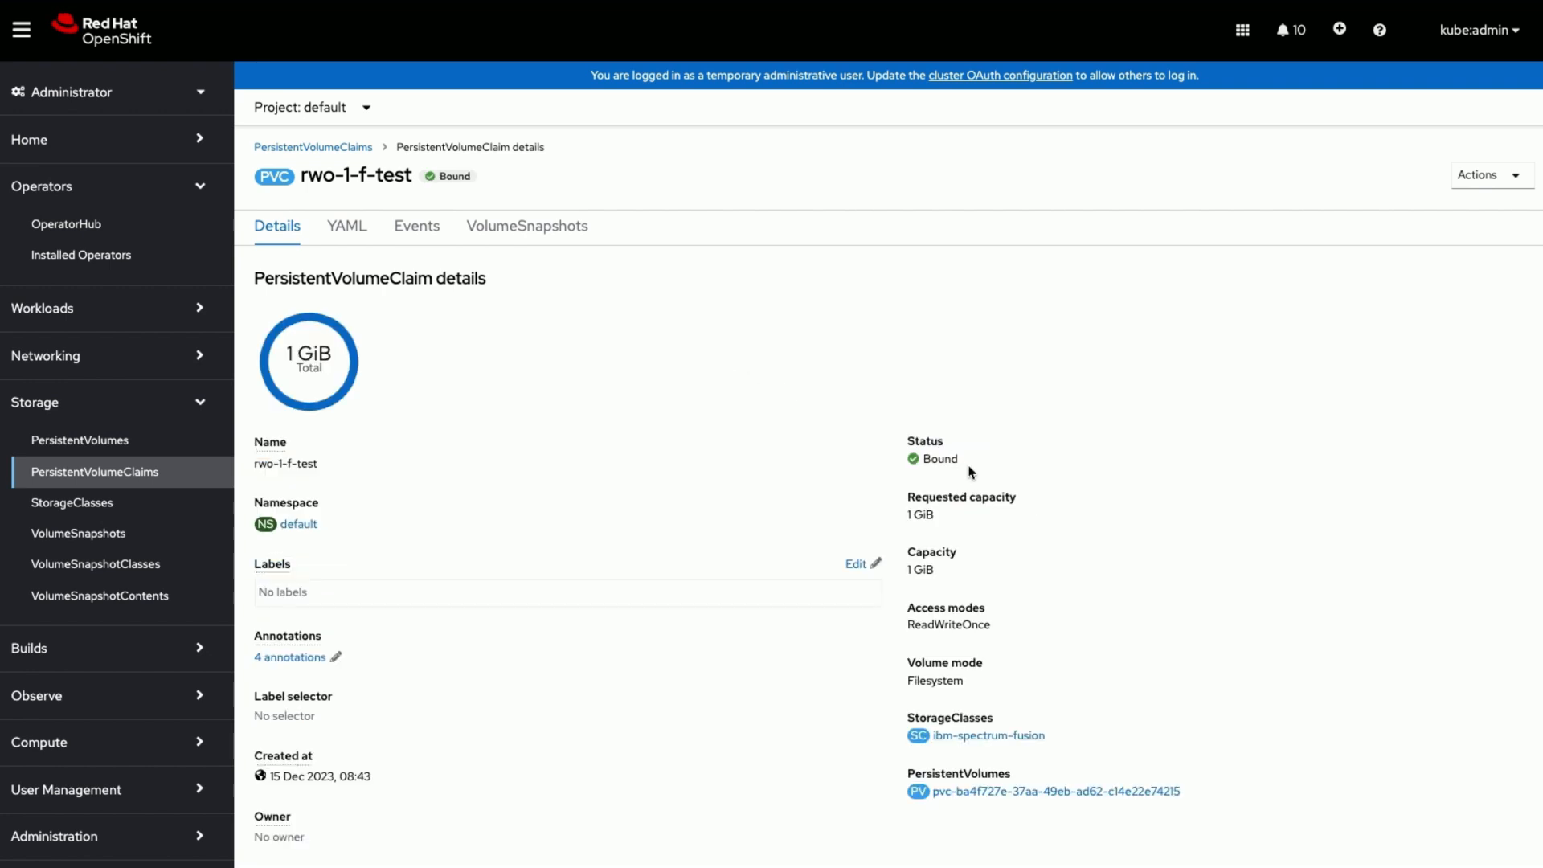
click(313, 147)
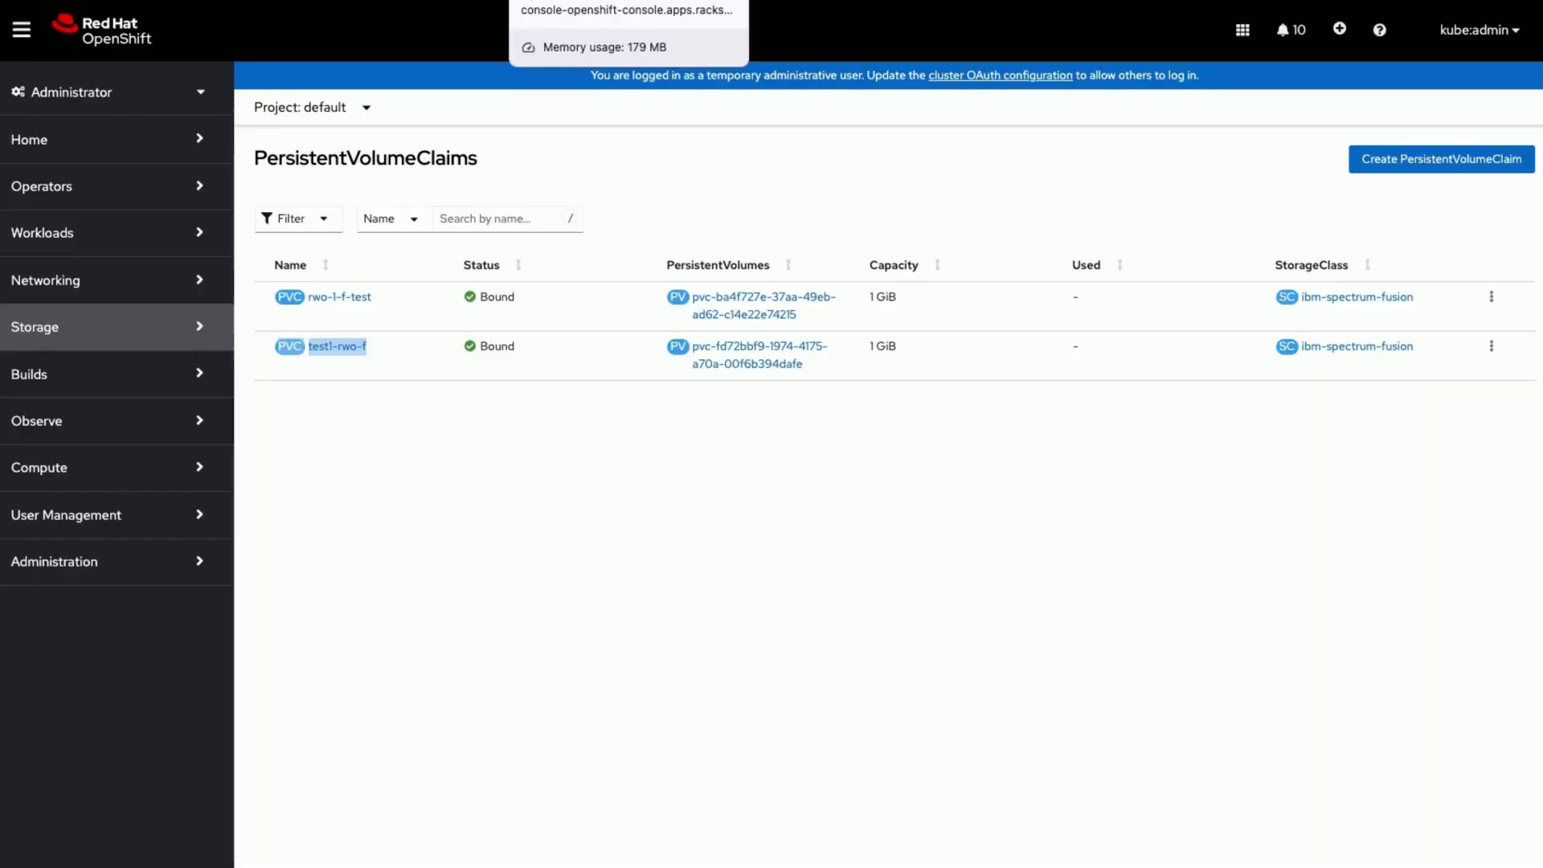
Step: Create busybox pod app1-rwo-1-f-test from YAML and review its events
click(42, 232)
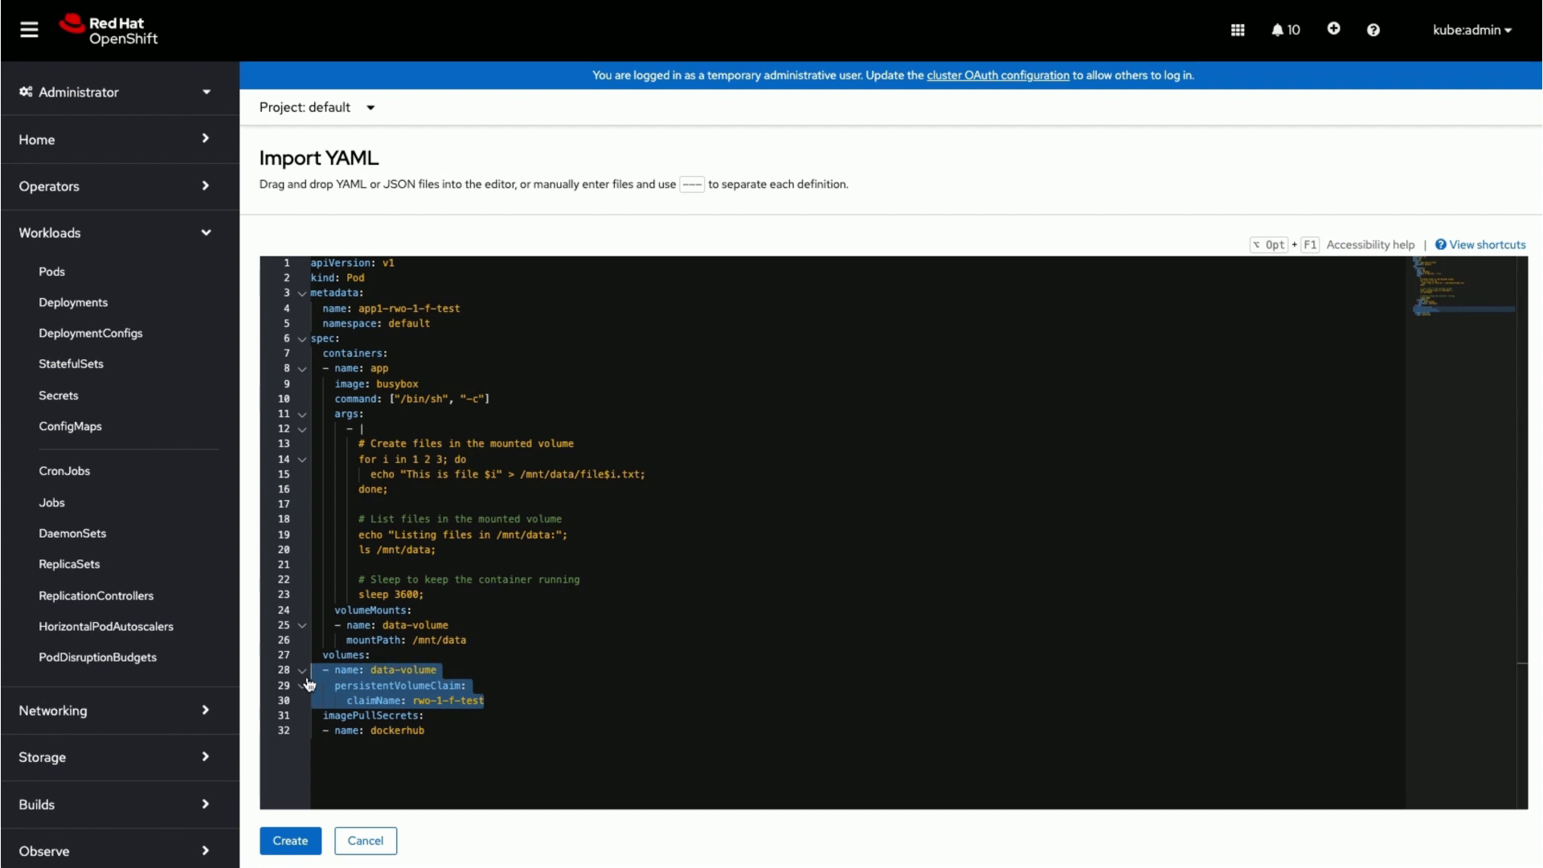
click(289, 841)
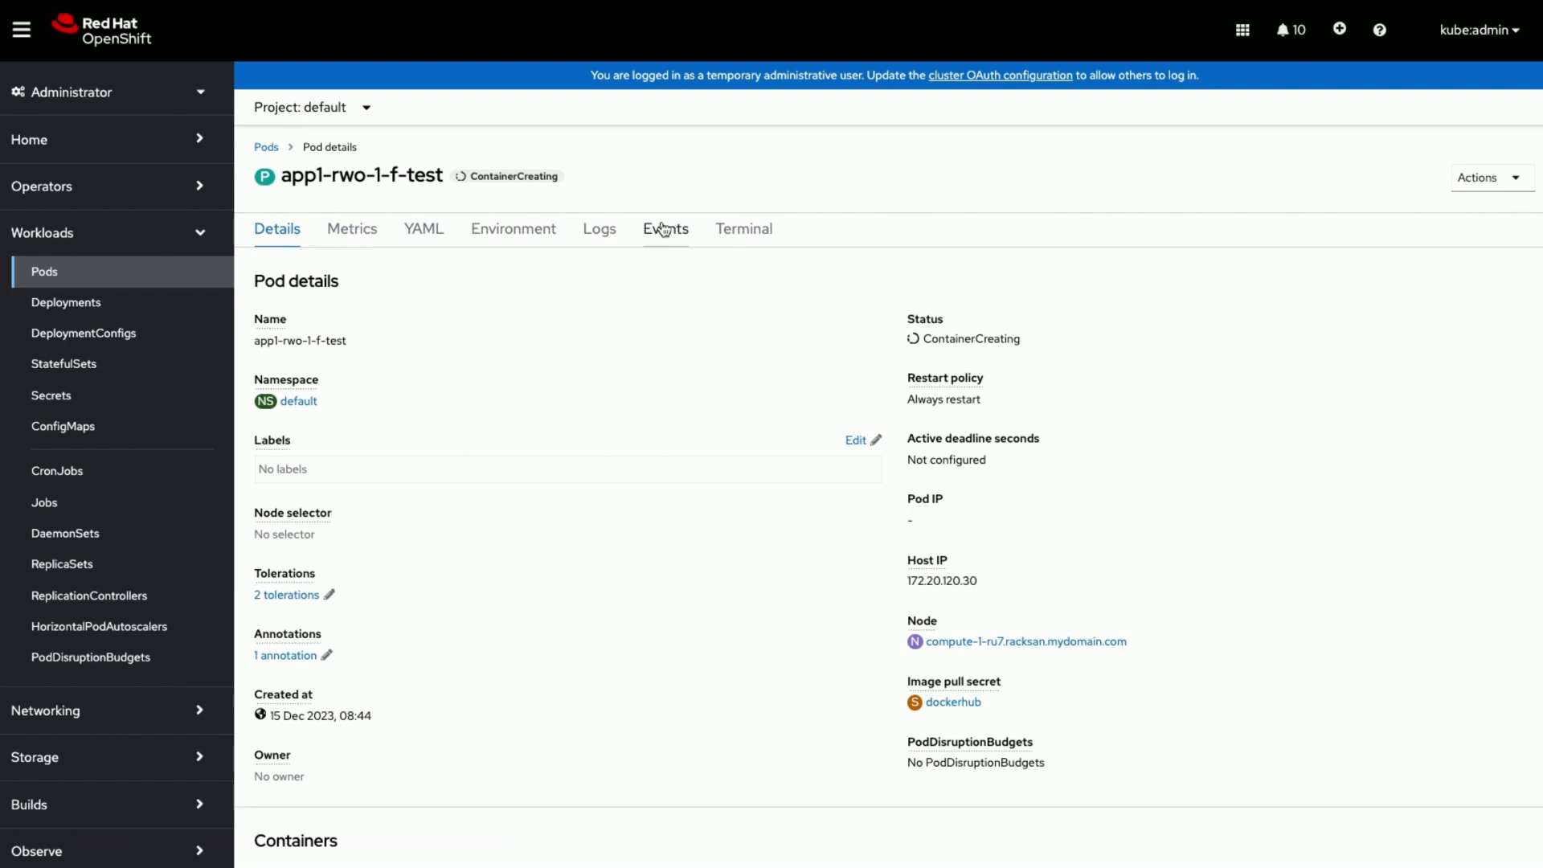
click(666, 228)
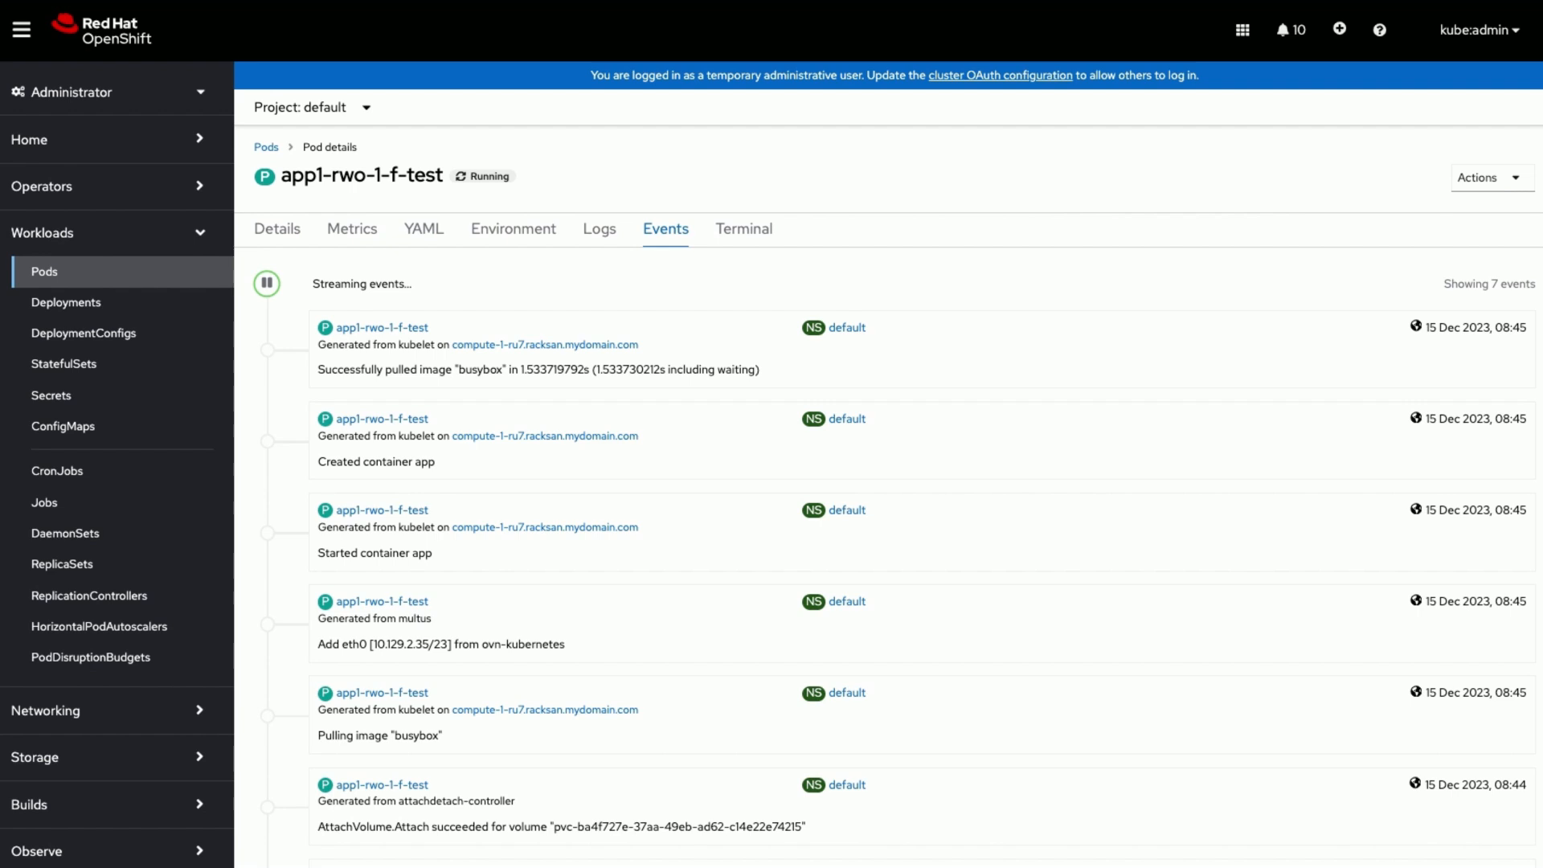
click(29, 137)
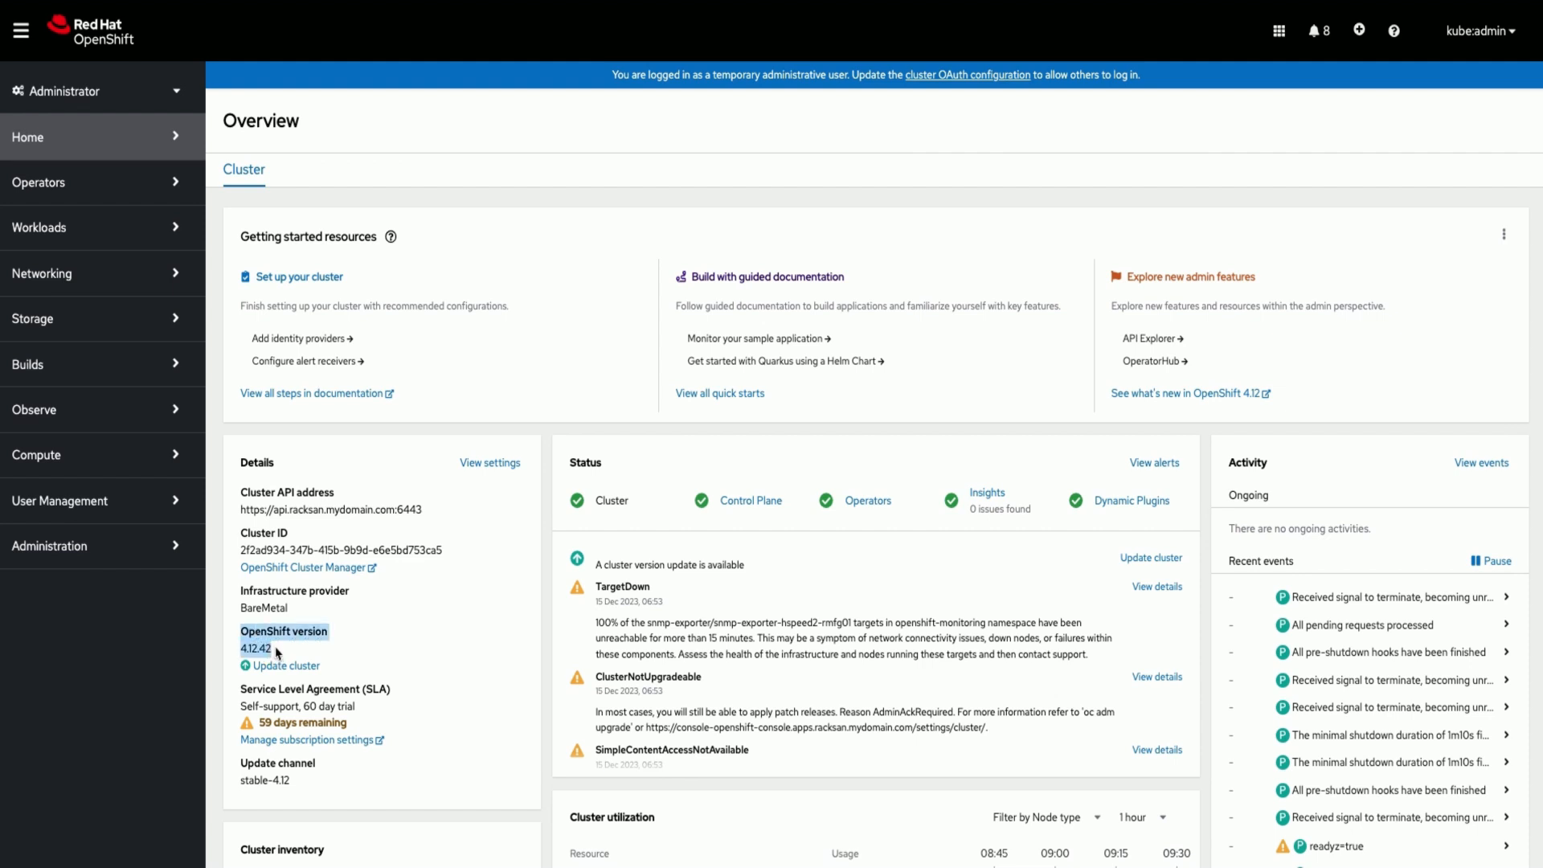
Step: Open the IBM Docs OpenShift upgrade page and scroll to the 4.13-to-4.14 procedure
click(285, 666)
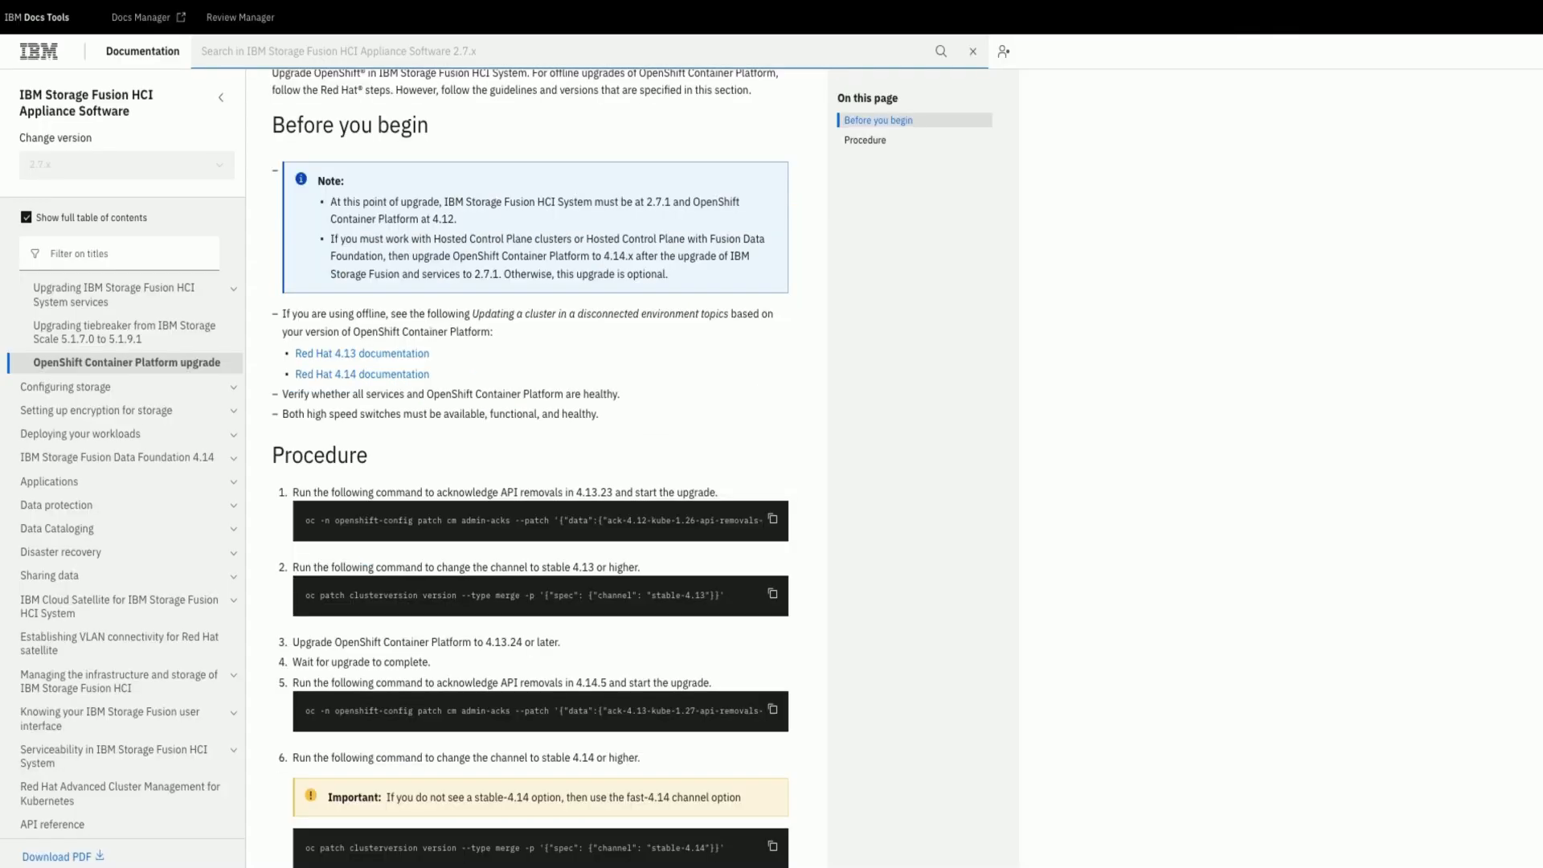
scroll(down, 3)
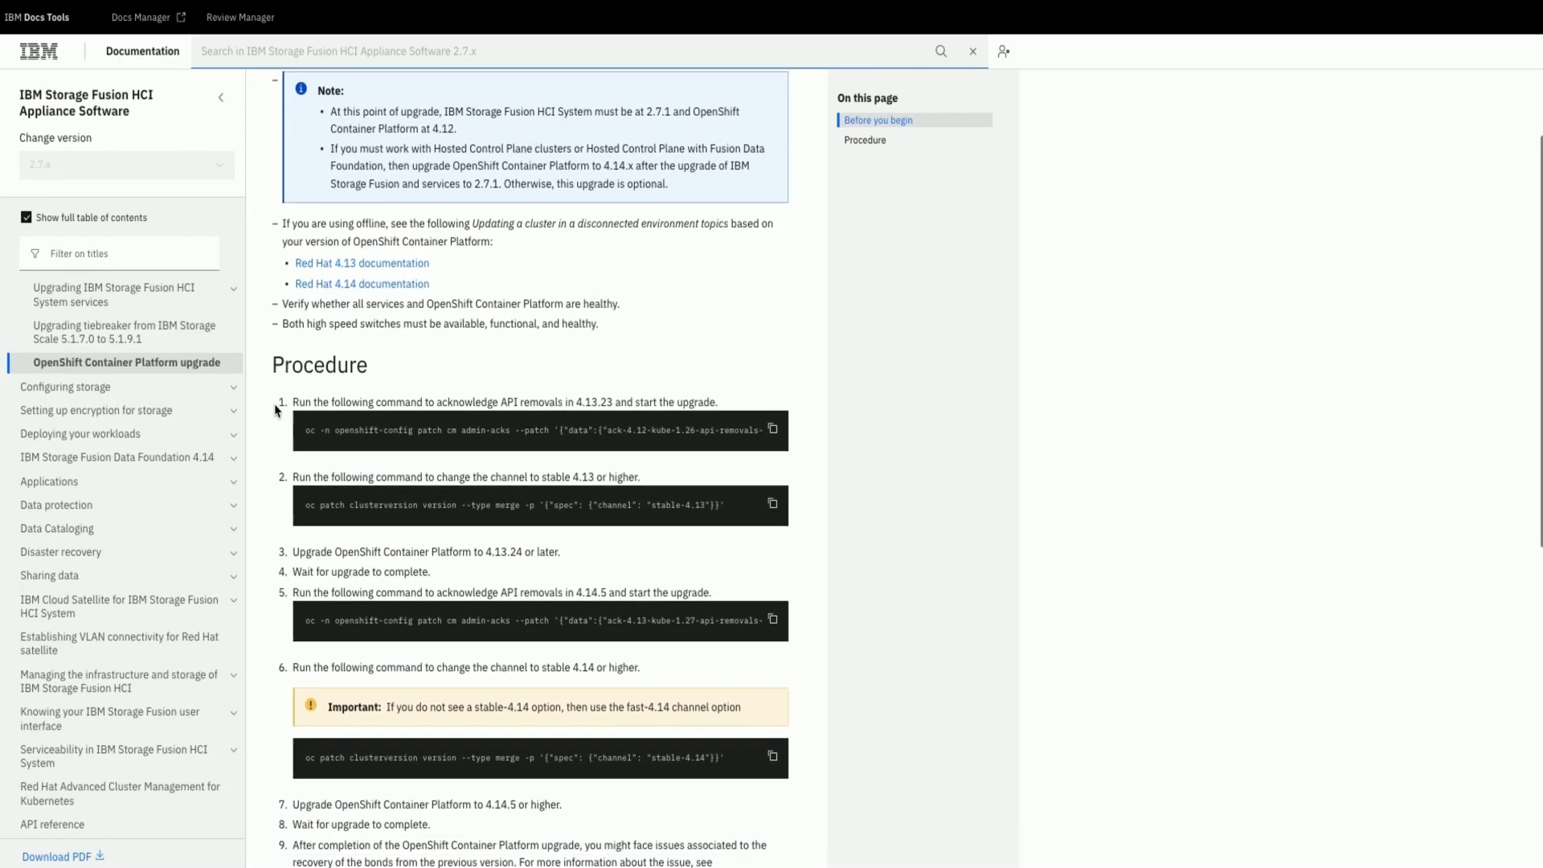
scroll(down, 3)
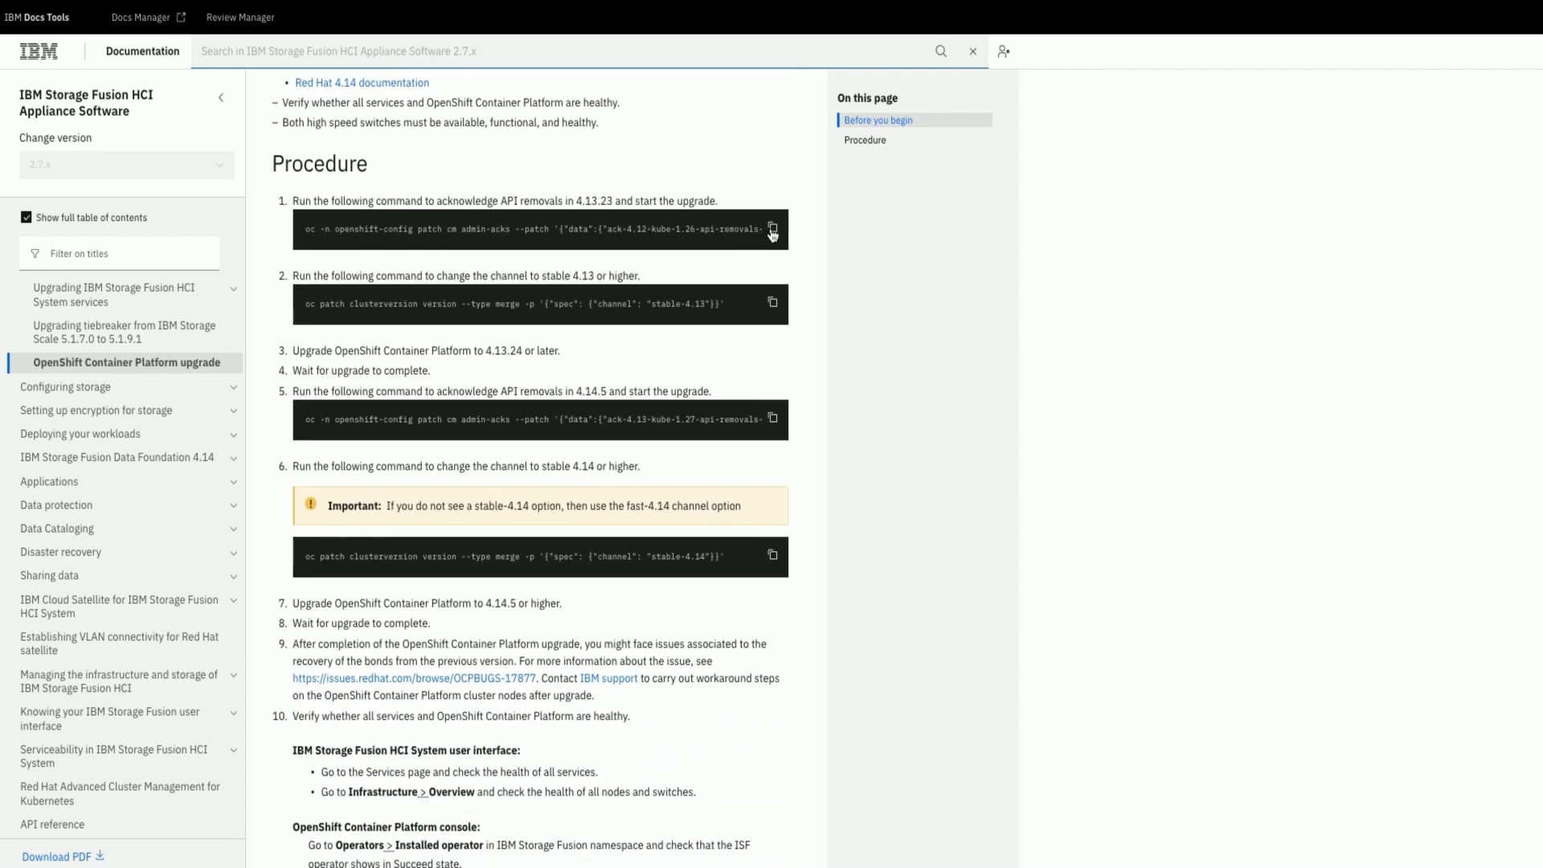
Step: Run the Kubernetes 1.26 admin-acks patch and switch the cluster channel to stable-4.13
click(773, 229)
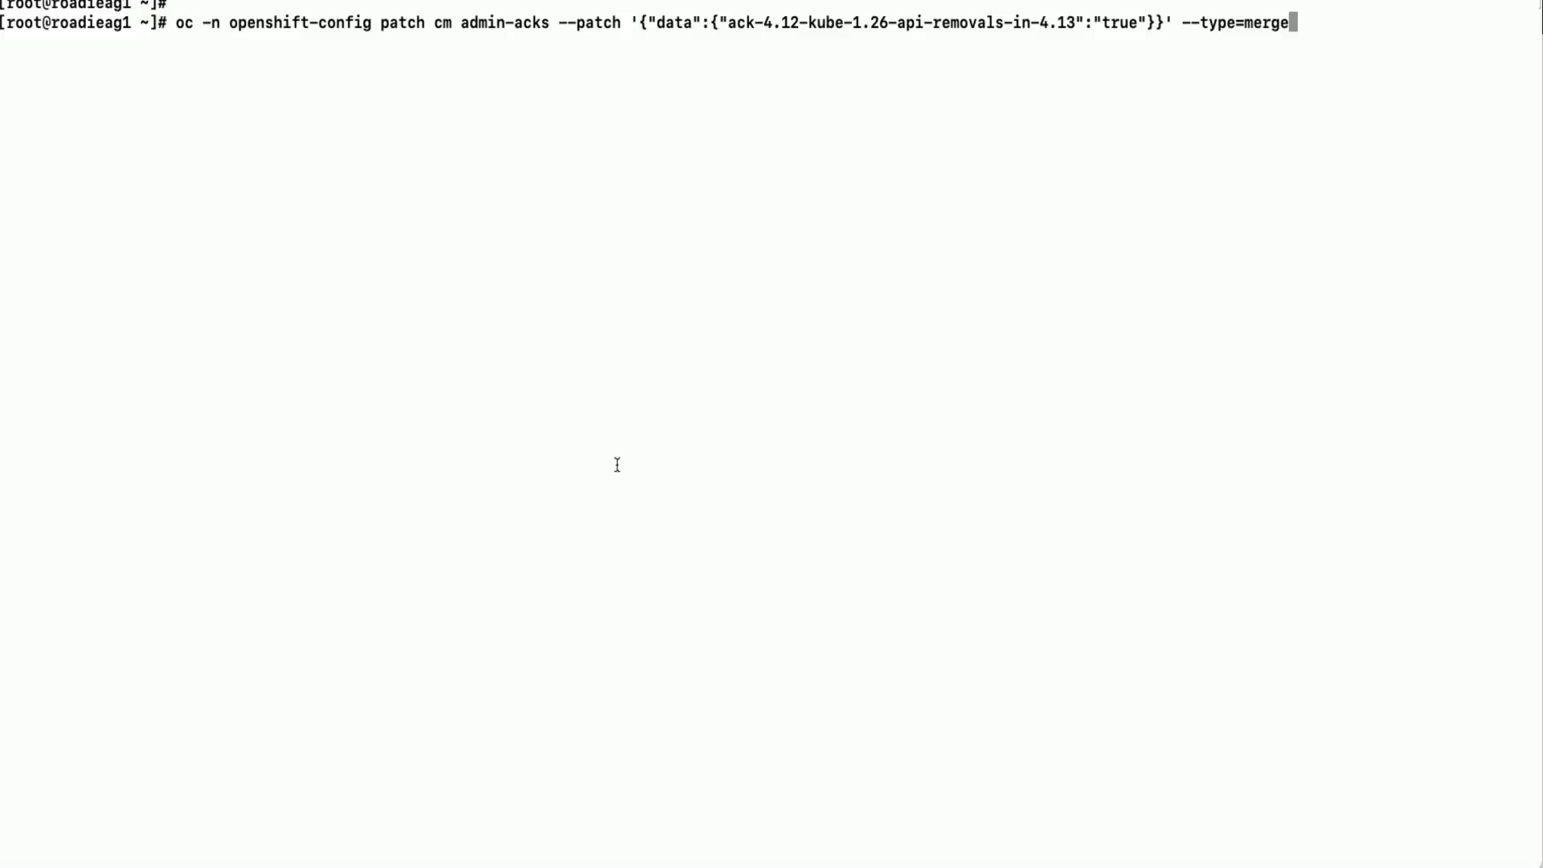
key(Return)
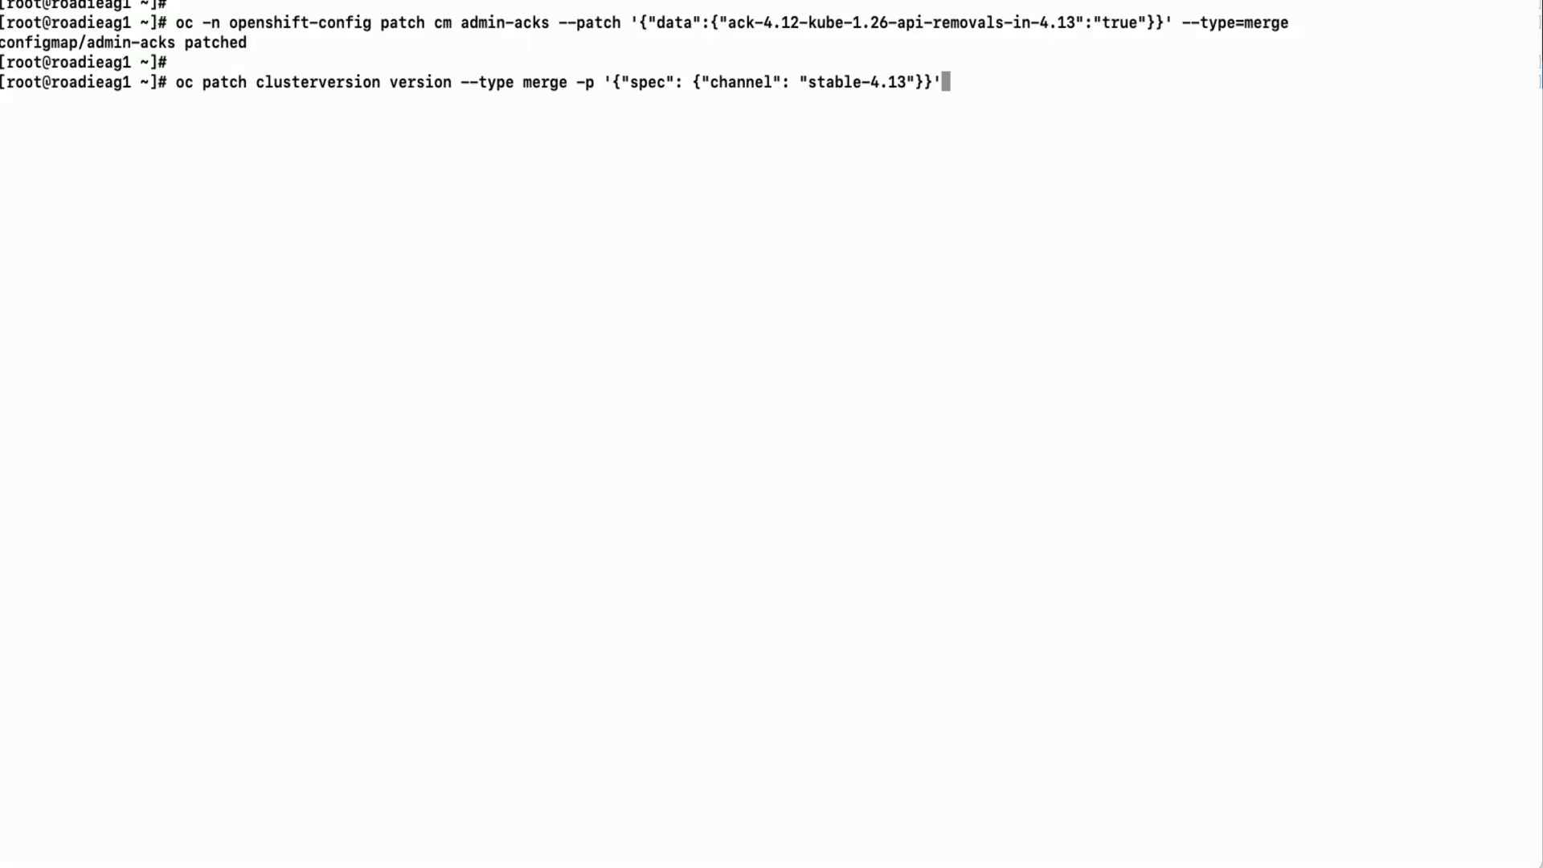
key(Return)
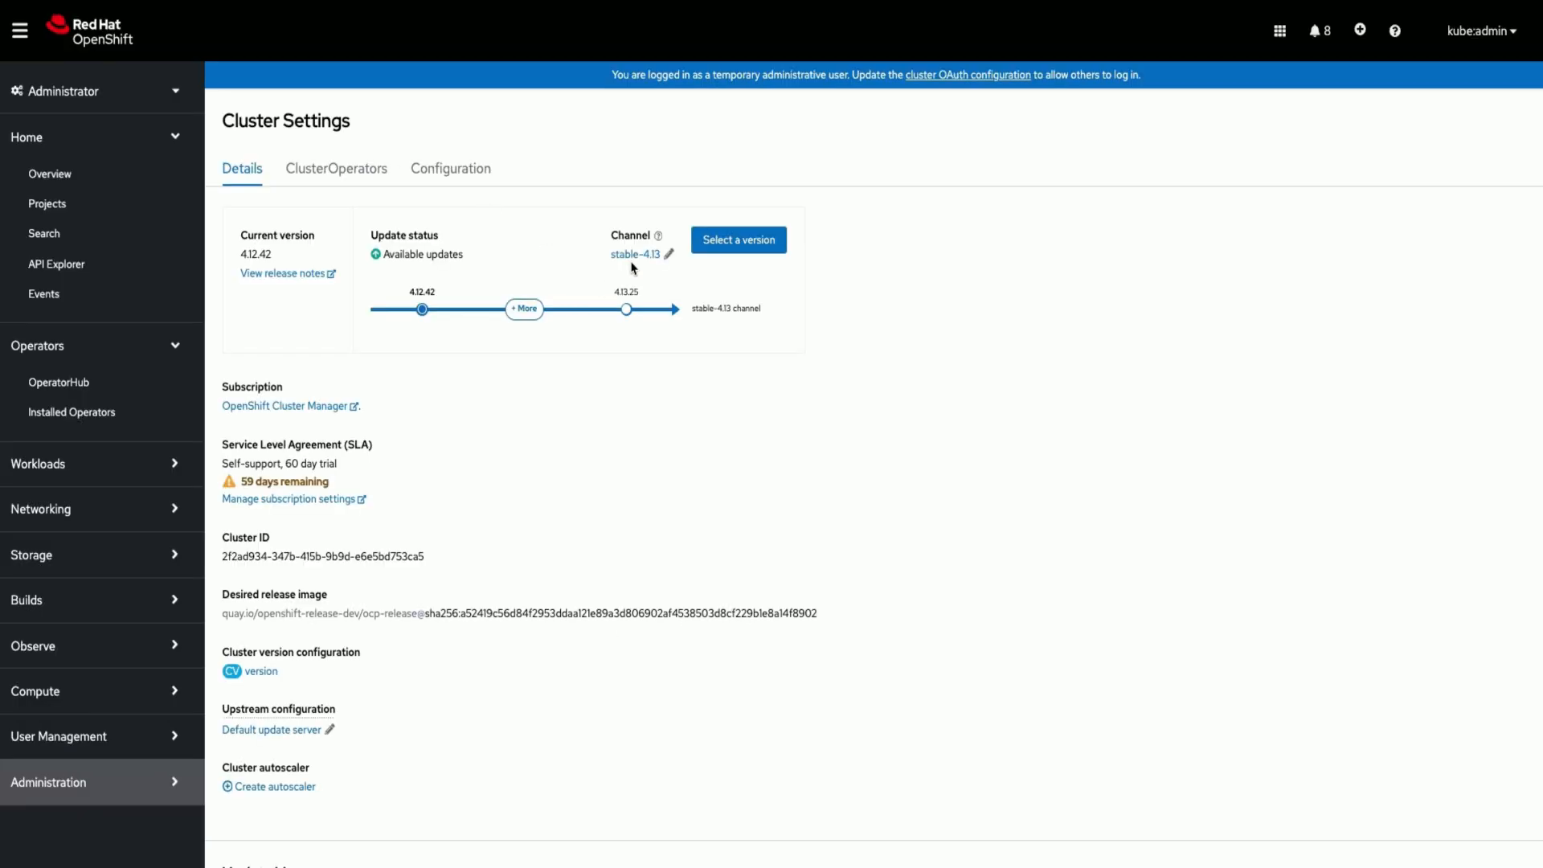
mouse_move(737, 239)
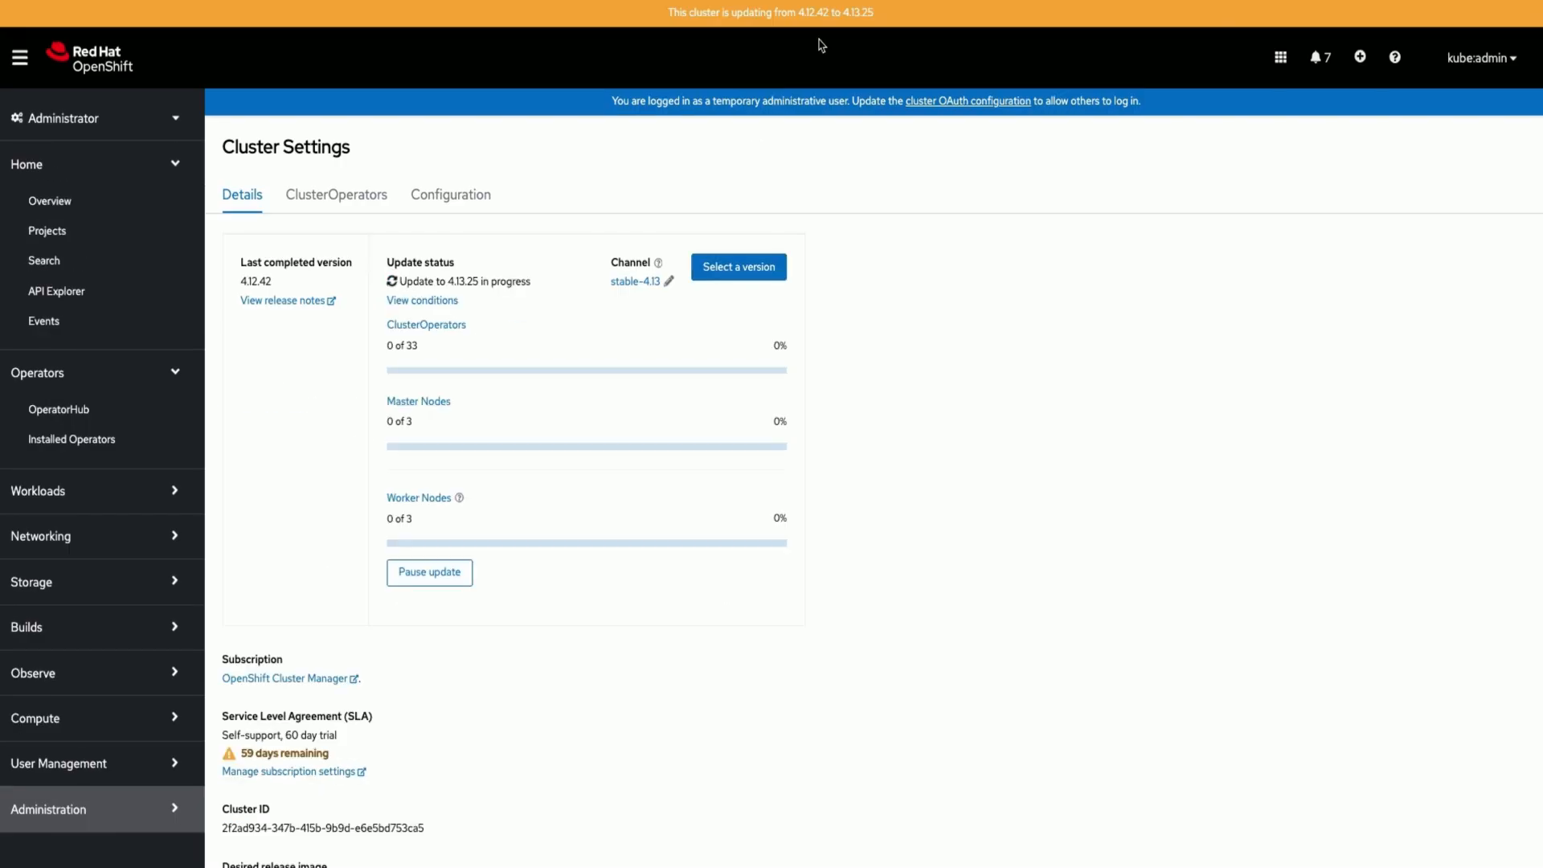
mouse_move(667, 23)
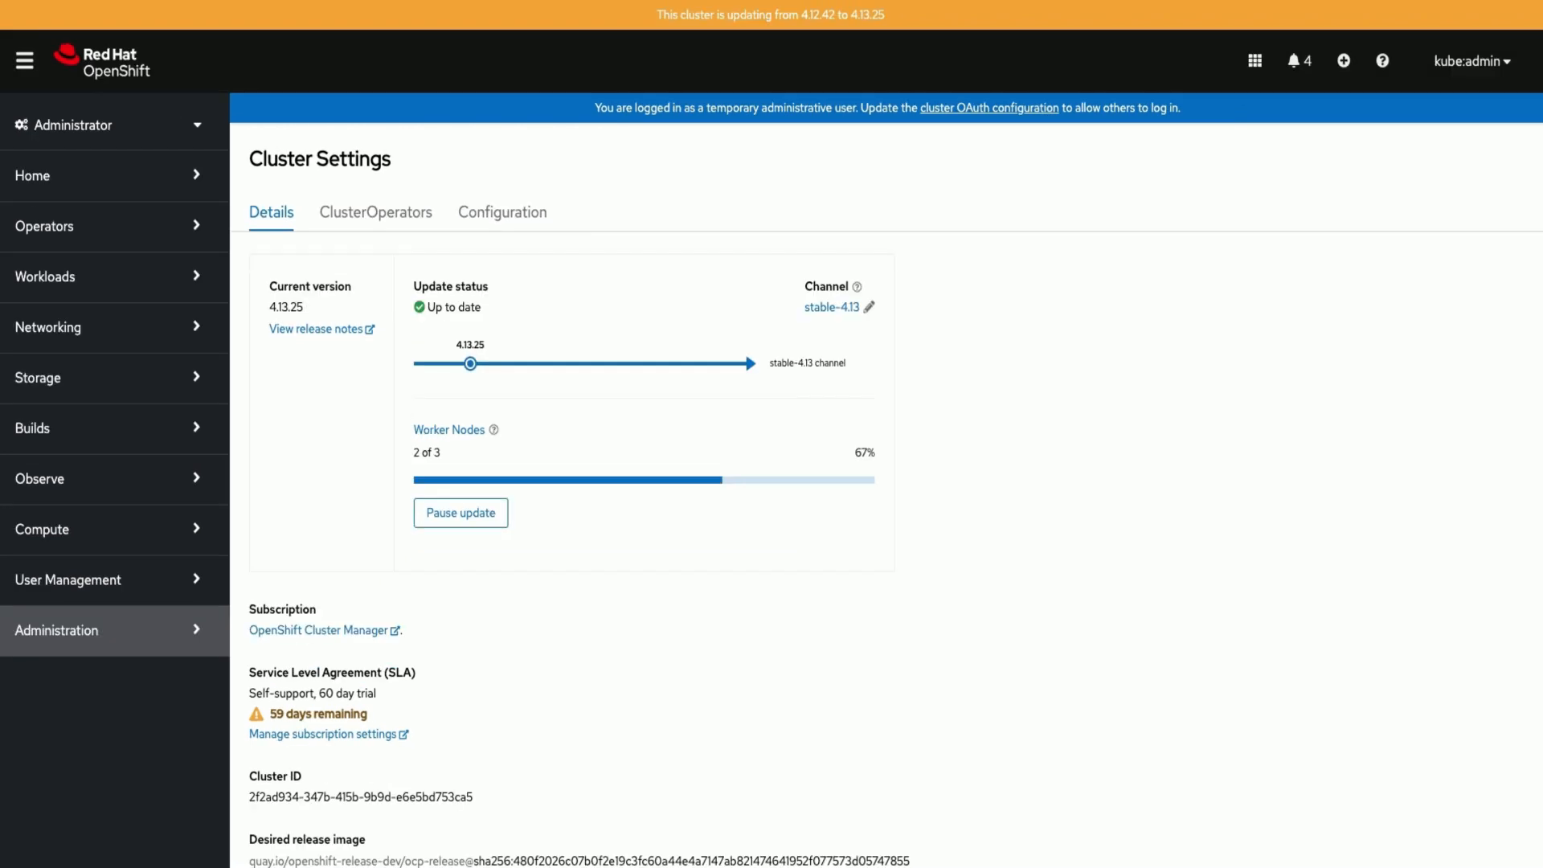
Step: Update the cluster to version 4.13.25 from Cluster Settings and wait until it is up to date
click(42, 529)
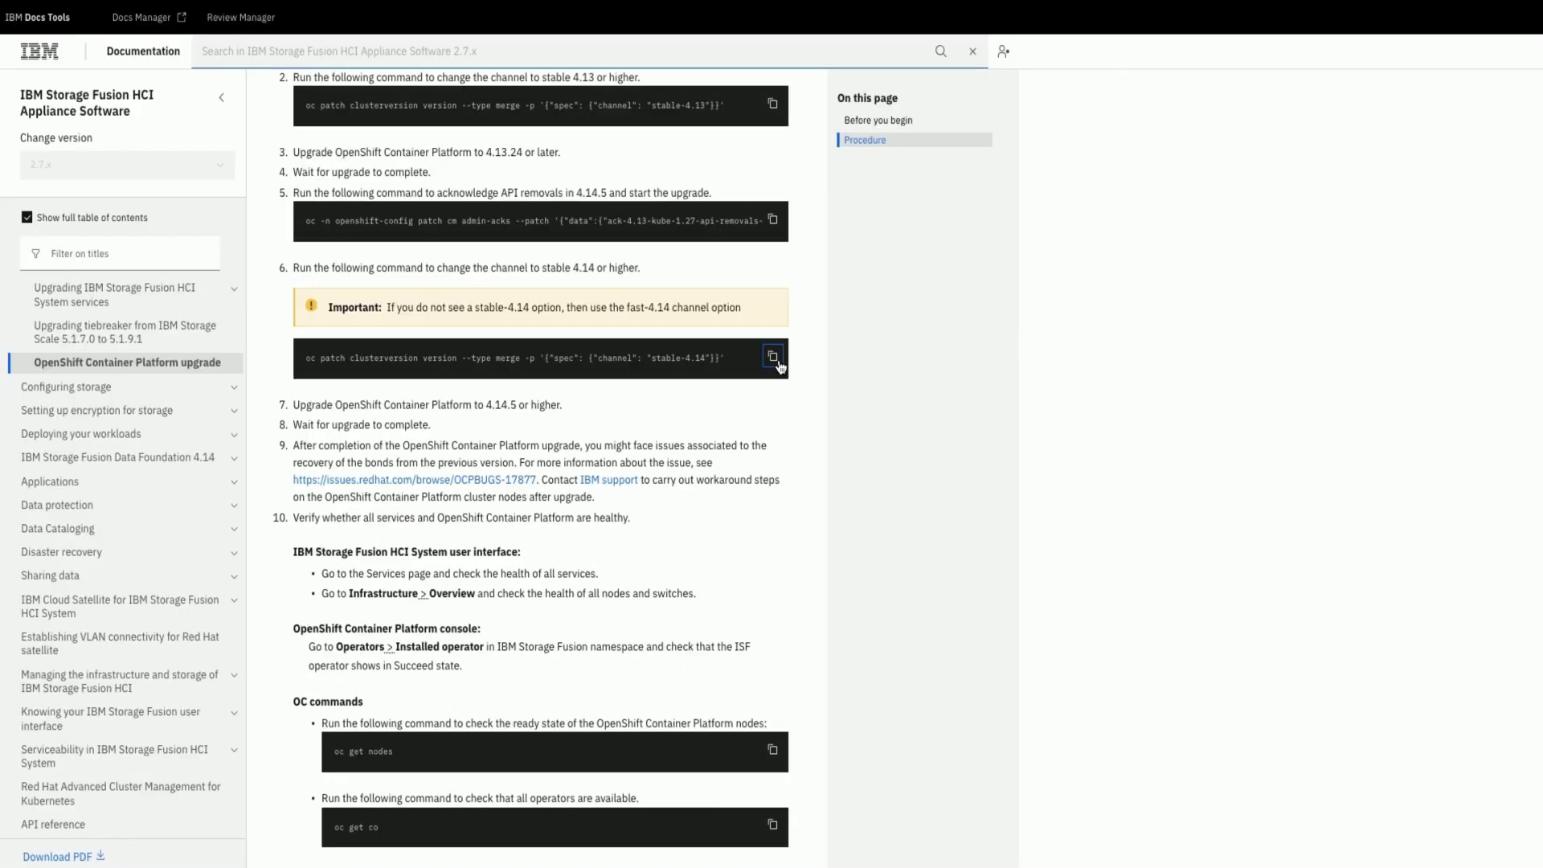
Step: Apply the 4.14 admin-acks and fast-4.14 channel patches, then check machine pools and operators
click(772, 356)
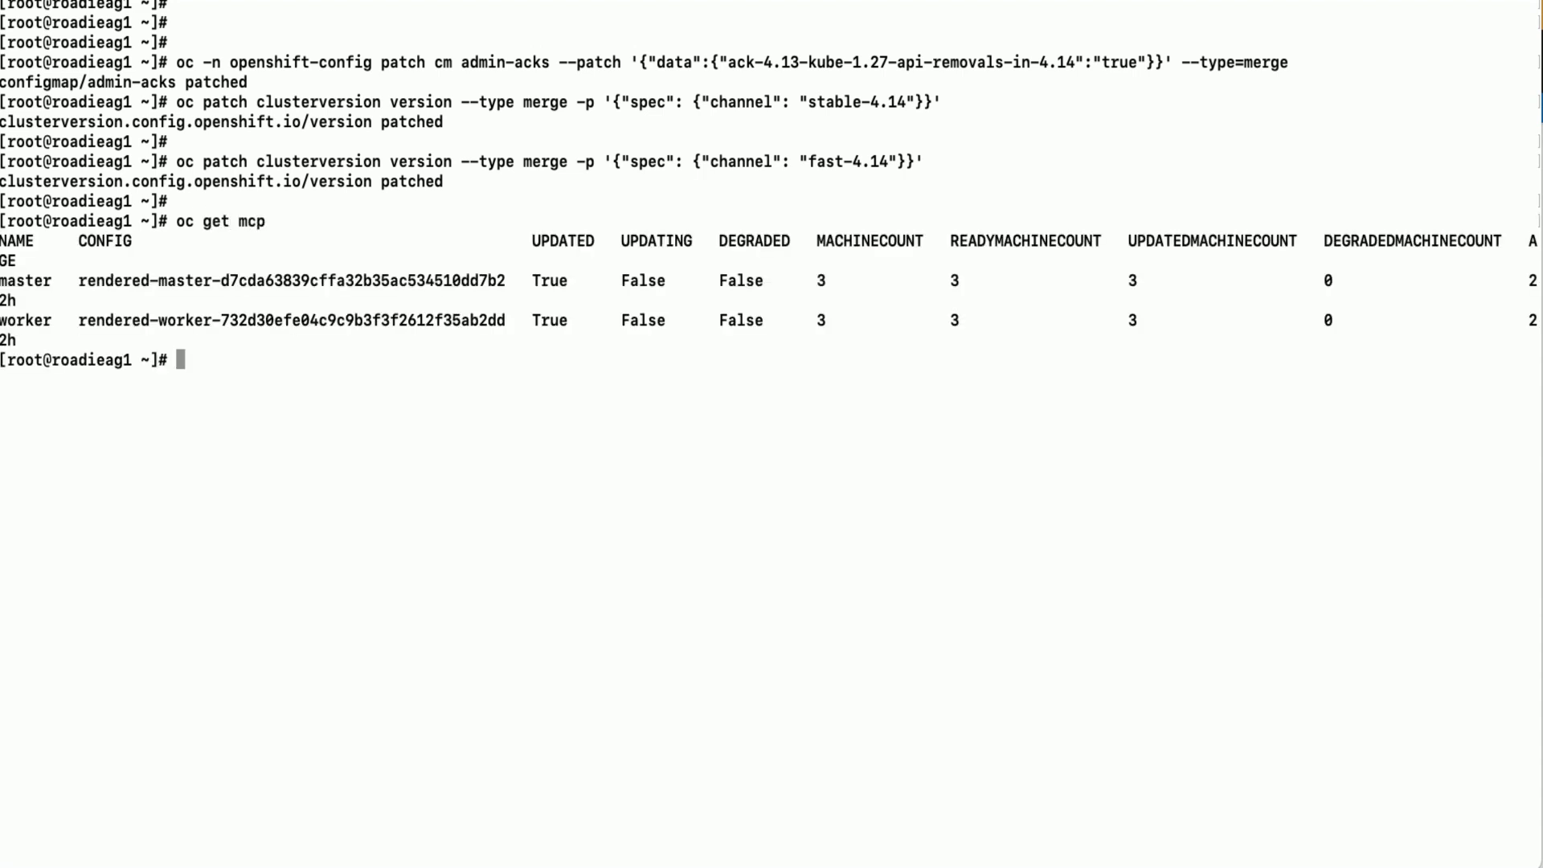
text(oc get co)
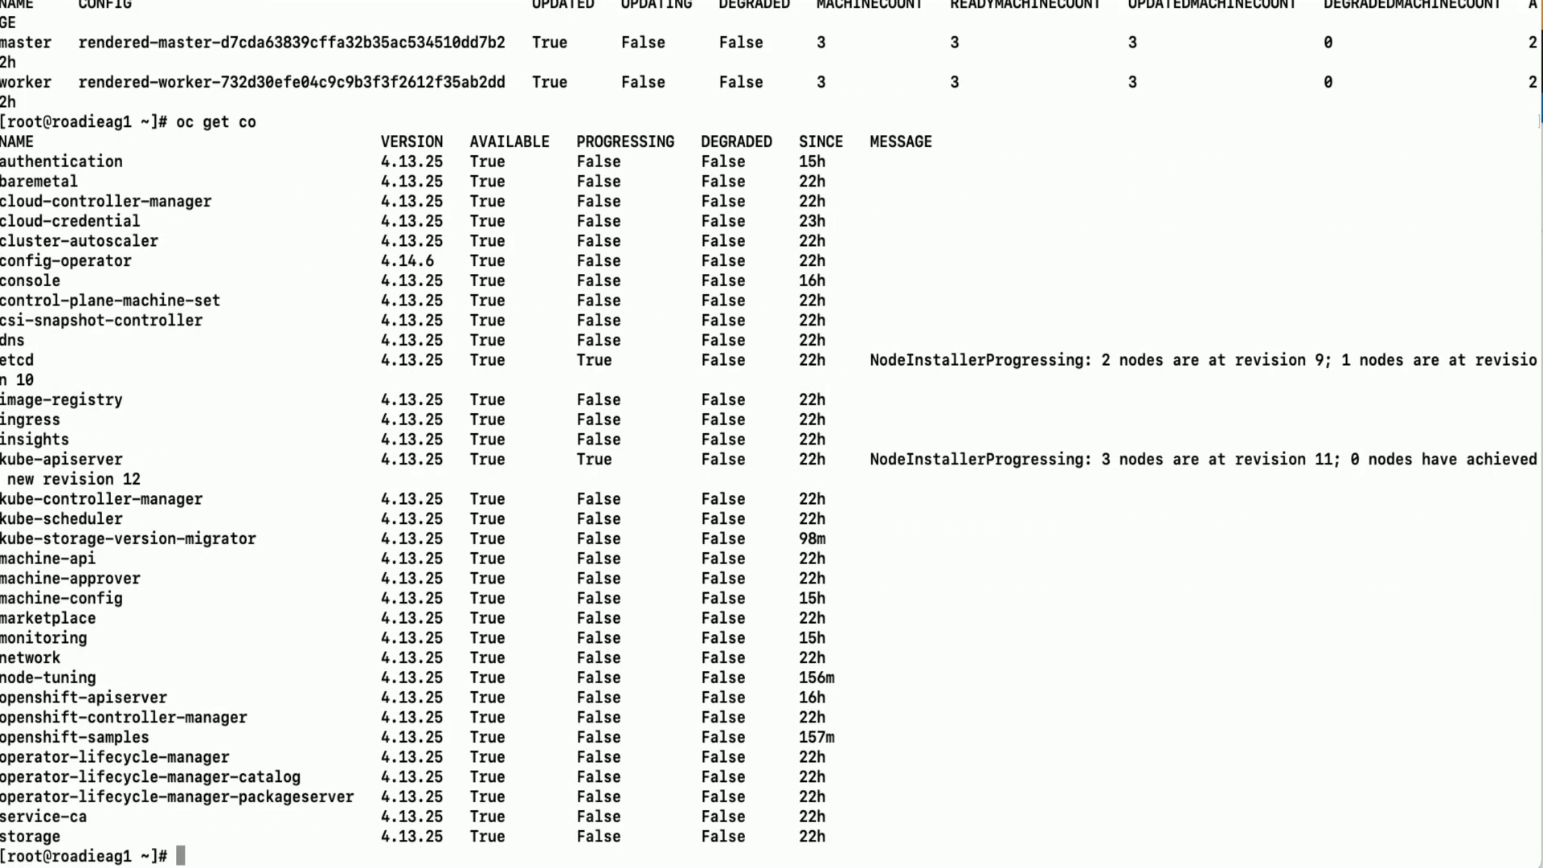
mouse_move(541, 371)
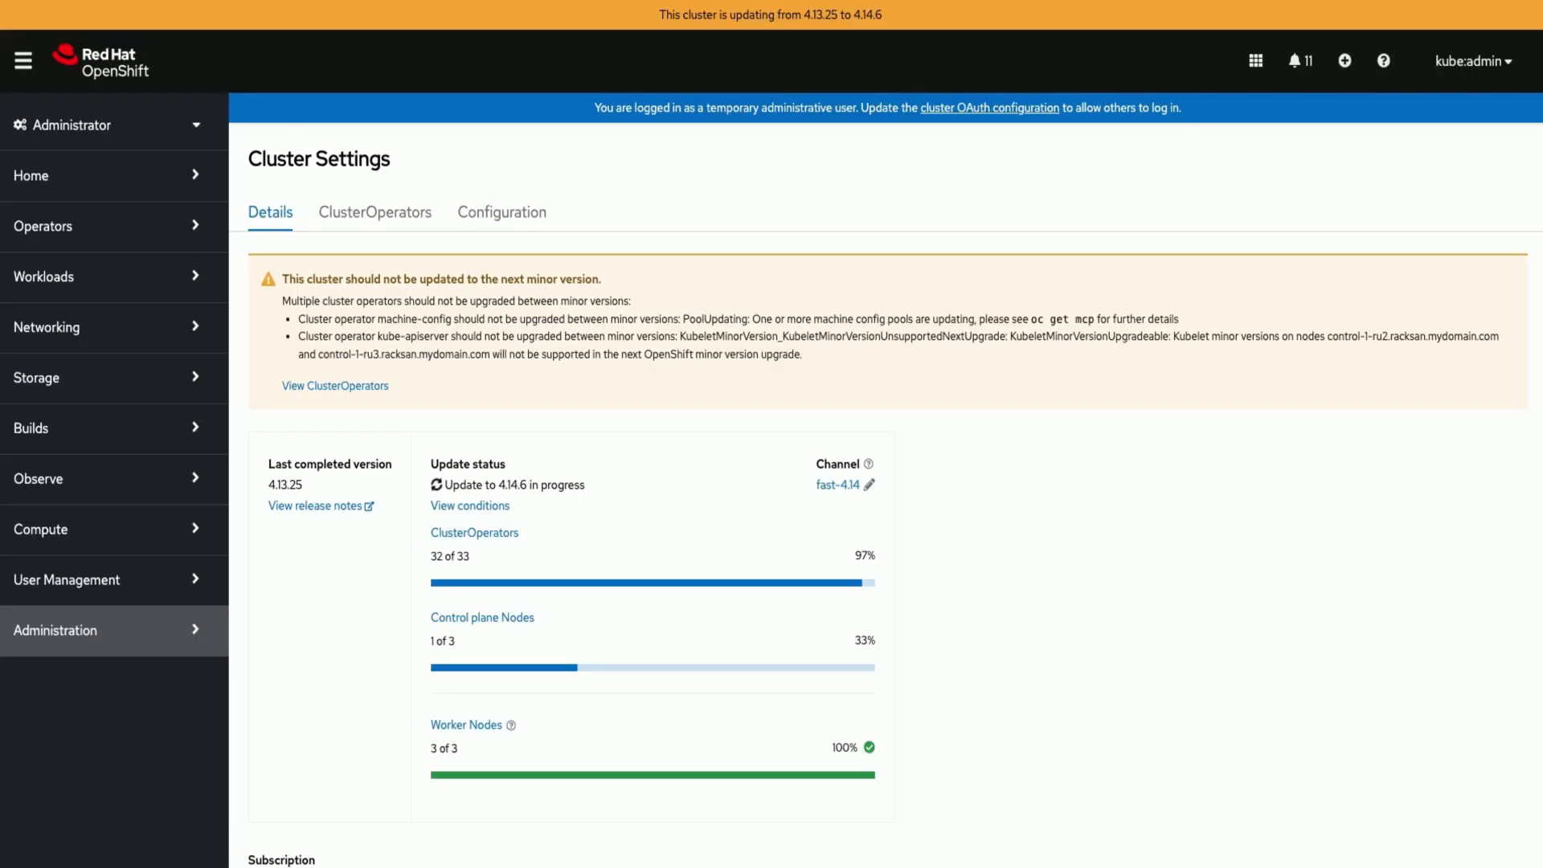
mouse_move(1270, 98)
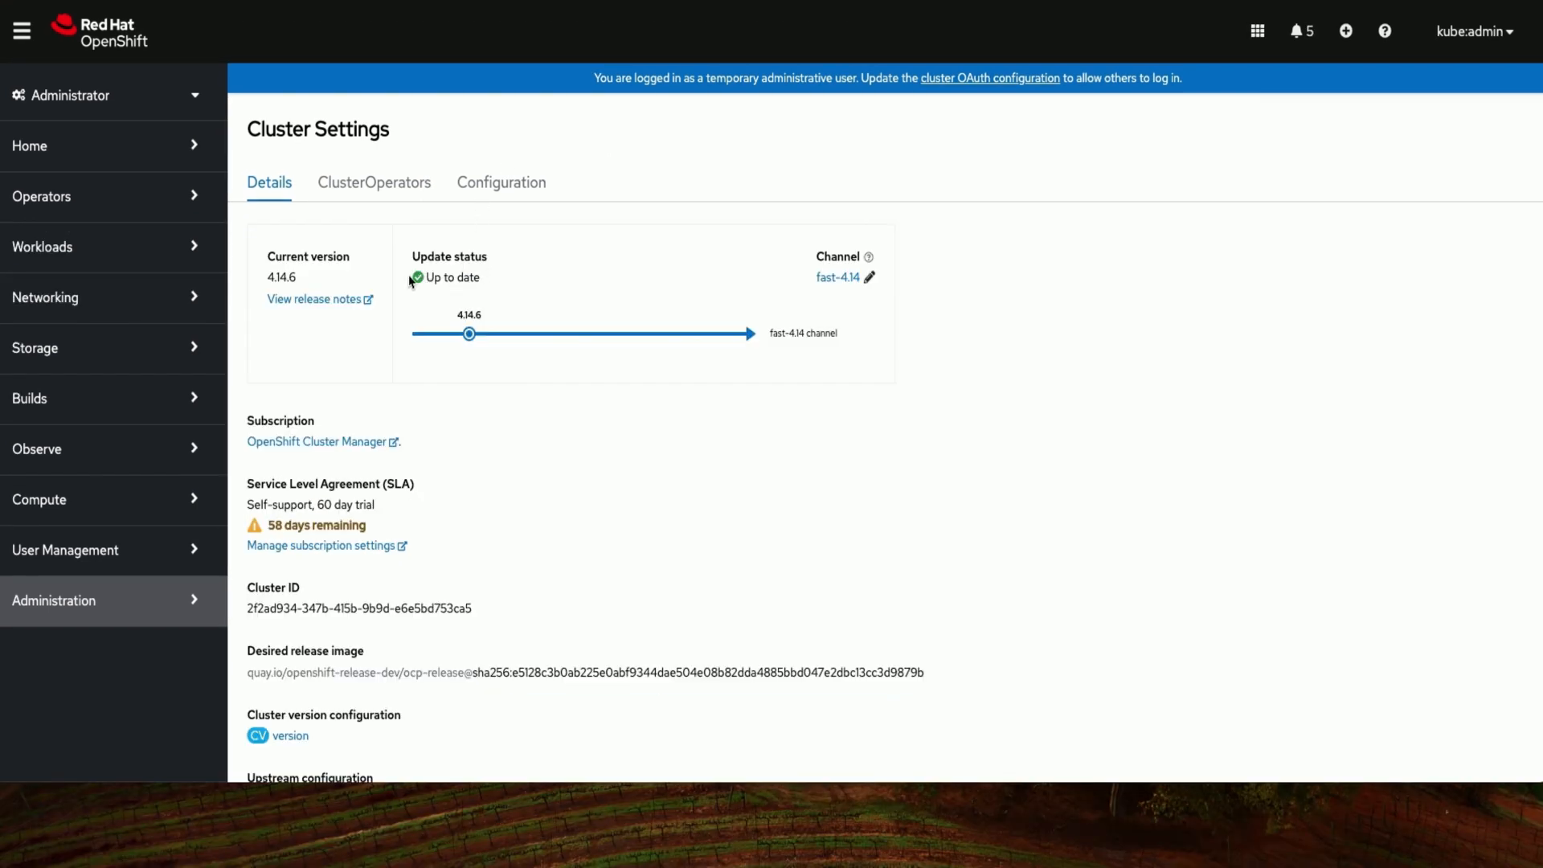
Step: Open OpenShift Virtualization in OperatorHub, keep version 4.14.1, and begin installation
double_click(280, 276)
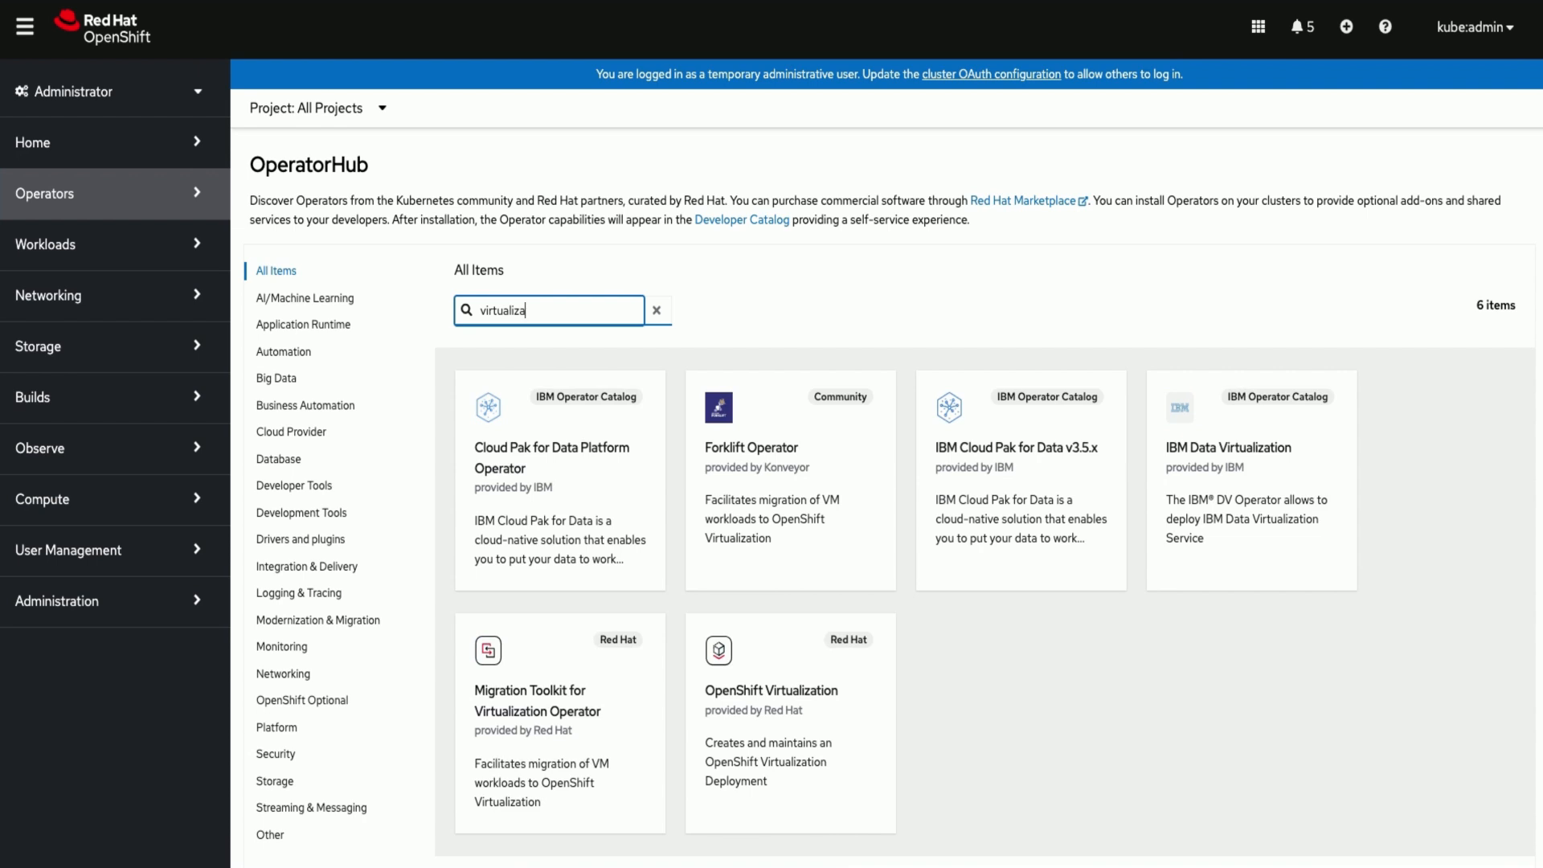
mouse_move(780, 722)
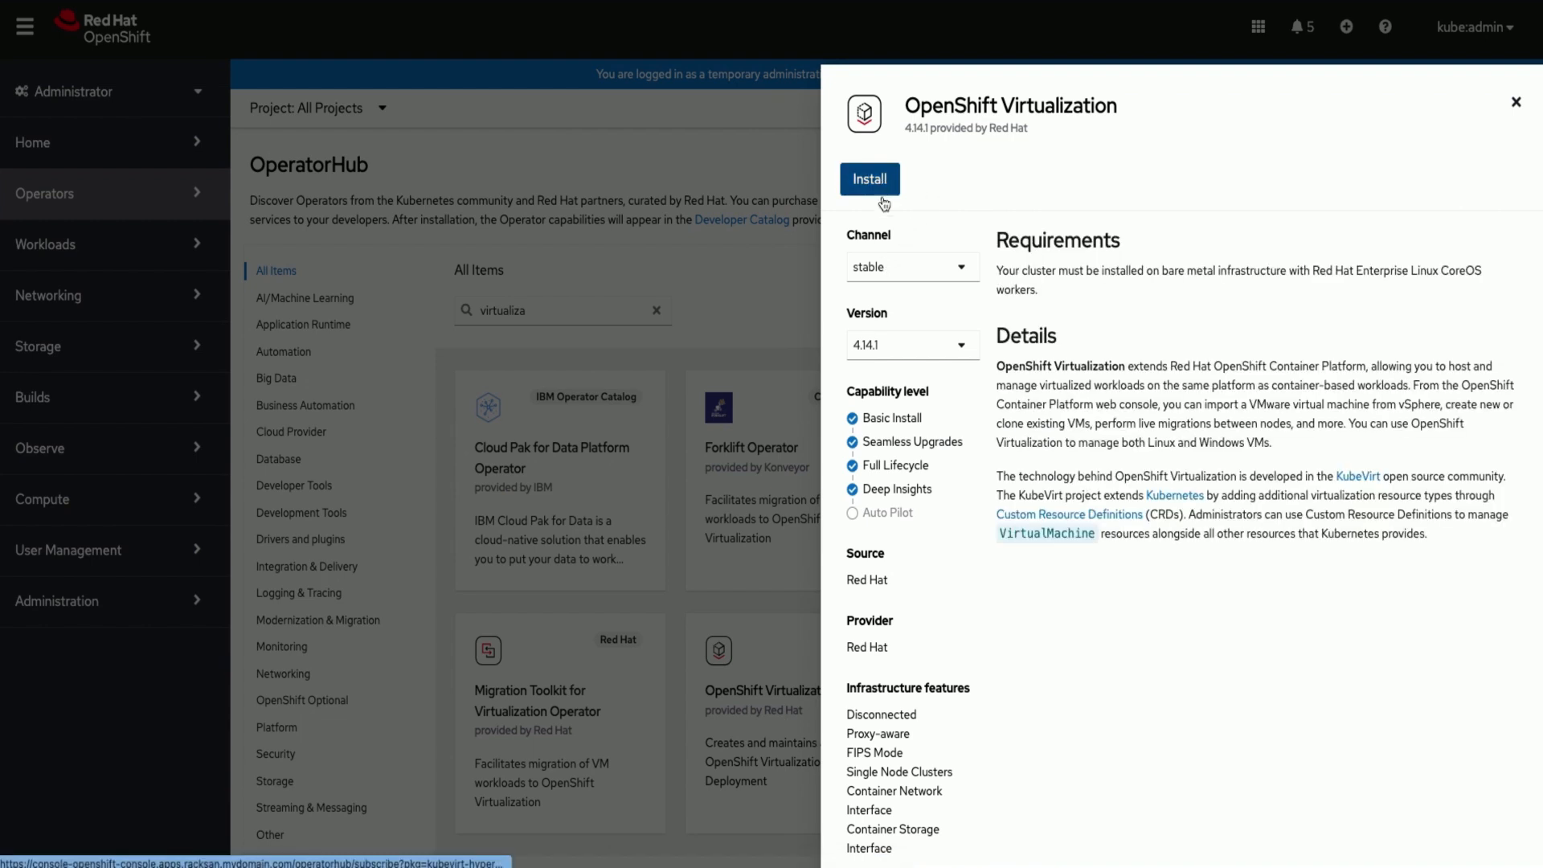
click(910, 345)
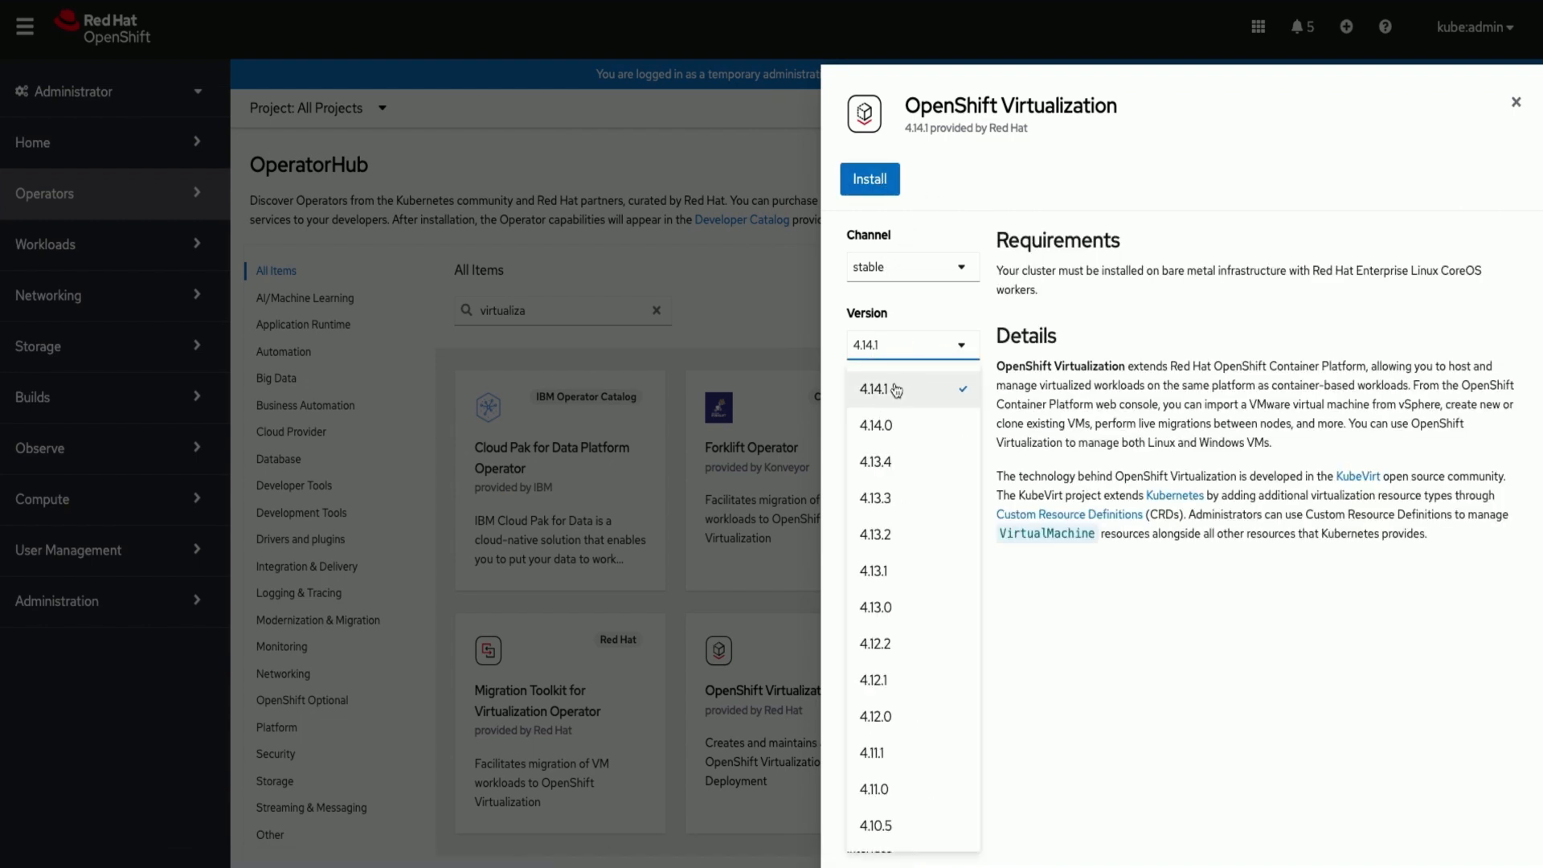
click(893, 388)
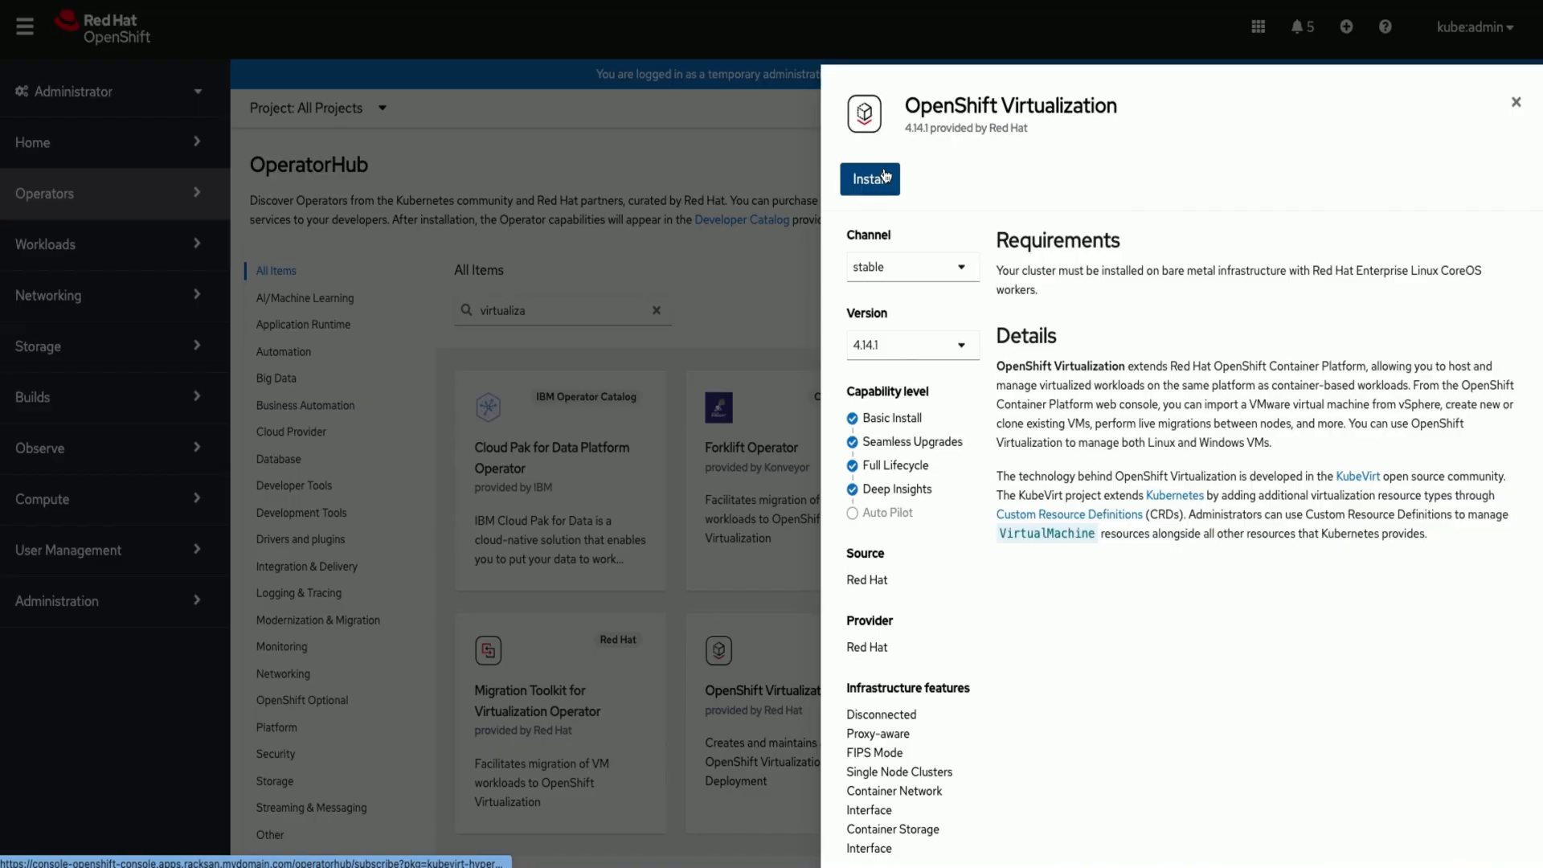
click(869, 180)
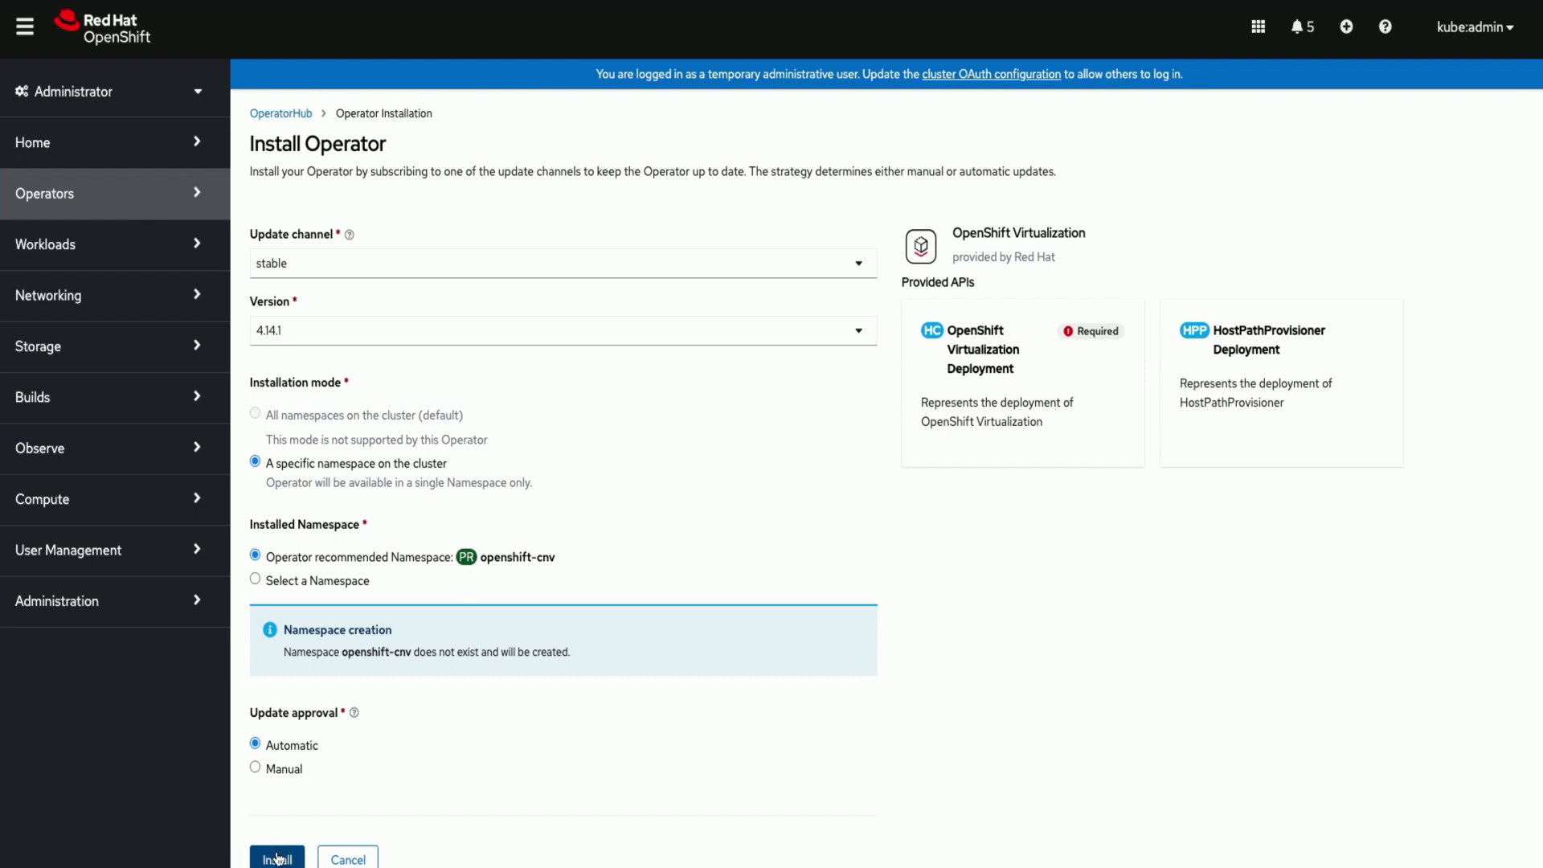
Step: Install OpenShift Virtualization 4.14.1, then review the Create HyperConverged YAML for openshift-cnv
click(276, 858)
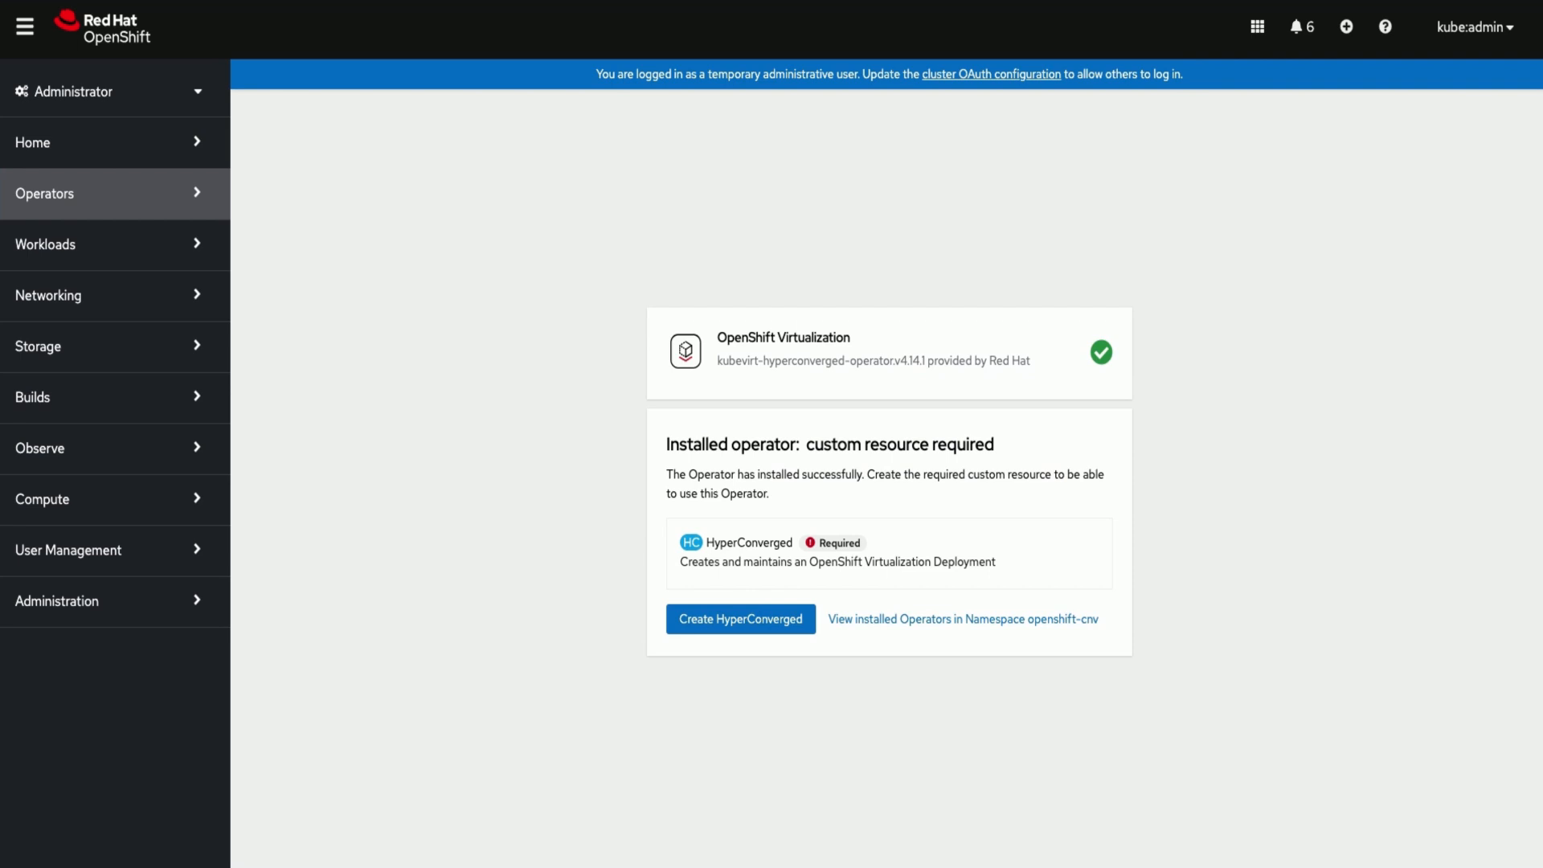
mouse_move(741, 619)
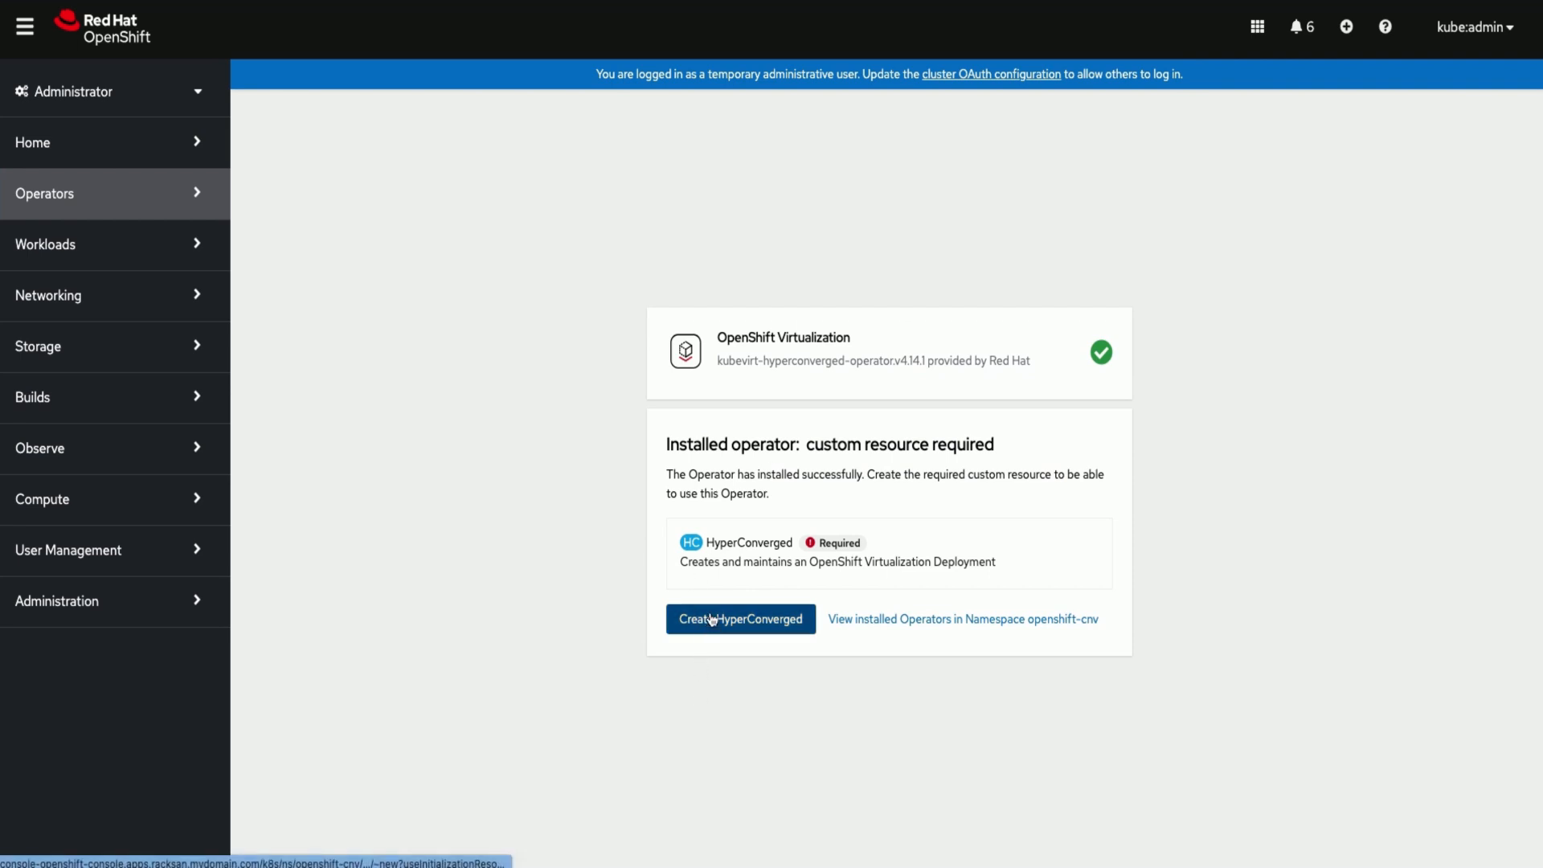
click(740, 619)
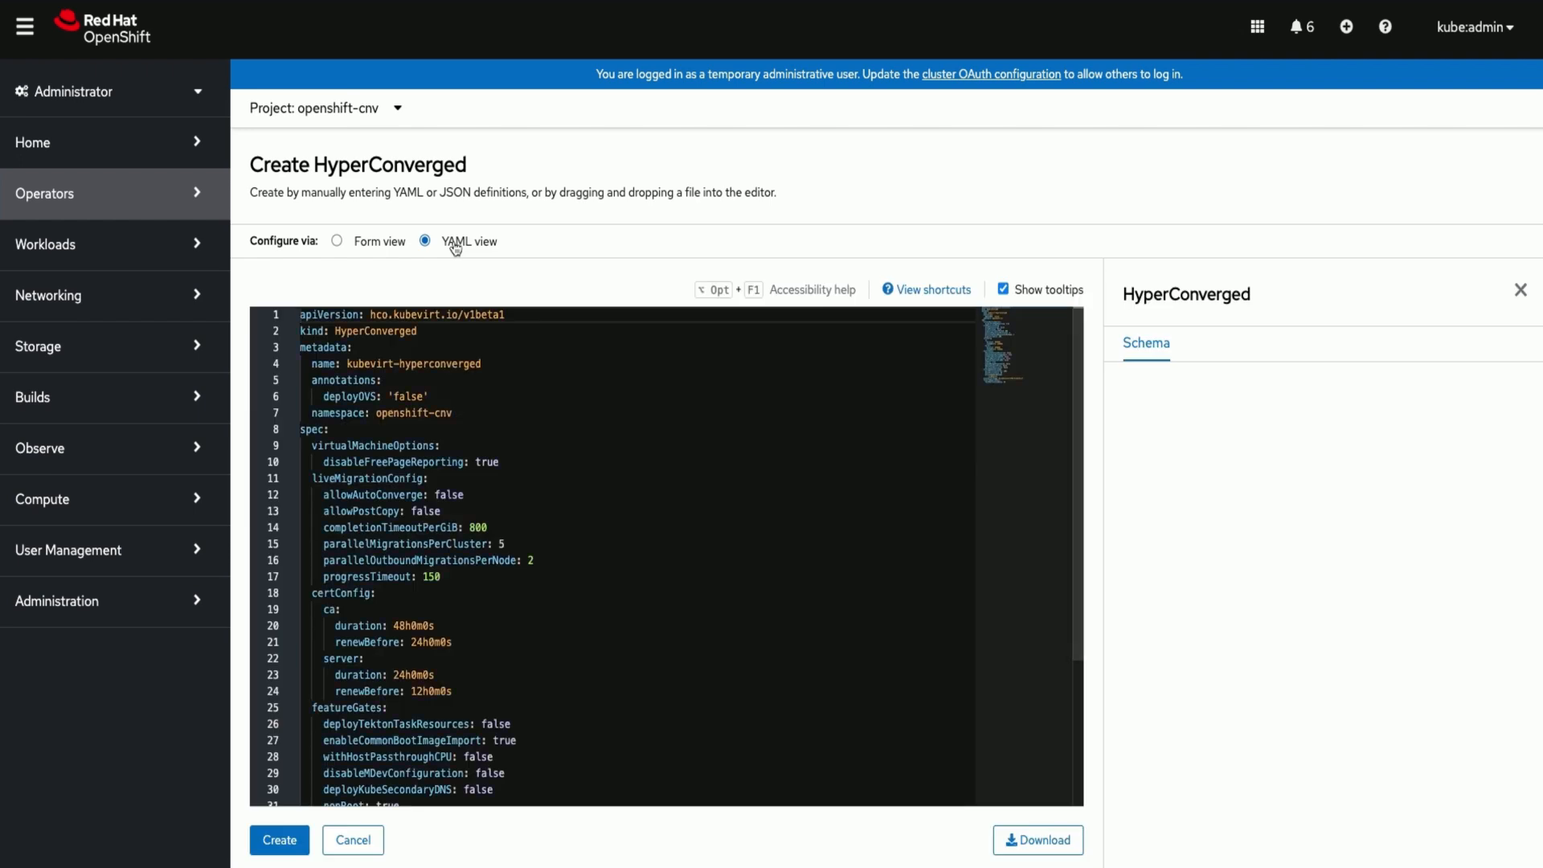
click(1146, 343)
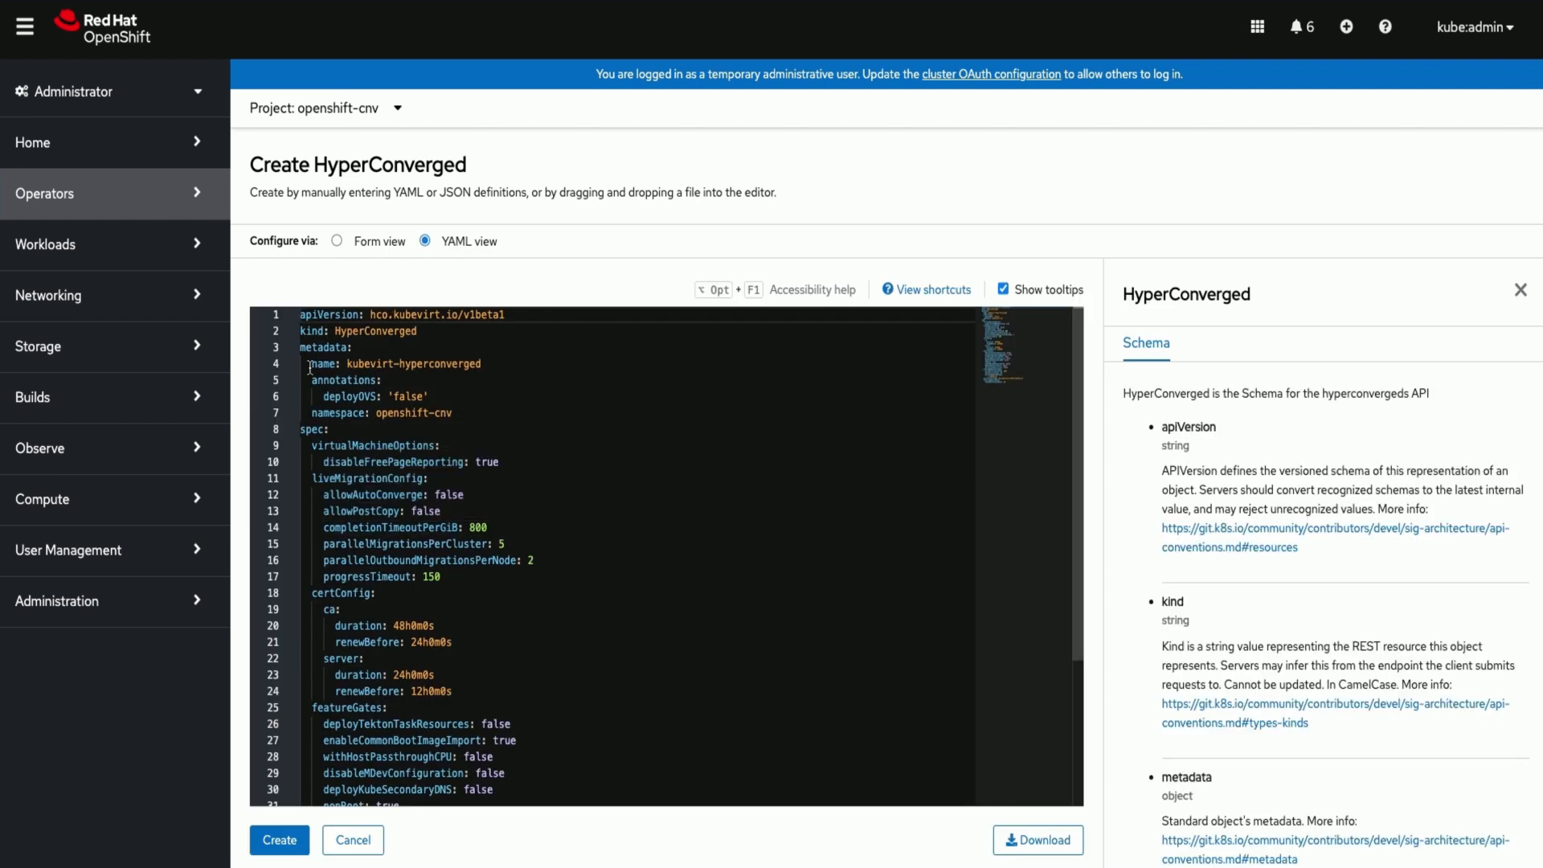
scroll(down, 3)
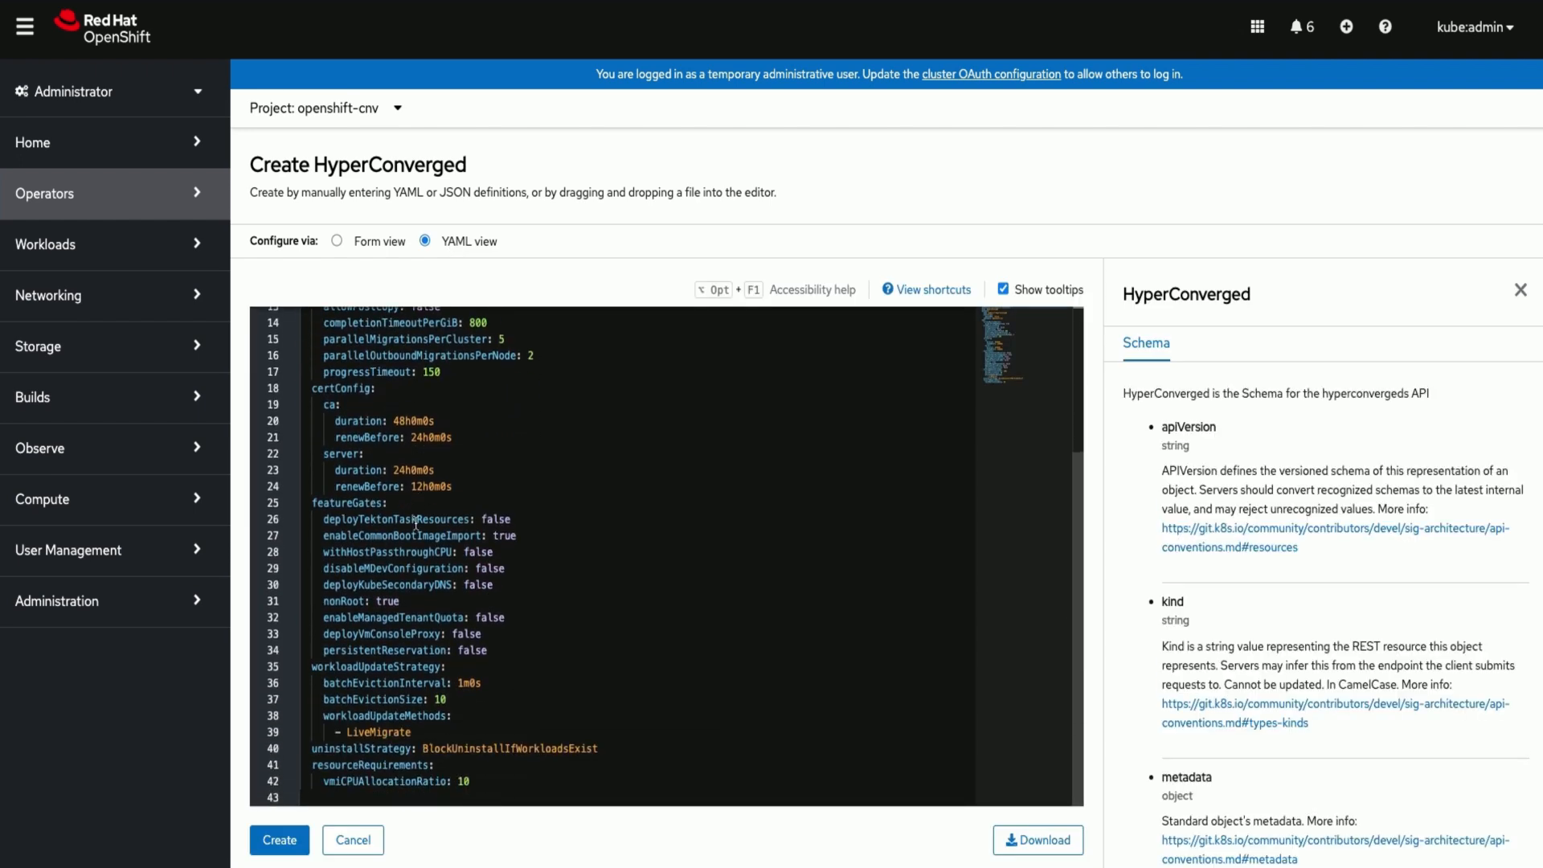
scroll(up, 3)
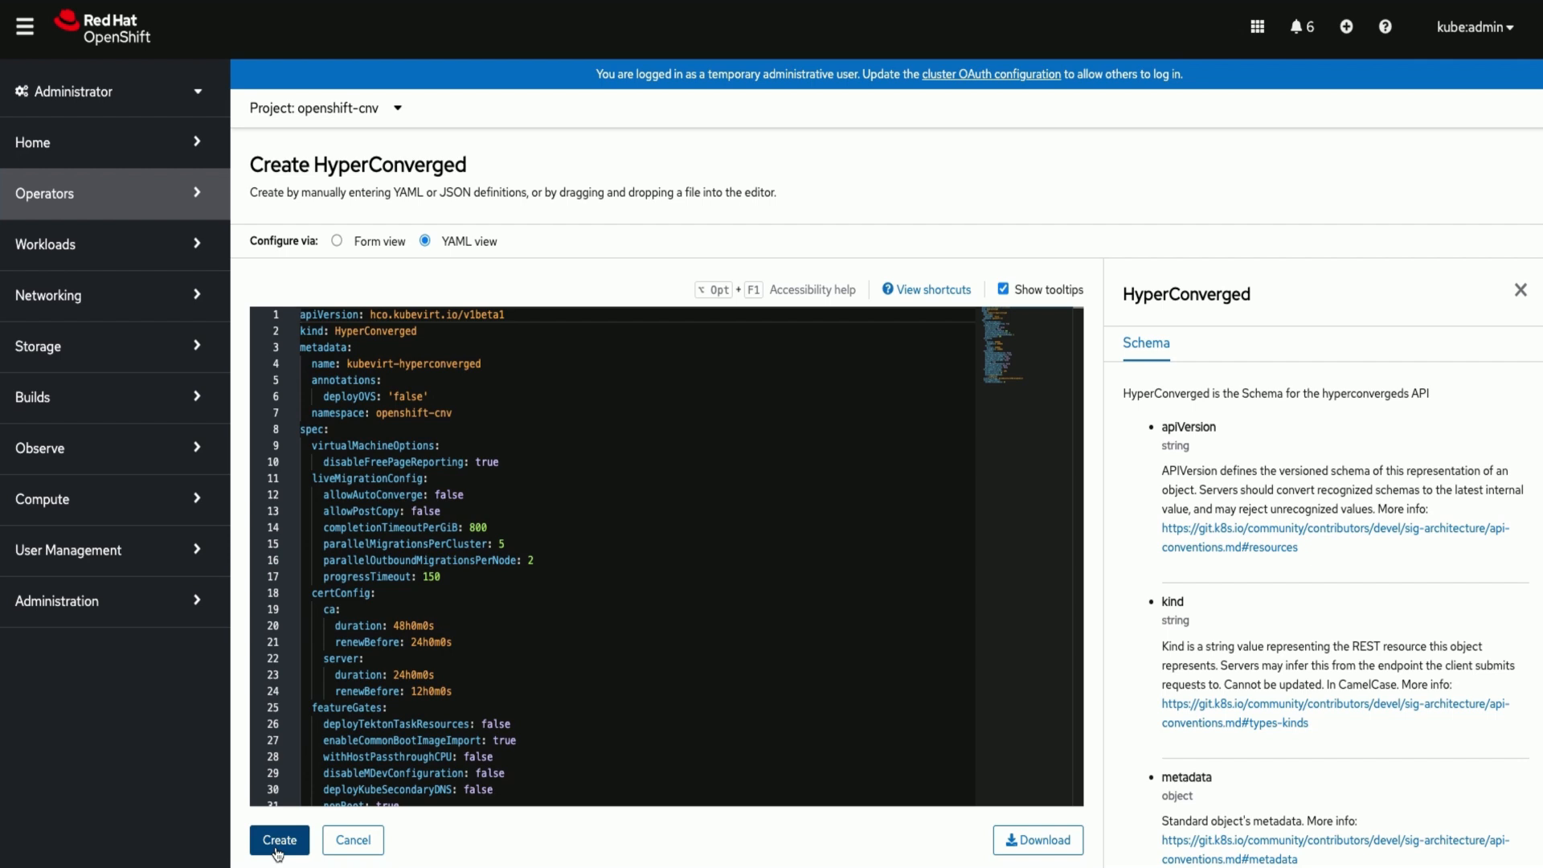
Step: Create kubevirt-hyperconverged with default settings and wait for Available and Upgradeable status
click(279, 839)
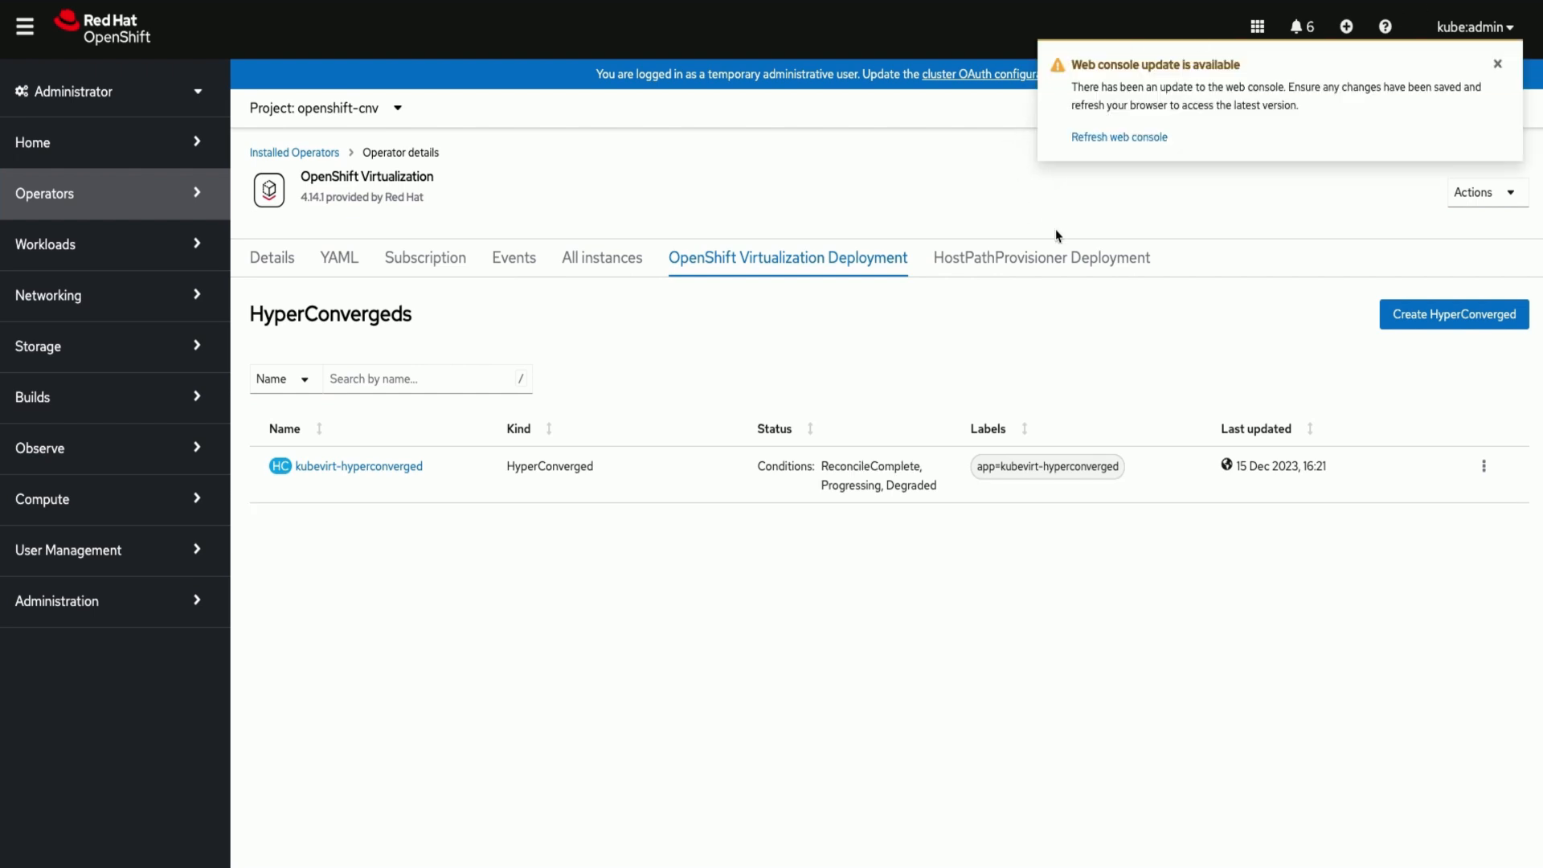
mouse_move(1097, 145)
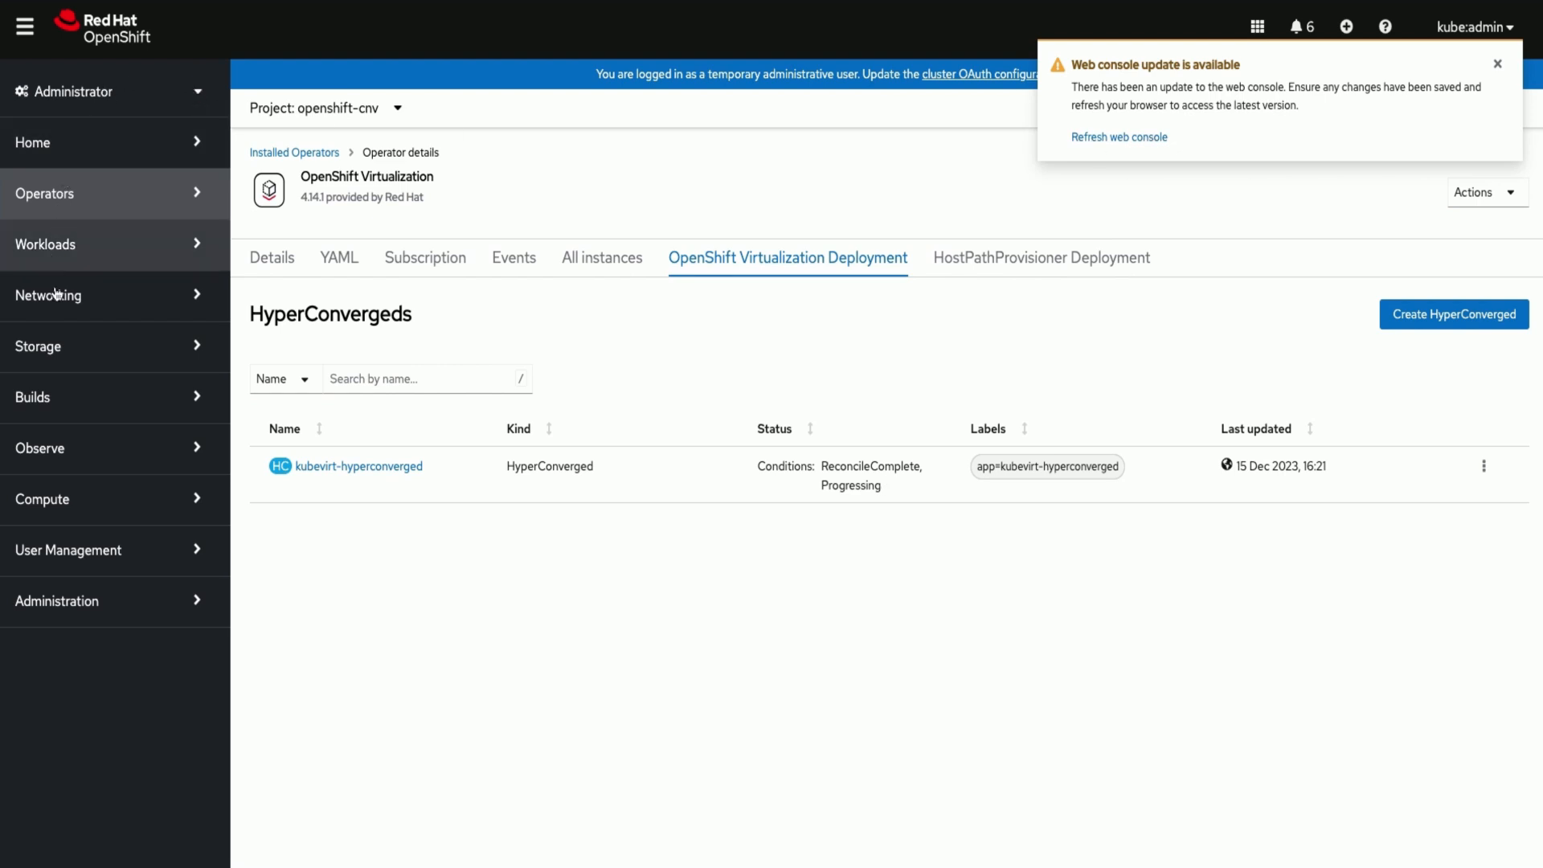
mouse_move(44, 193)
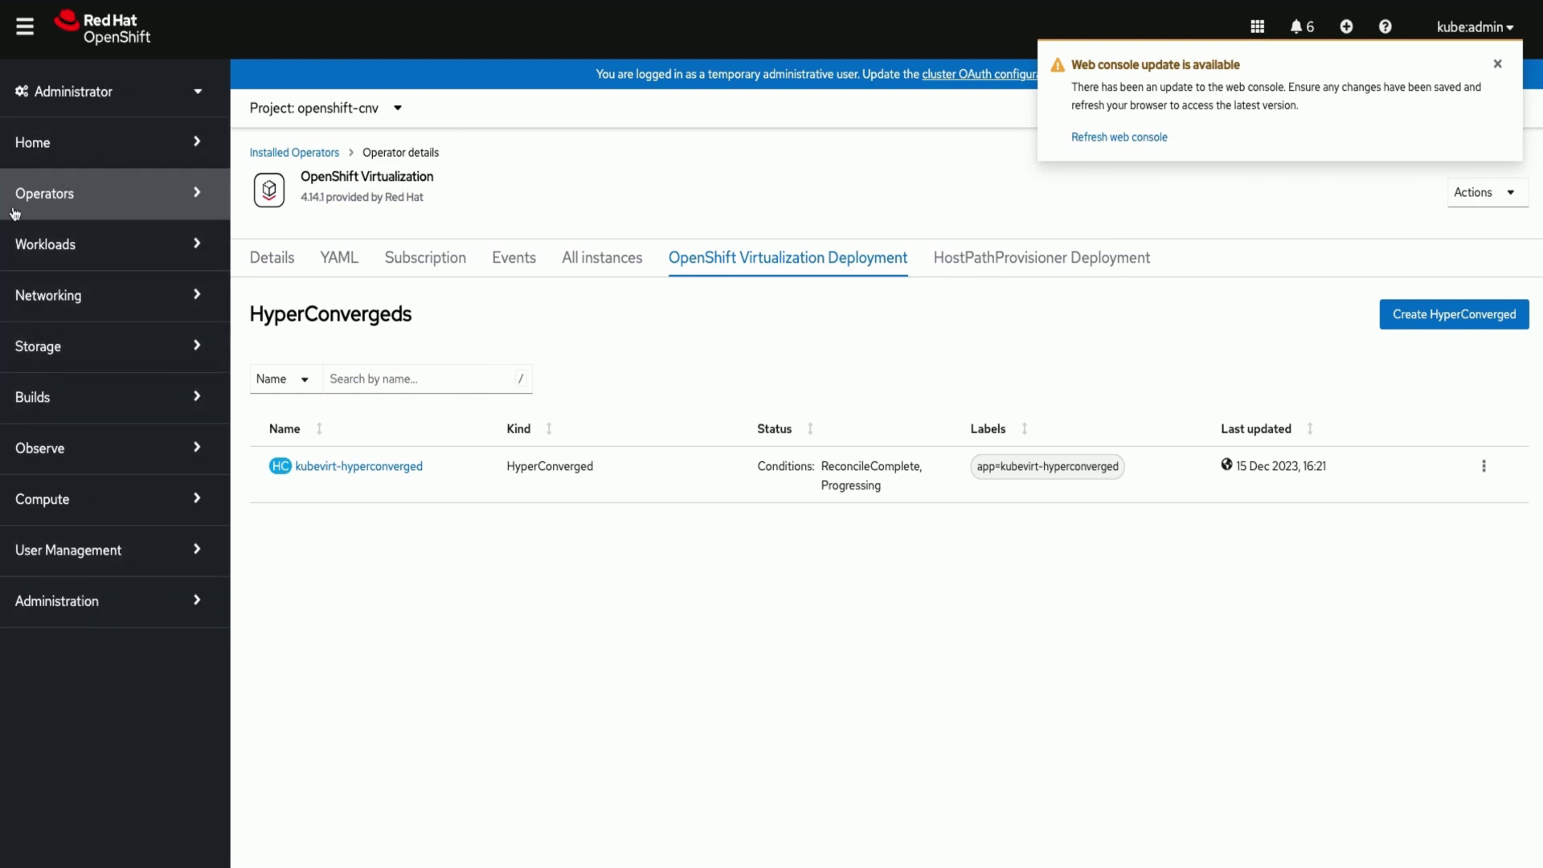
click(1497, 65)
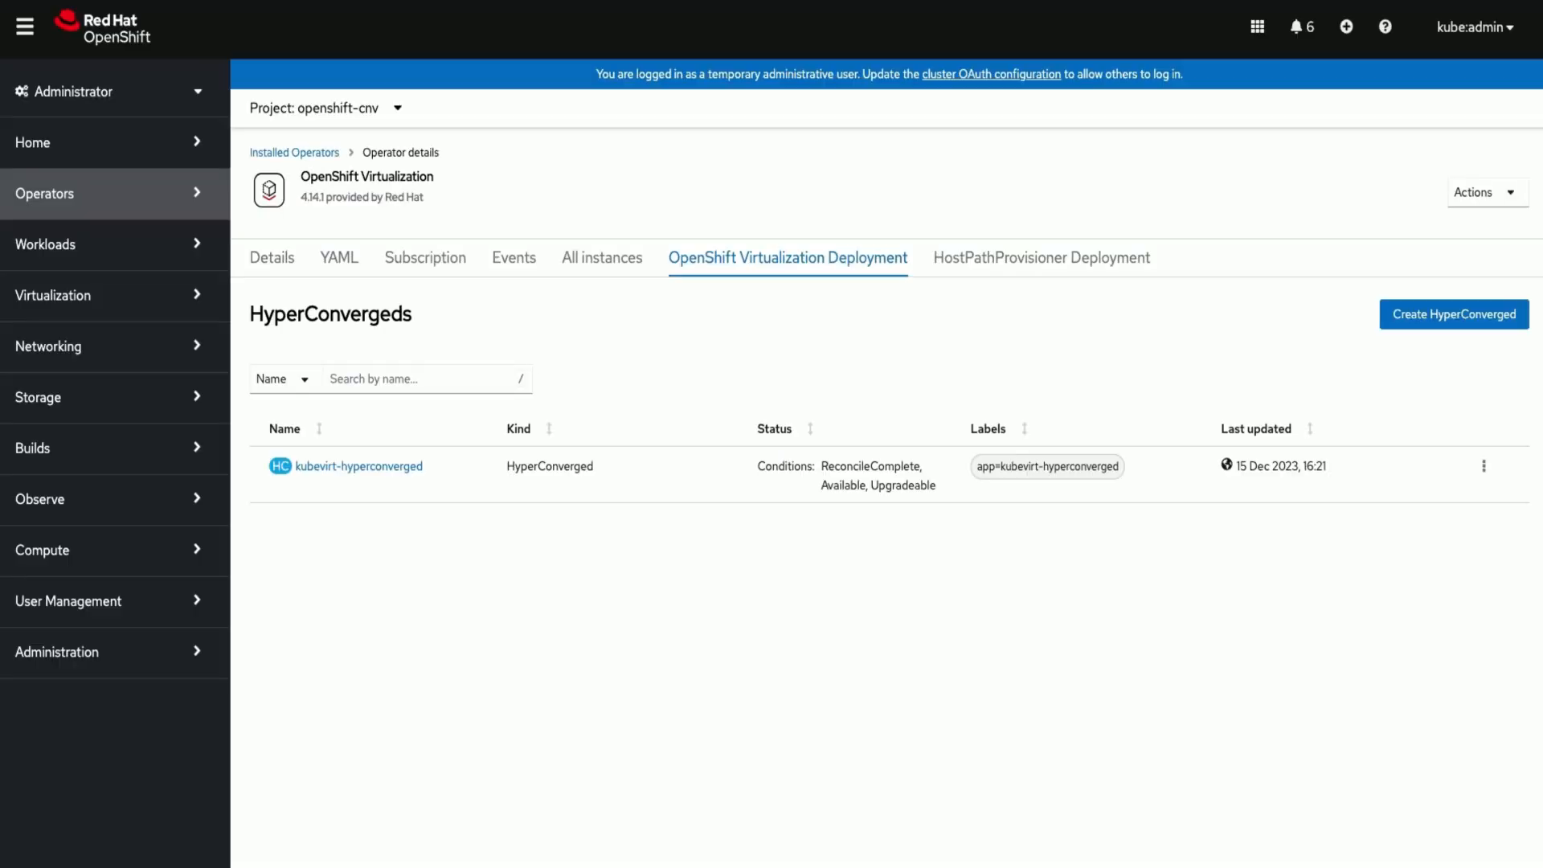
mouse_move(771, 484)
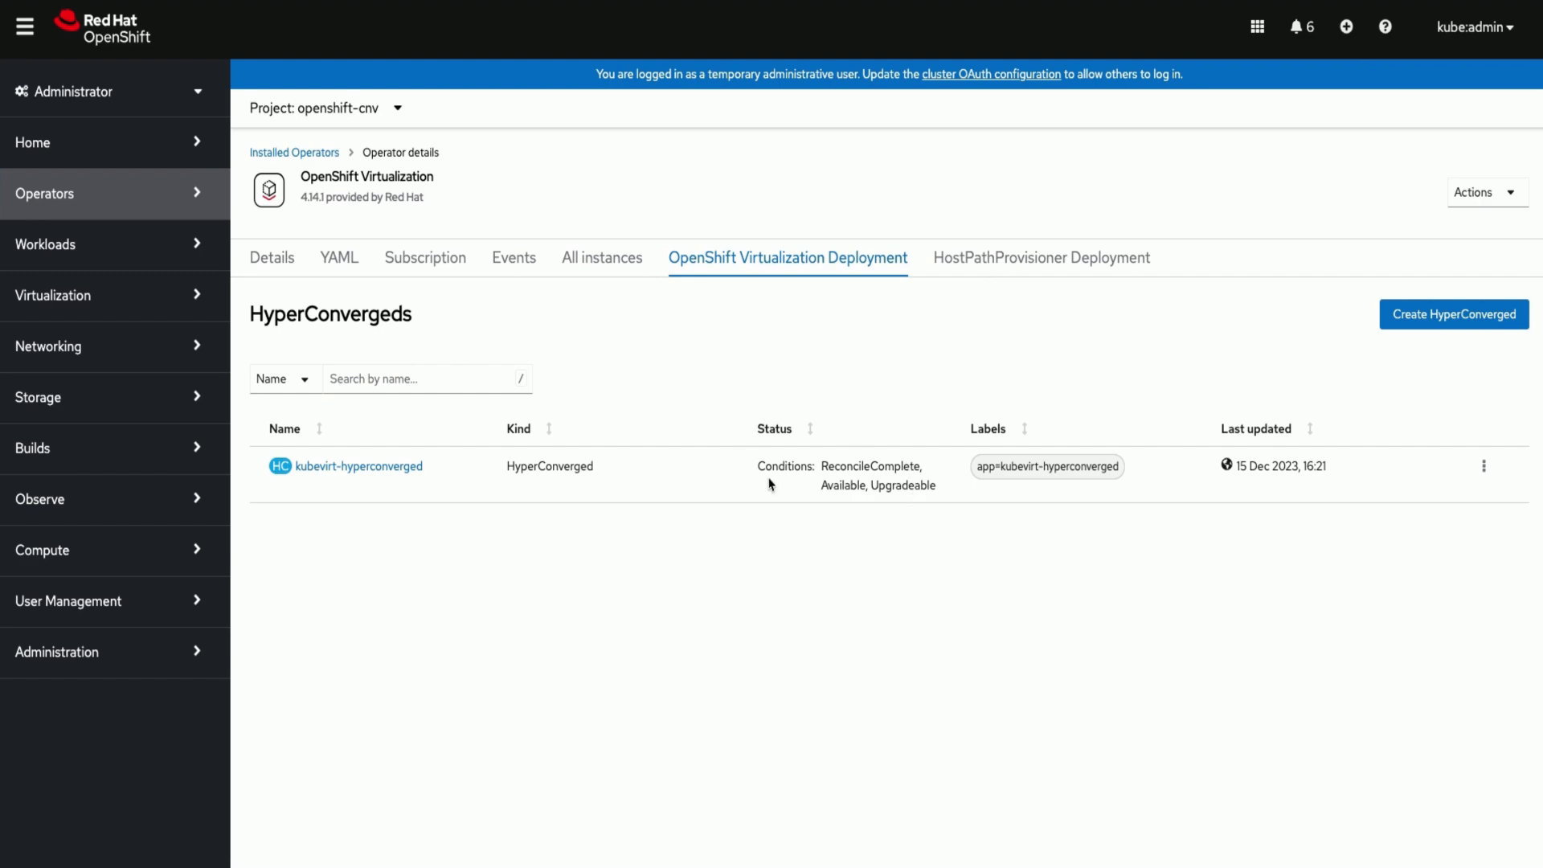
mouse_move(80, 297)
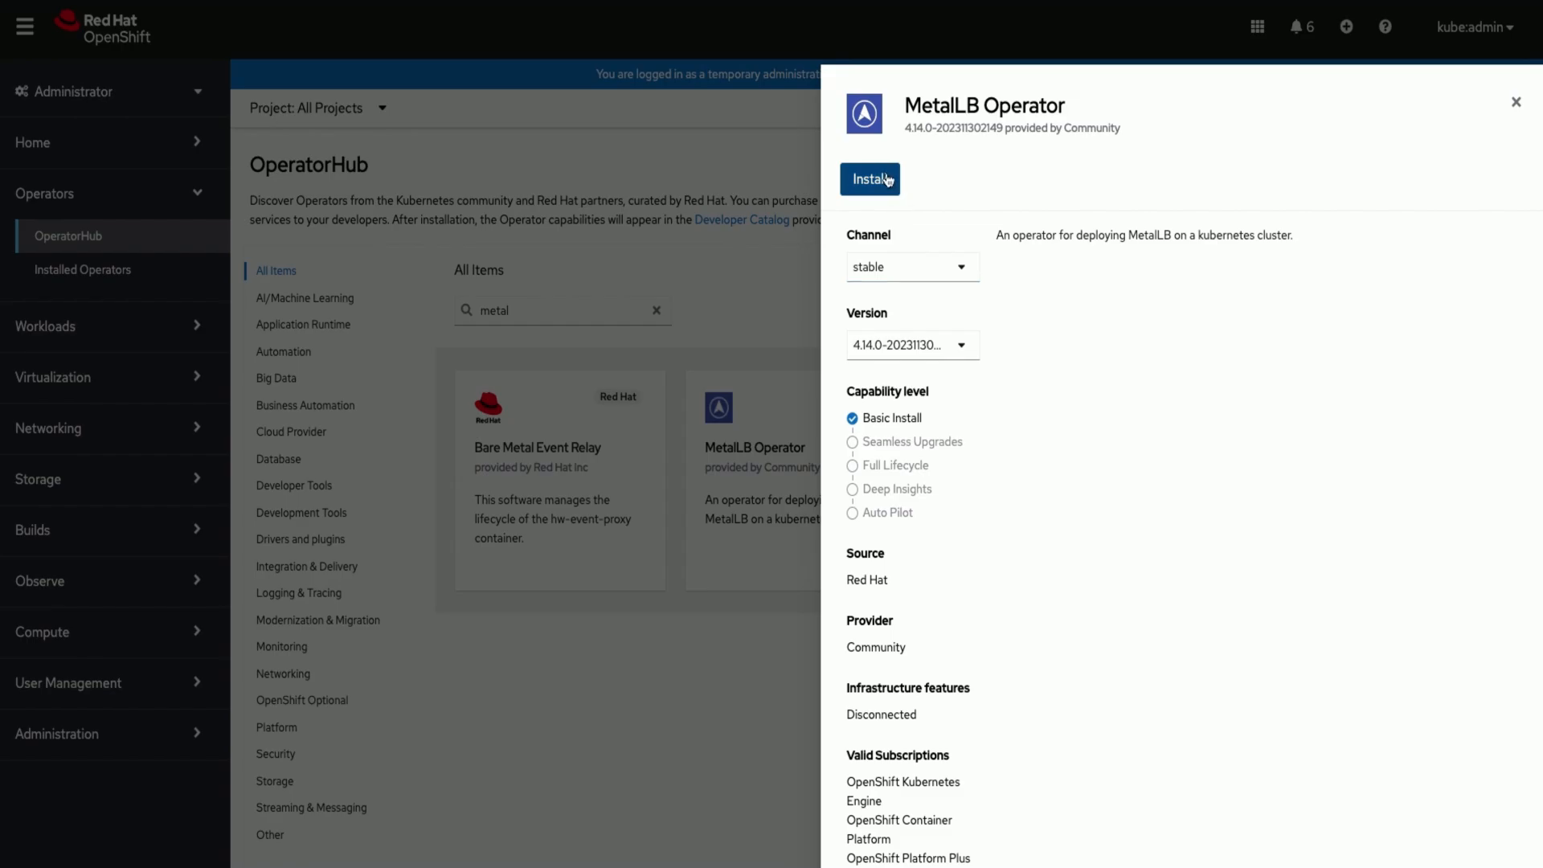
Step: Install MetalLB Operator 4.14.0 into metallb-system with default settings
click(868, 179)
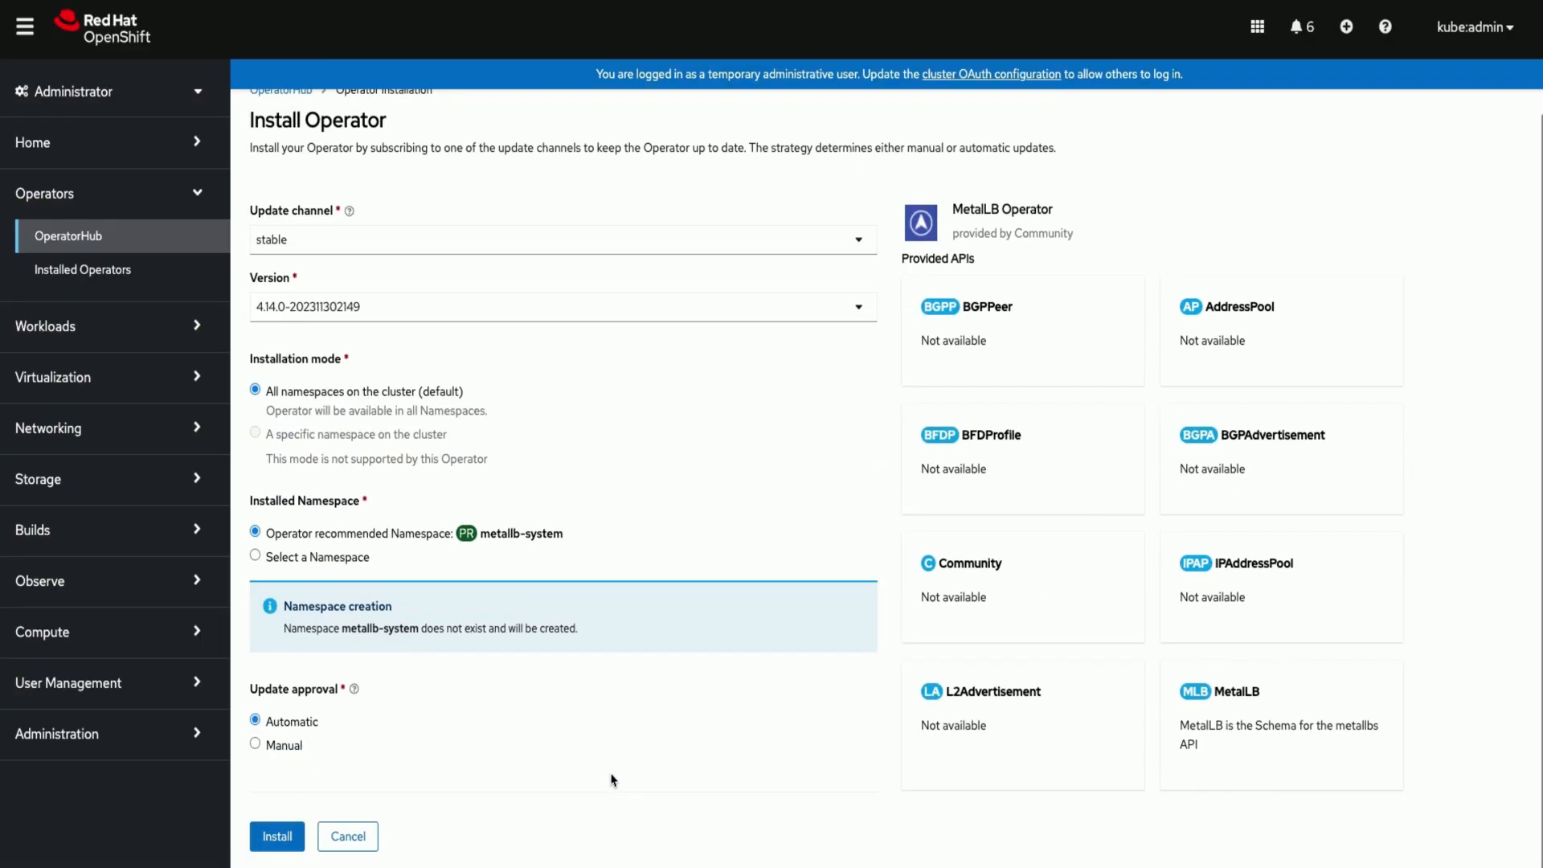
mouse_move(731, 495)
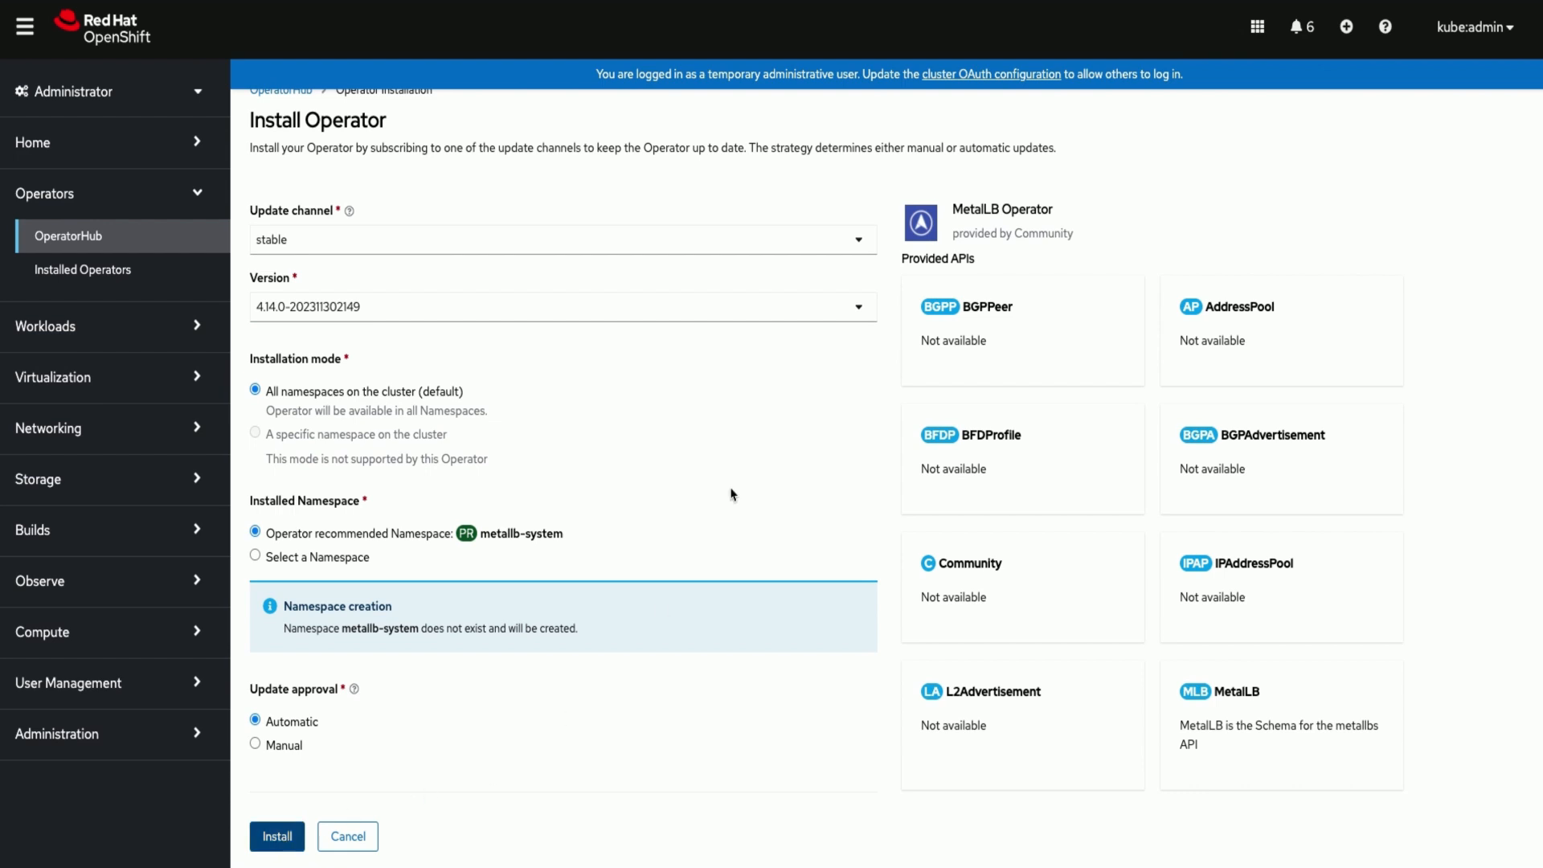
click(276, 836)
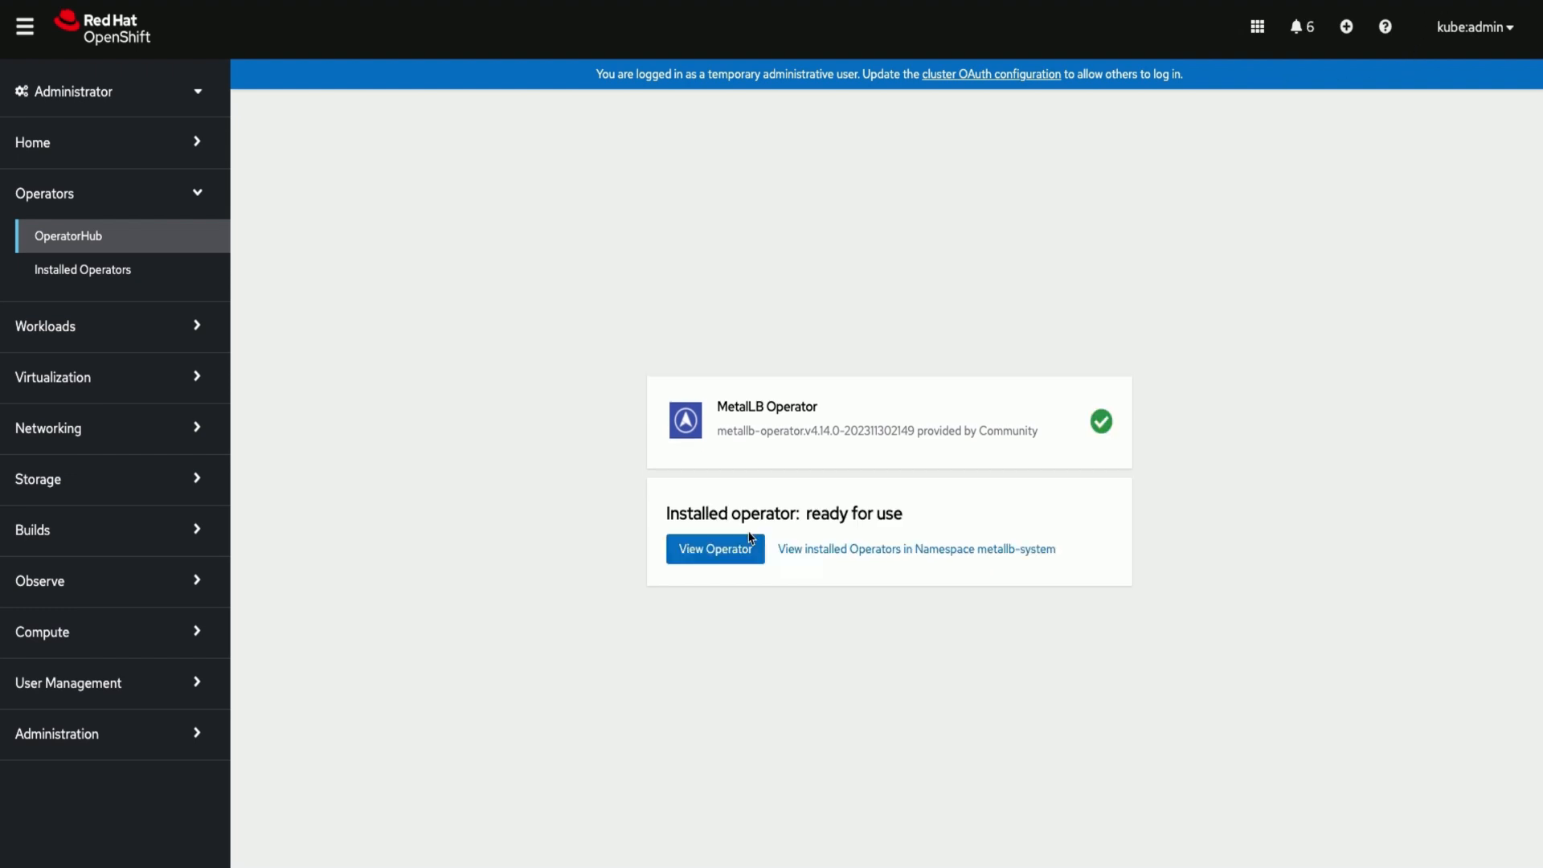
Step: From the MetalLB Operator's All instances tab, create a default MetalLB instance named metallb
click(715, 548)
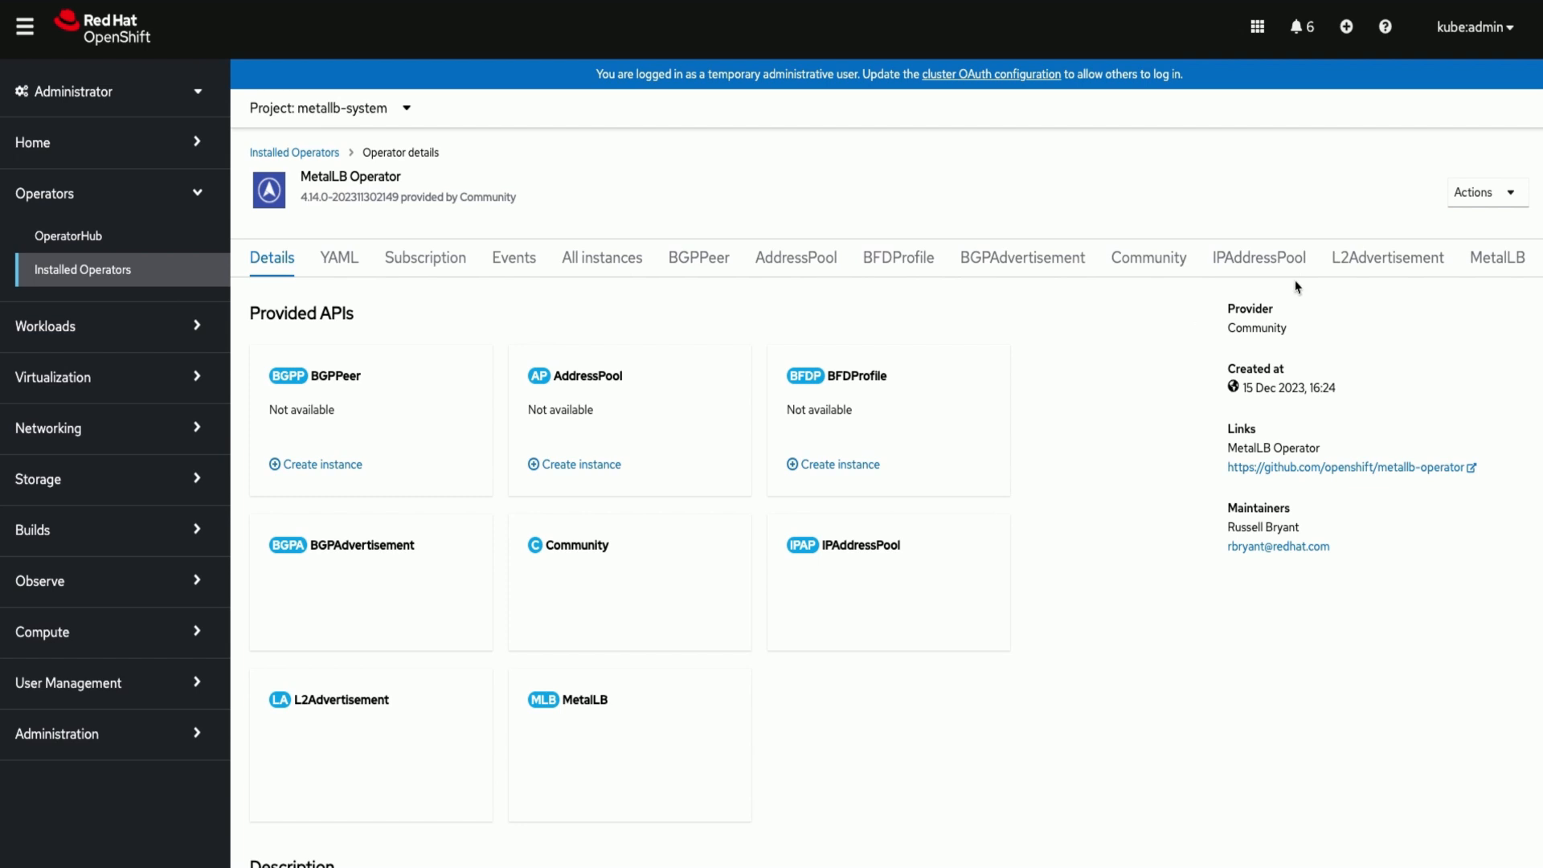
click(602, 257)
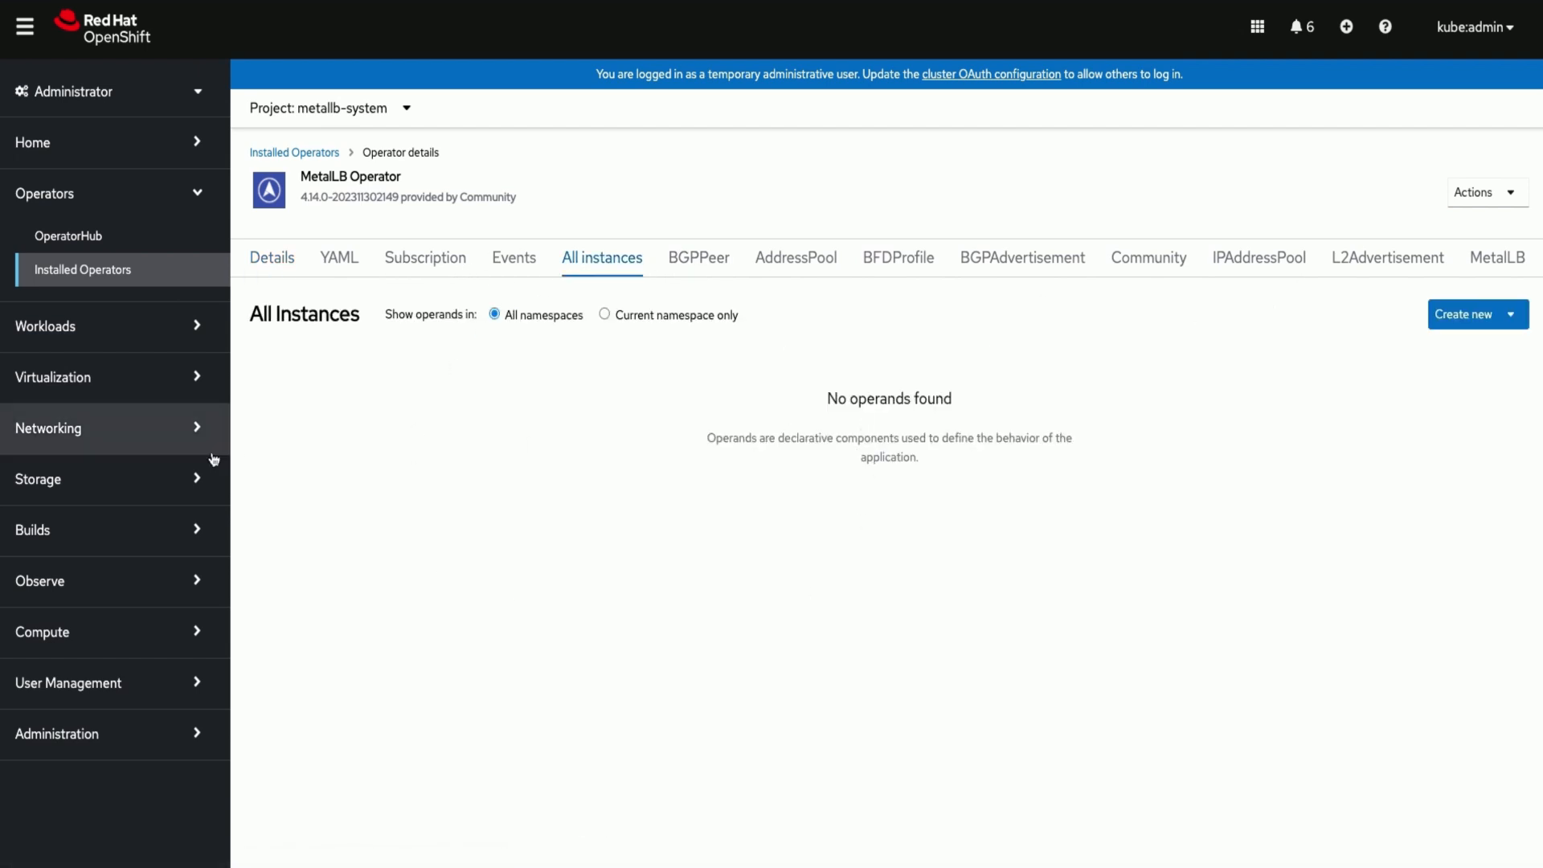
mouse_move(1469, 315)
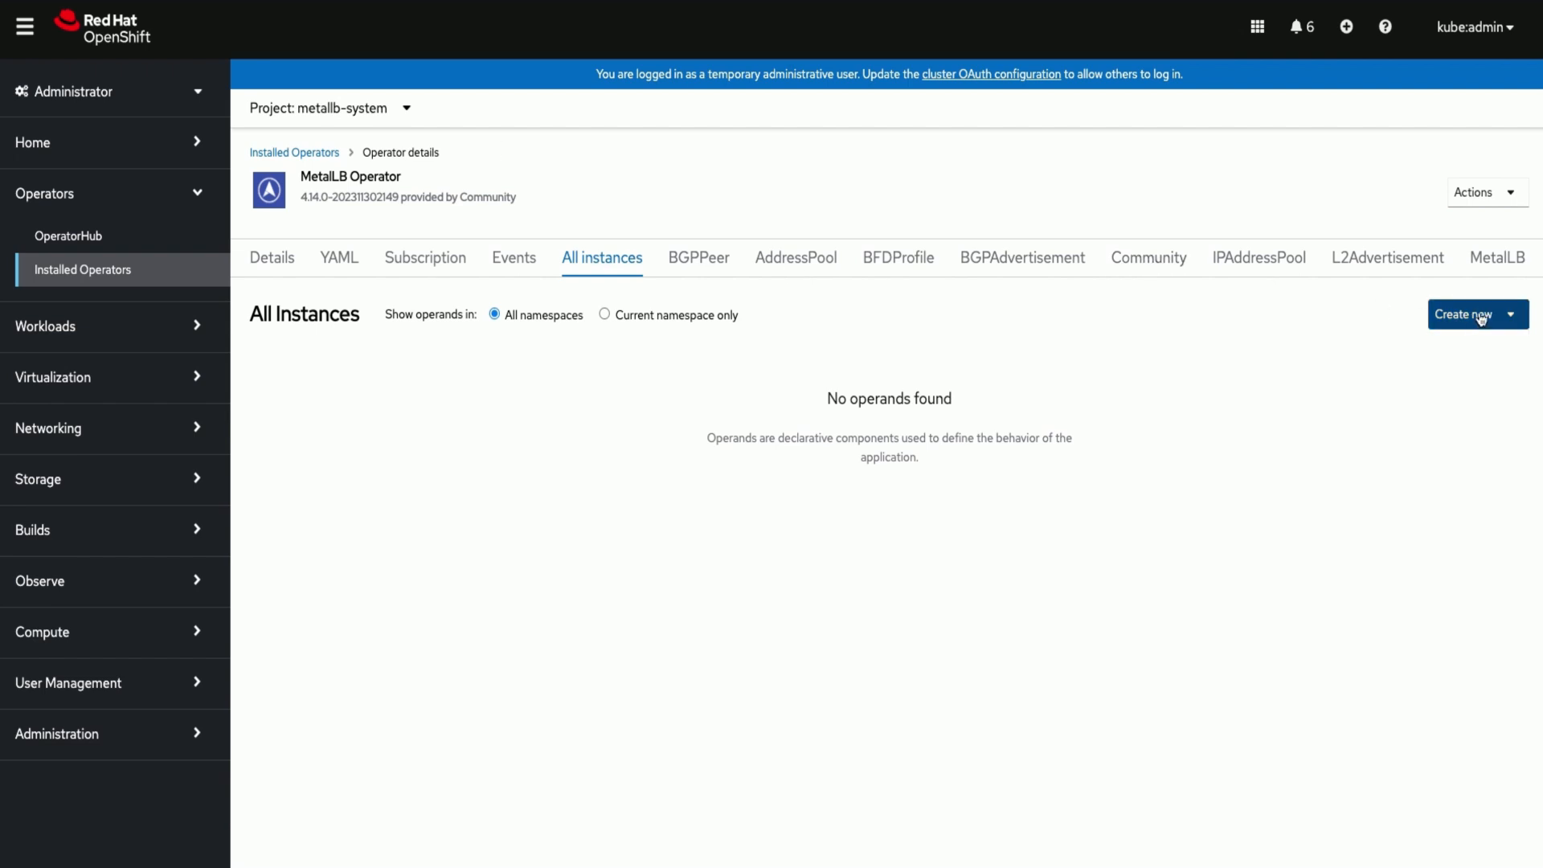
click(1514, 314)
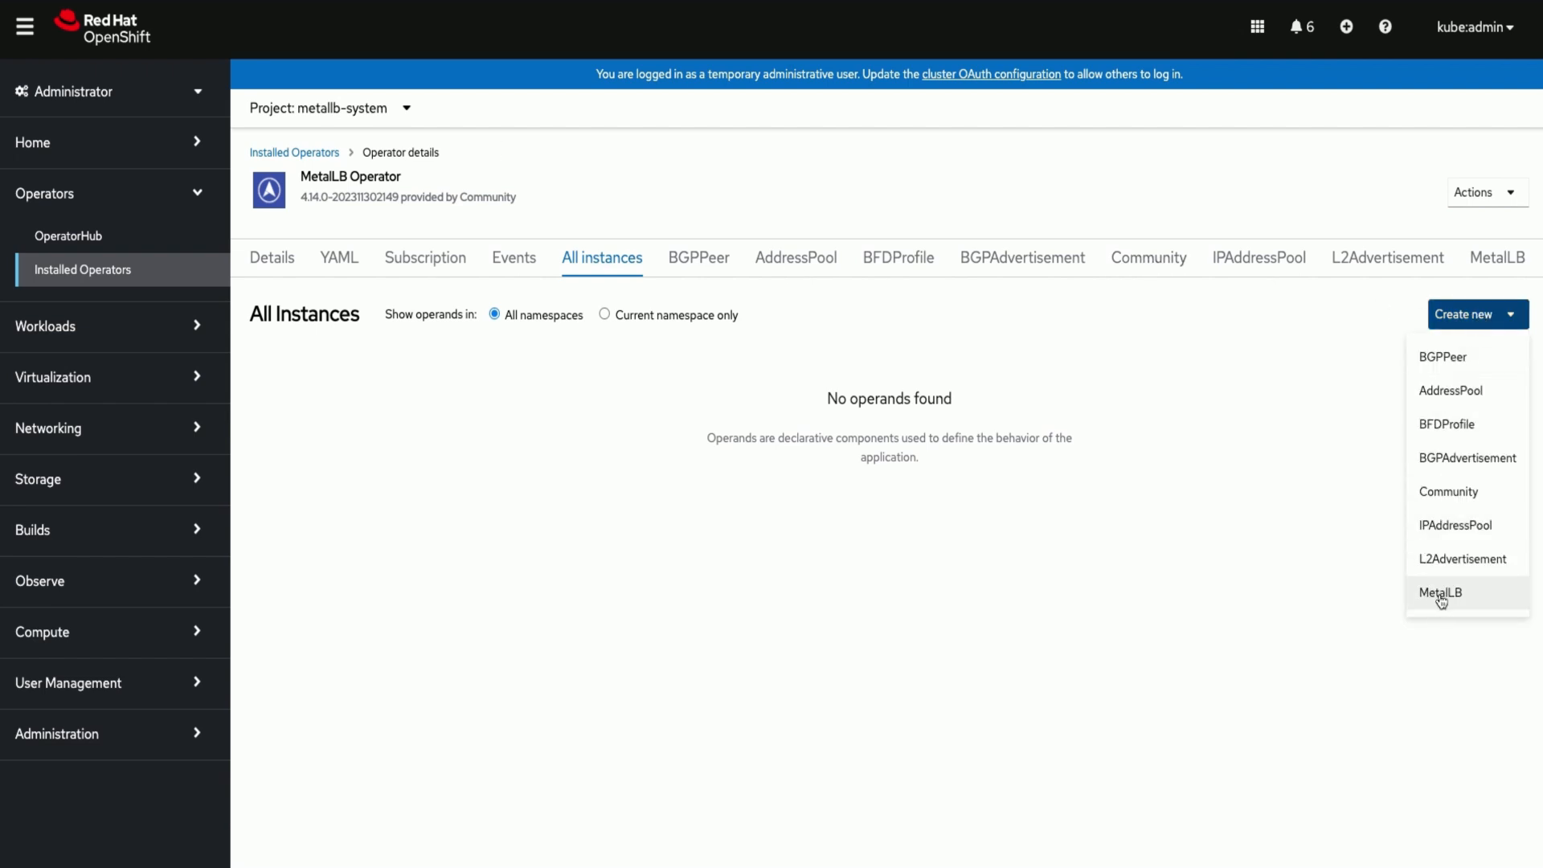
click(1440, 593)
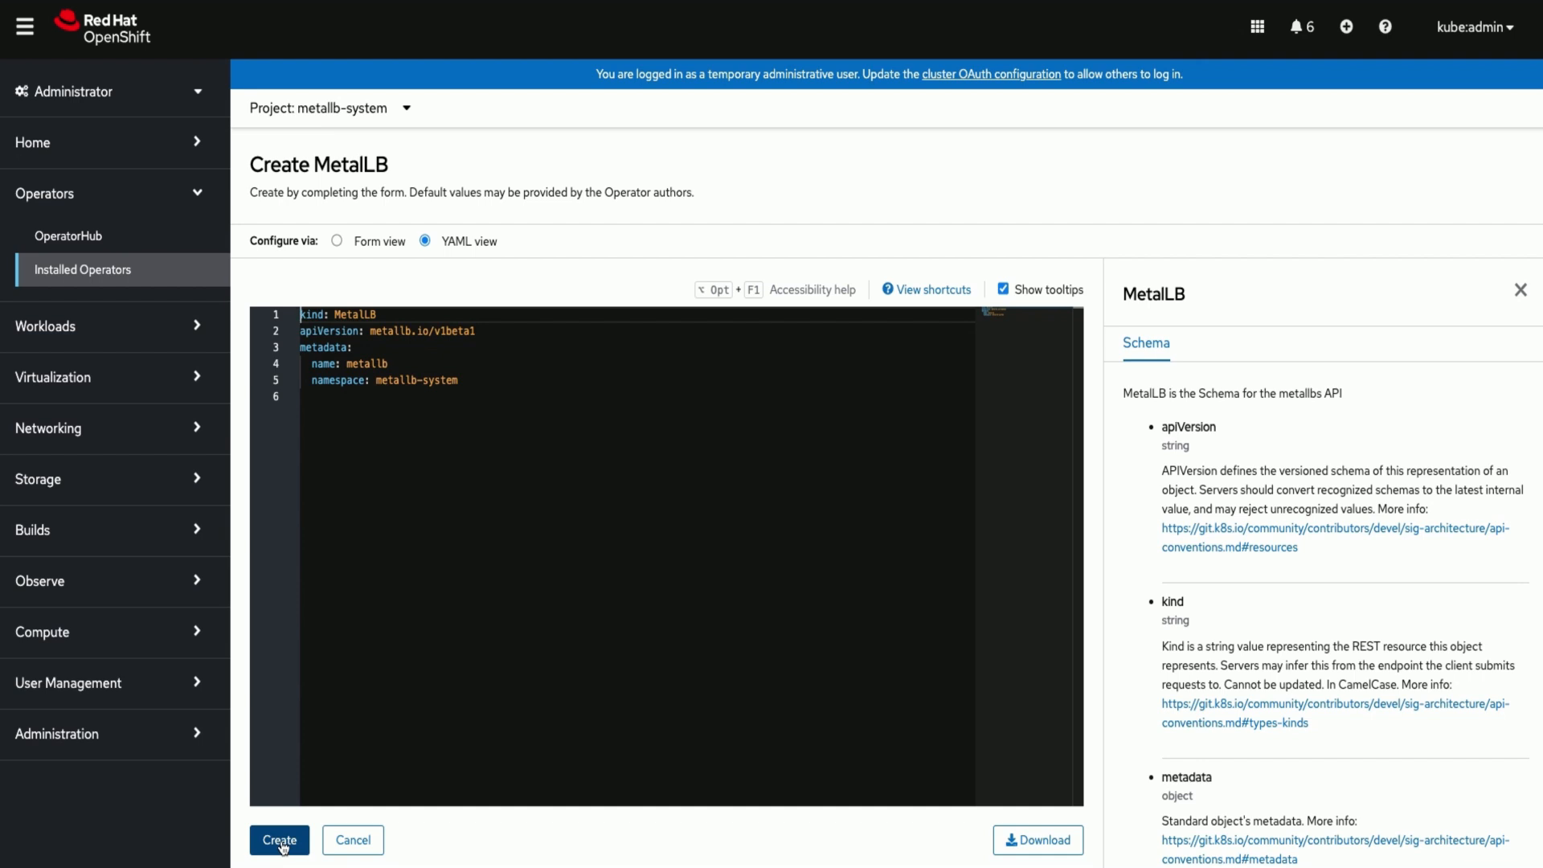
click(279, 840)
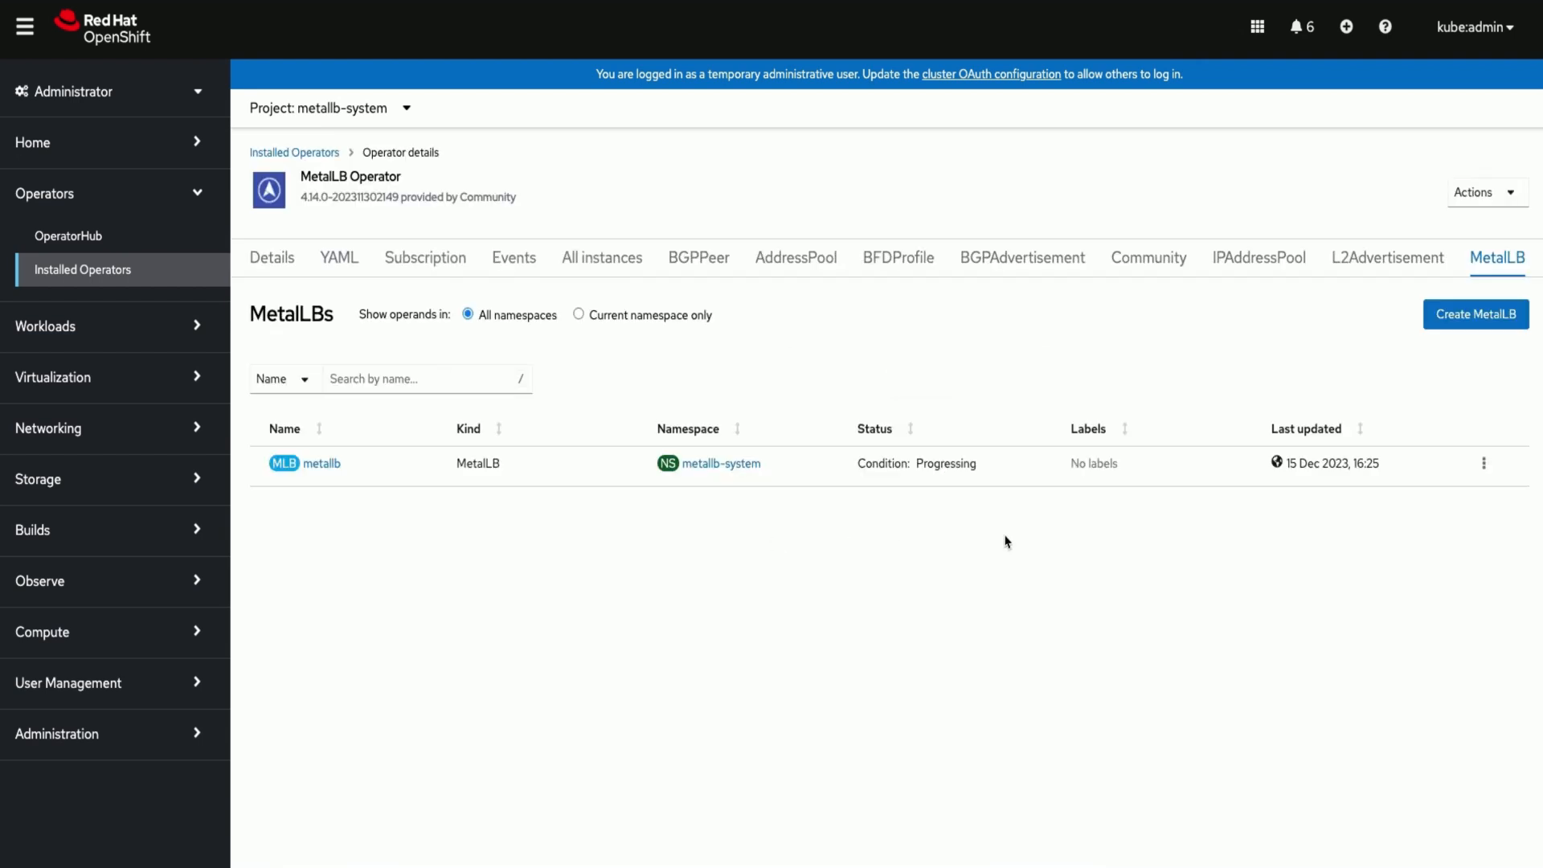
Step: Create IPAddressPool ip-addresspool-sample1 with addresses 172.20.120.60 - 172.20.120.69 in metallb-system
click(601, 257)
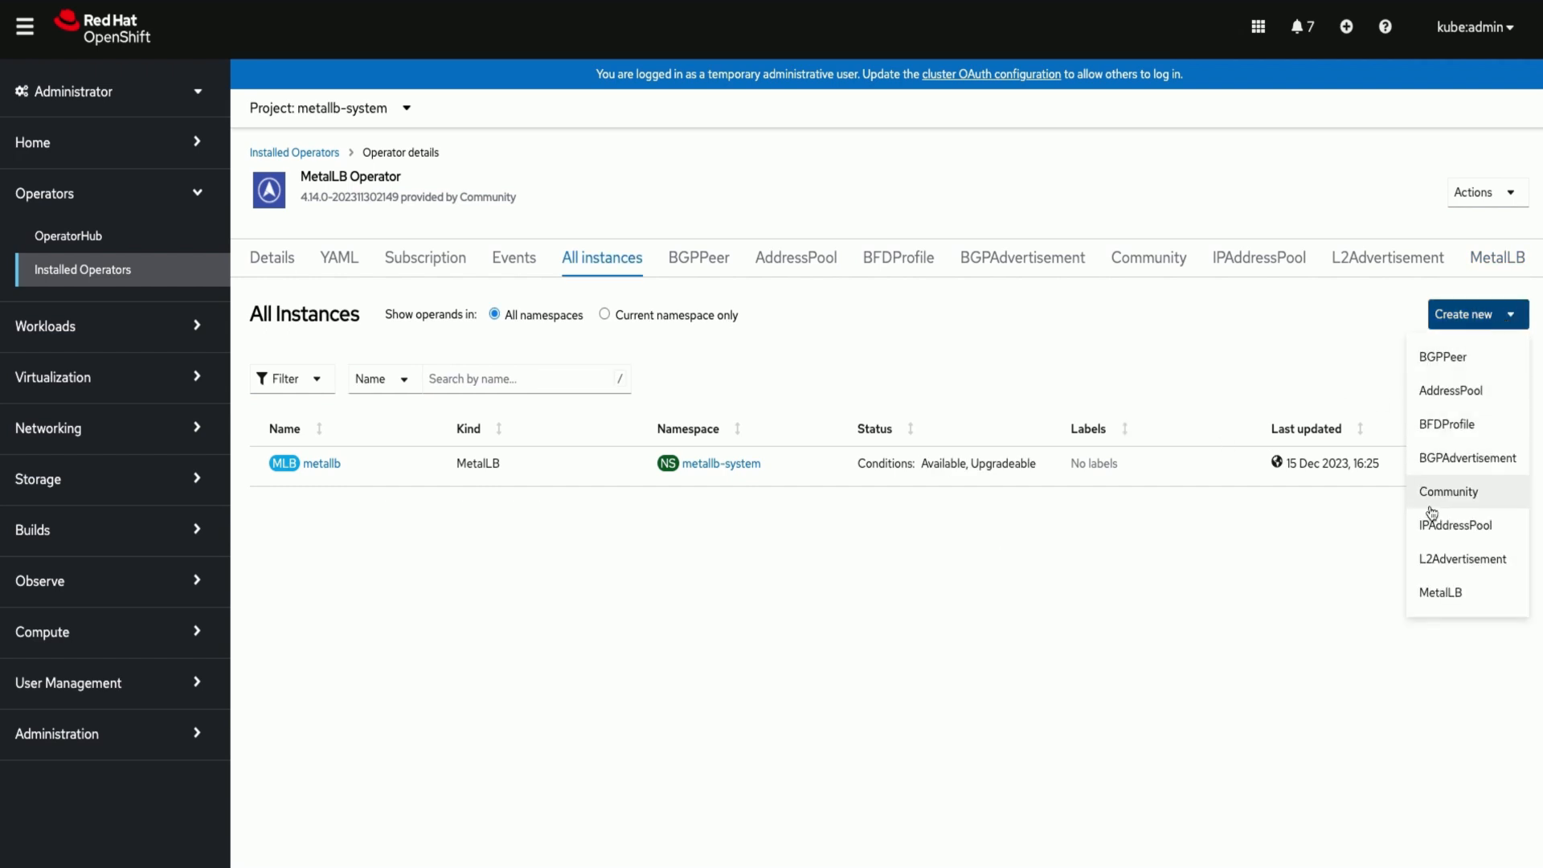
mouse_move(1456, 525)
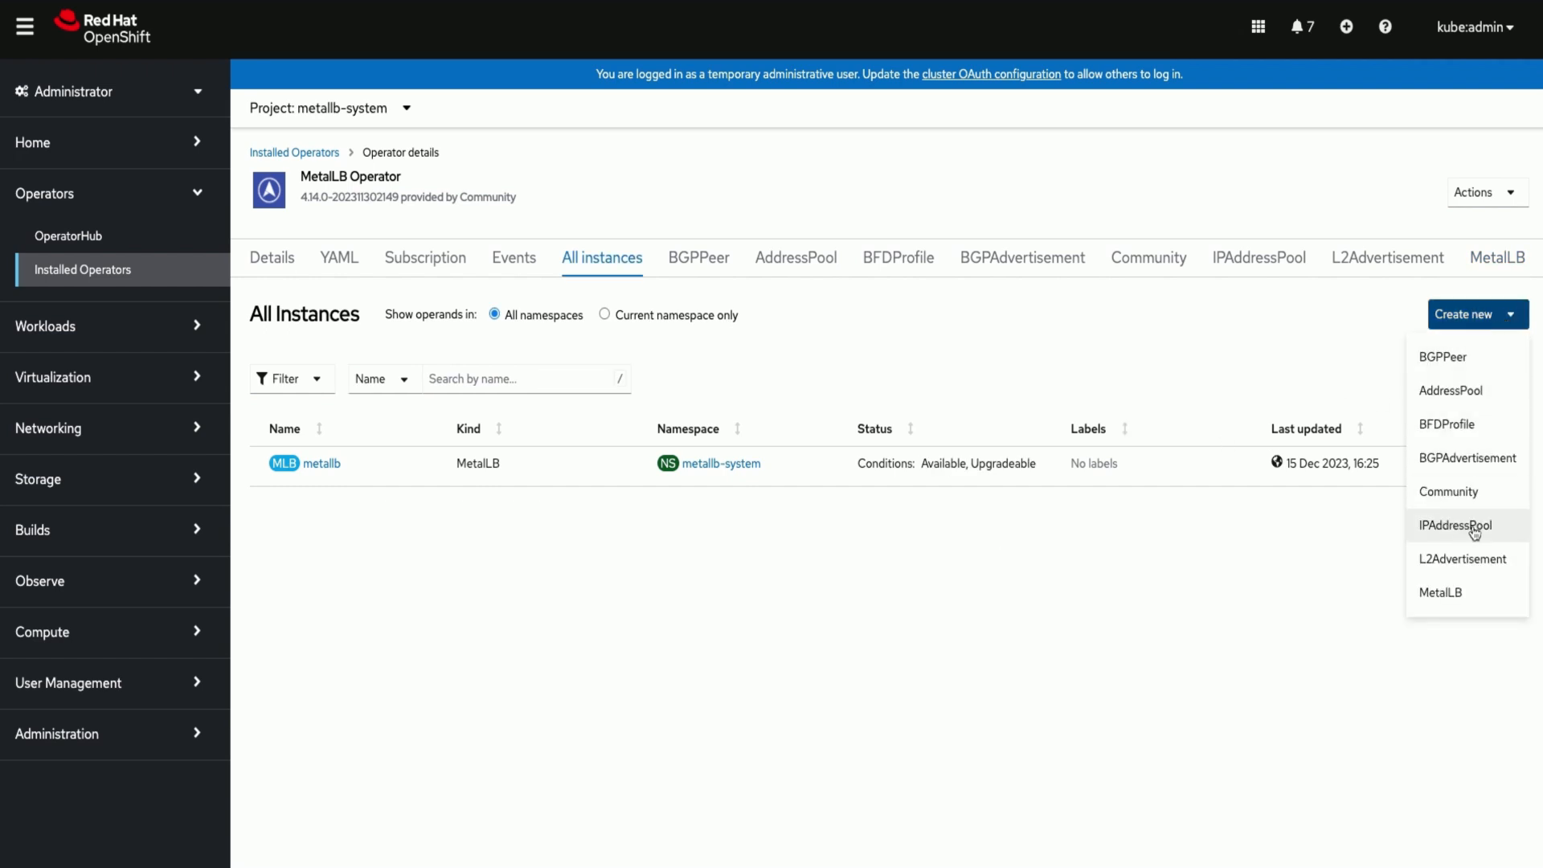
click(1456, 525)
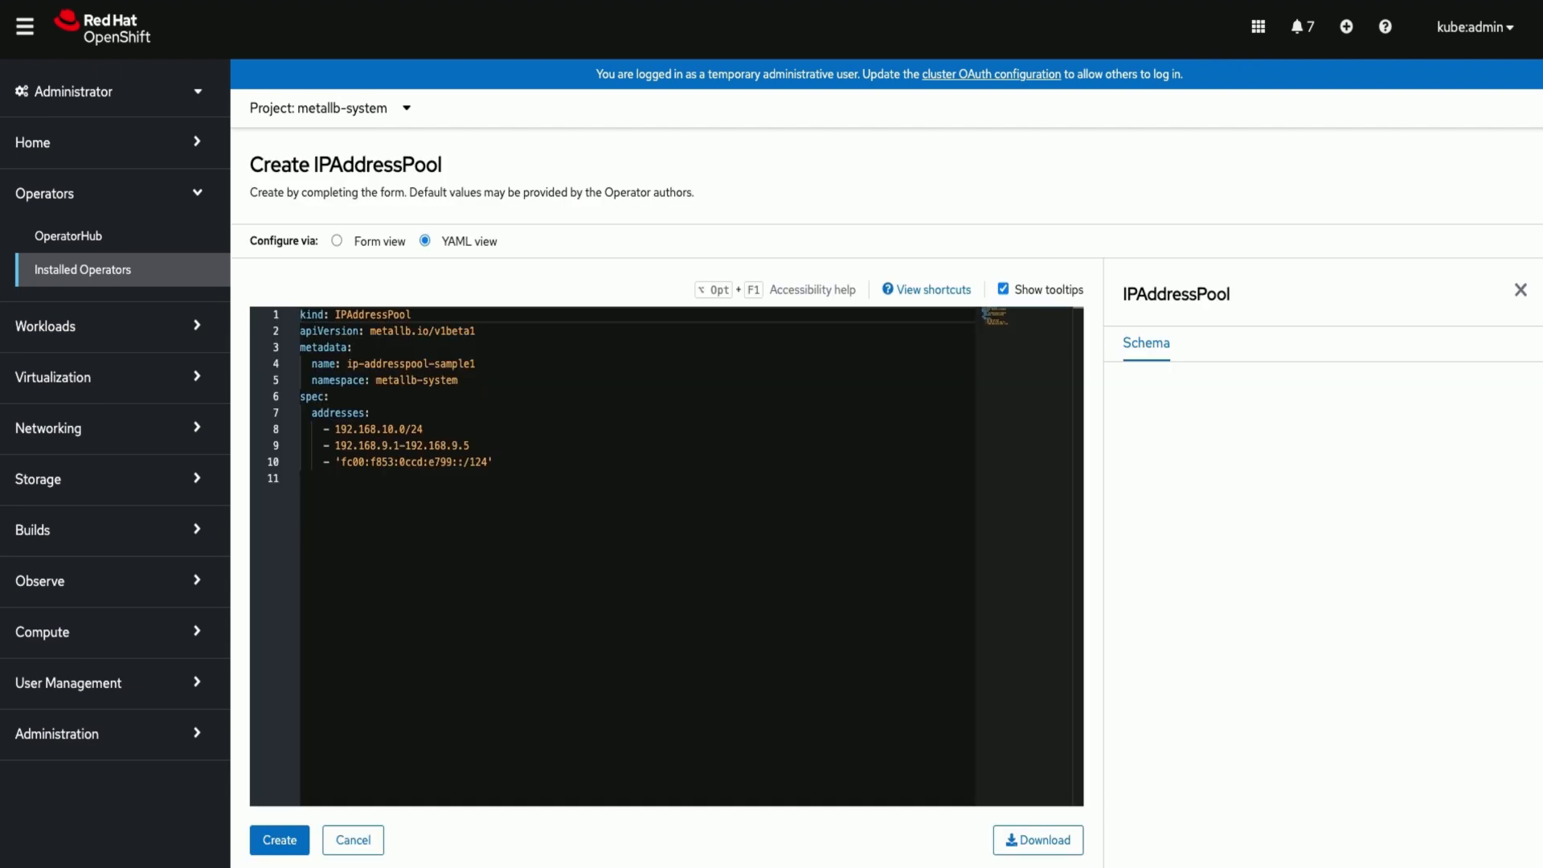
click(1145, 342)
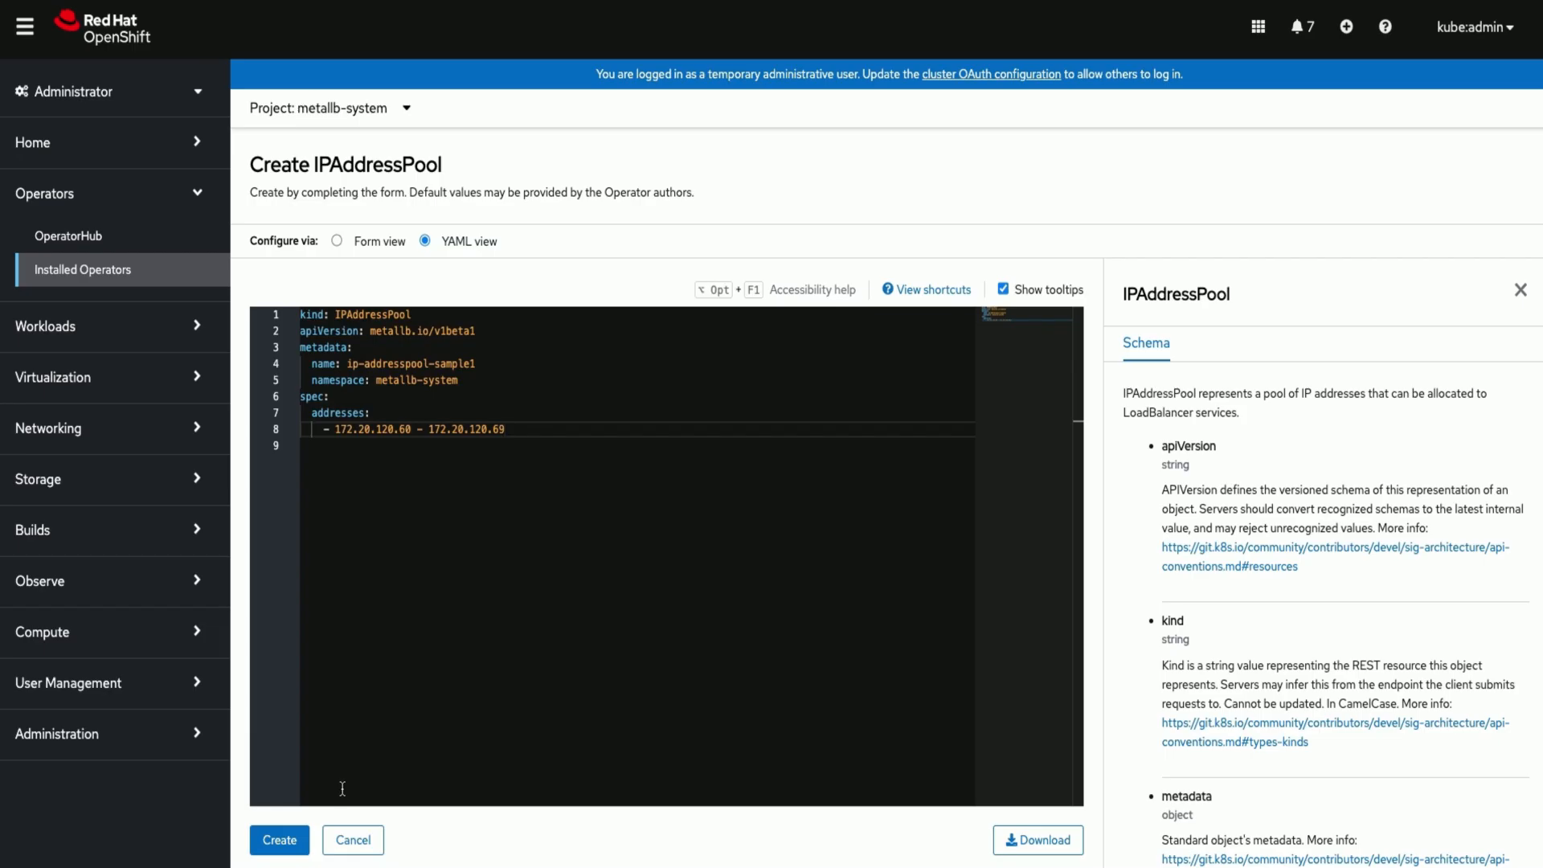
mouse_move(496, 365)
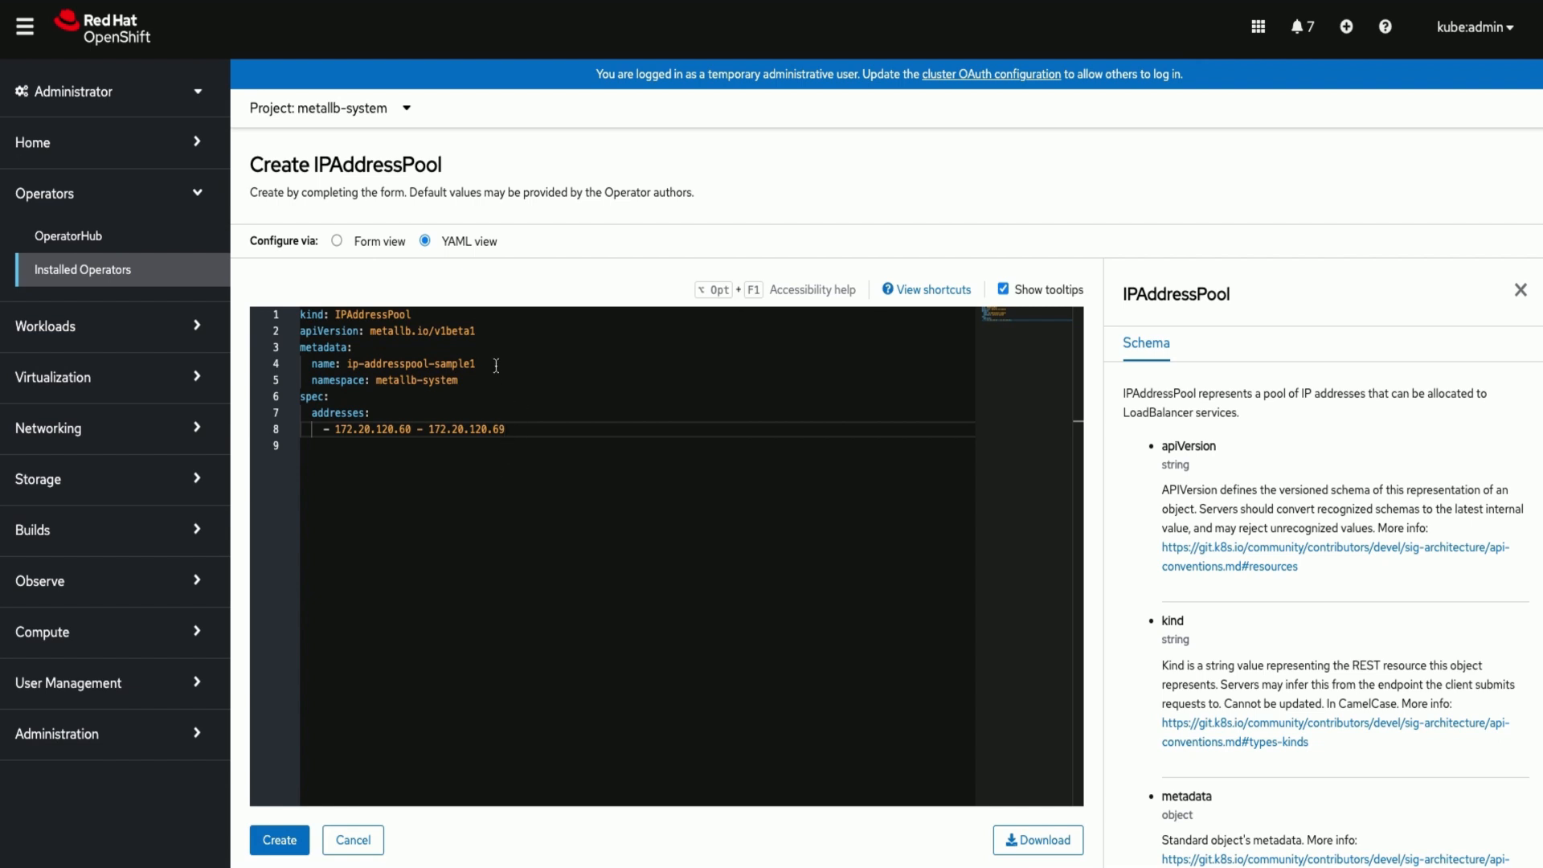
double_click(399, 363)
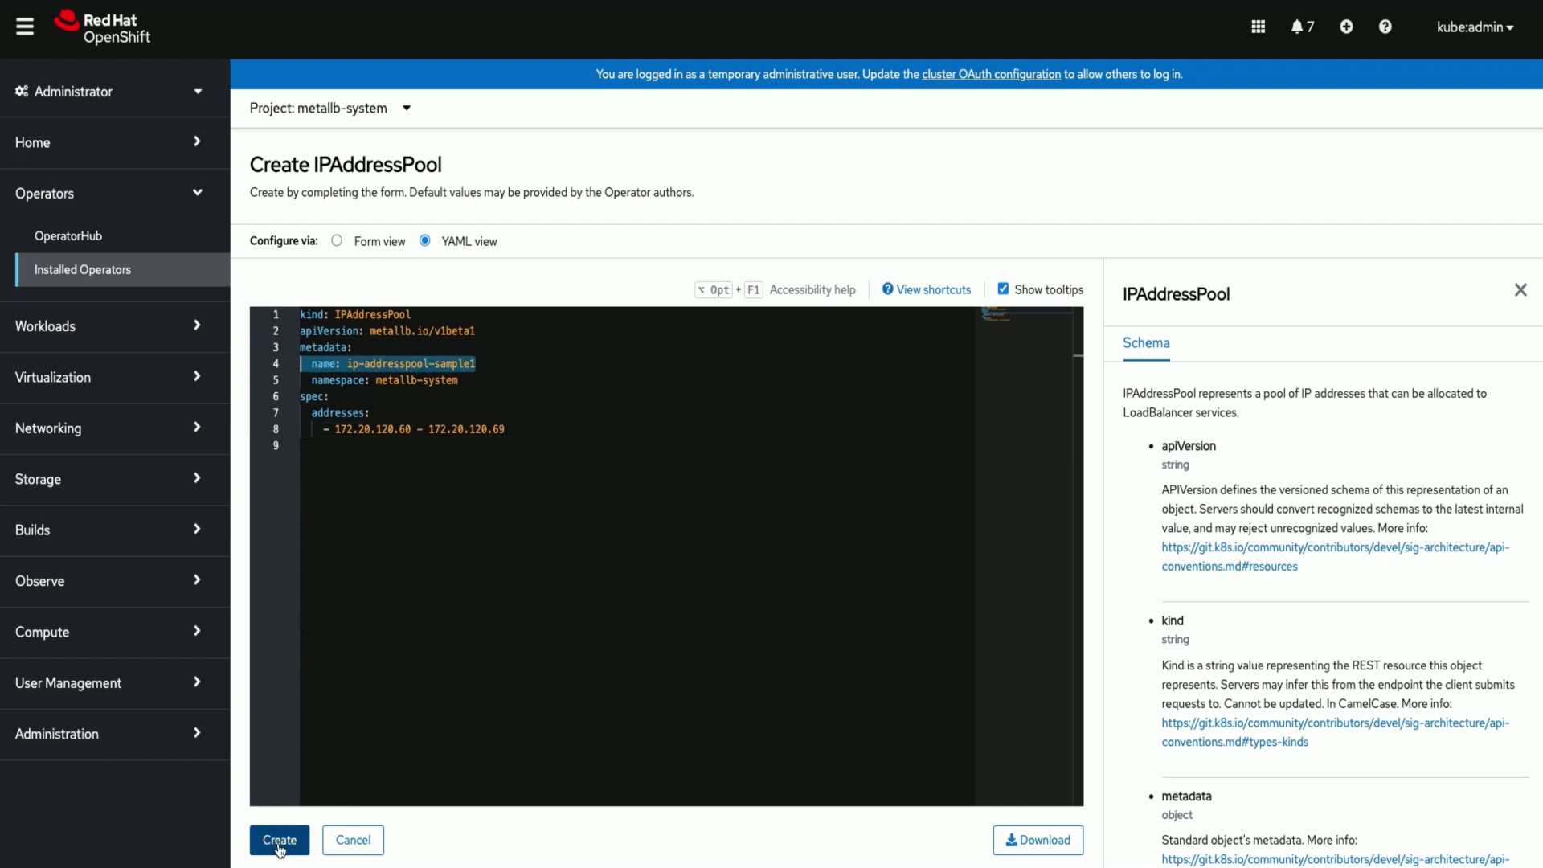
click(279, 839)
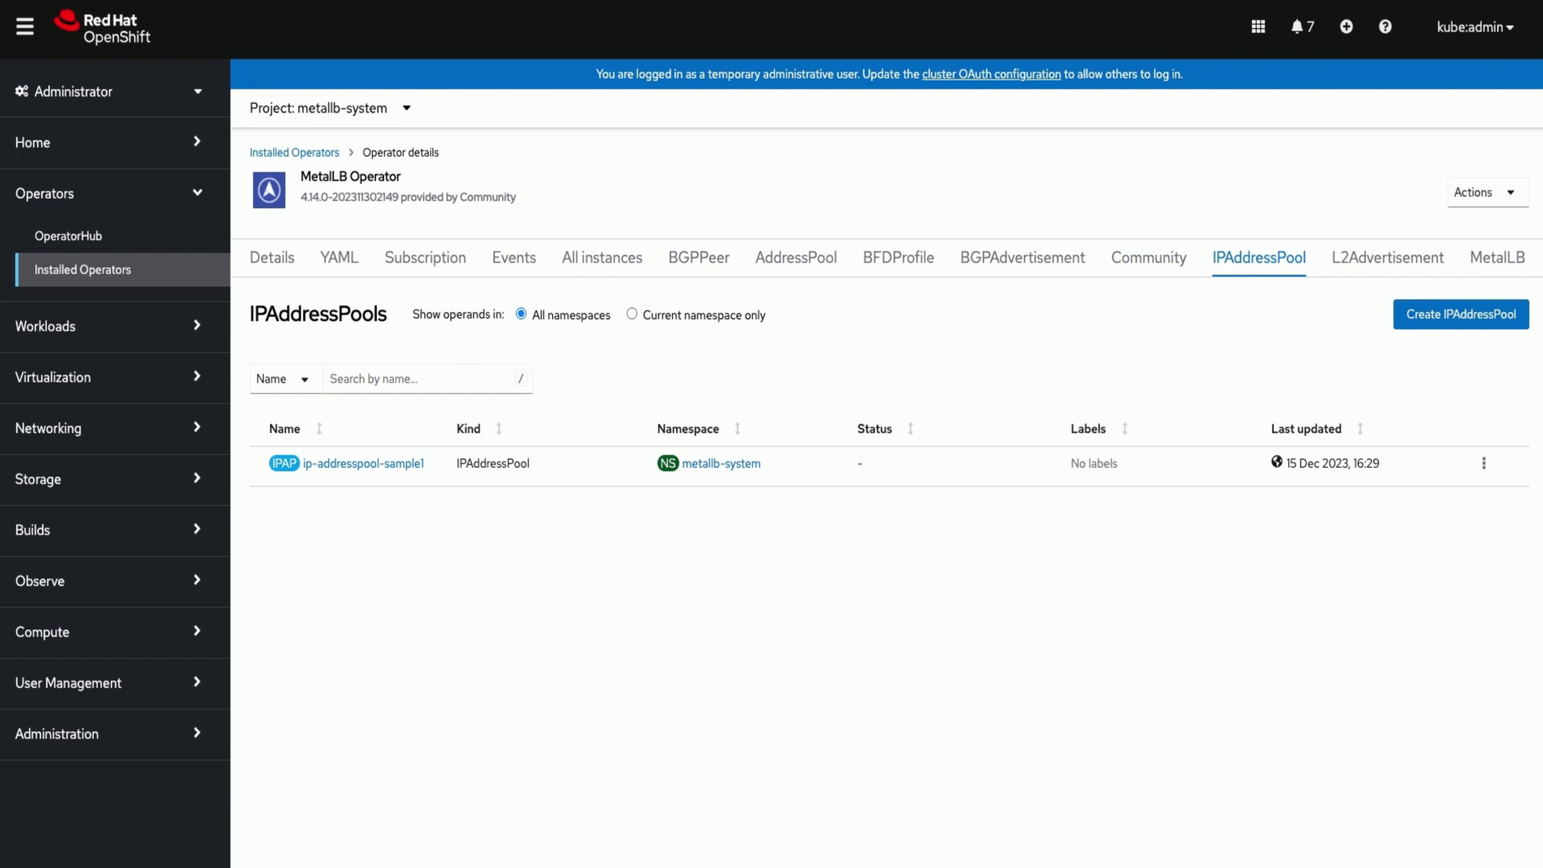
Step: Create L2Advertisement l2-adv-sample1 for ip-addresspool-sample1 and view it under All instances
click(601, 257)
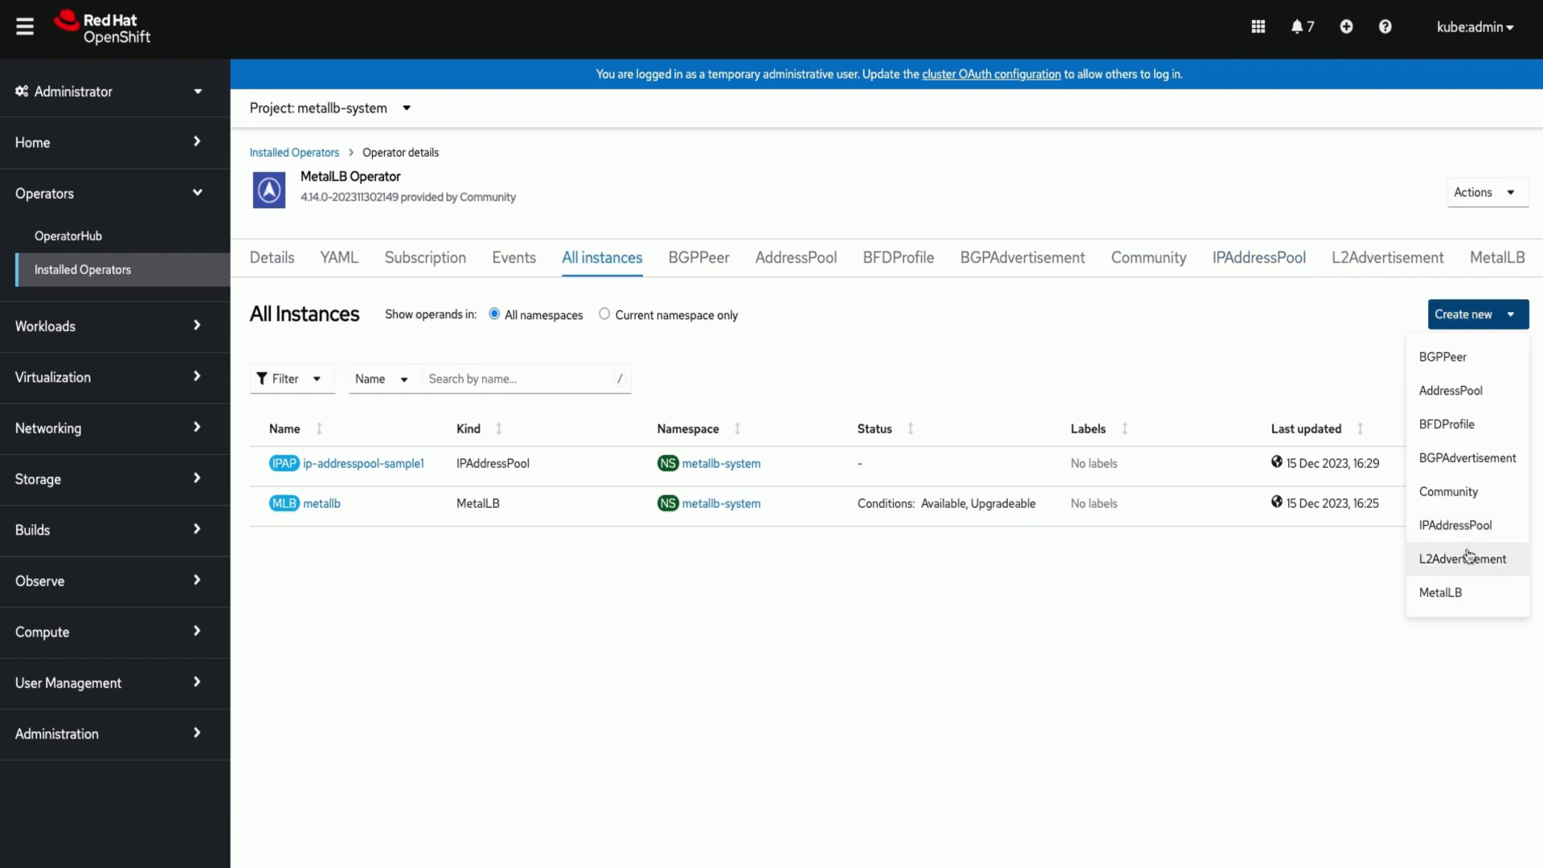
mouse_move(1470, 564)
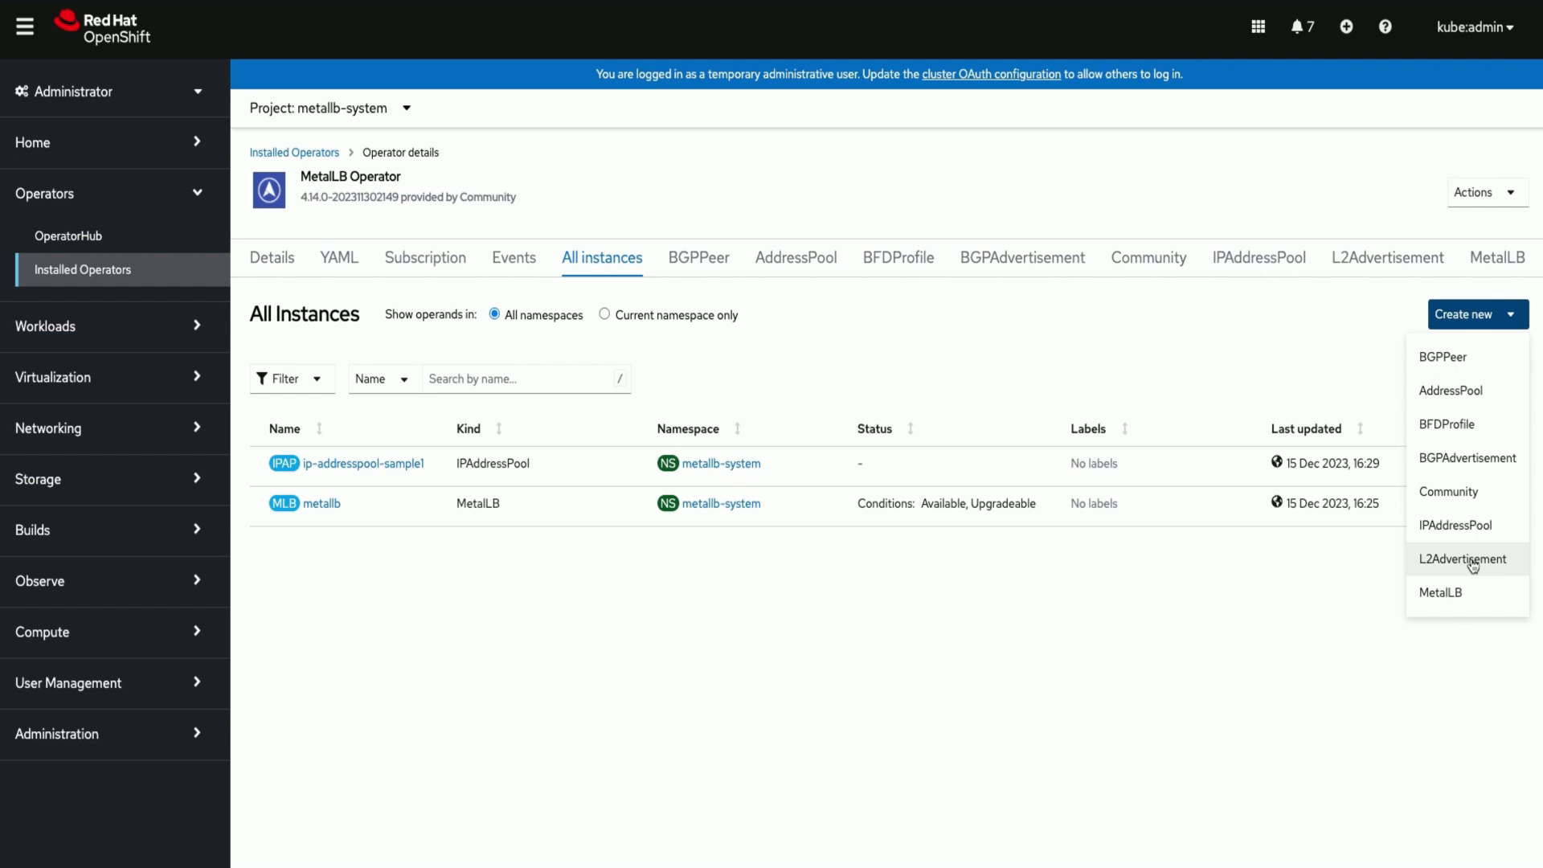
click(1466, 559)
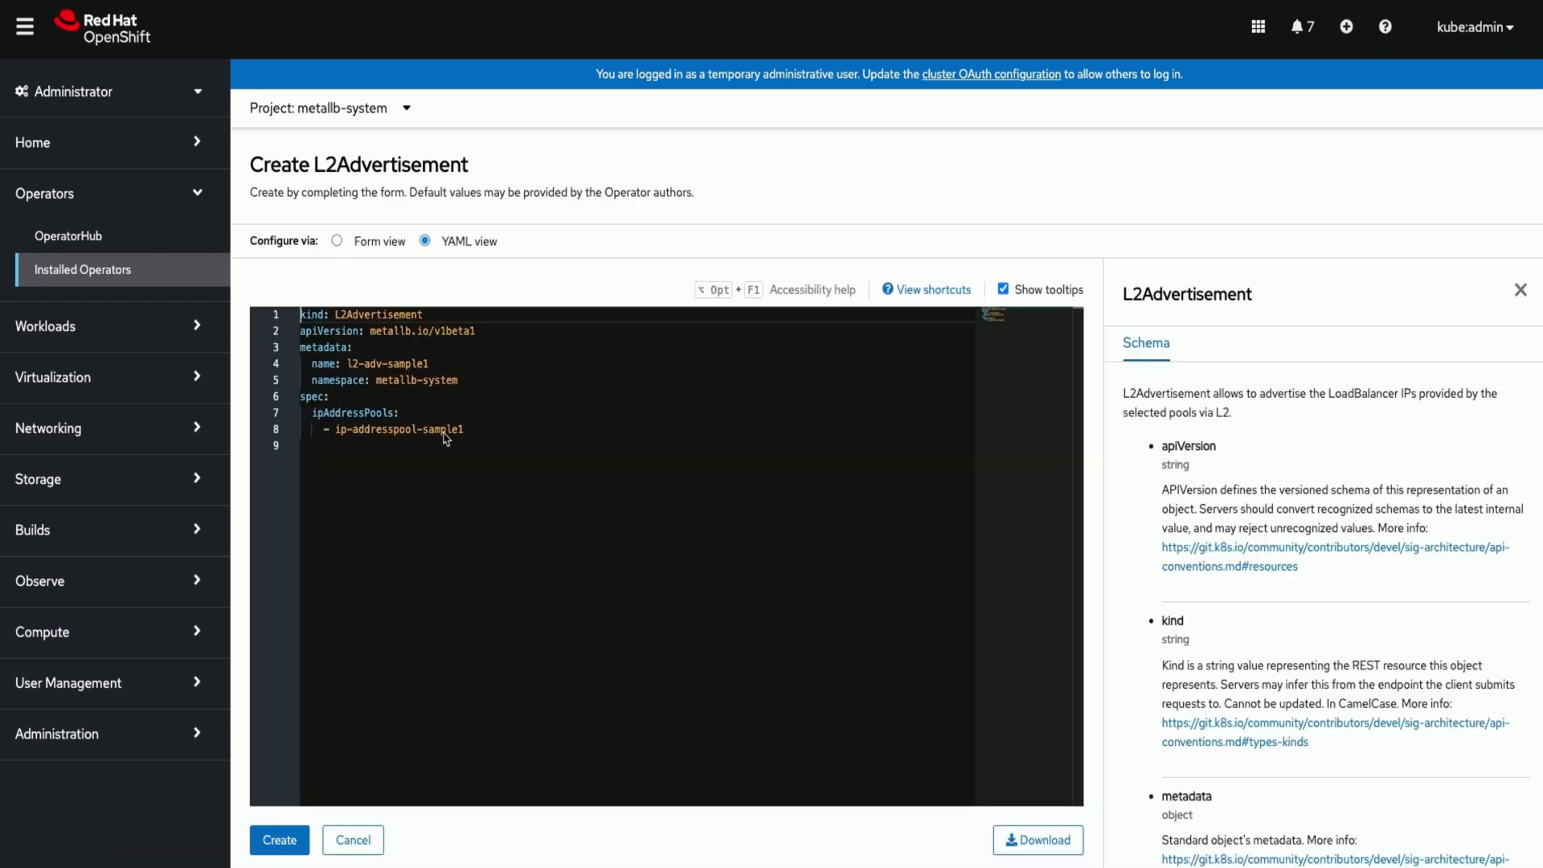
click(279, 840)
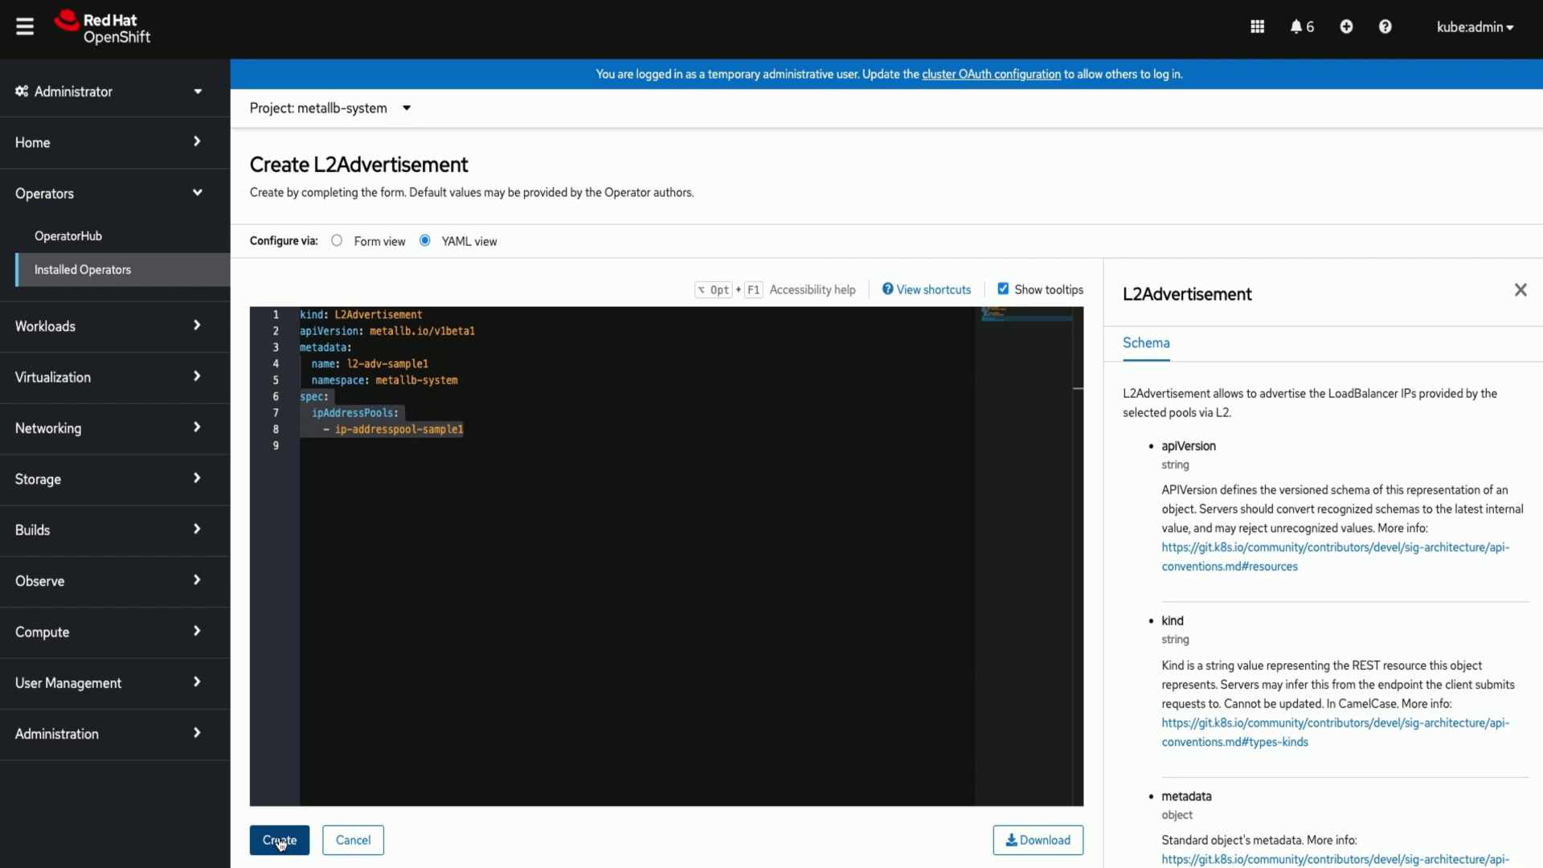
click(279, 839)
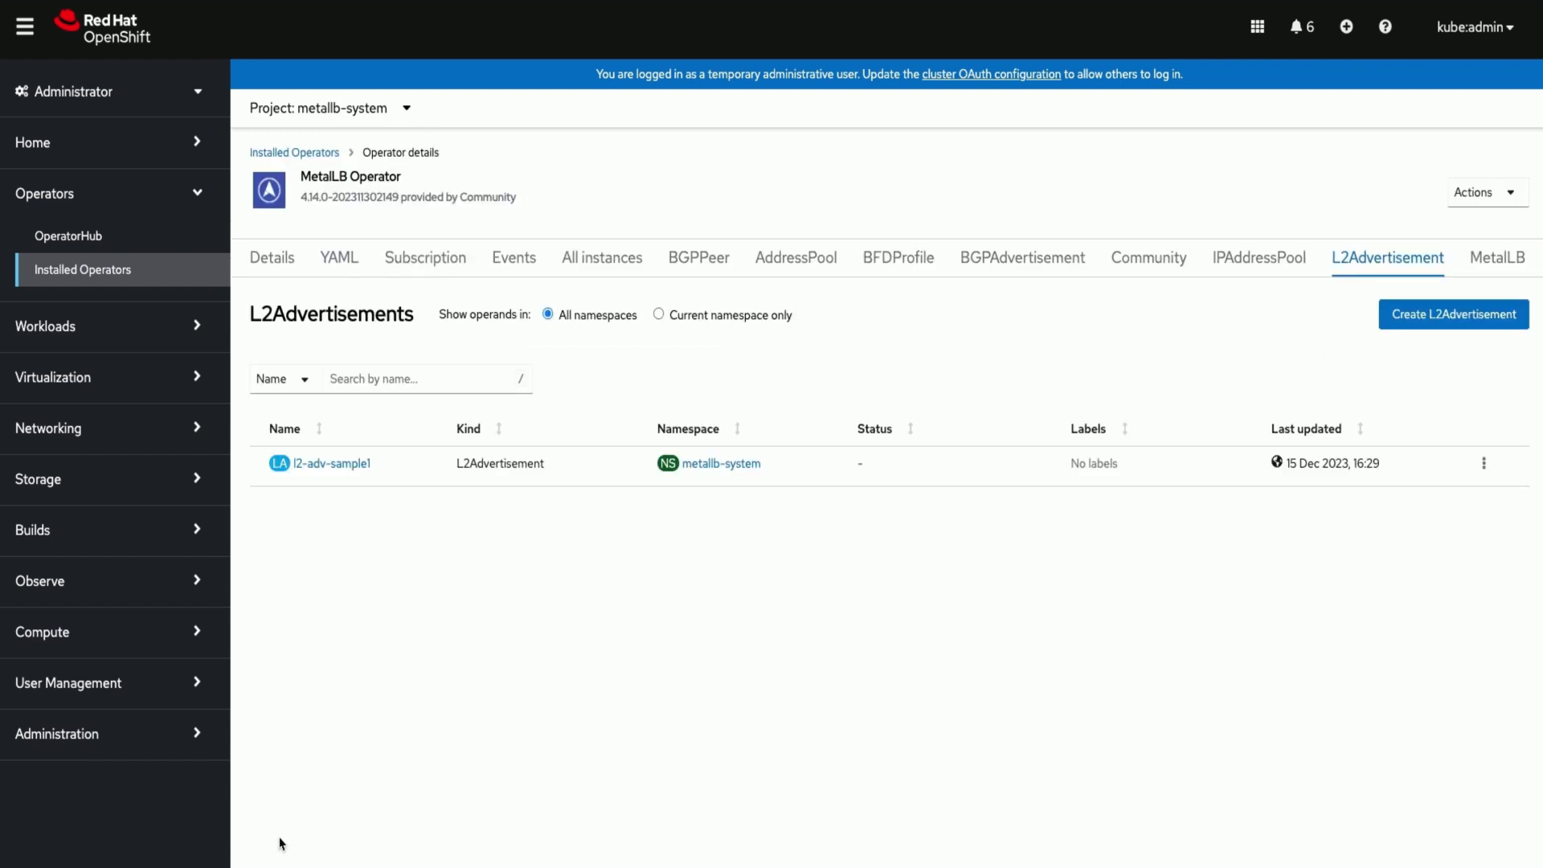
click(602, 258)
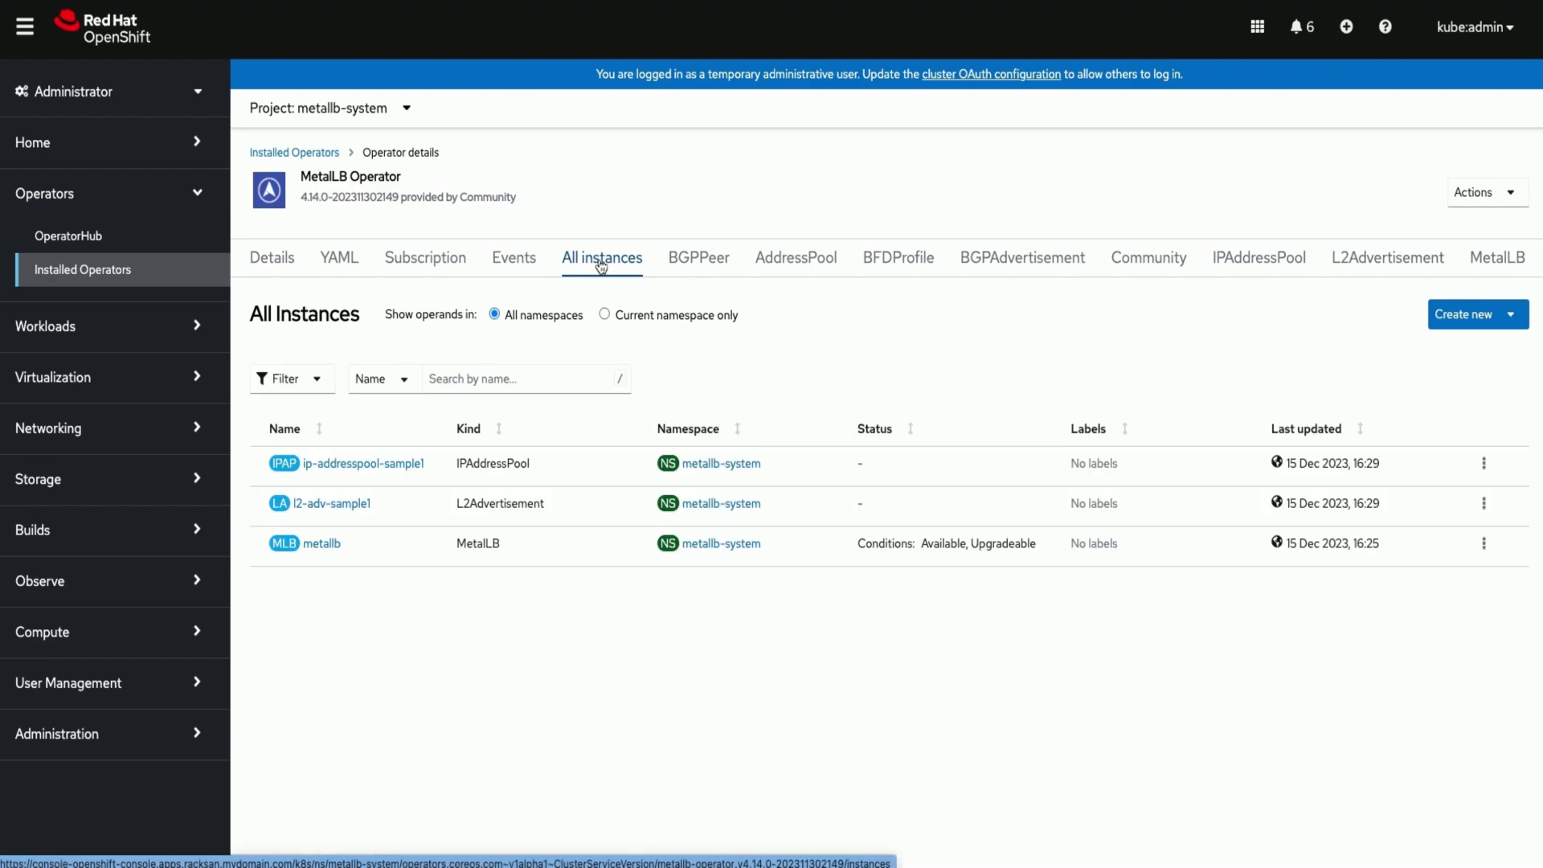
Step: Install Advanced Cluster Management for Kubernetes from OperatorHub on the release-2.9 channel
click(67, 235)
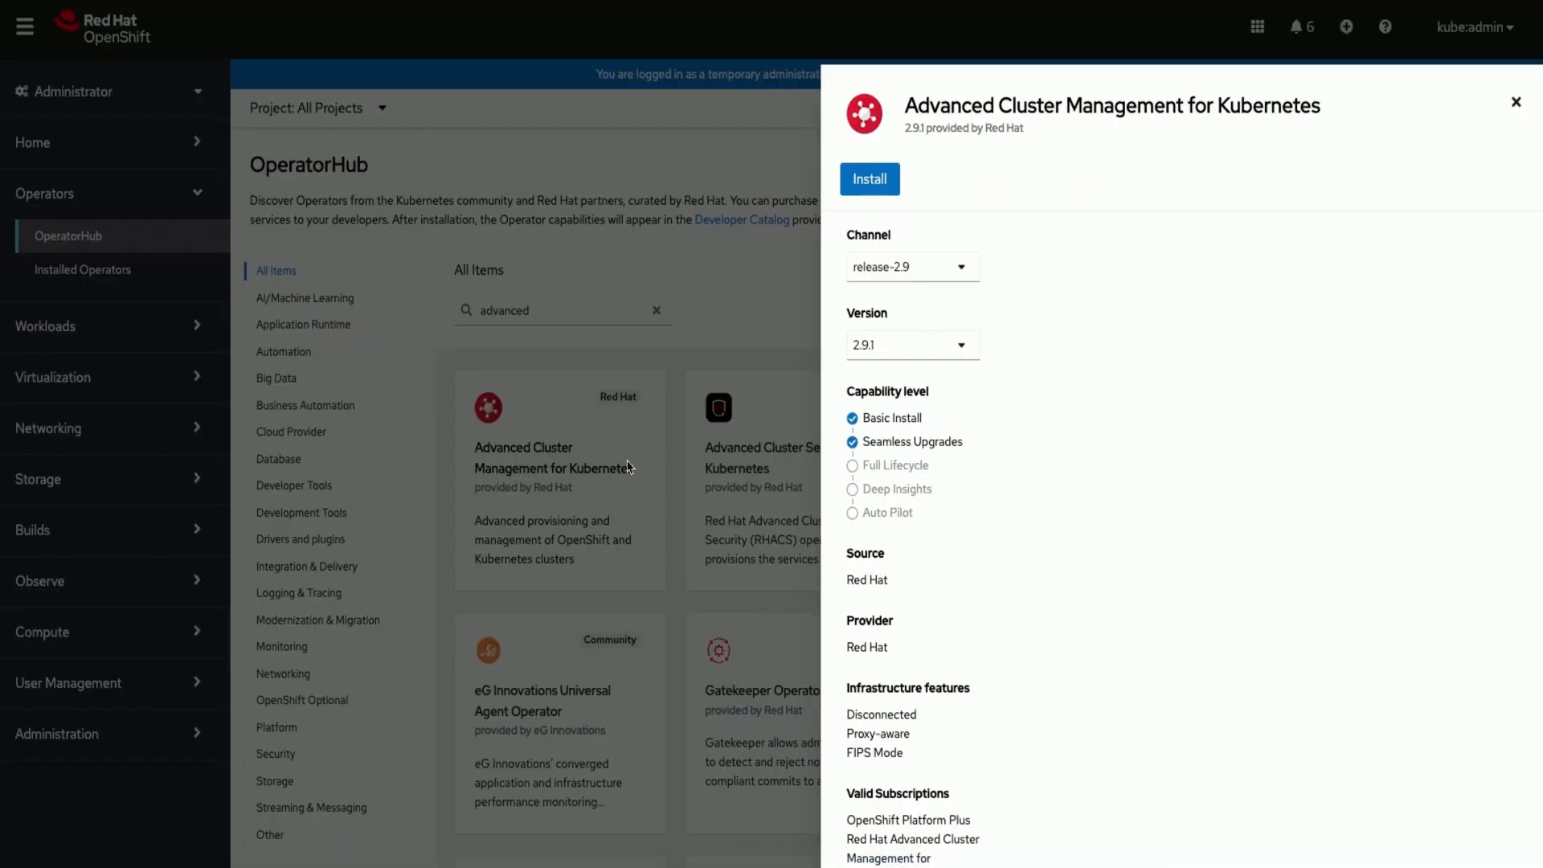
click(907, 267)
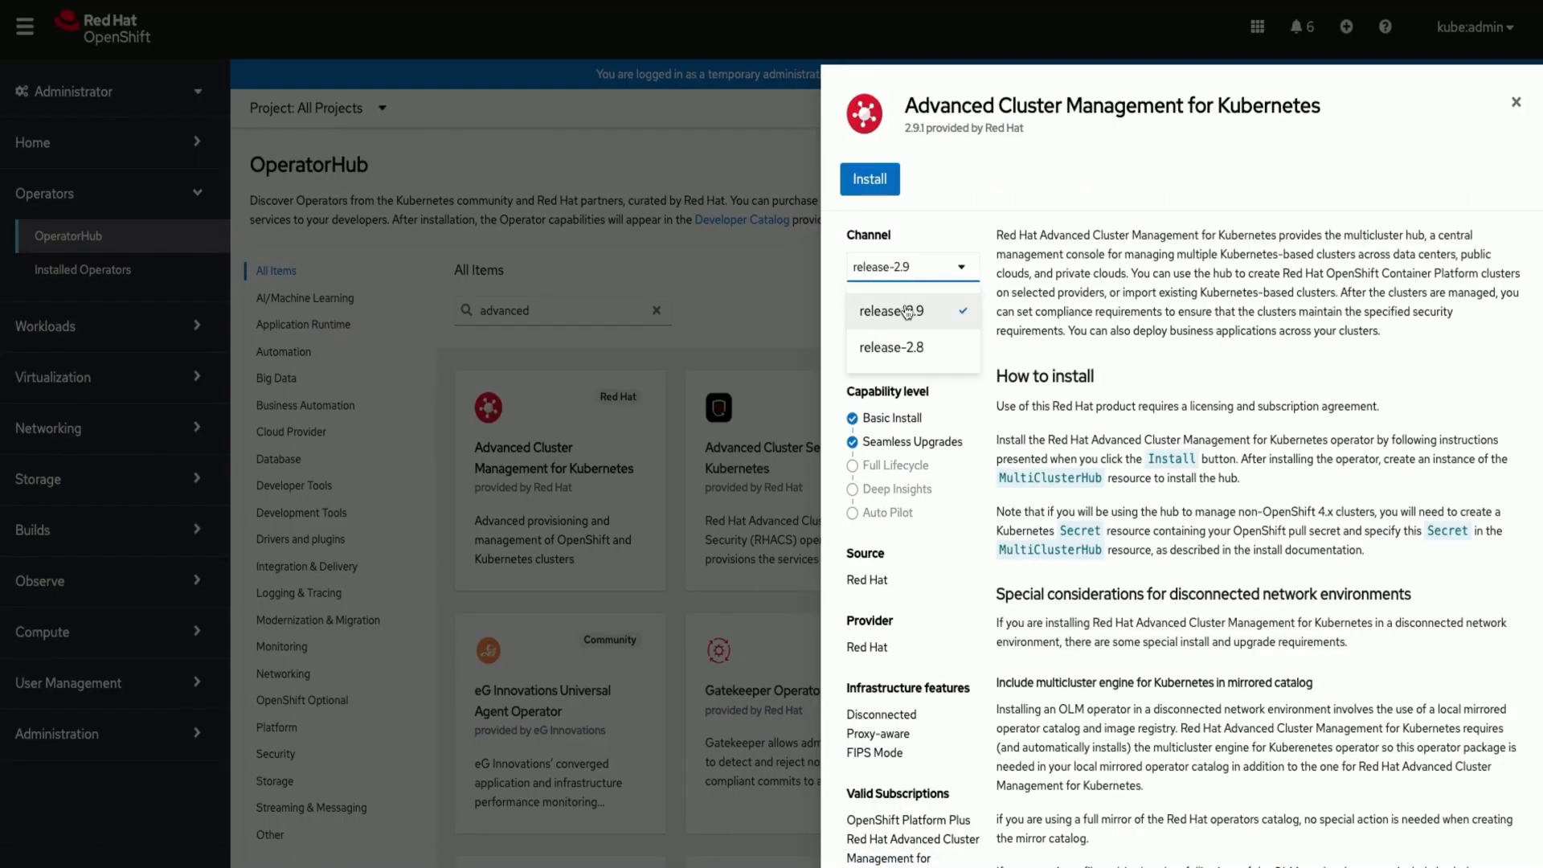
click(868, 179)
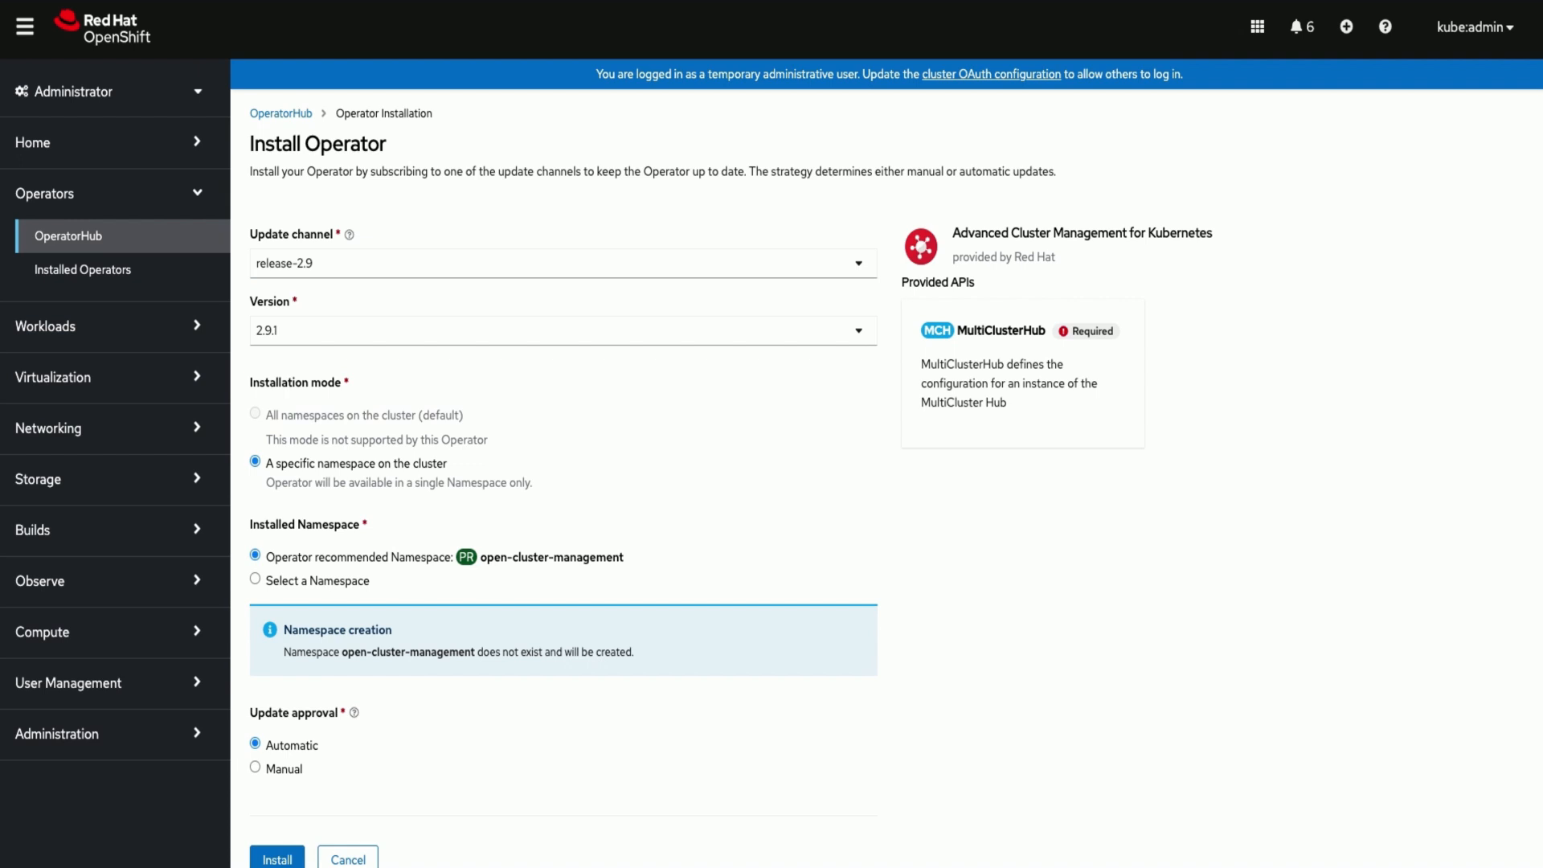
mouse_move(596, 222)
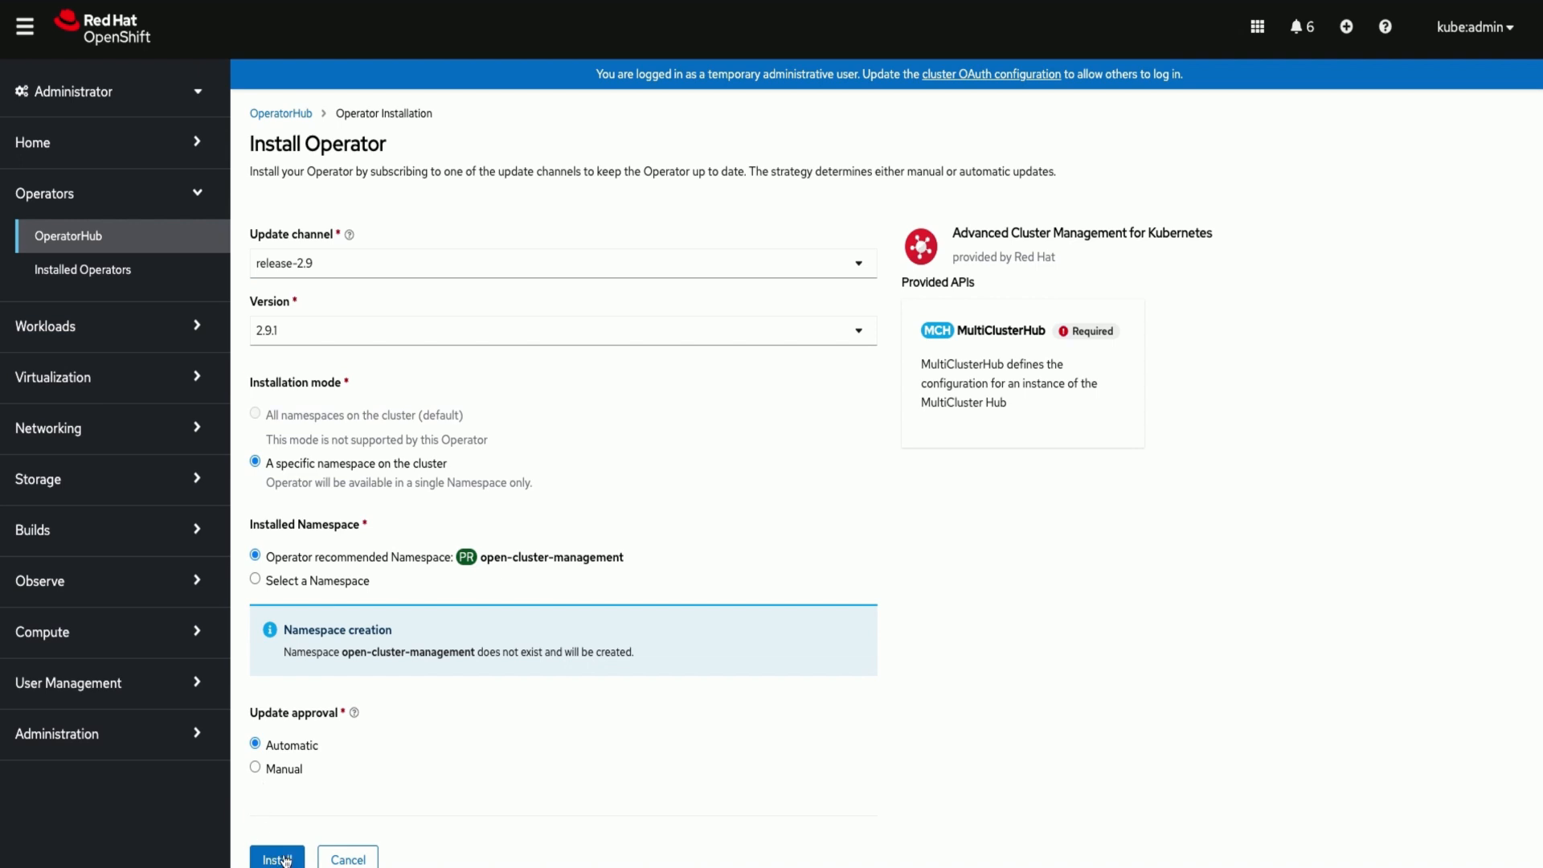
click(277, 859)
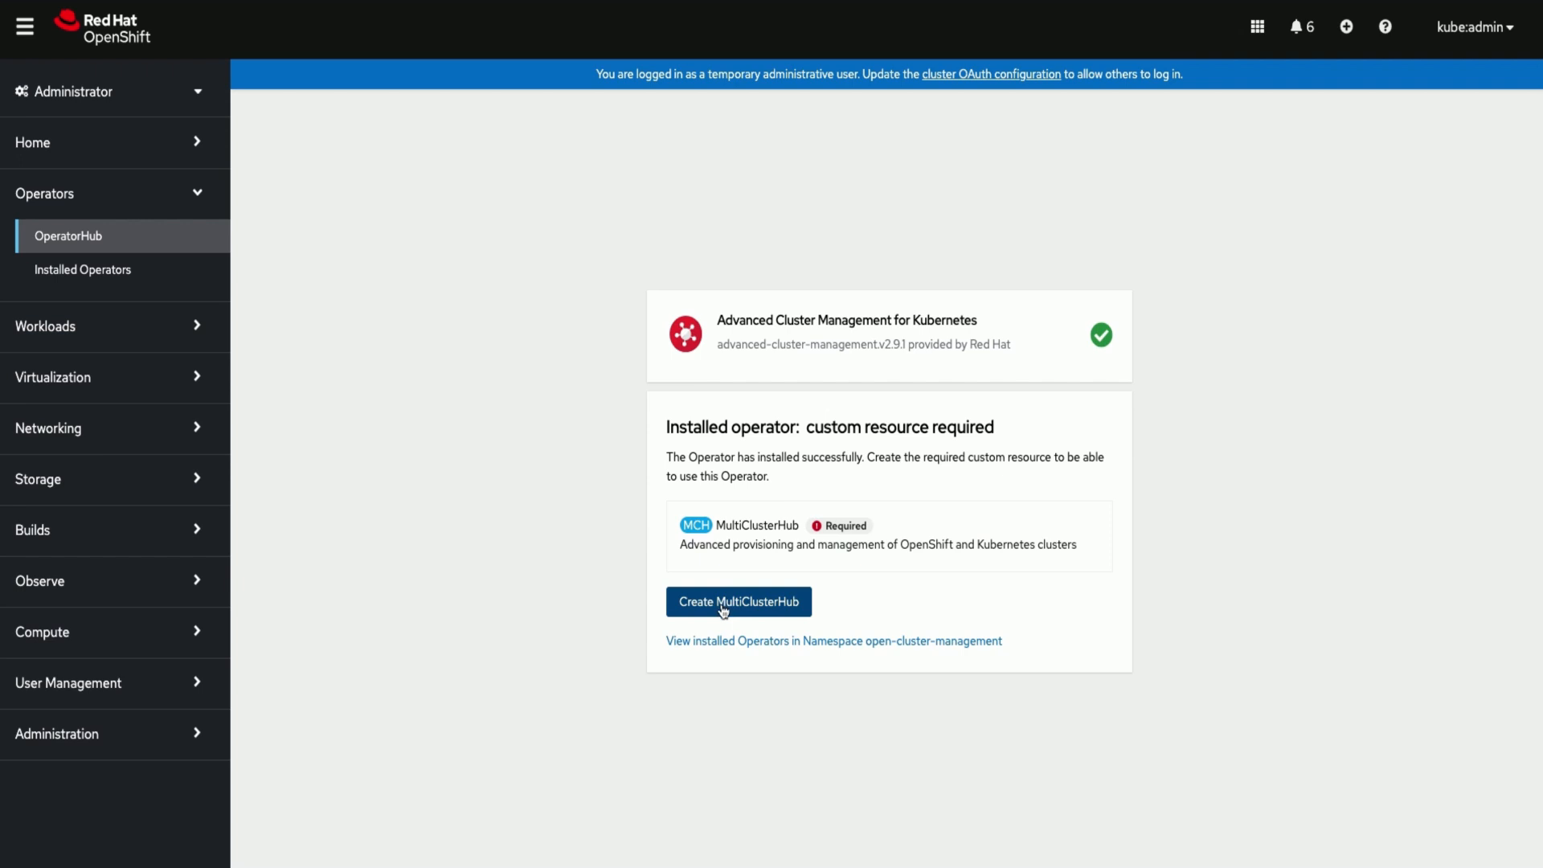
Step: Create a MultiClusterHub instance using the default YAML
click(737, 601)
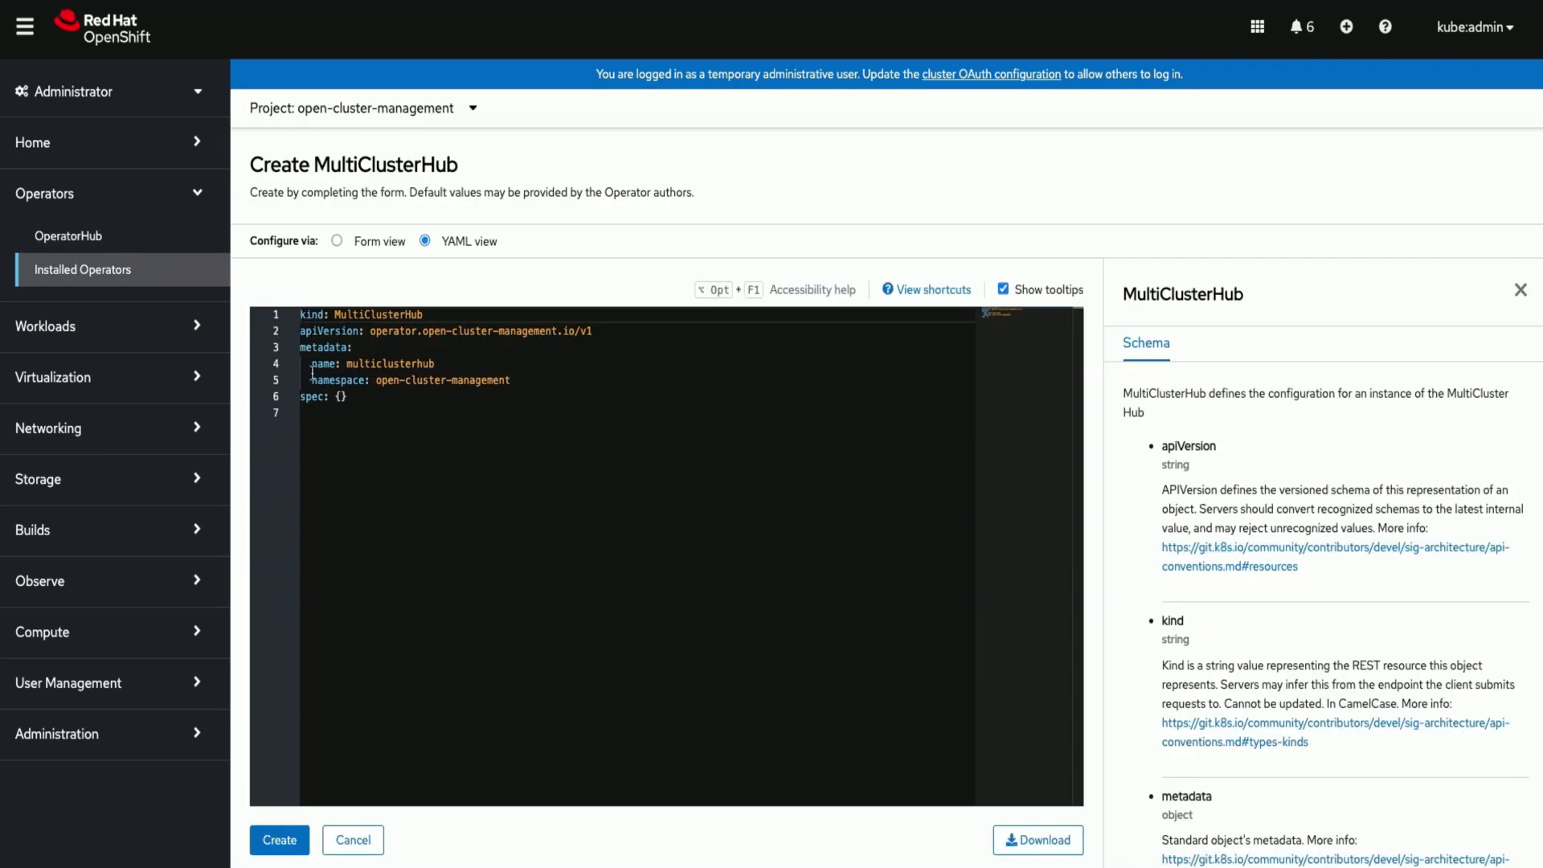
mouse_move(295, 663)
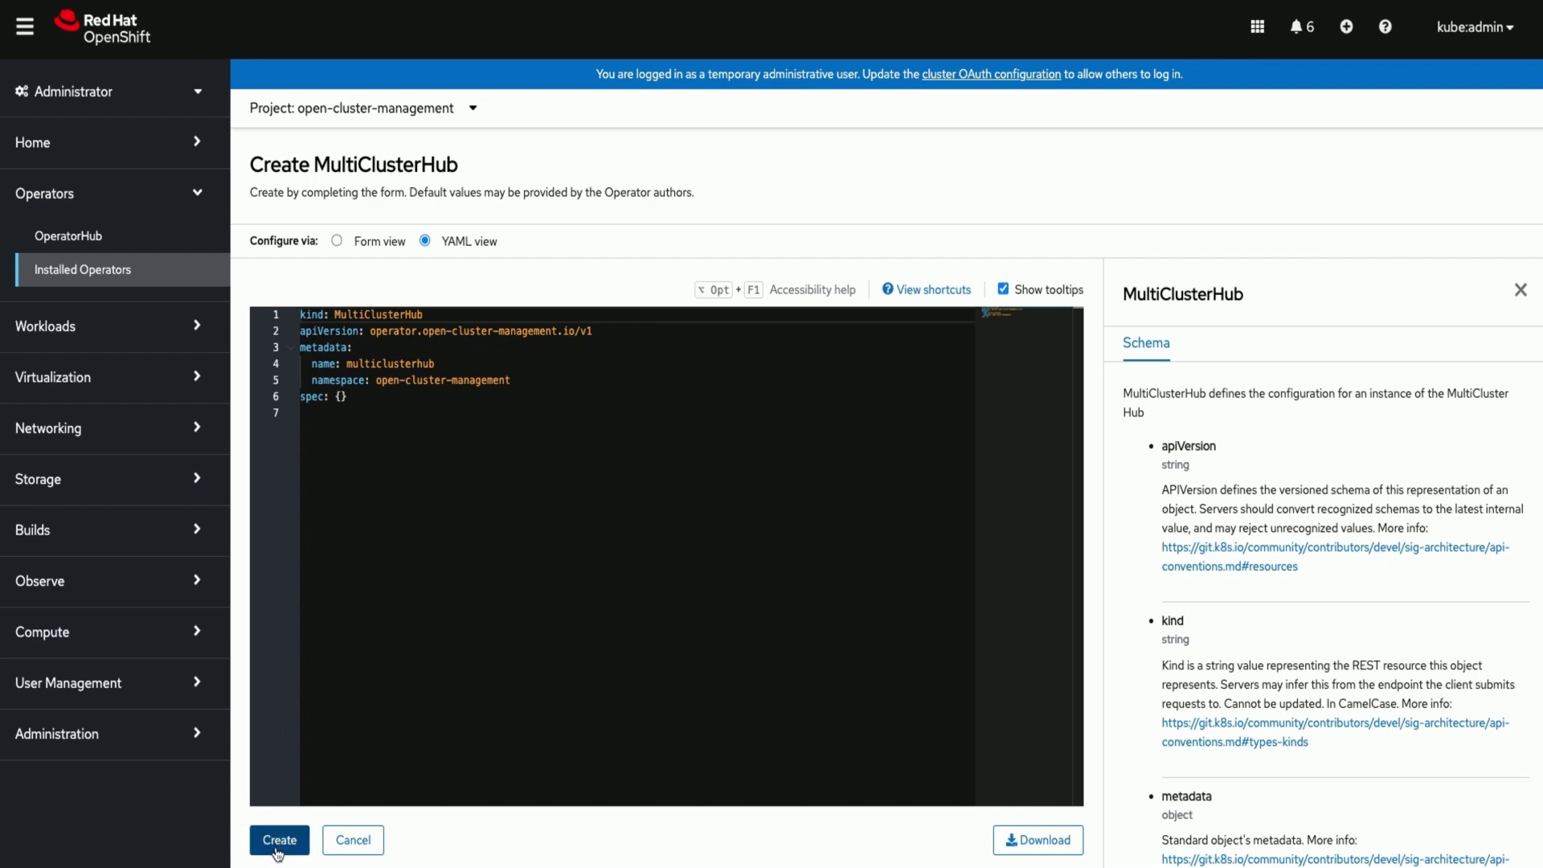
click(279, 840)
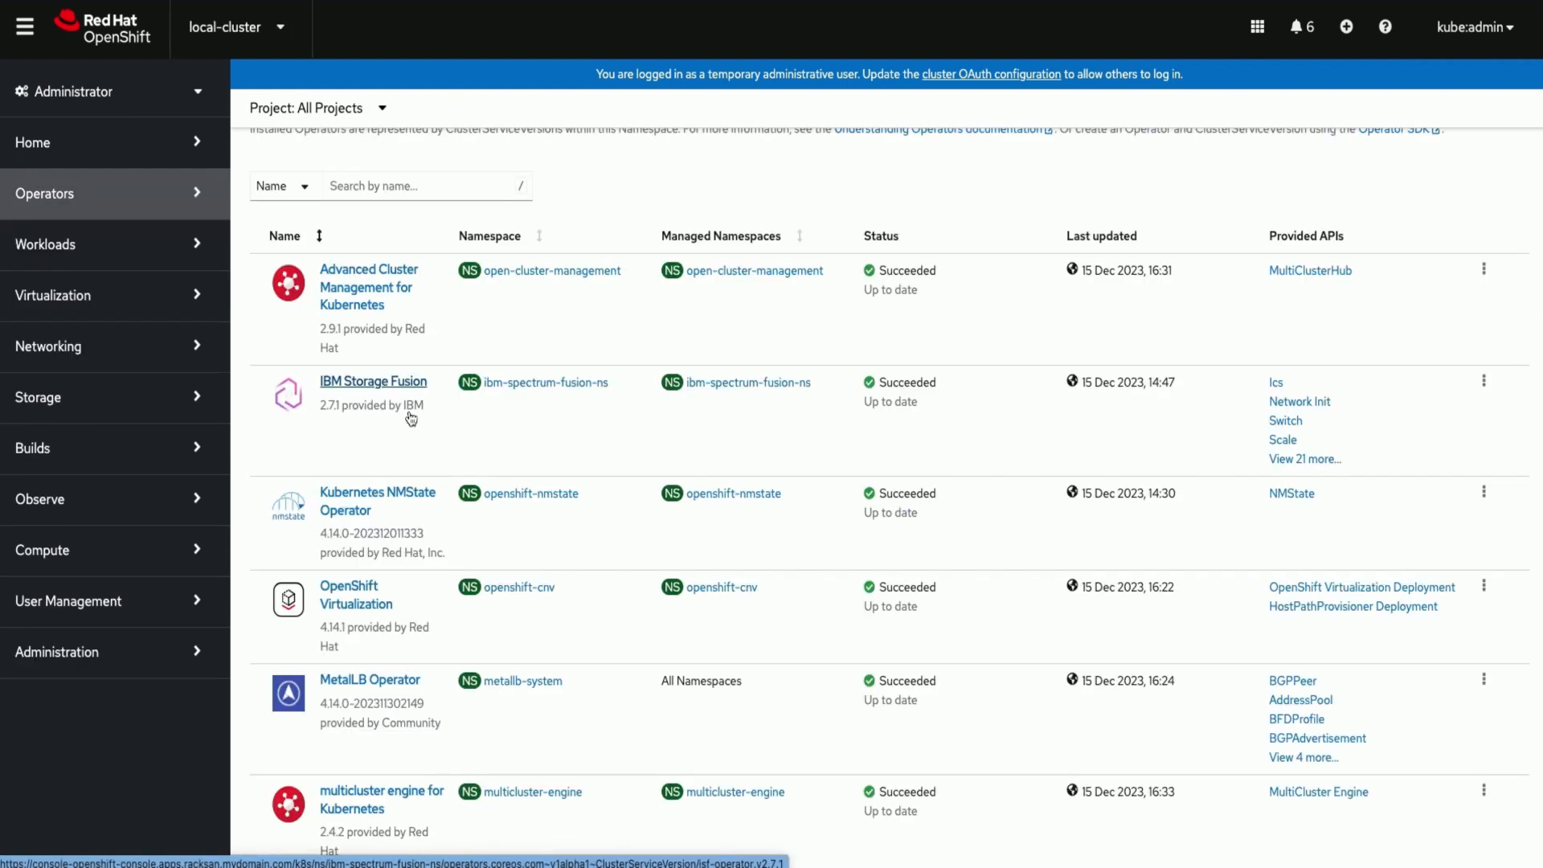
mouse_move(355, 596)
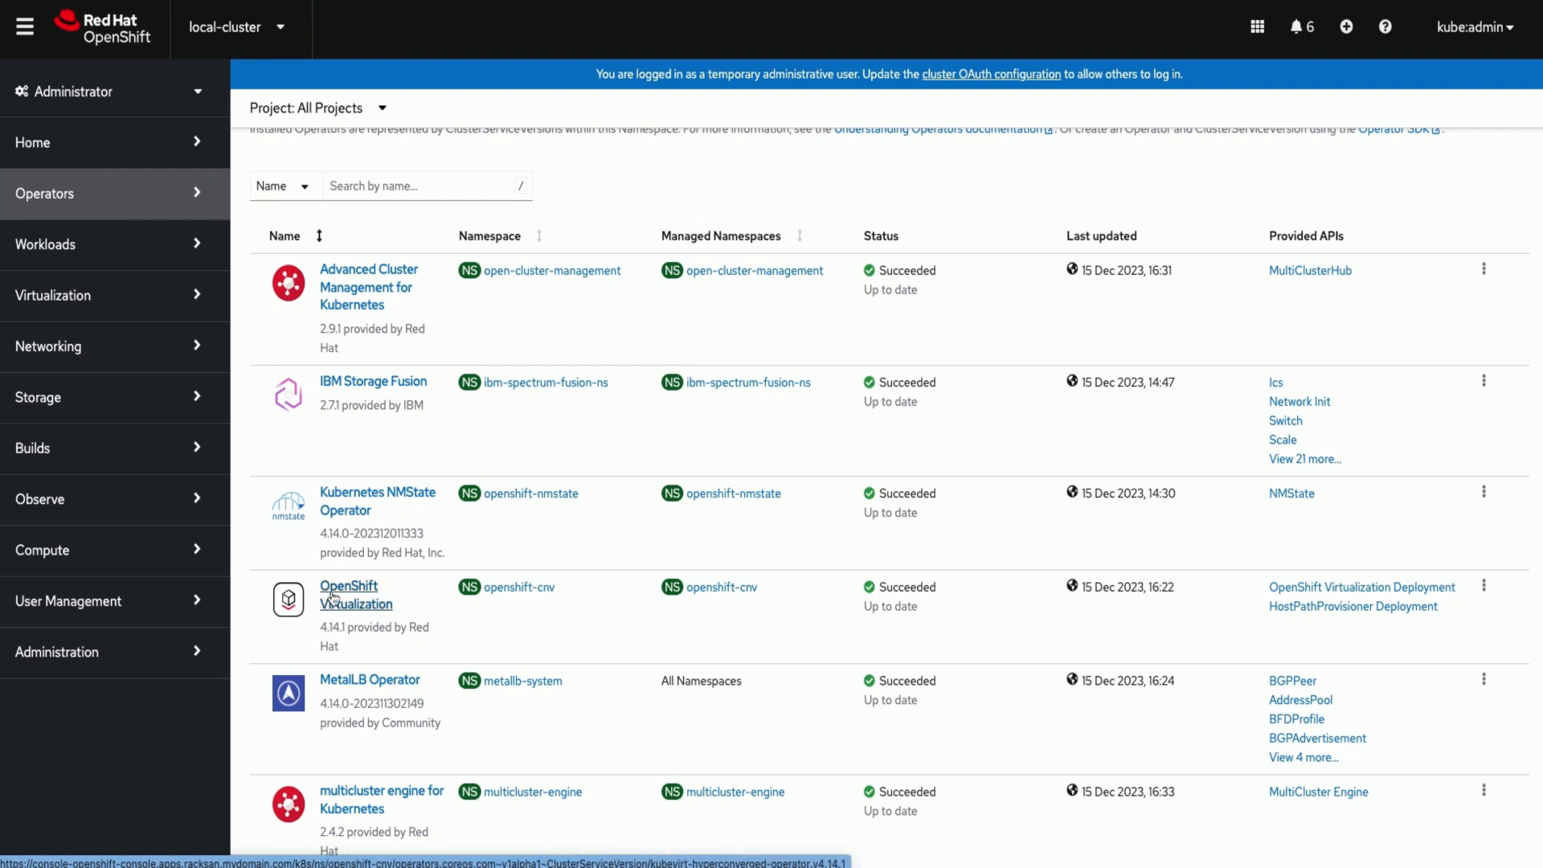
scroll(up, 3)
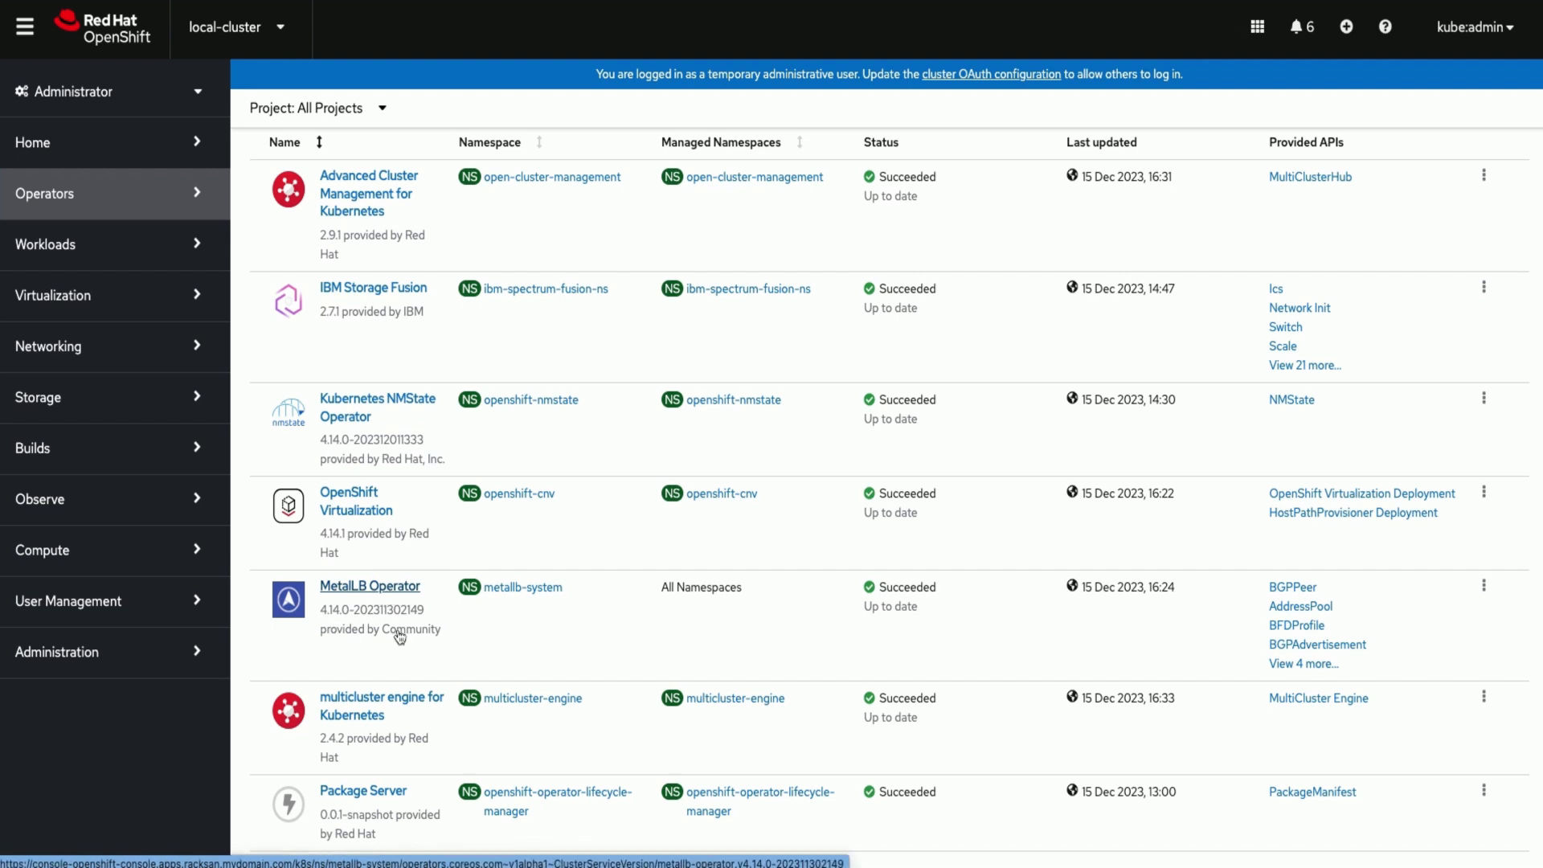
mouse_move(363, 707)
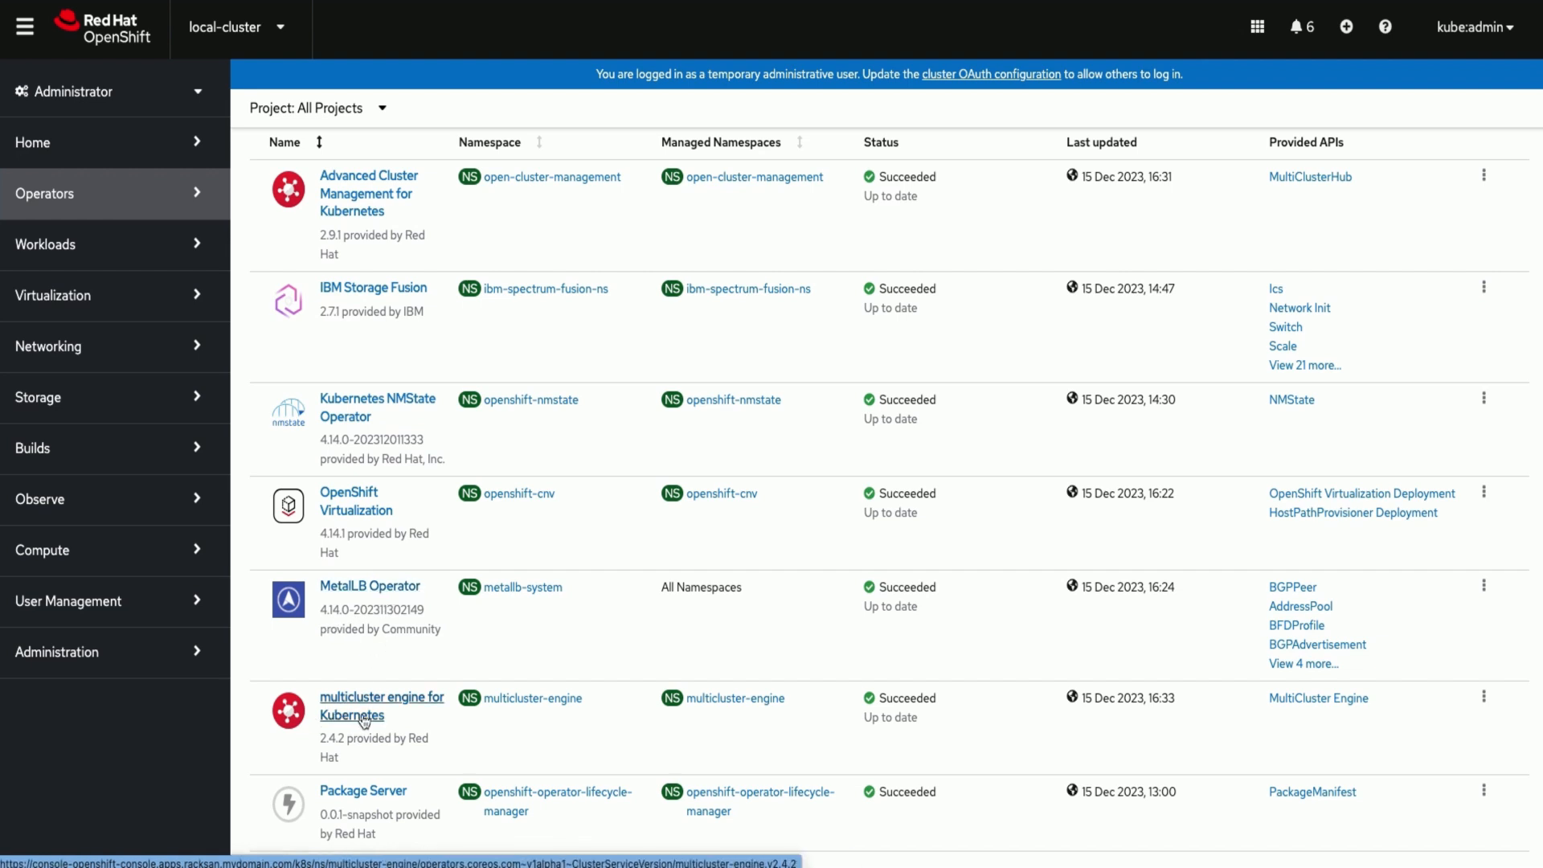
mouse_move(331, 759)
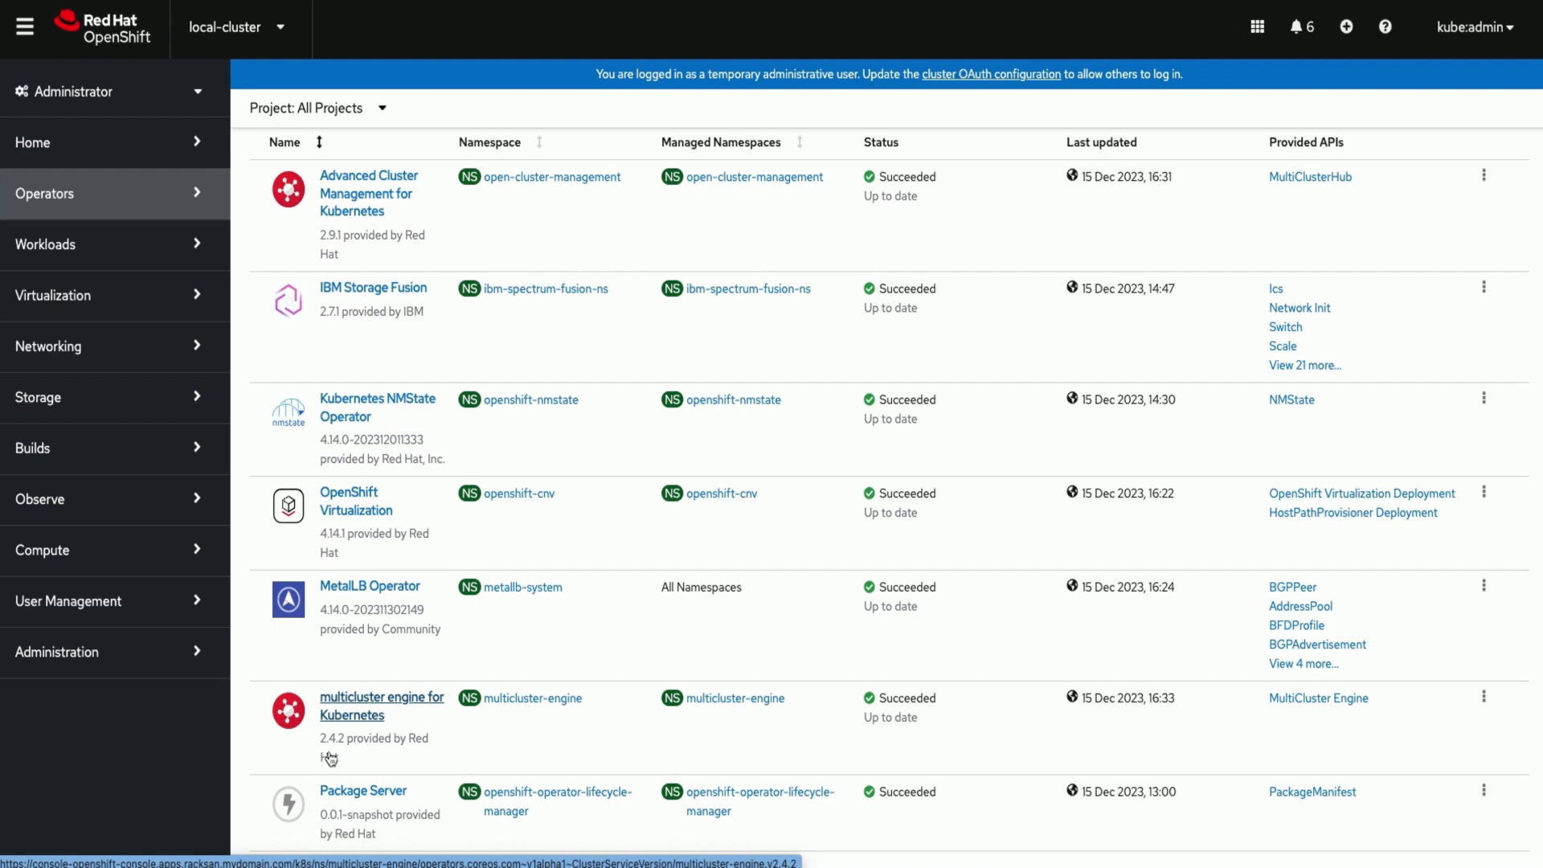
mouse_move(385, 753)
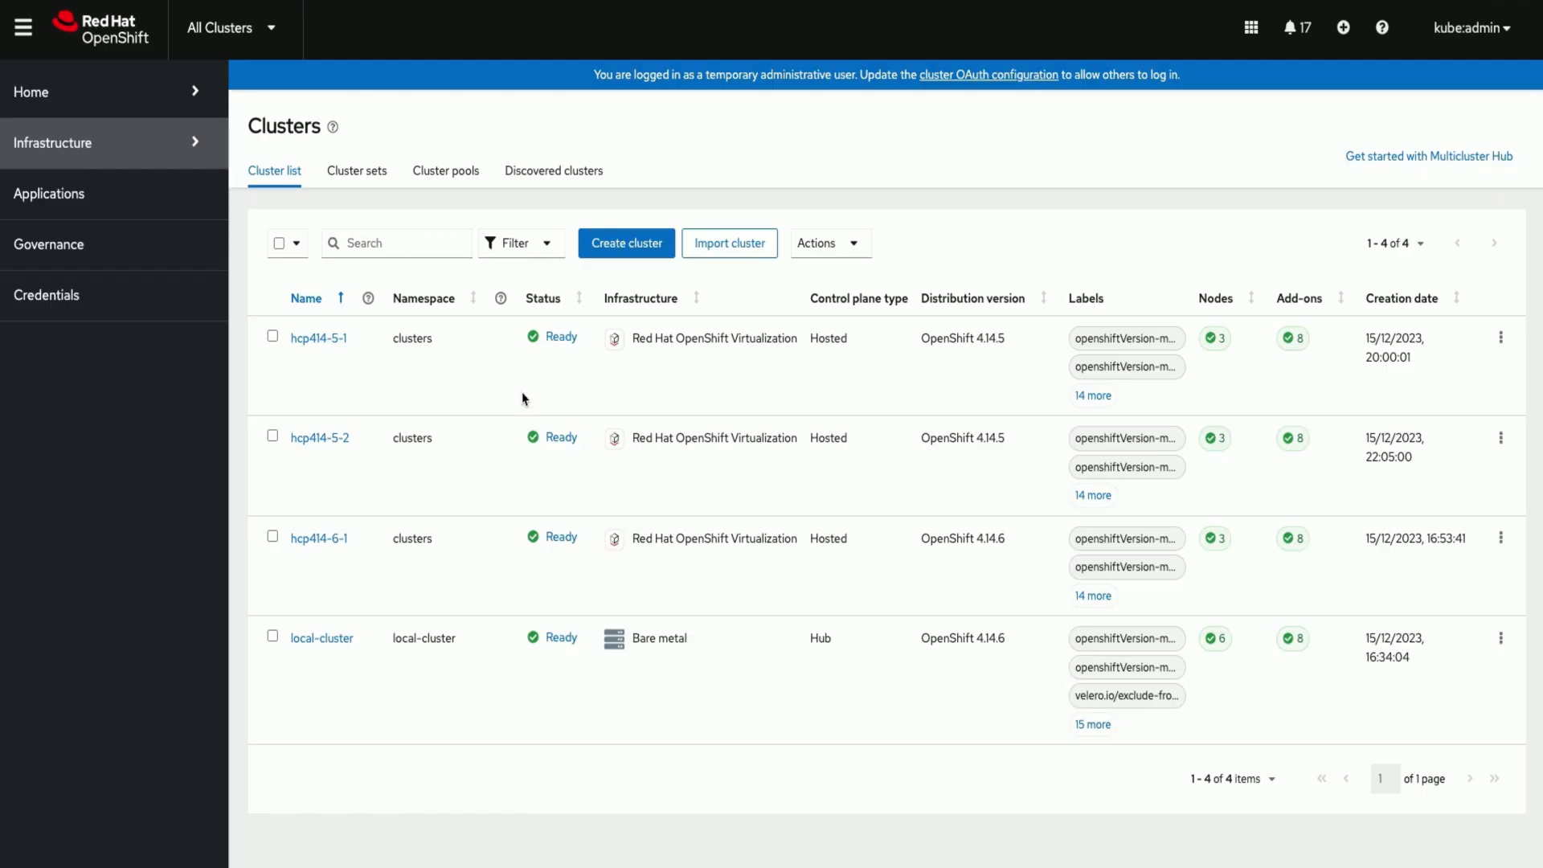
mouse_move(646, 243)
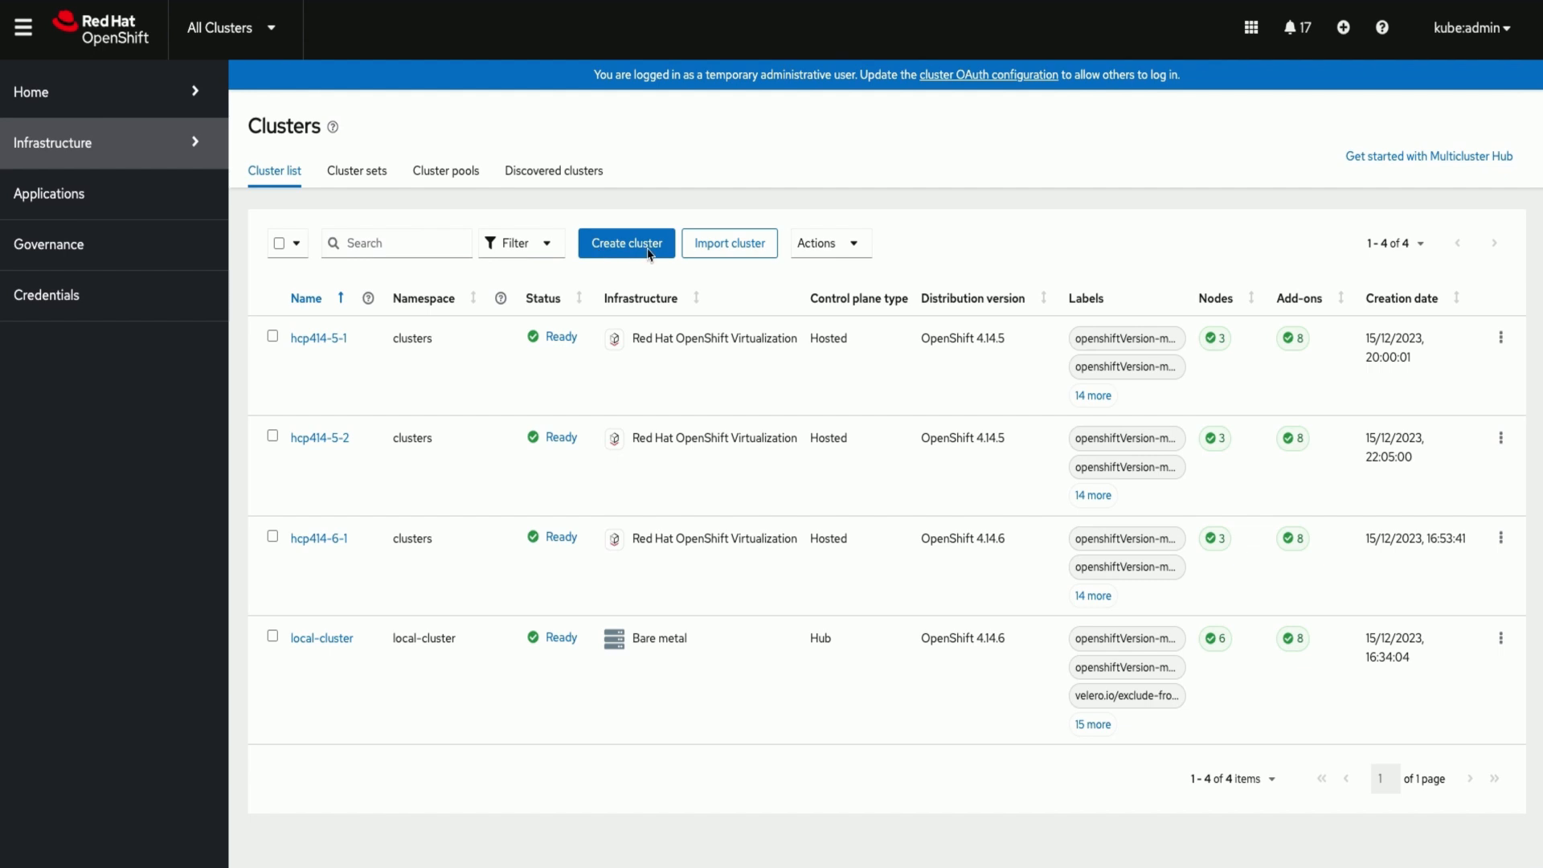
Step: Start a new cluster and browse the infrastructure options for Red Hat OpenShift Virtualization
click(627, 242)
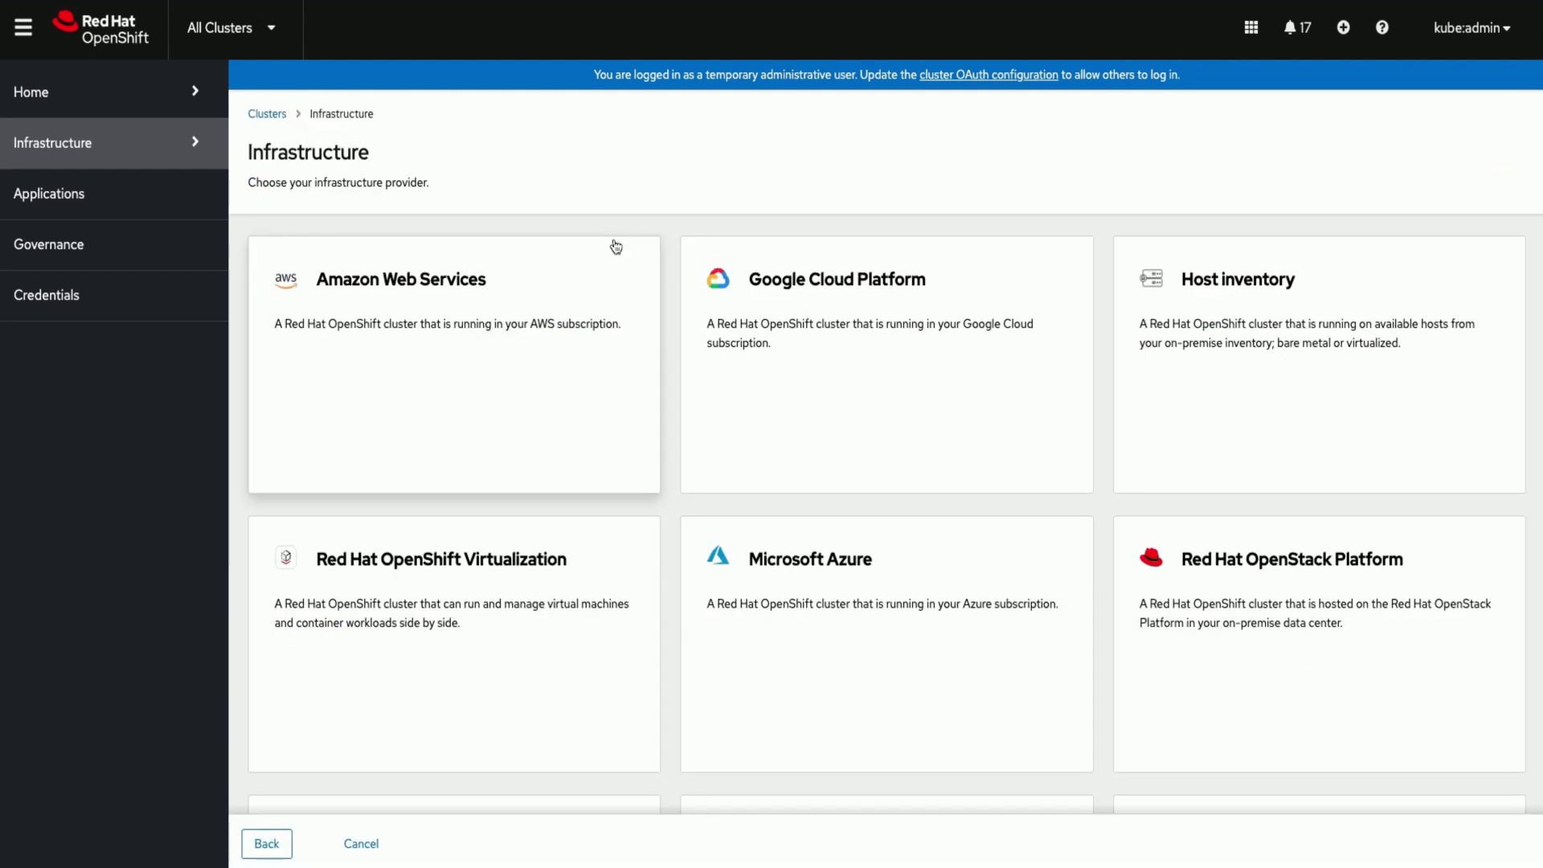
mouse_move(538, 598)
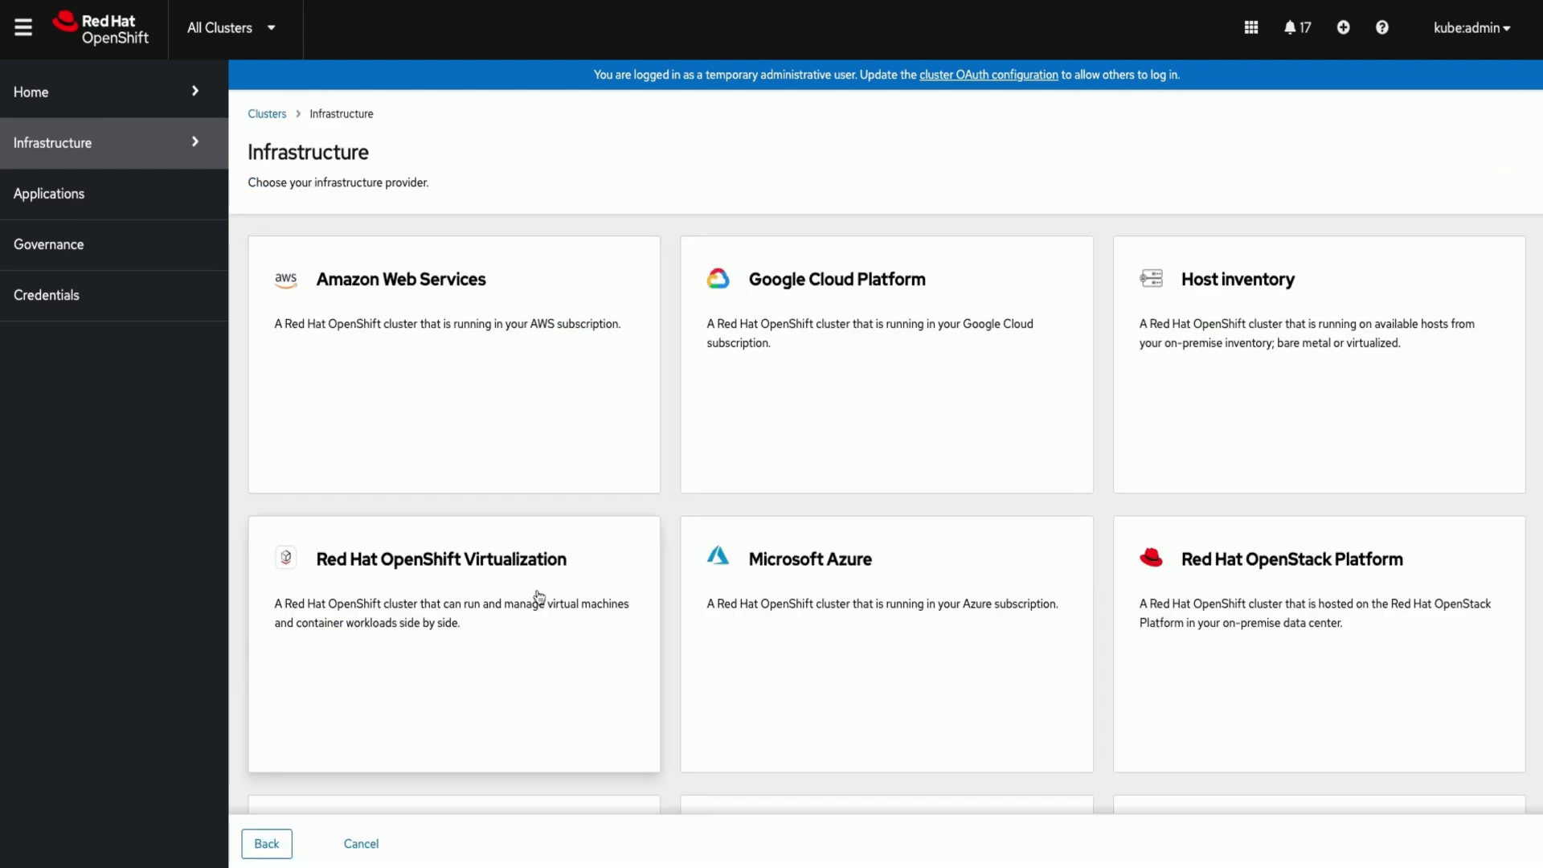
scroll(down, 3)
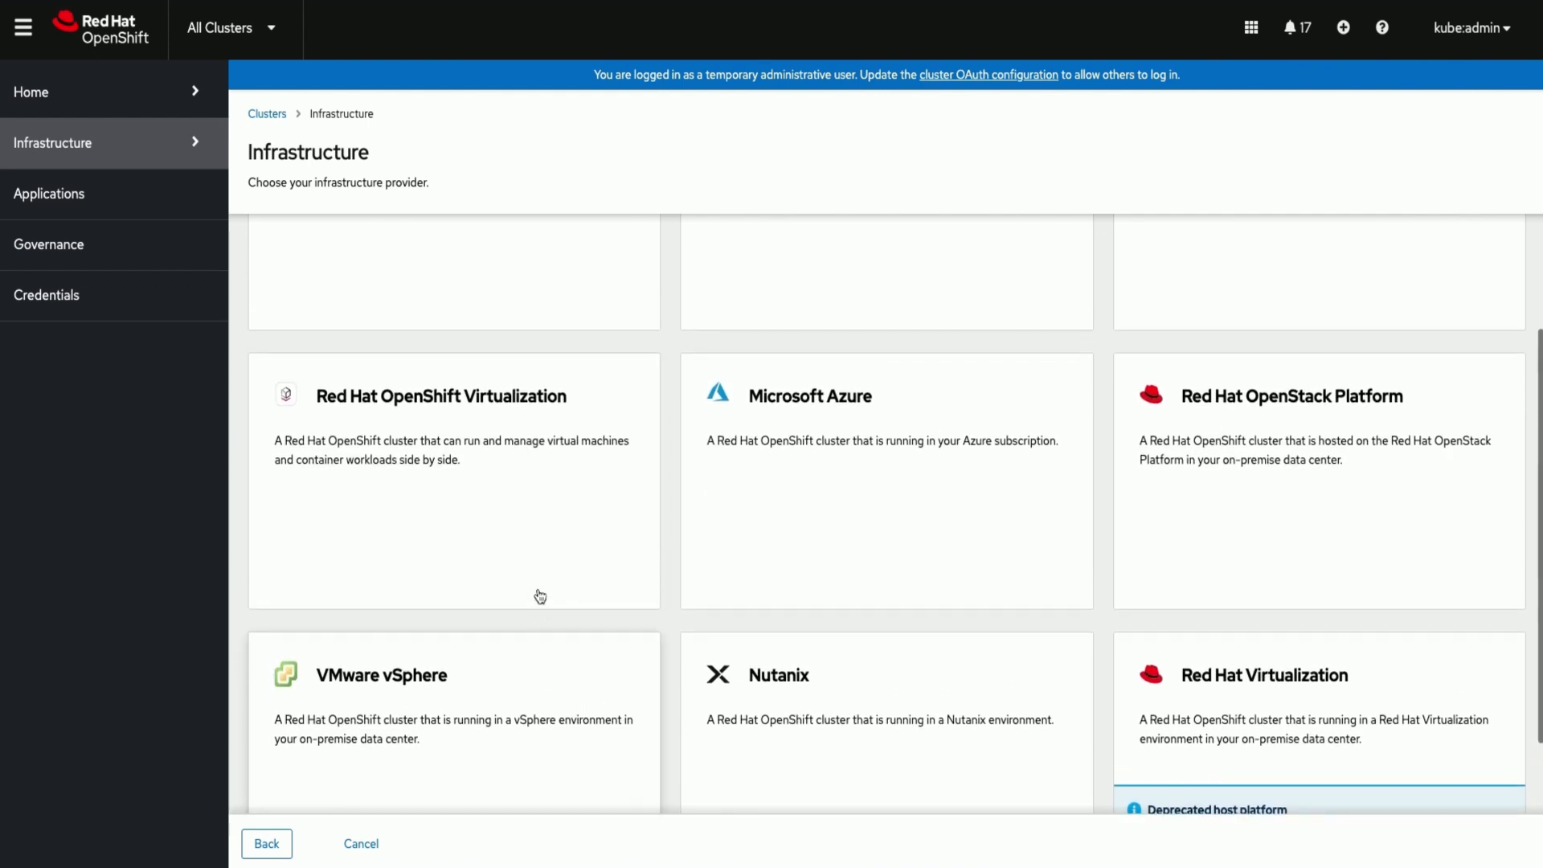
scroll(up, 3)
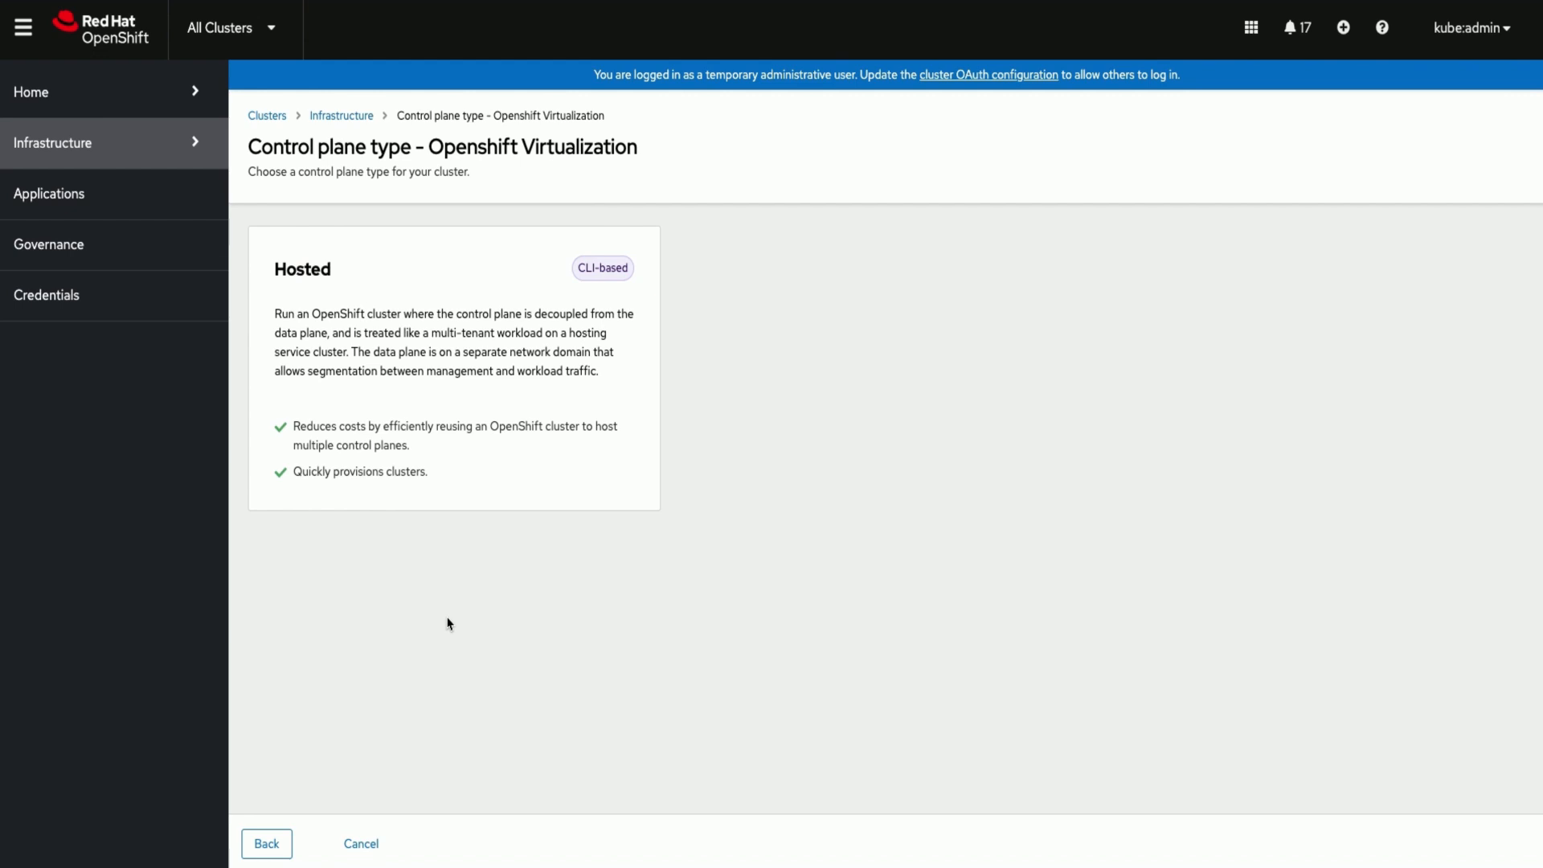
mouse_move(591, 278)
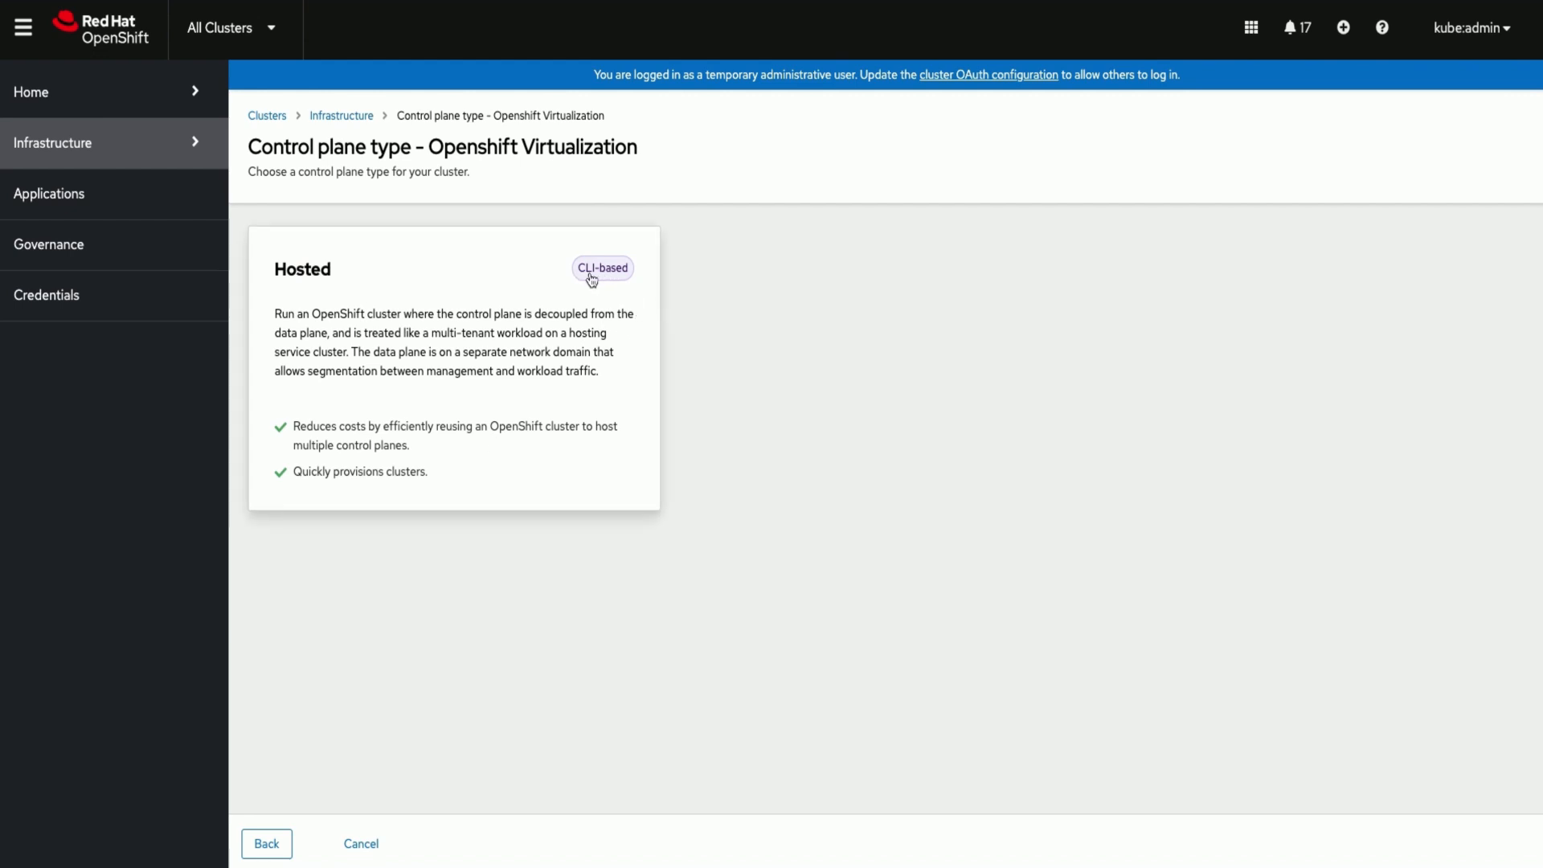
mouse_move(615, 284)
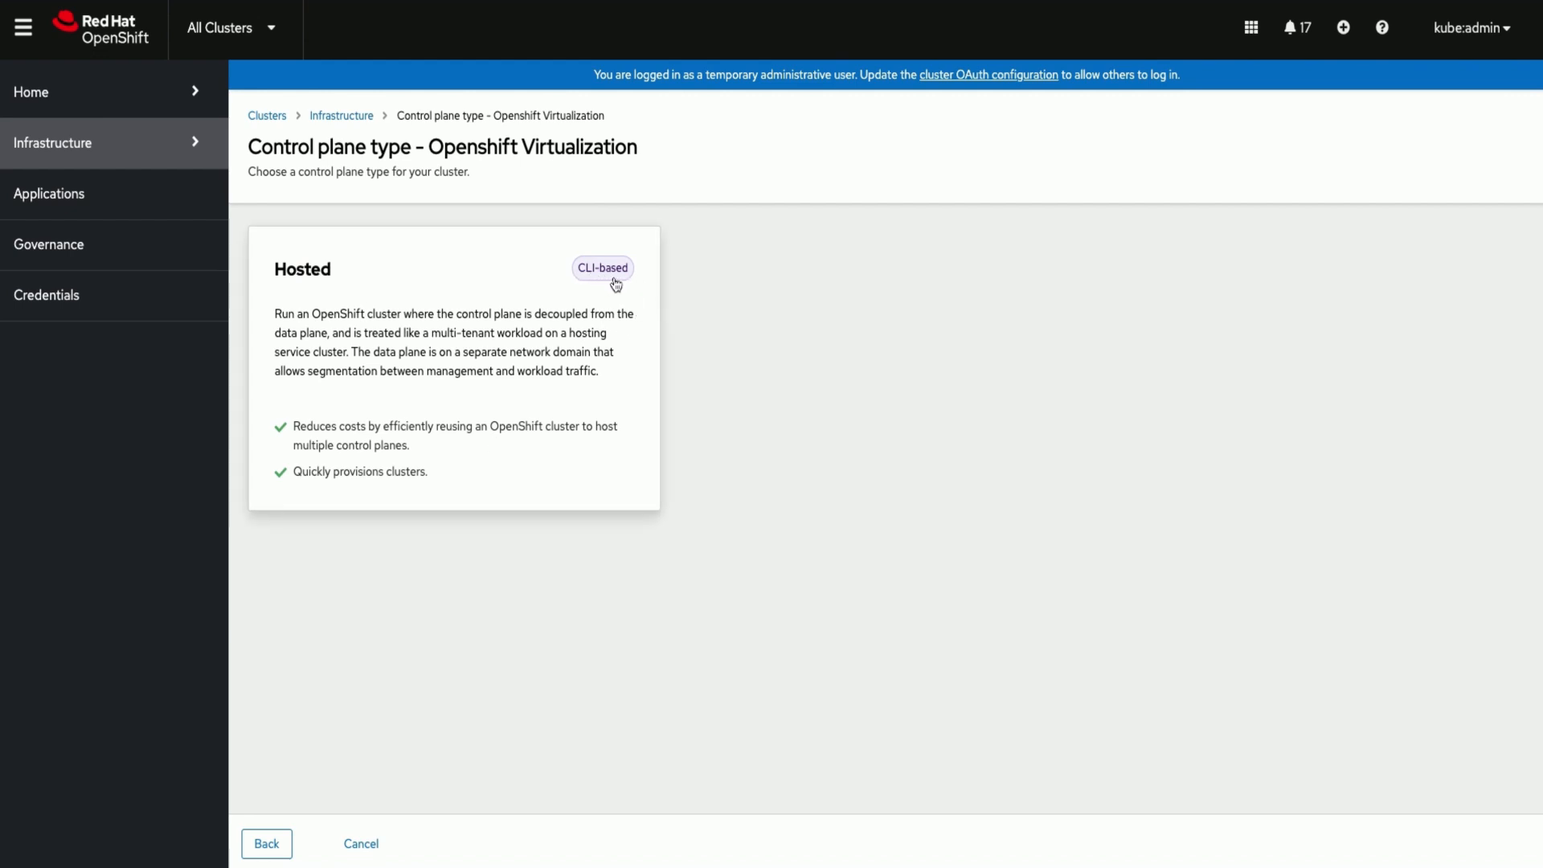
mouse_move(566, 231)
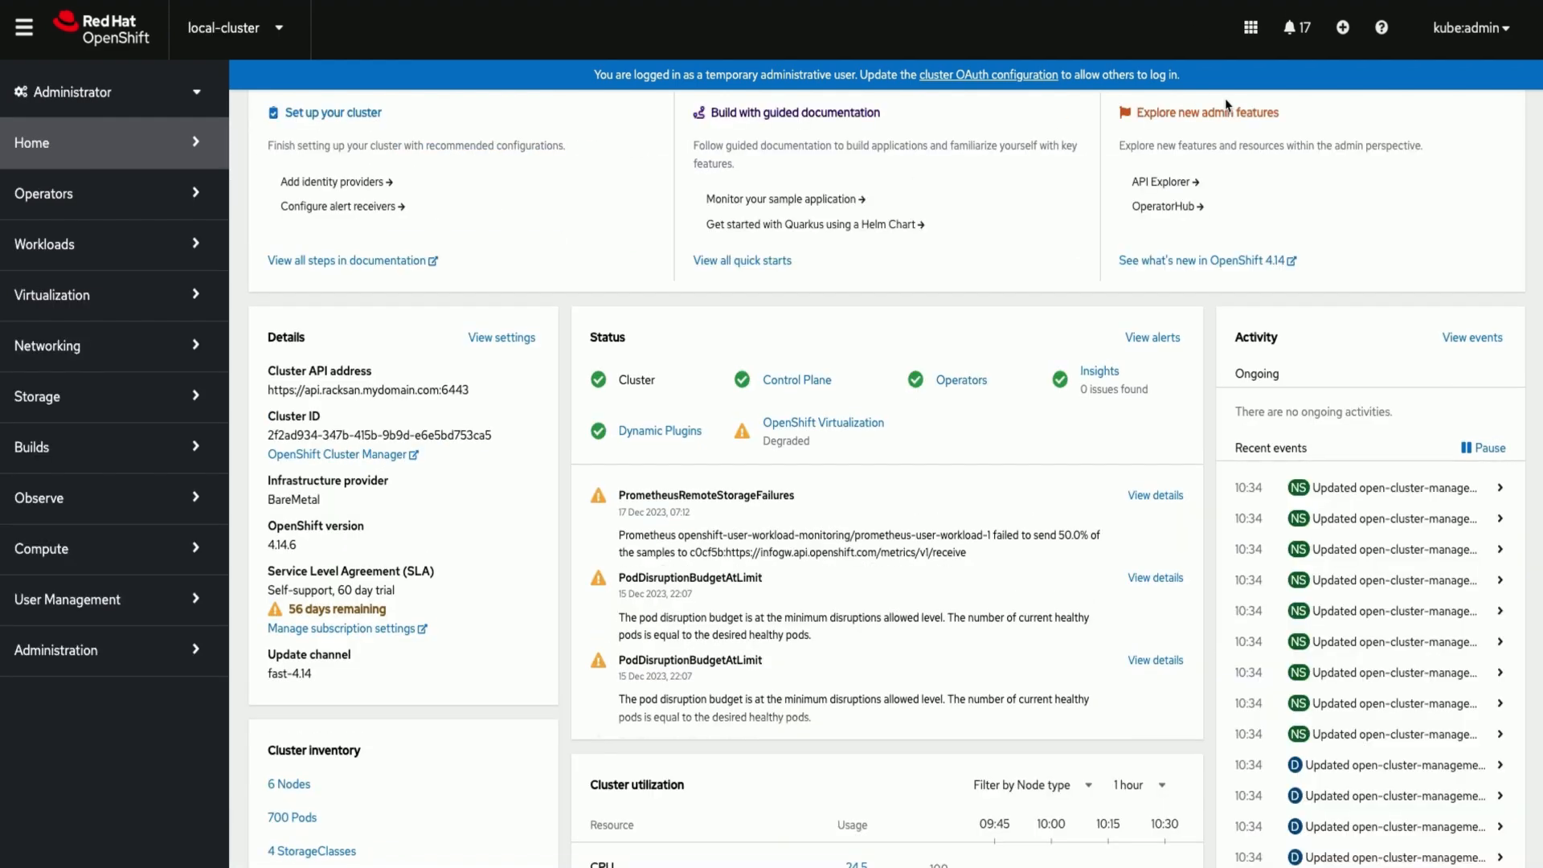
Step: Go to Command Line Tools from the help menu and find the hcp CLI downloads
click(1382, 27)
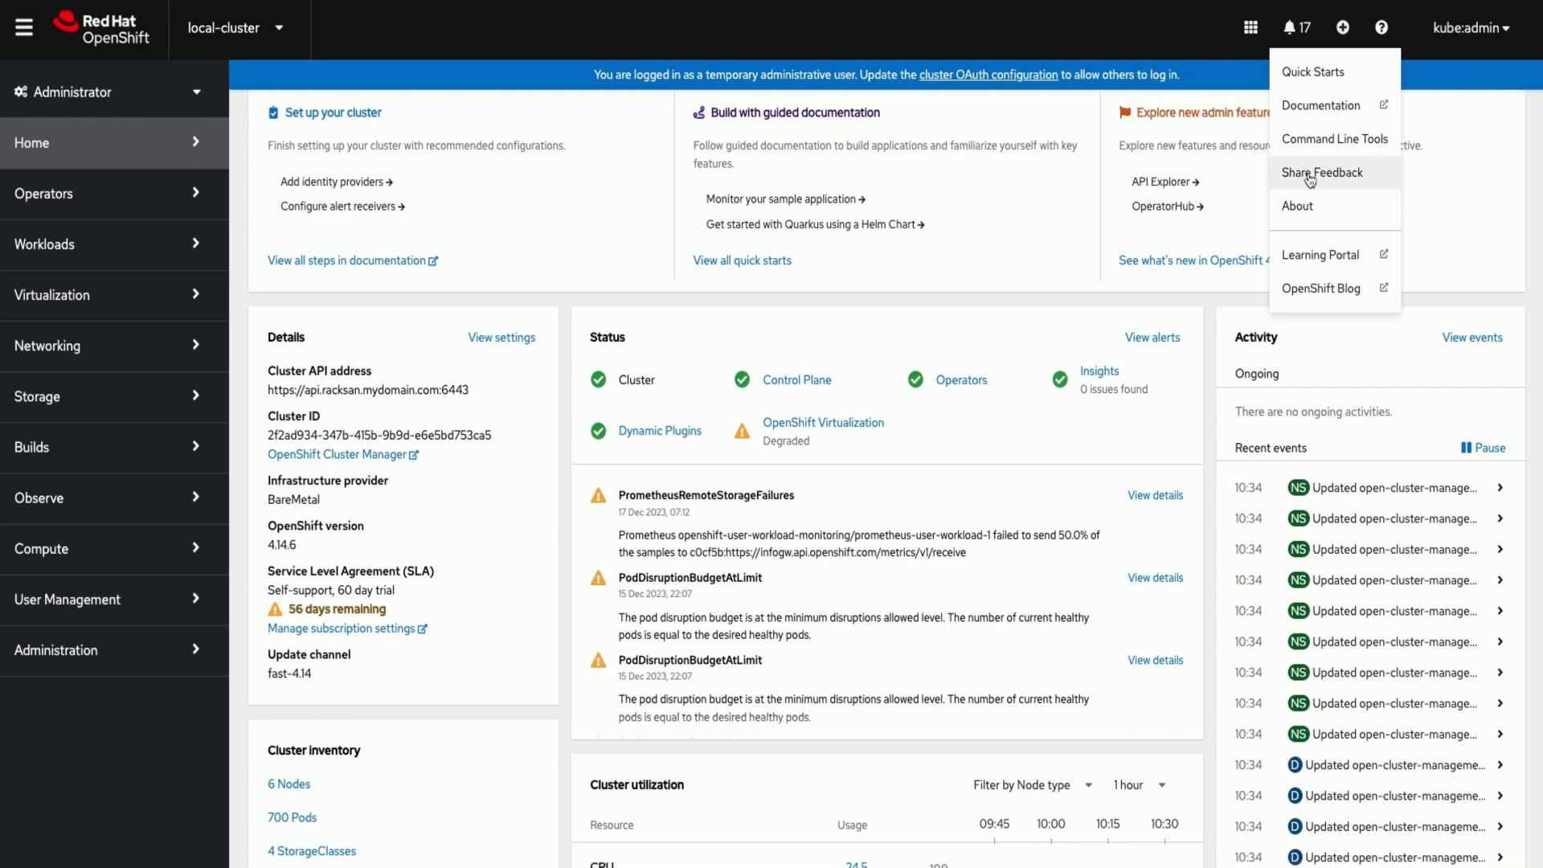
click(1334, 139)
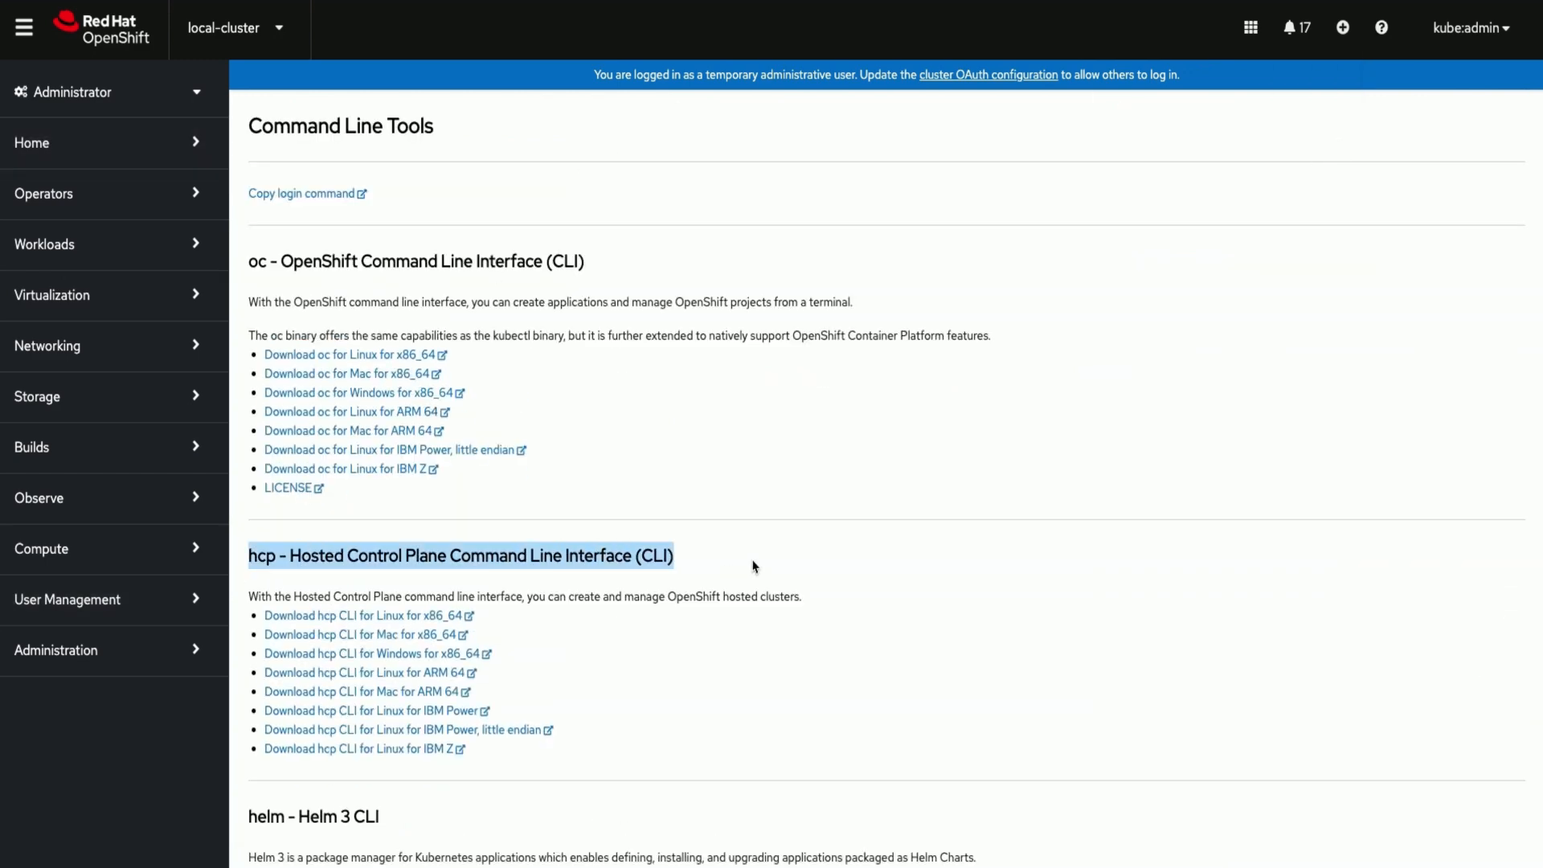
scroll(down, 3)
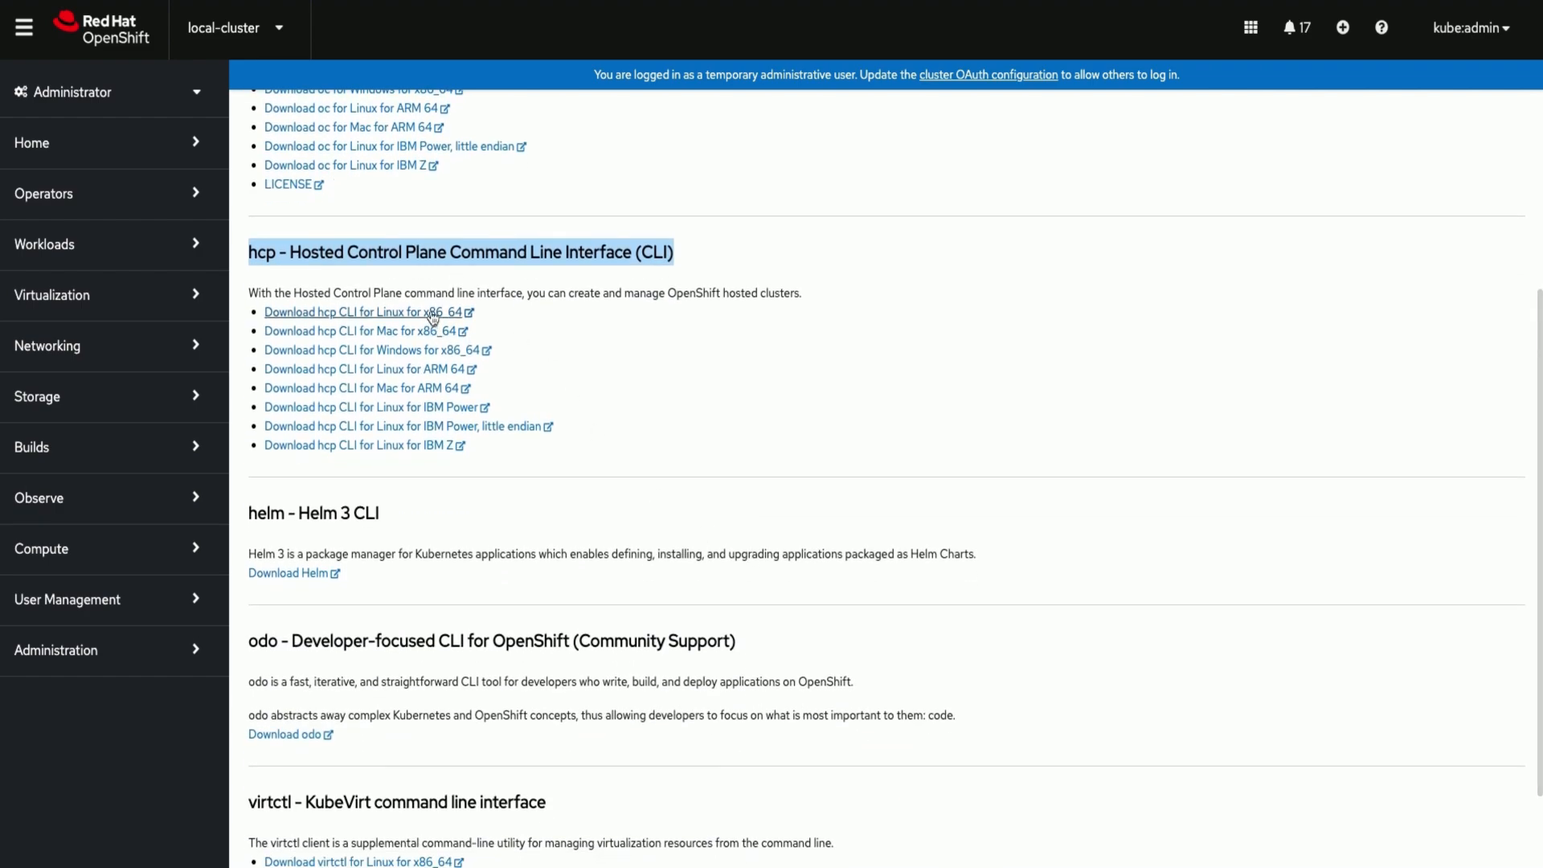
mouse_move(413, 54)
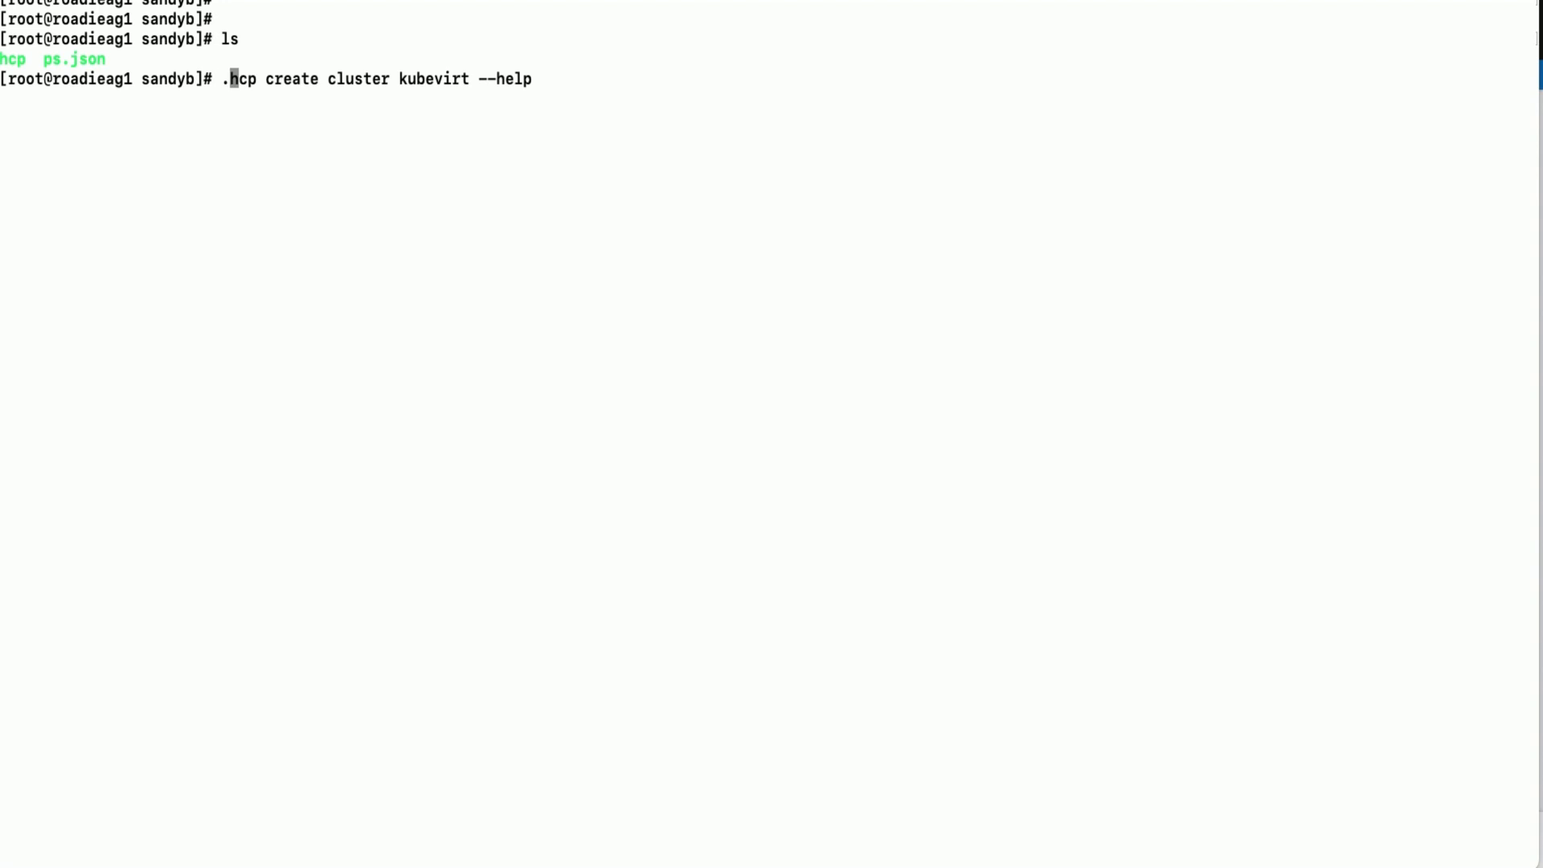
Step: Run ./hcp create cluster kubevirt --help and scroll through its flags
key(Return)
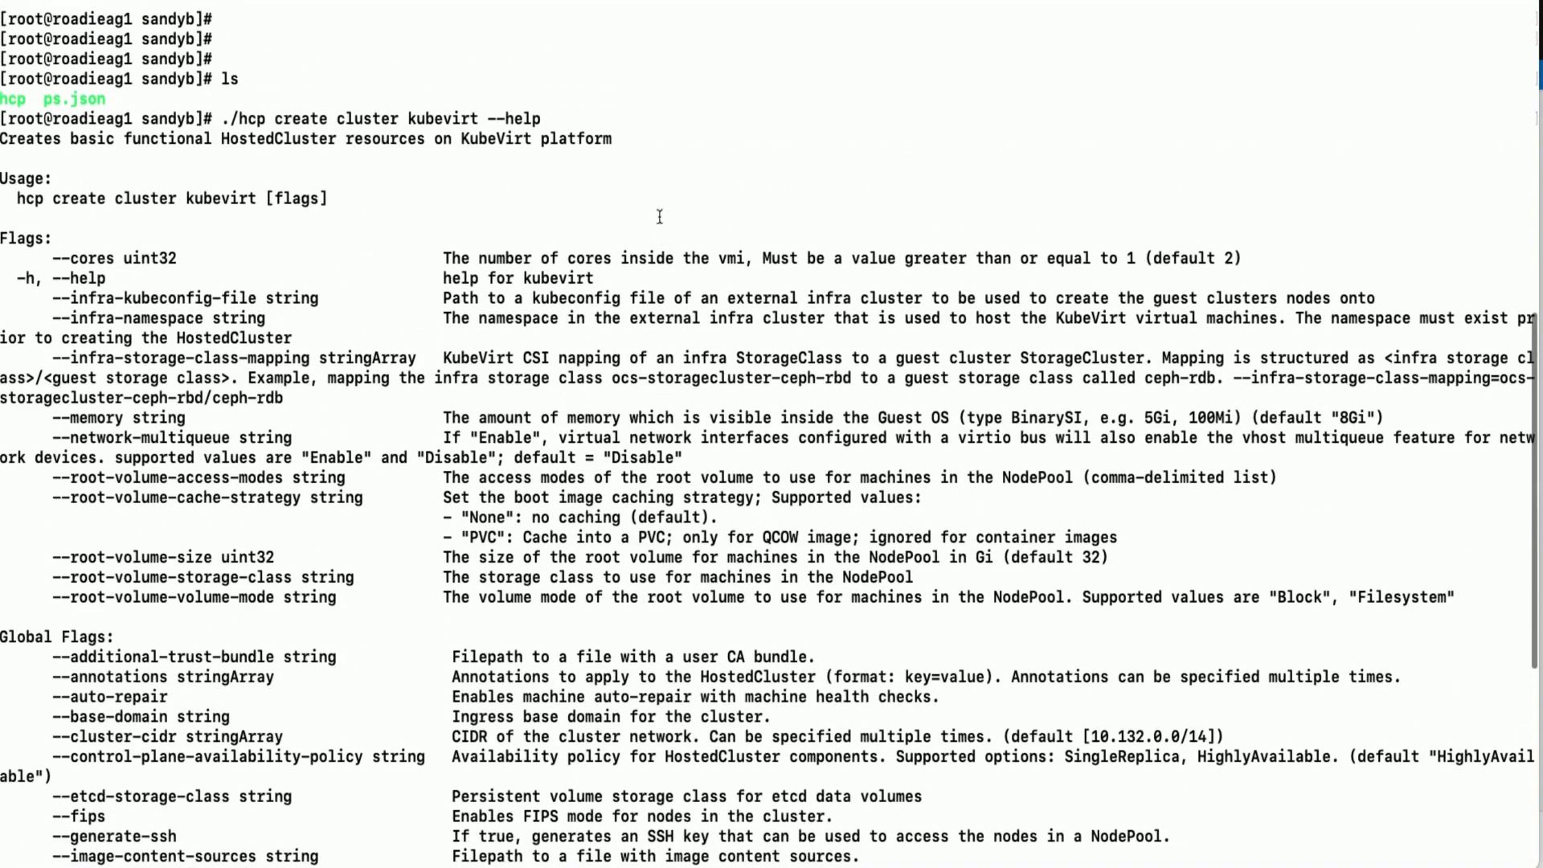
scroll(down, 3)
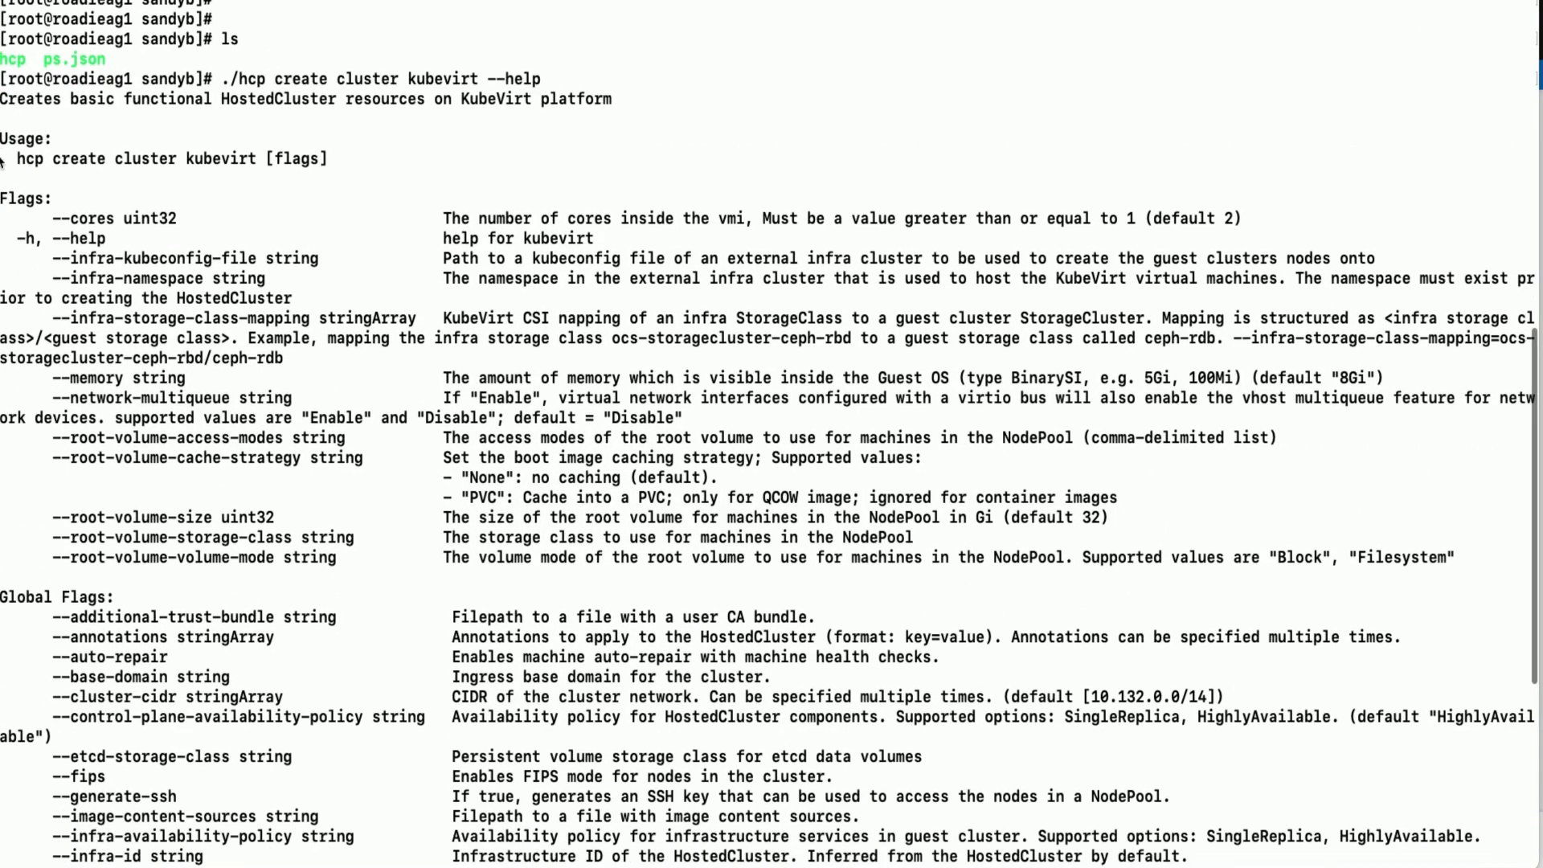
scroll(down, 3)
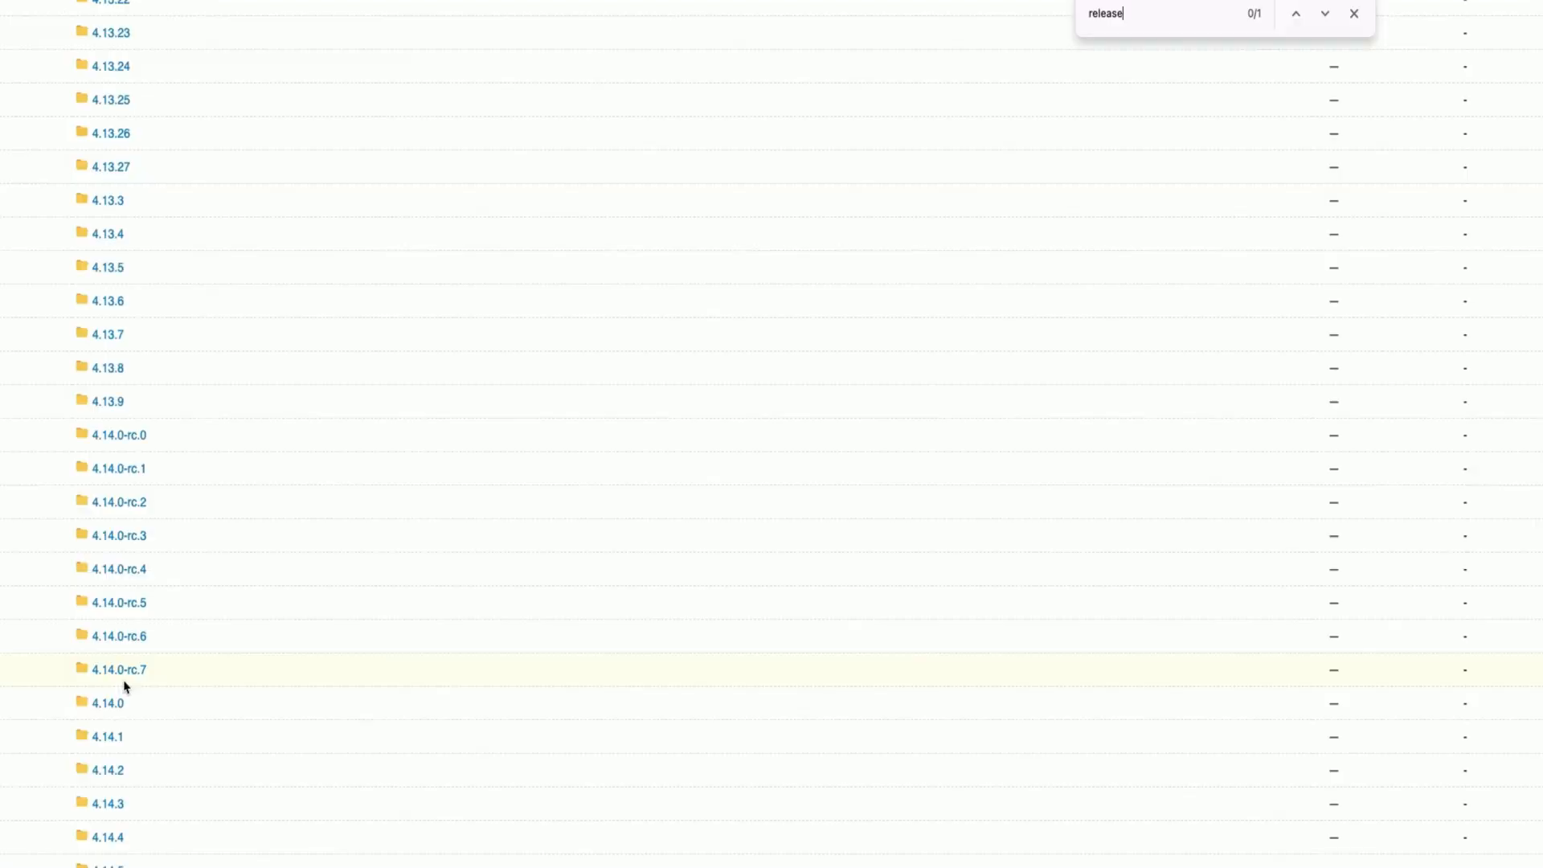
mouse_move(119, 670)
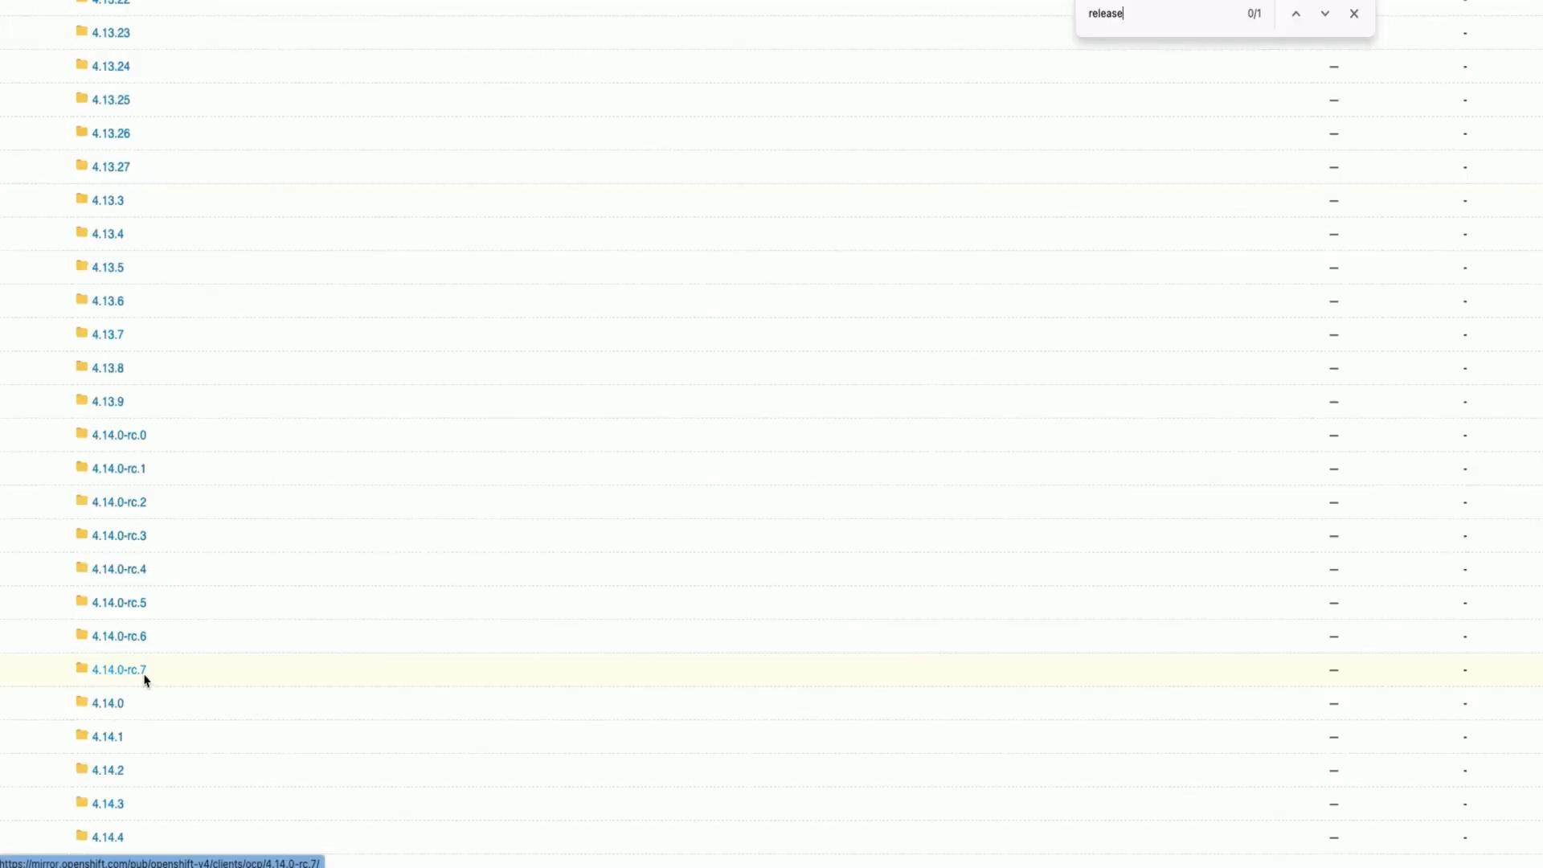
Step: Open release.txt in the 4.14.0-rc.7 folder and select the release image digest
click(118, 669)
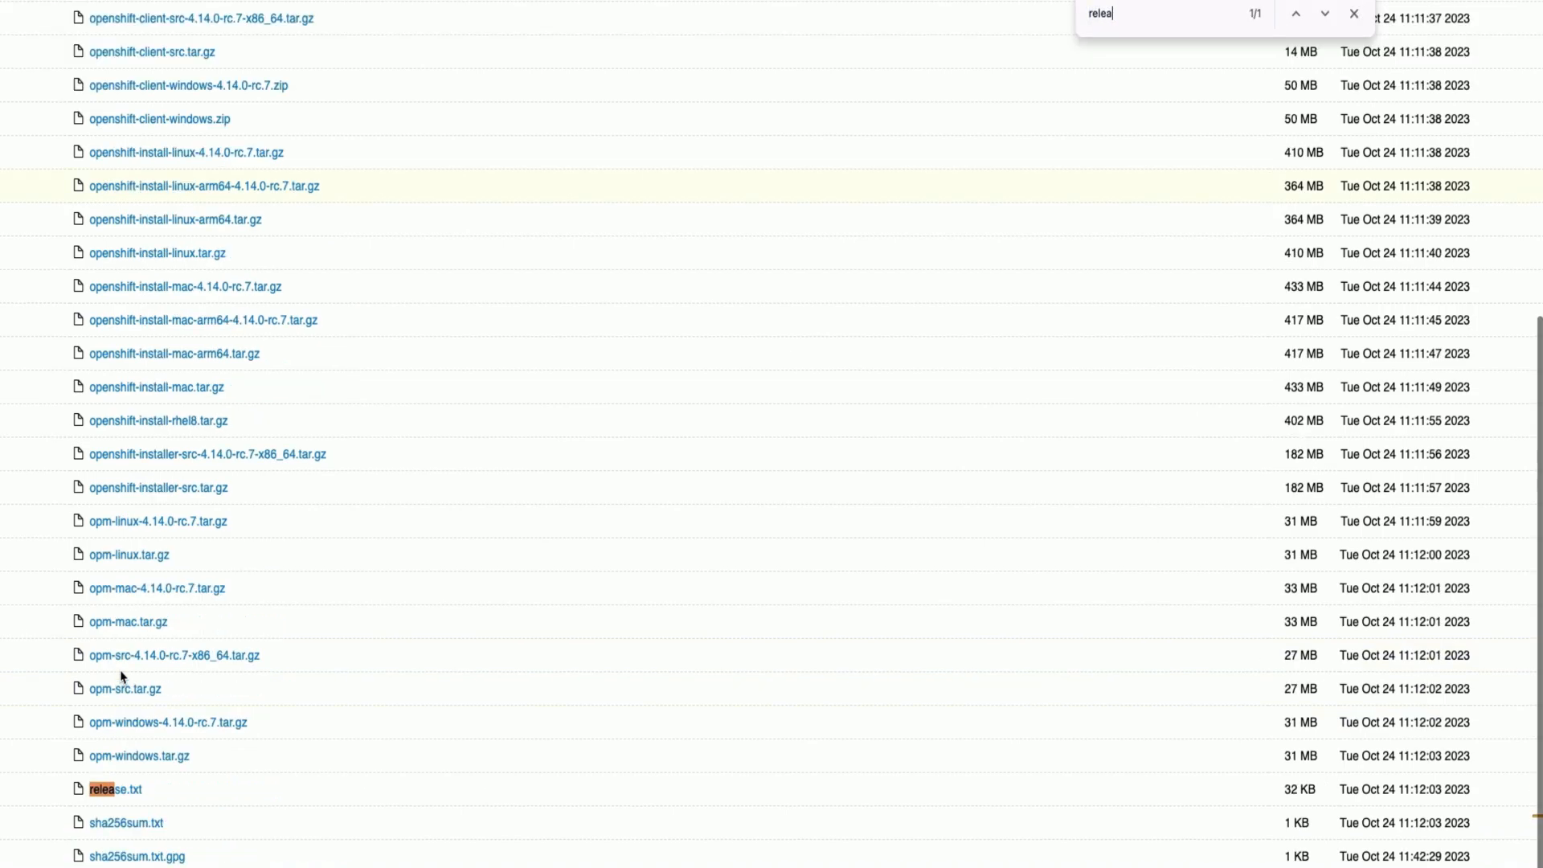
click(114, 789)
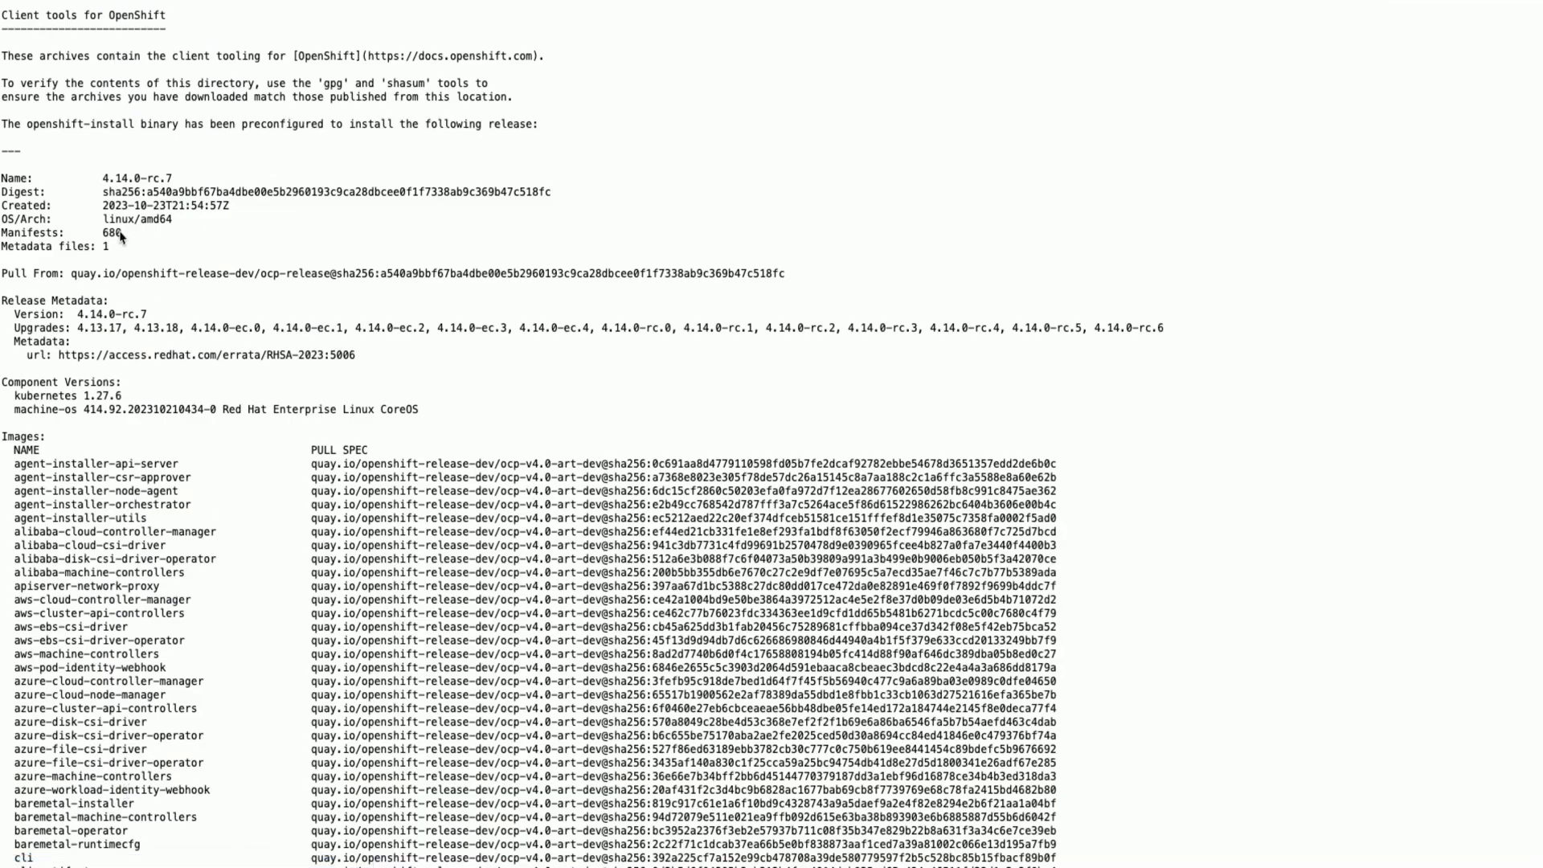
double_click(421, 275)
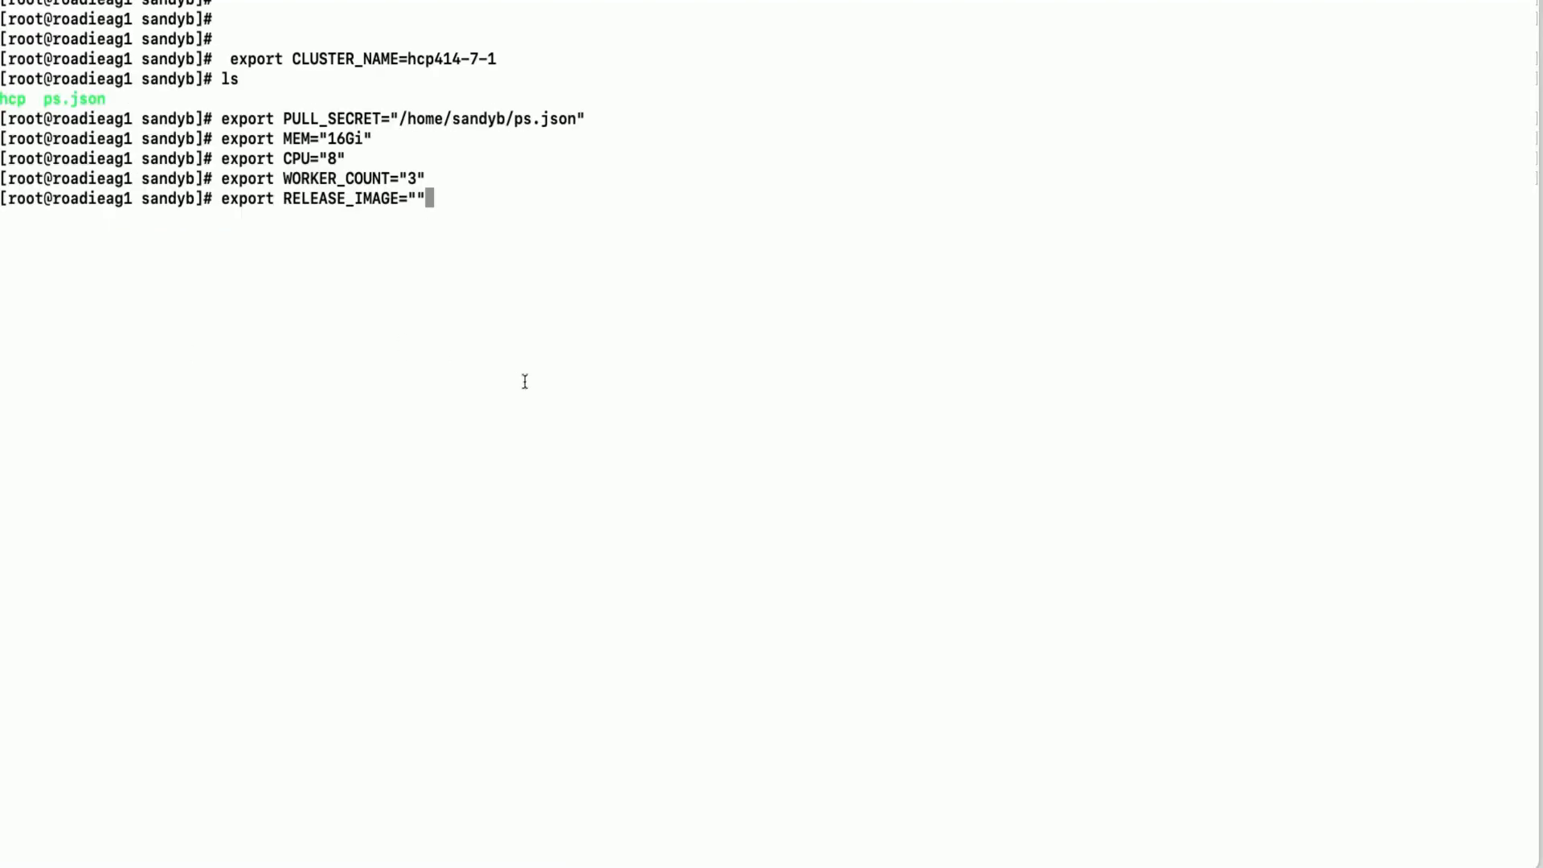
Step: Export RELEASE_IMAGE with the 4.14.0-rc.7 digest and run hcp create cluster kubevirt for hcp414-7-1
text(quay.io/openshift-release-dev/ocp-release@sha256:a540a9bbf67ba4dbe00e5b2960193c9ca28dbcee0f1f7338ab9c369b47c518fc)
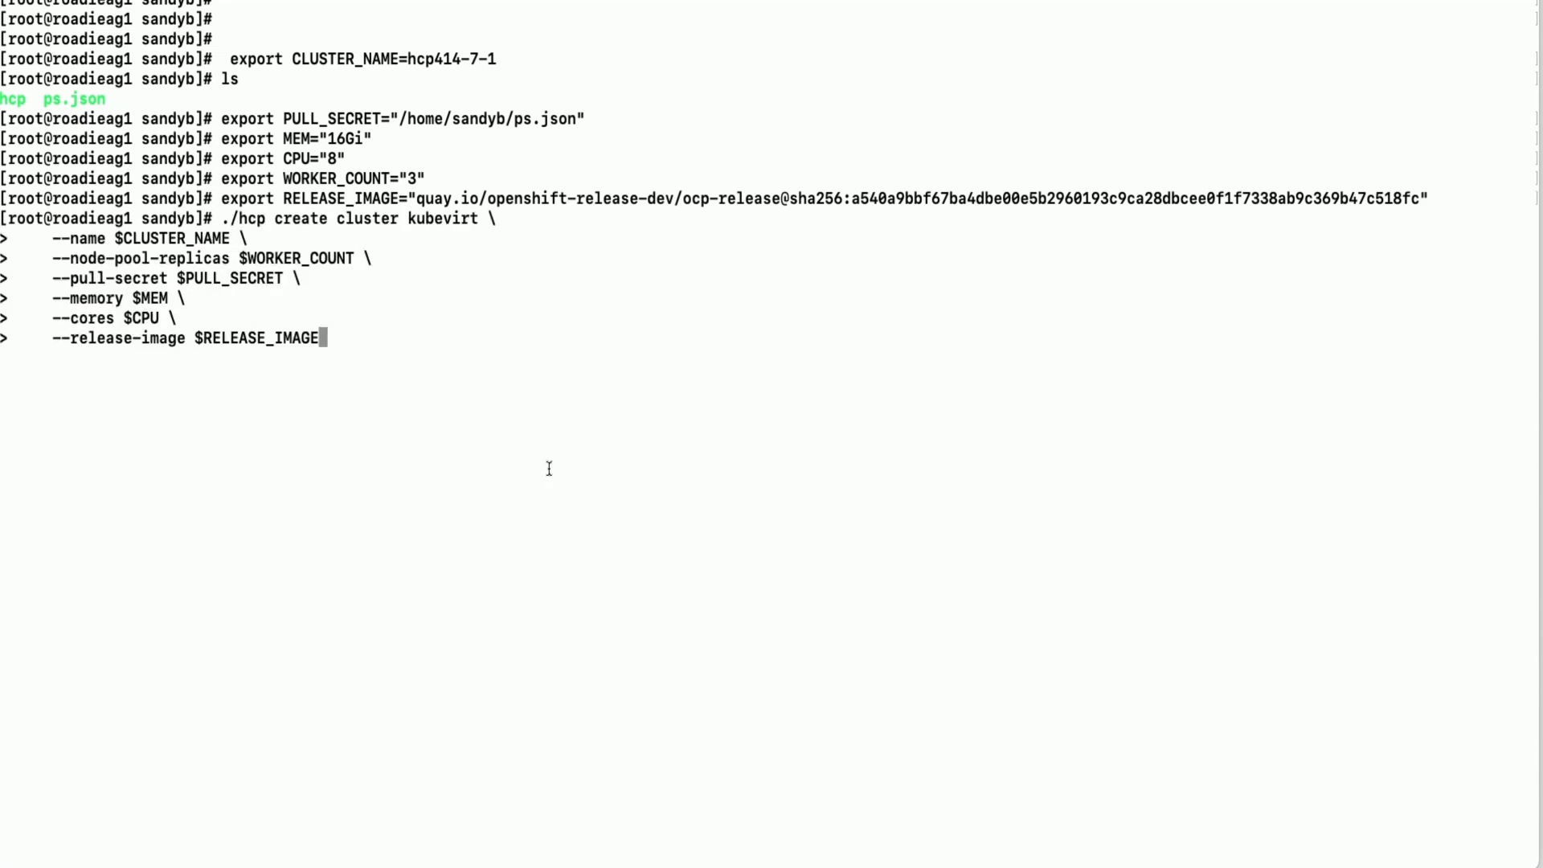
key(Return)
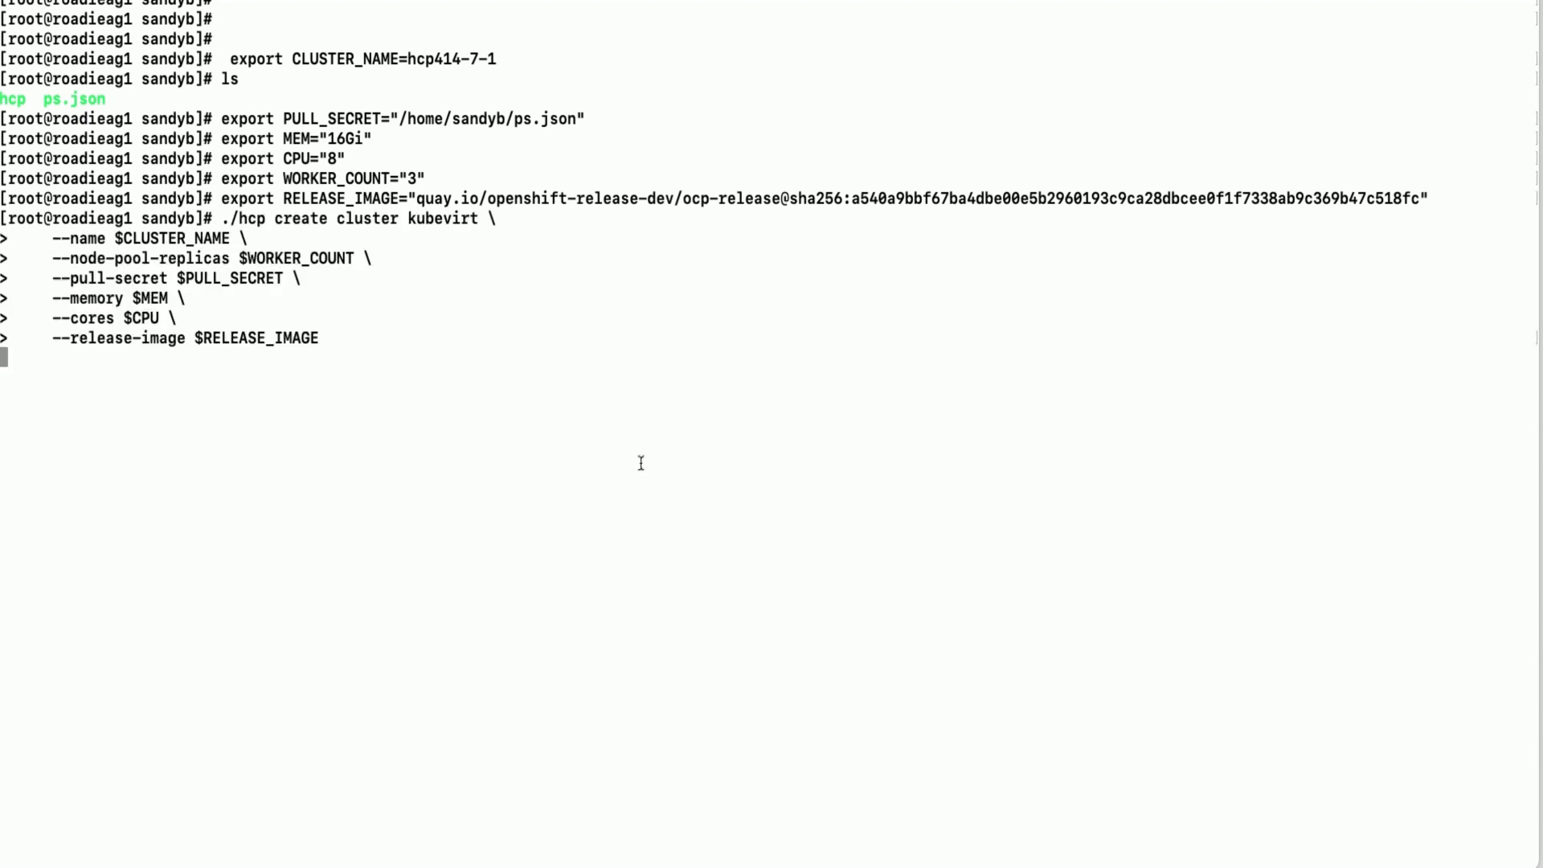
key(Return)
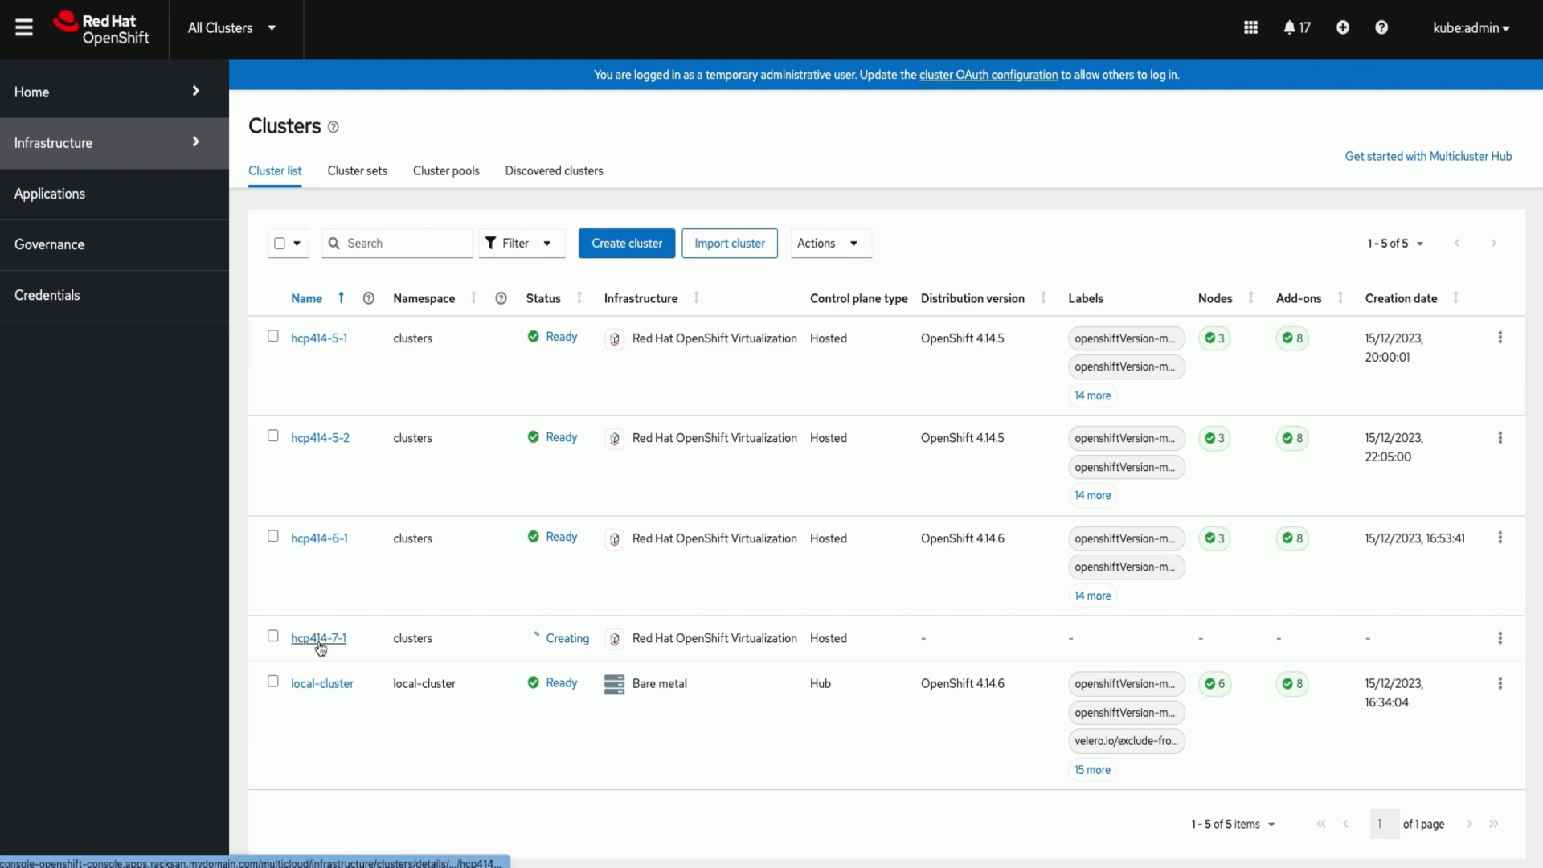
Step: Review hcp414-7-1's overview conditions and node pools, then check its Nodes tab
click(319, 637)
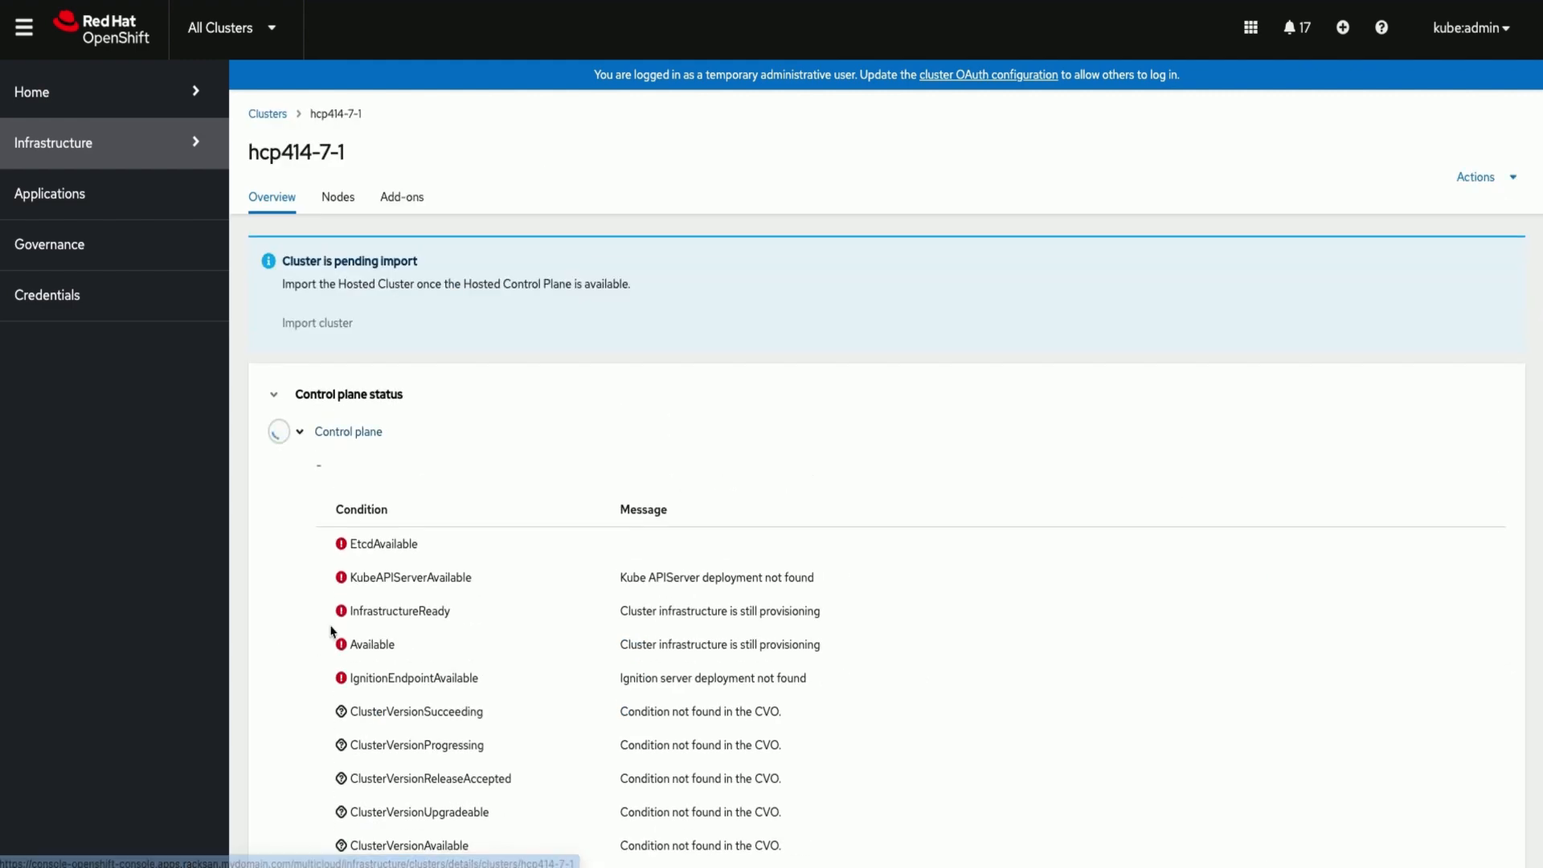
scroll(down, 3)
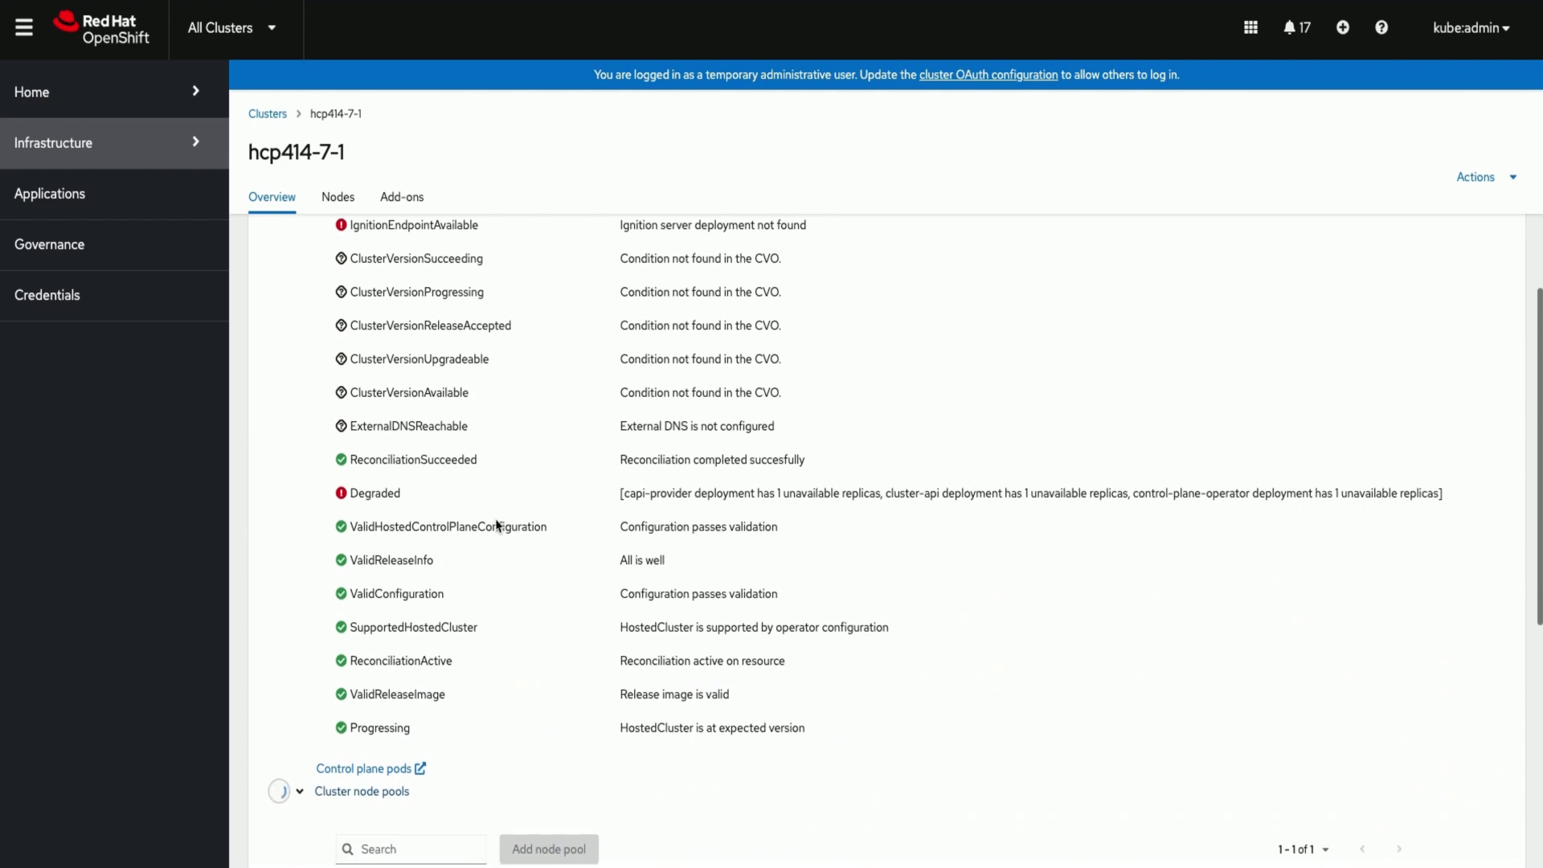
scroll(down, 3)
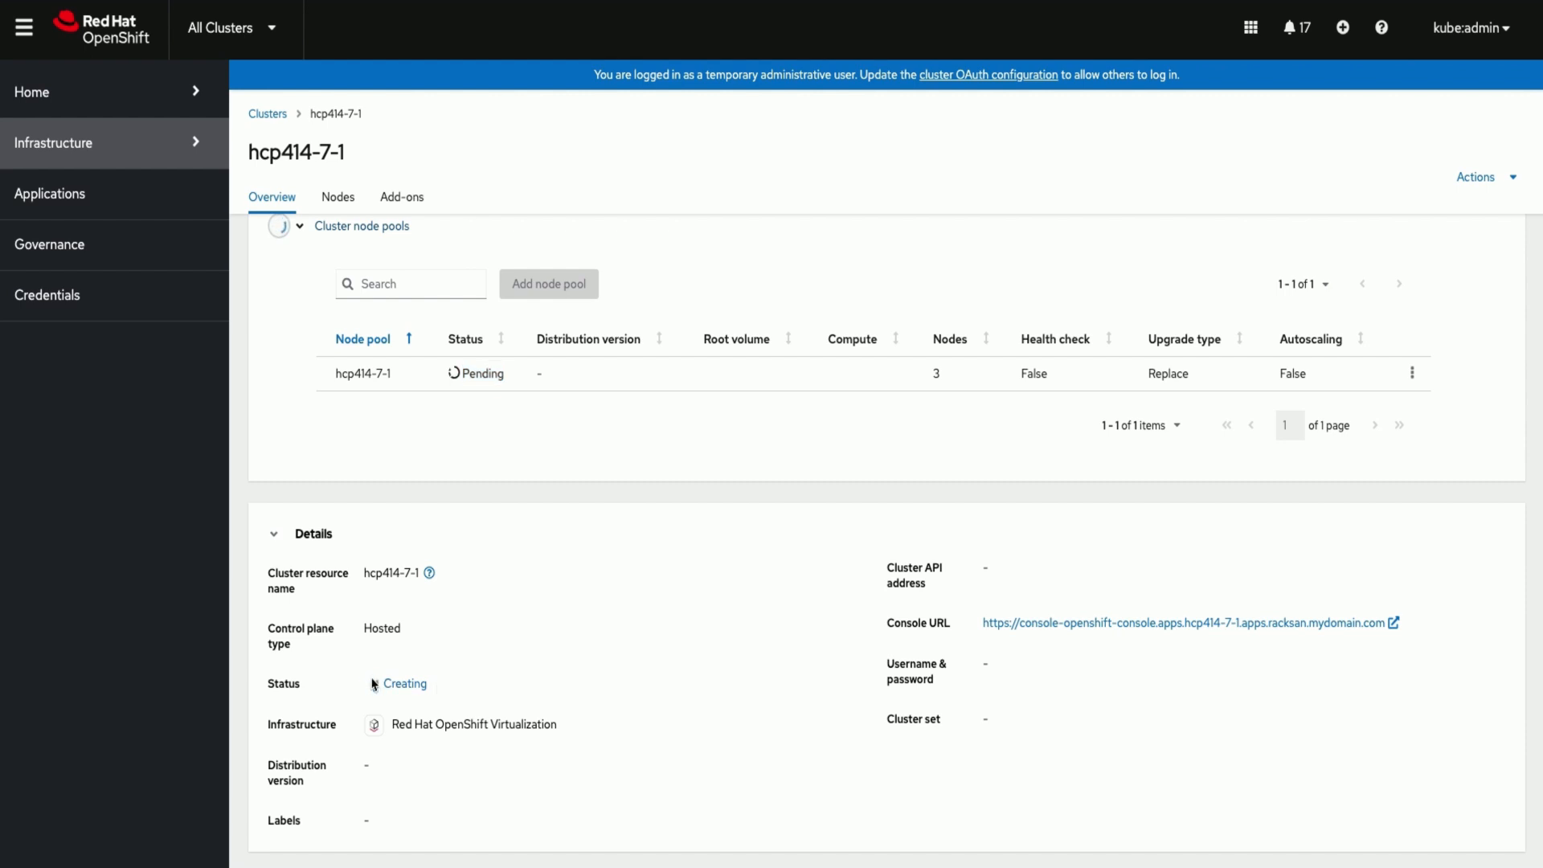
click(338, 197)
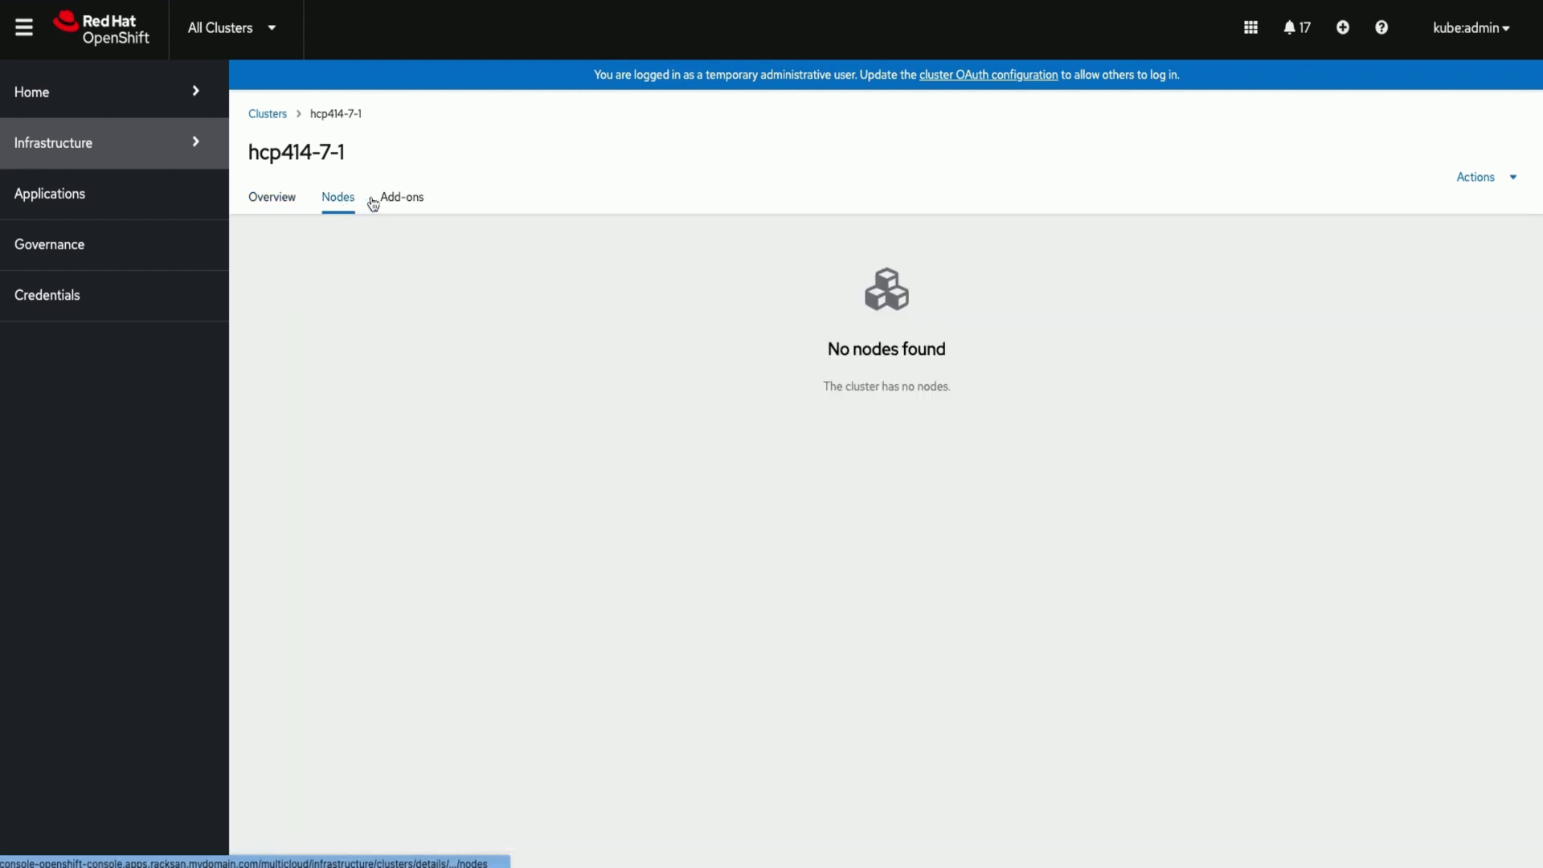
click(272, 198)
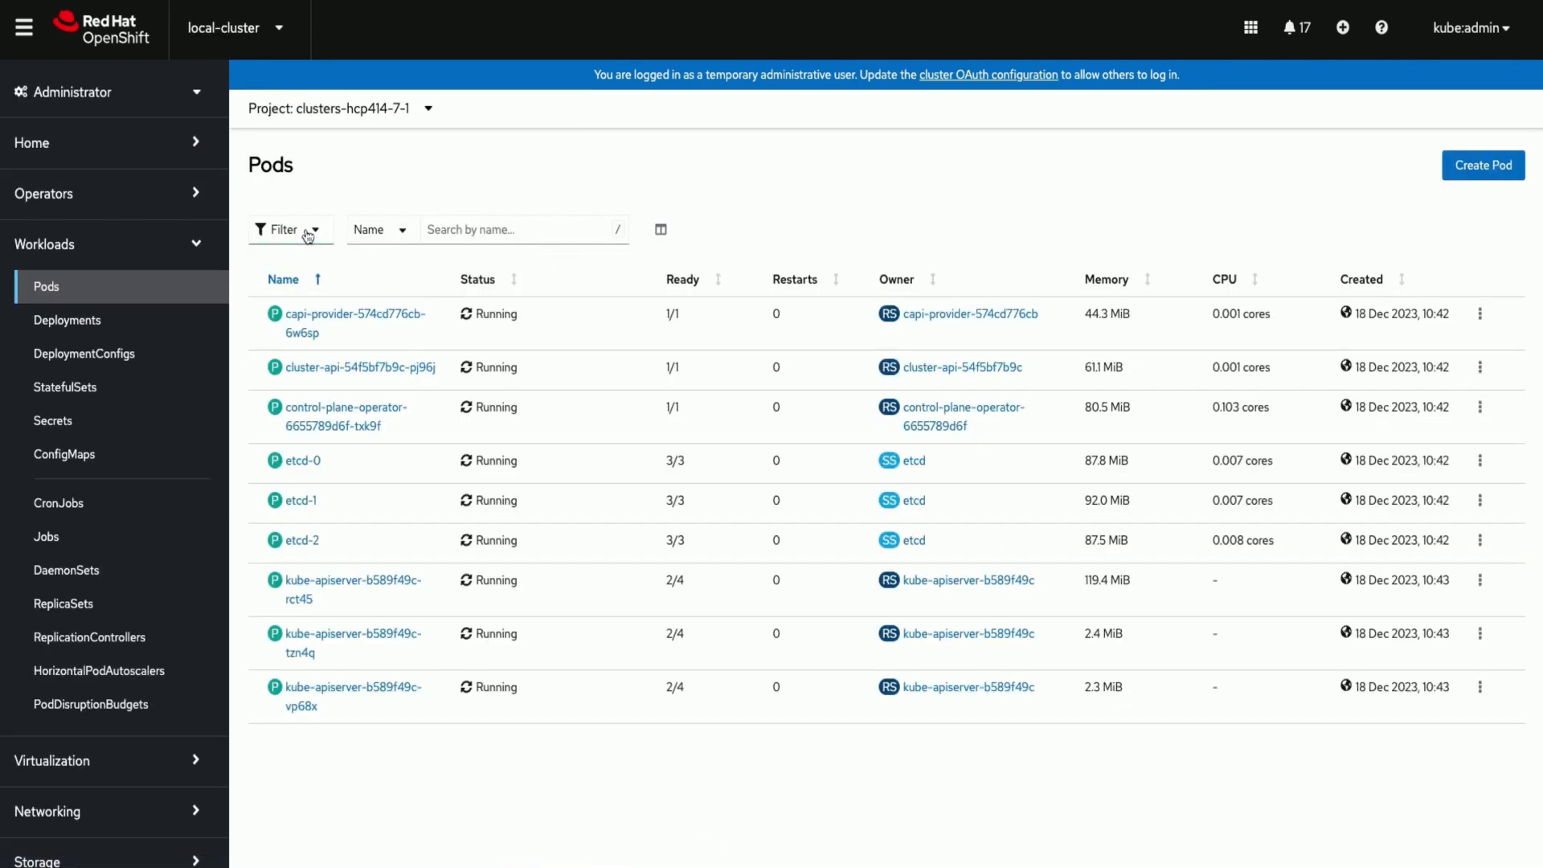
Step: Review clusters-hcp414-7-1 pods, its Bound 8 GiB etcd claims, and its virtual machines
click(286, 229)
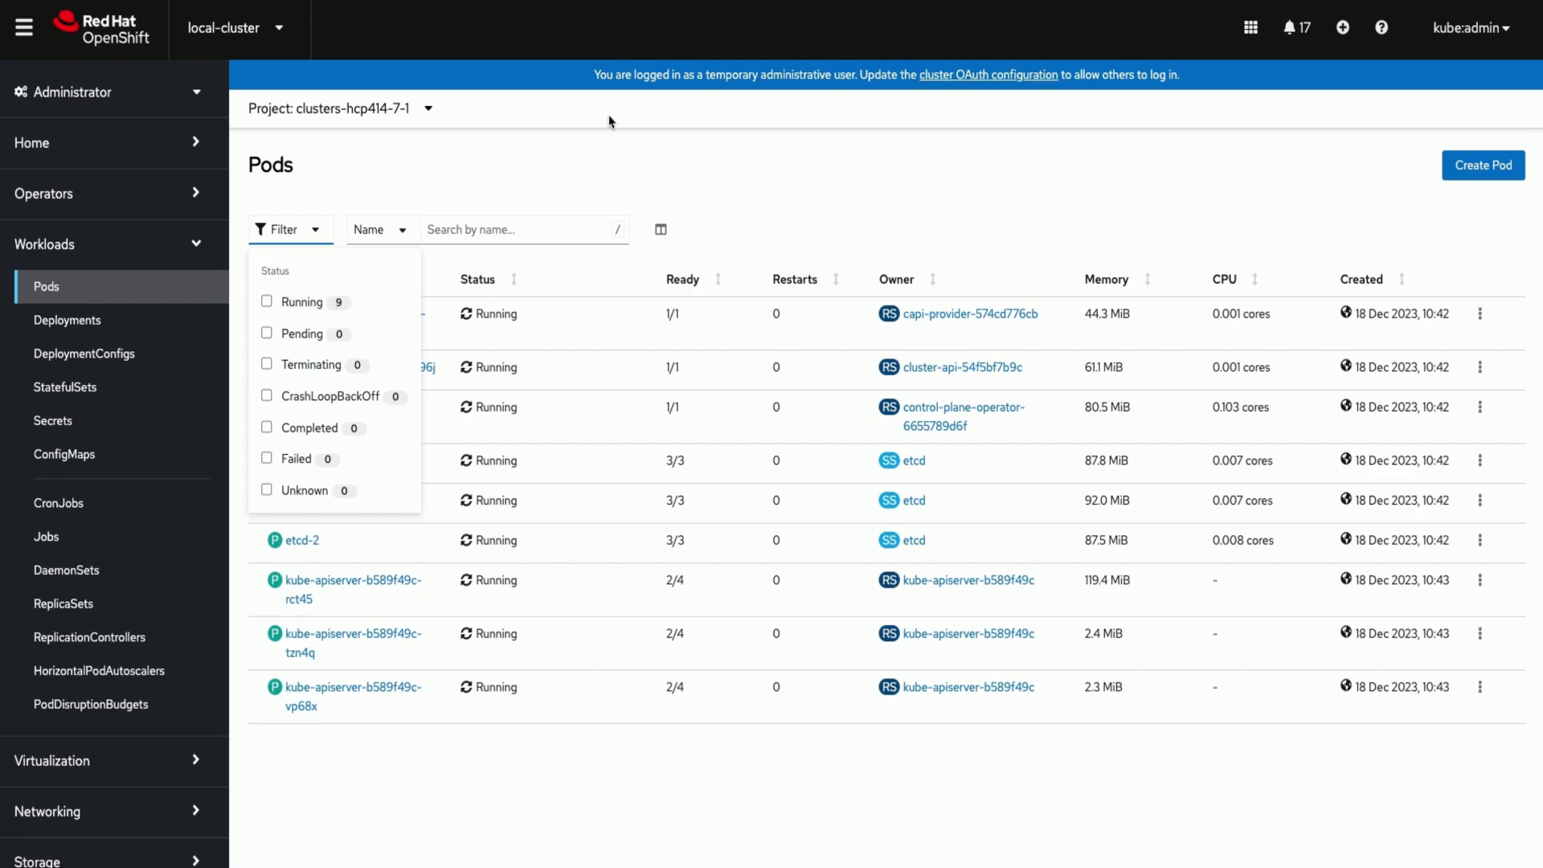
click(96, 472)
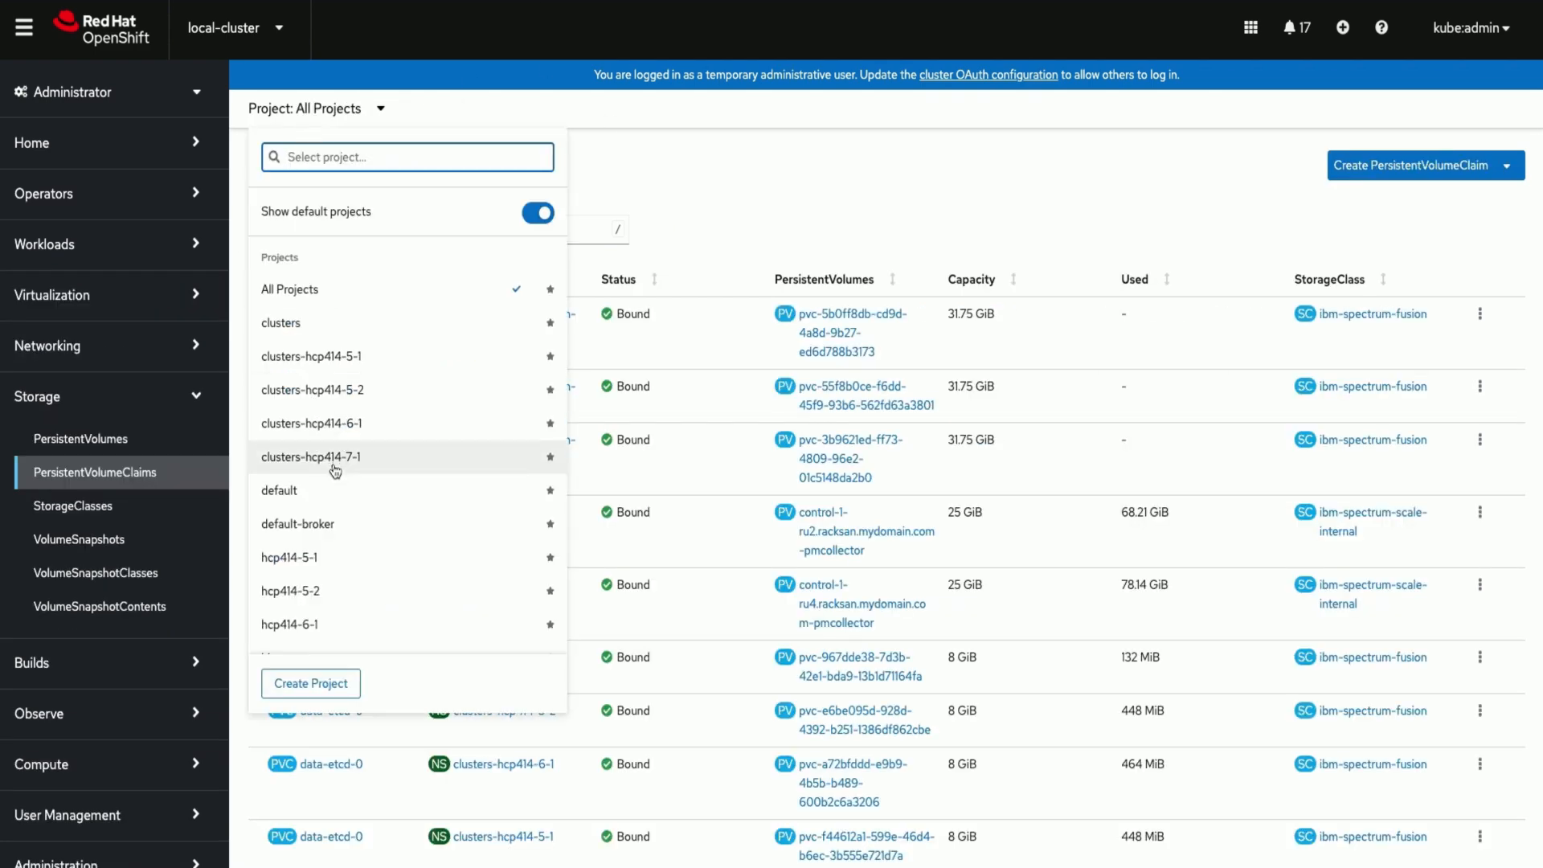
click(310, 456)
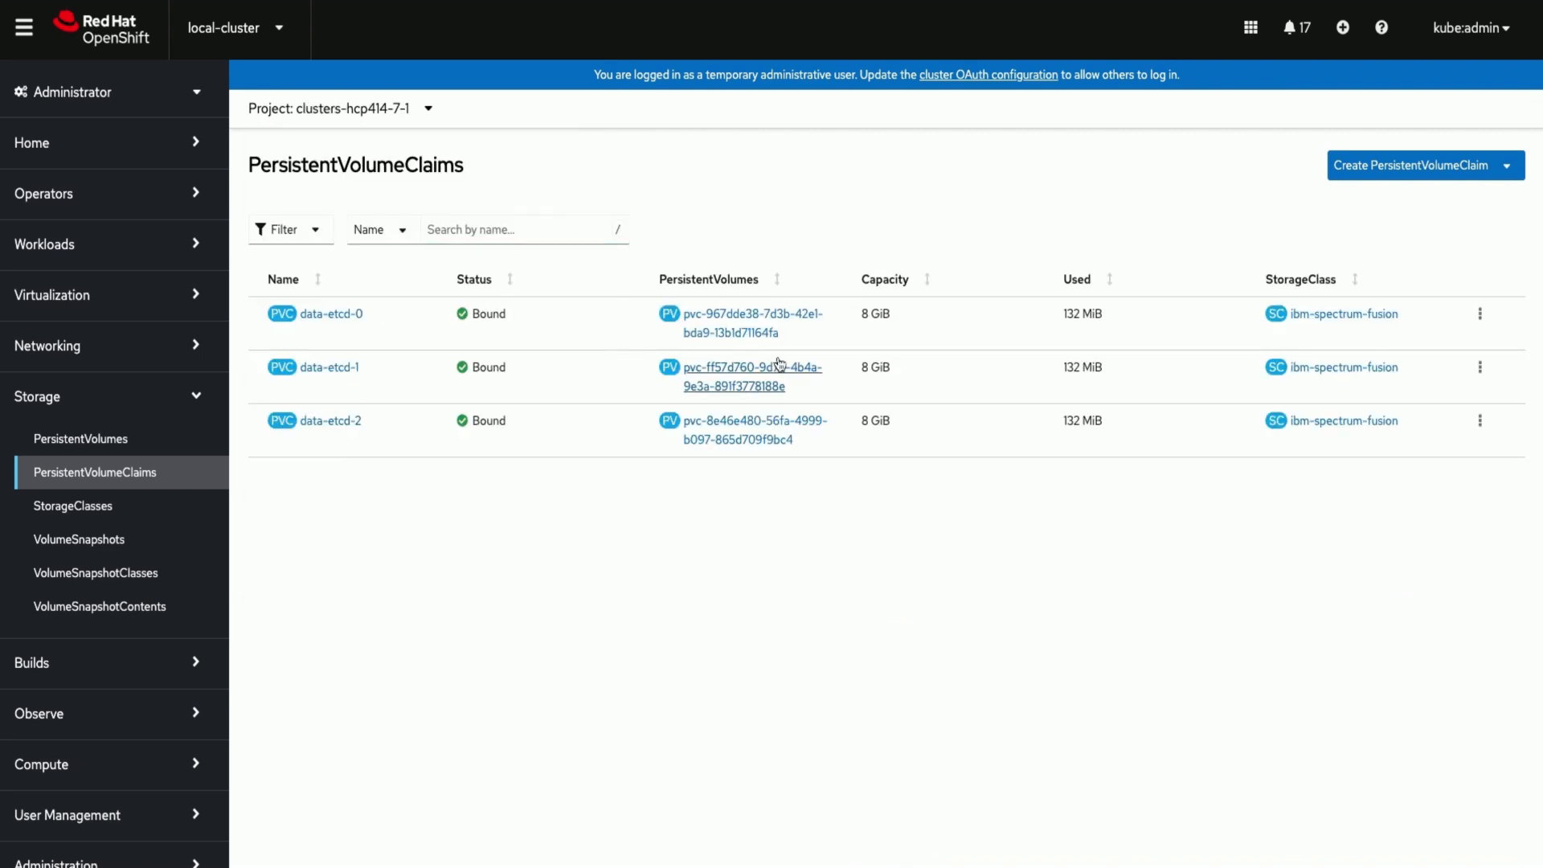
mouse_move(490, 172)
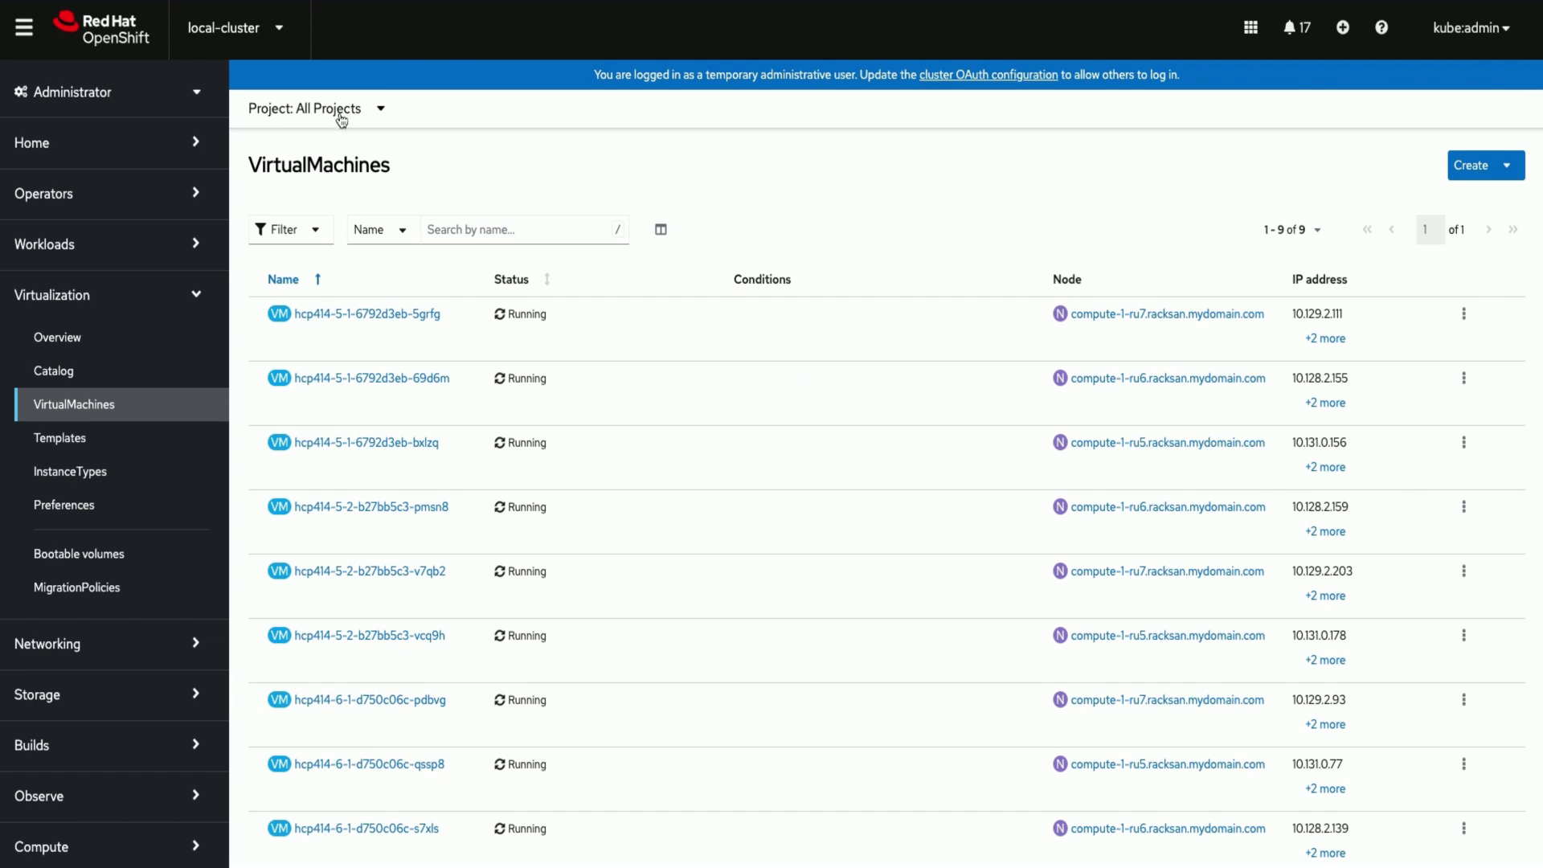
click(317, 109)
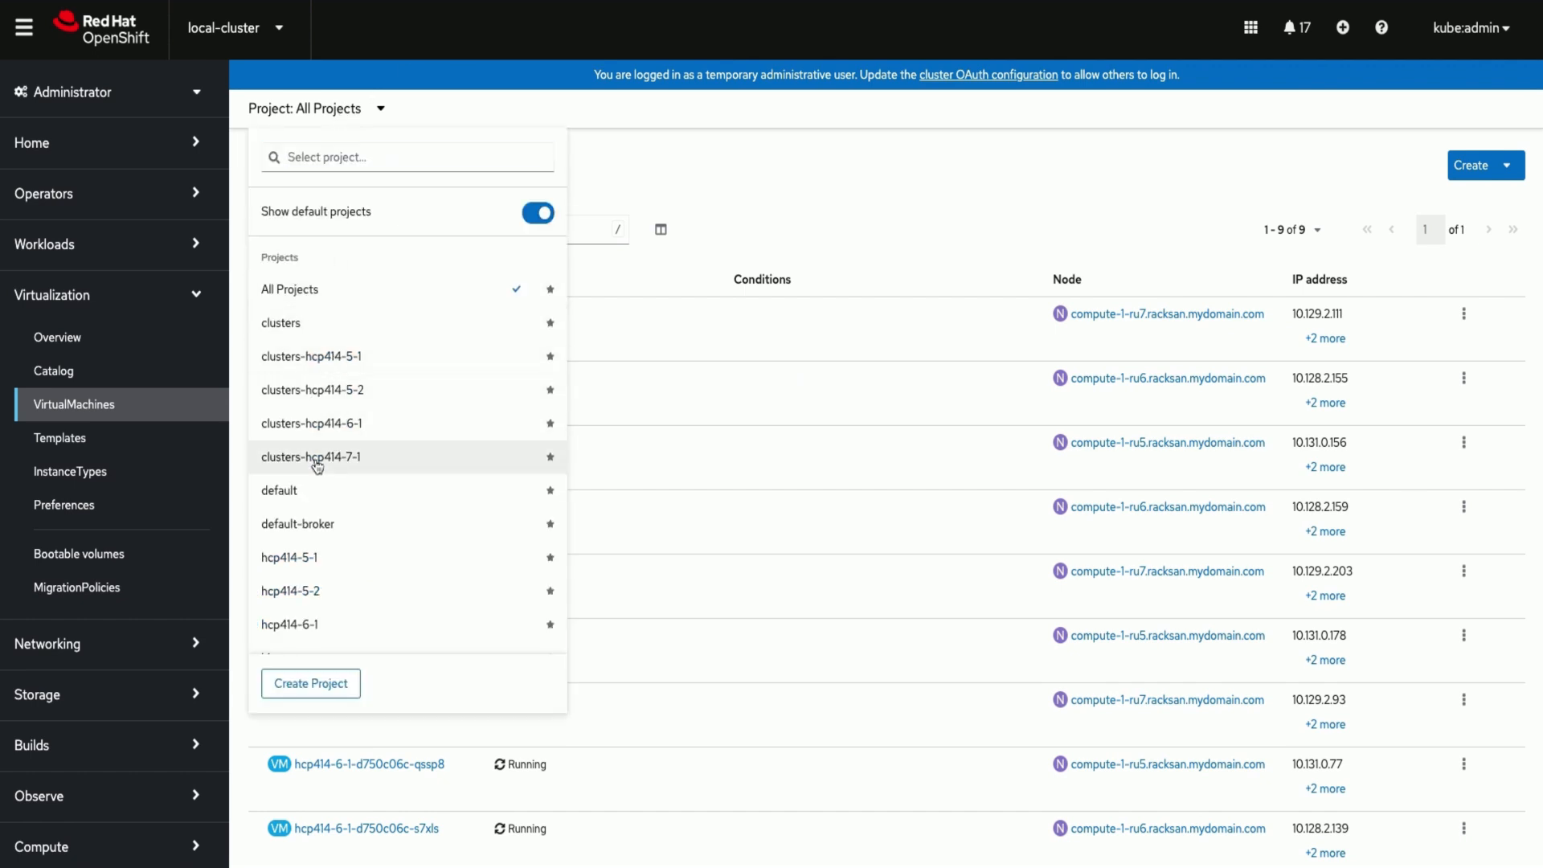
click(312, 456)
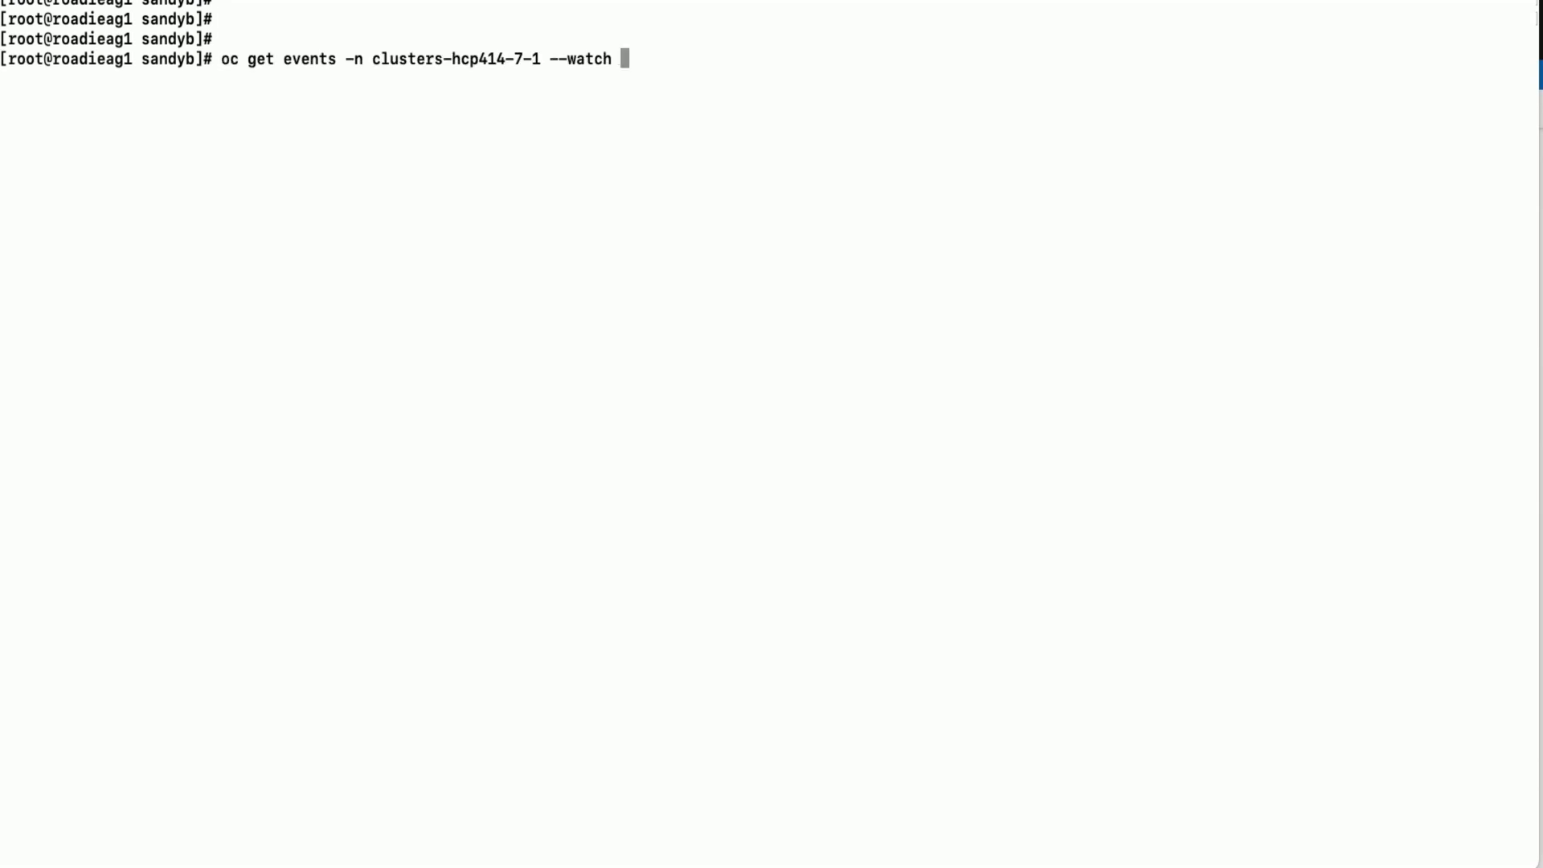
Step: Run oc get events -n clusters-hcp414-7-1 --watch
key(Return)
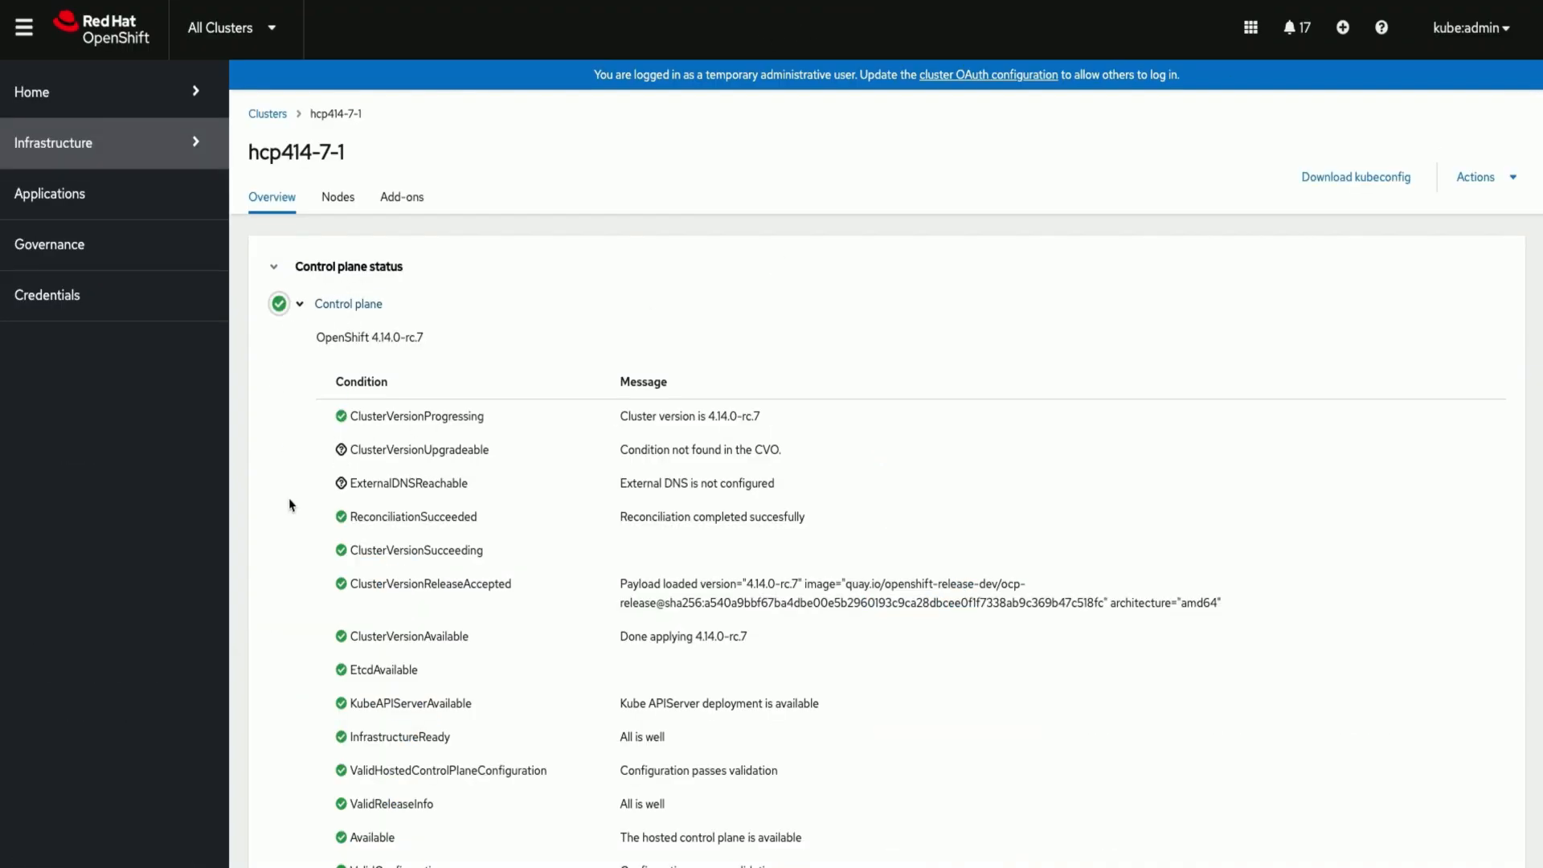
Step: Check hcp414-7-1's control plane status, node pools on 4.14.0-rc.7, and details
scroll(down, 3)
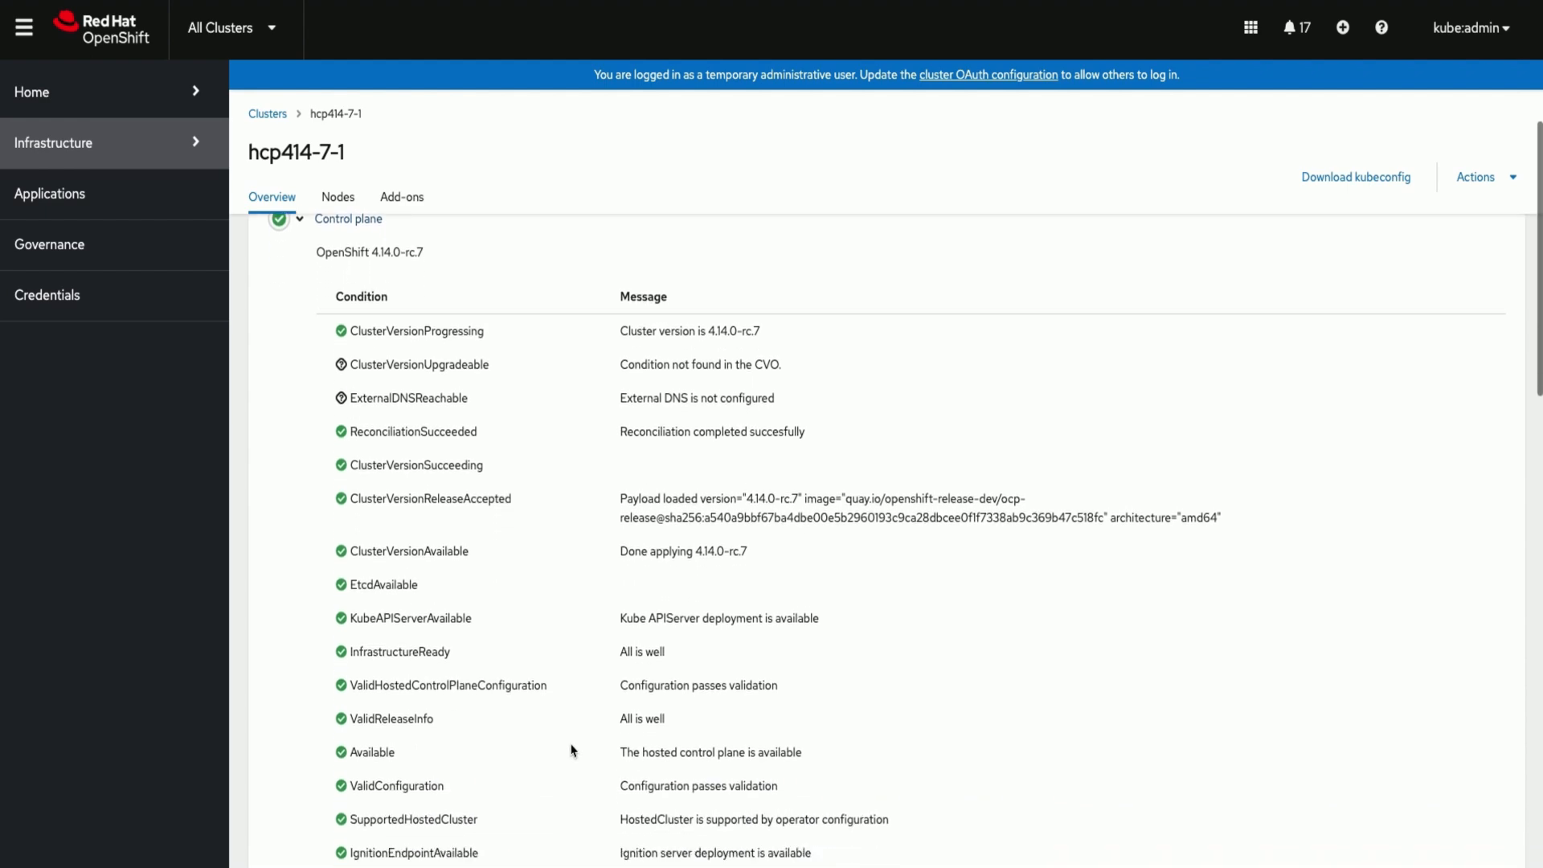
scroll(down, 3)
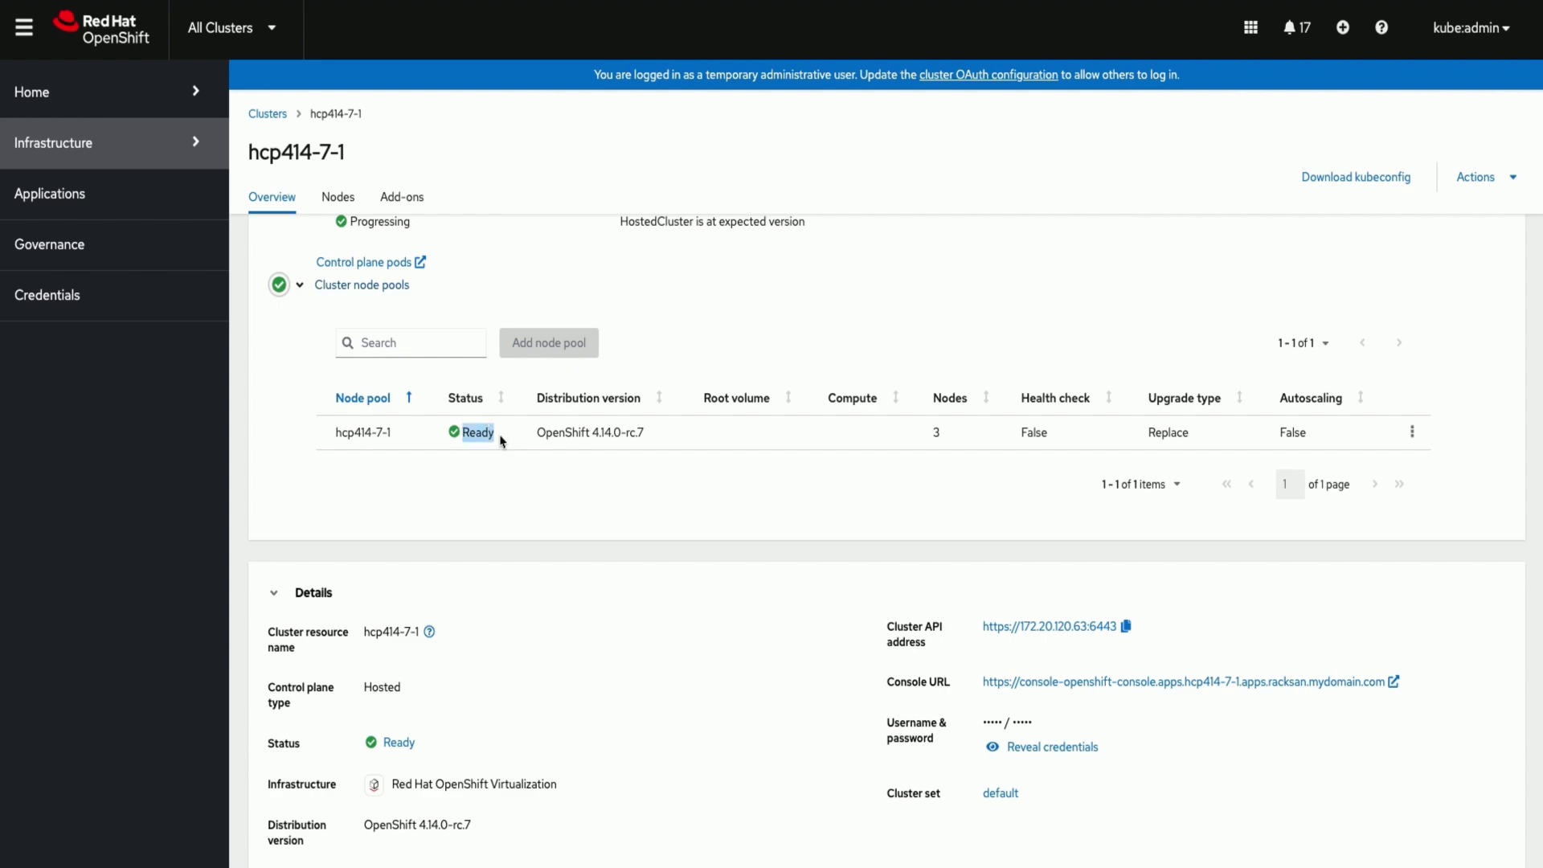
scroll(up, 3)
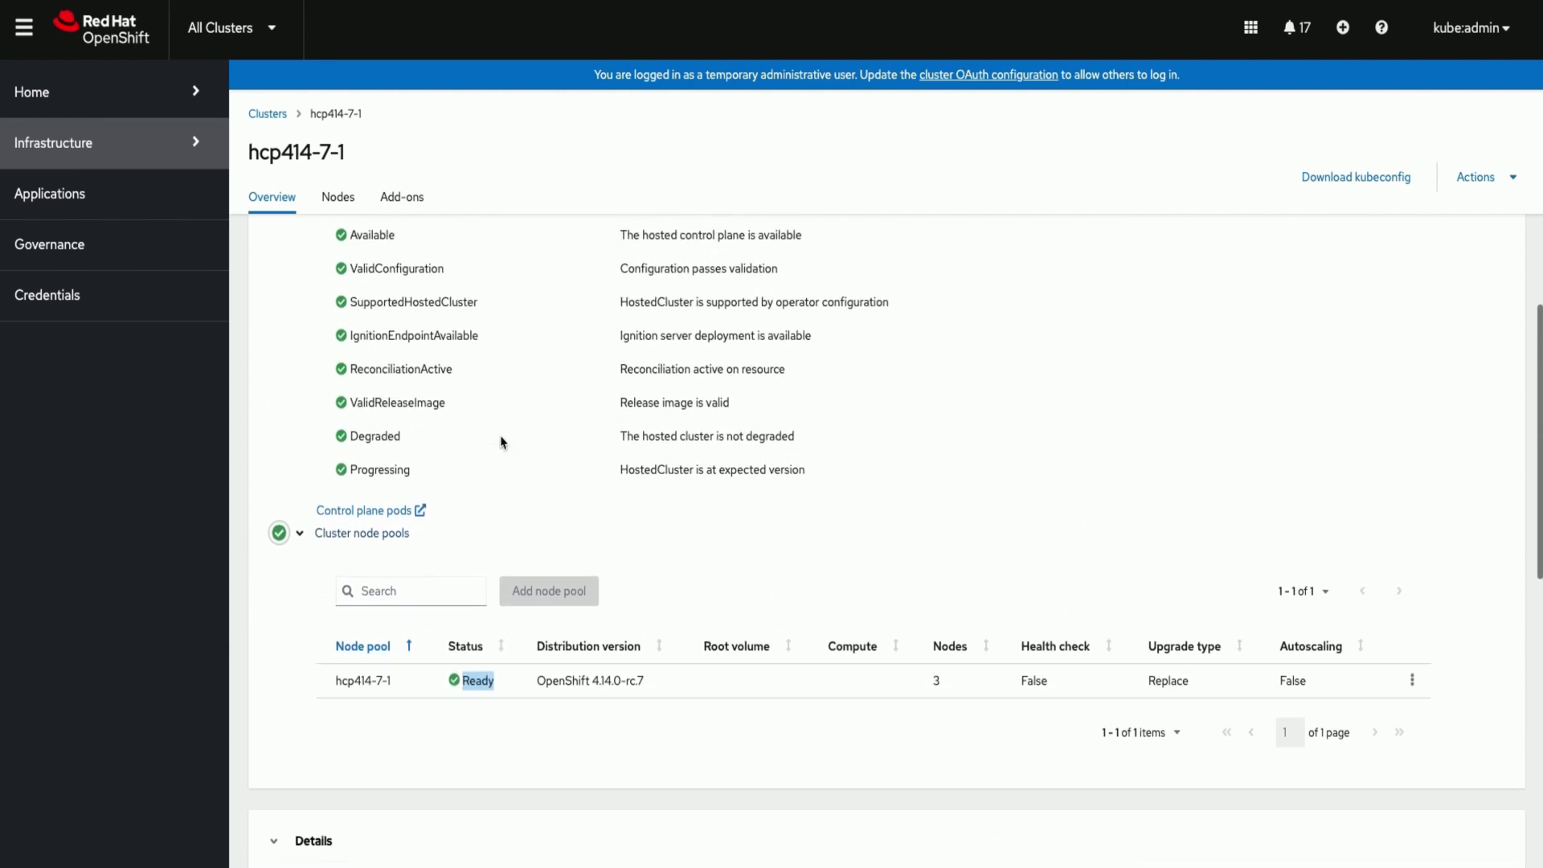
scroll(up, 3)
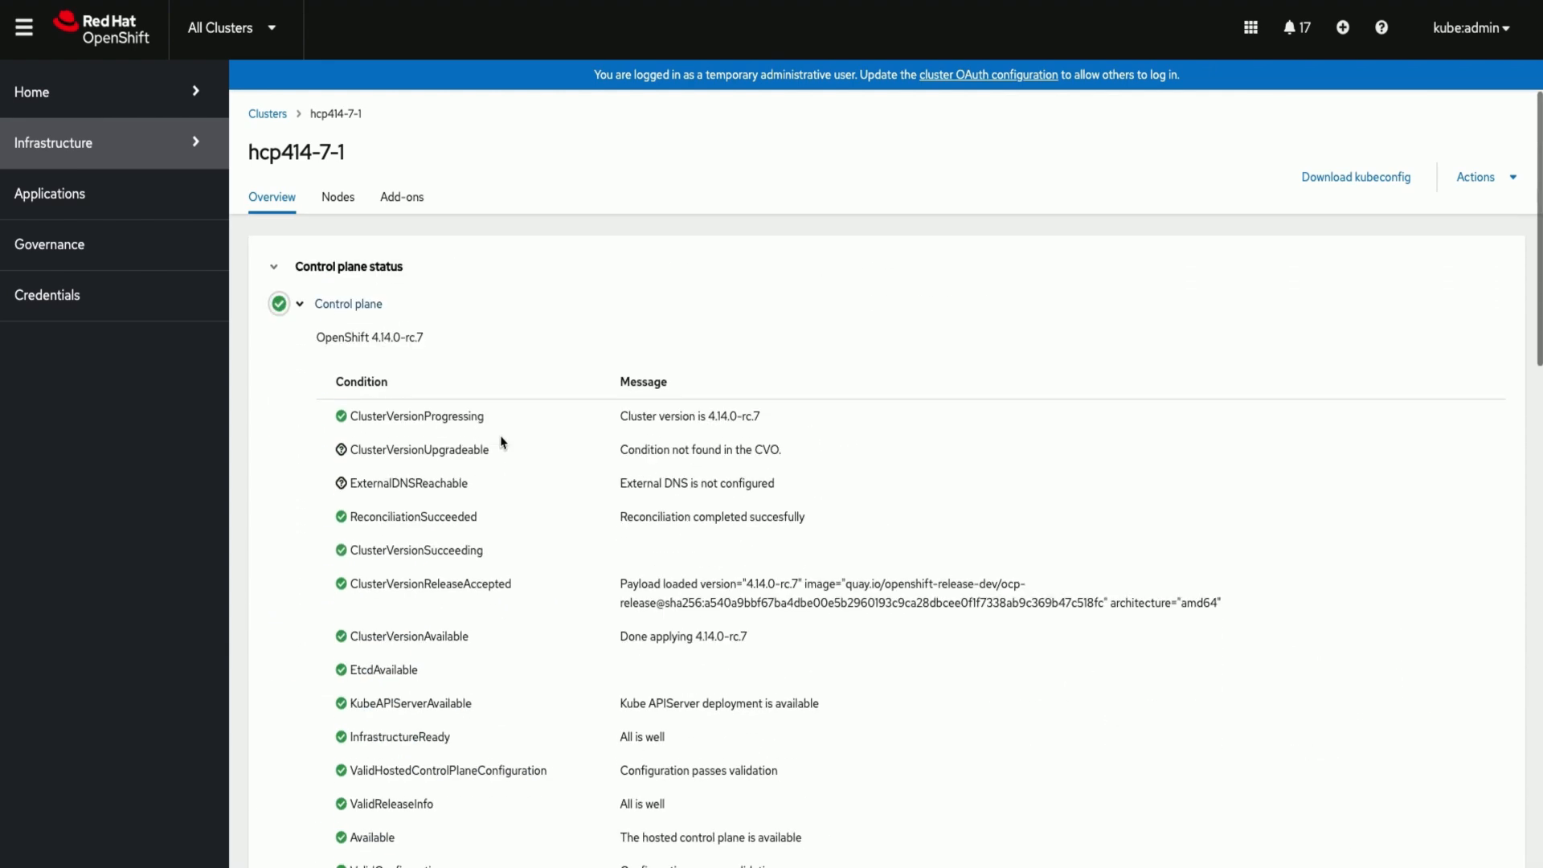
click(338, 197)
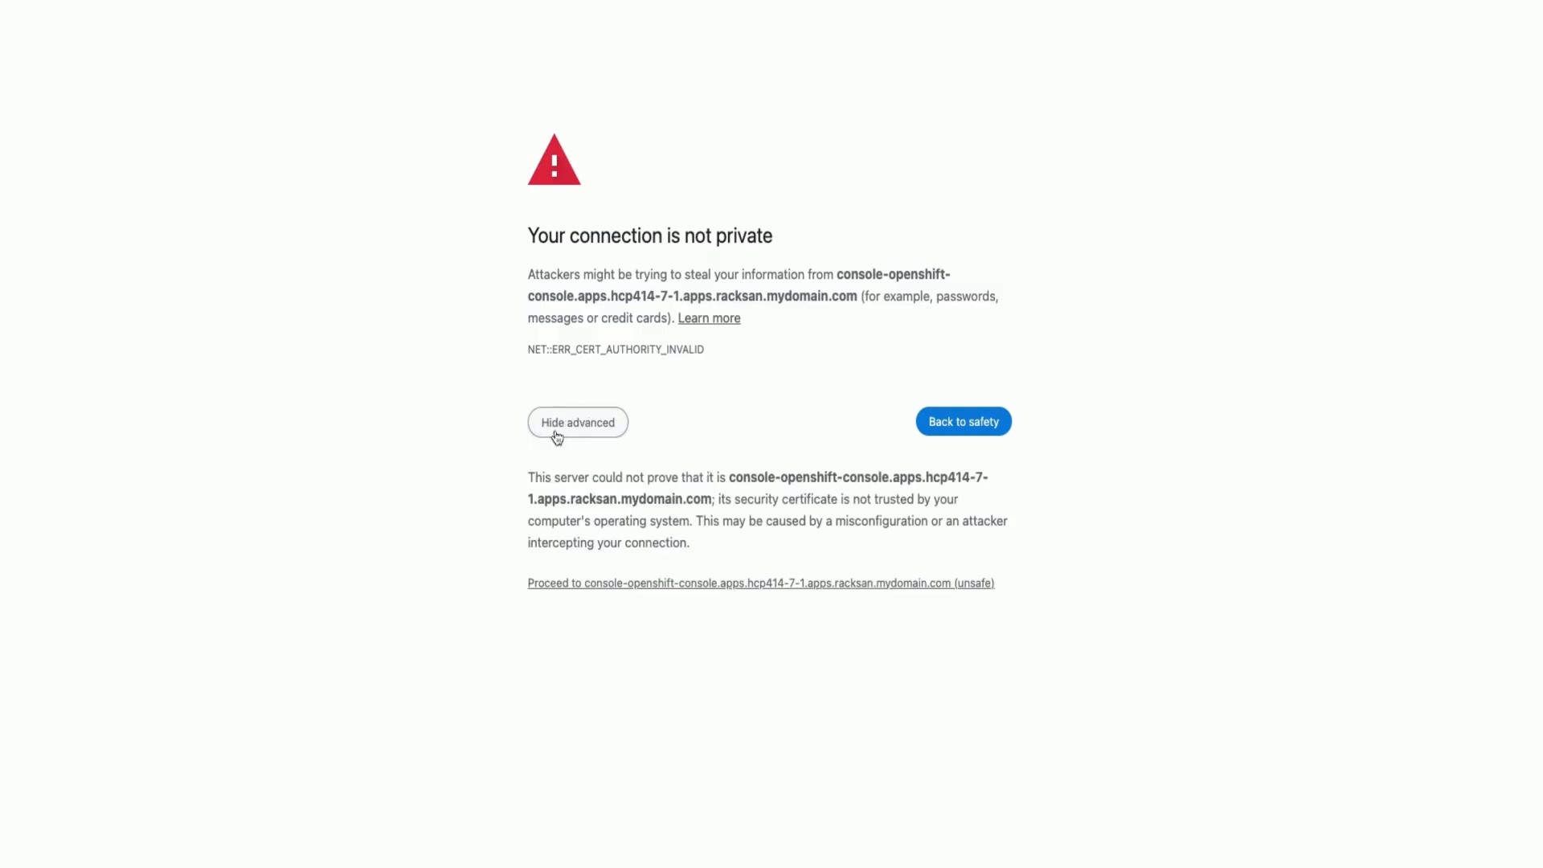
Step: Log in to the hosted console as kubeadmin and view StorageClasses, default kubevirt-csi-infra-default
click(759, 583)
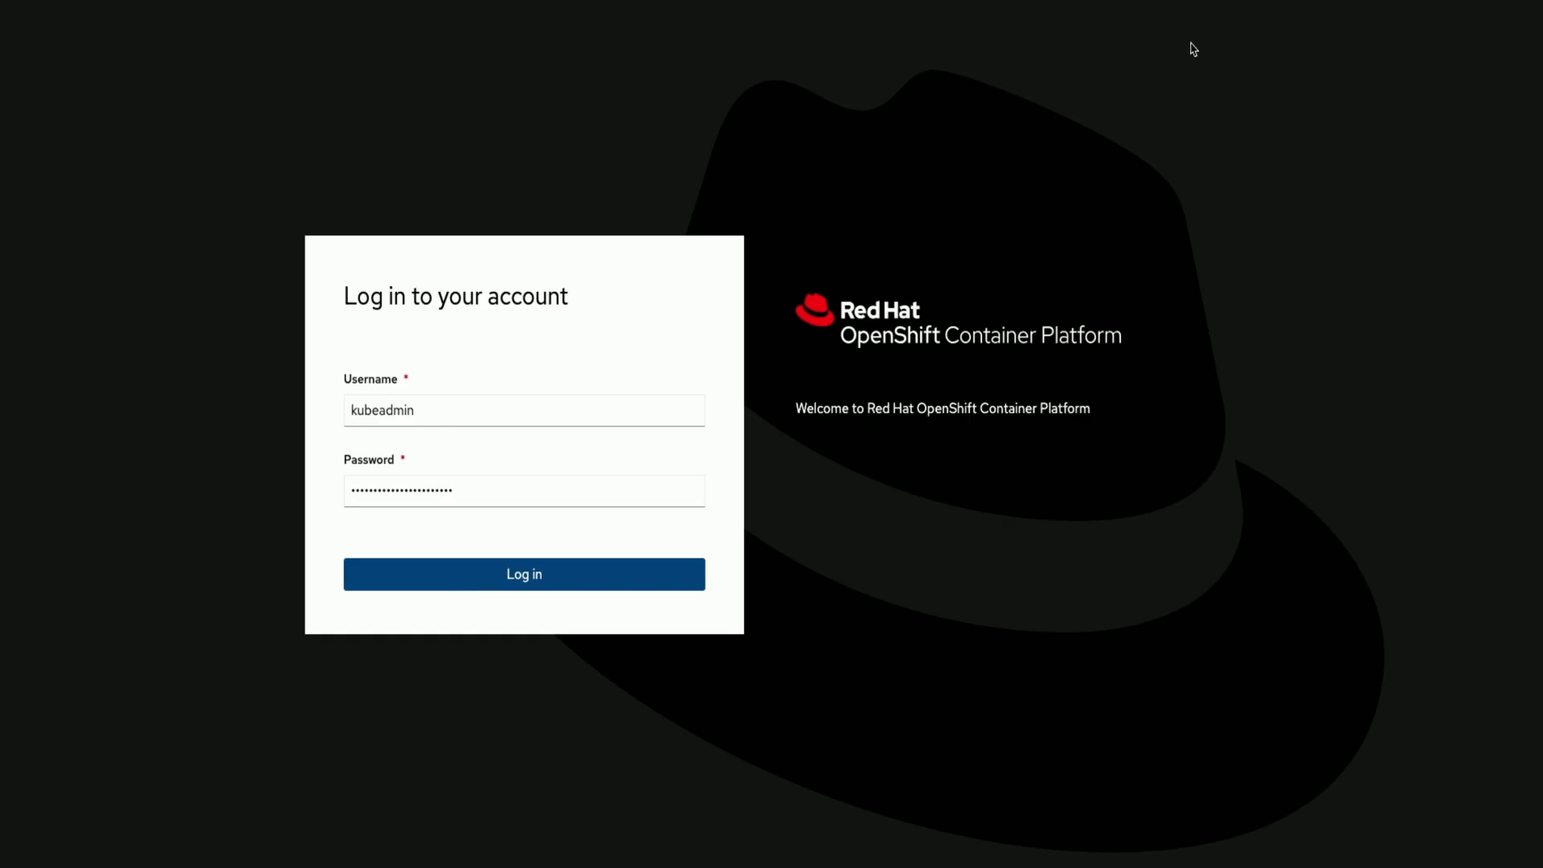
click(523, 574)
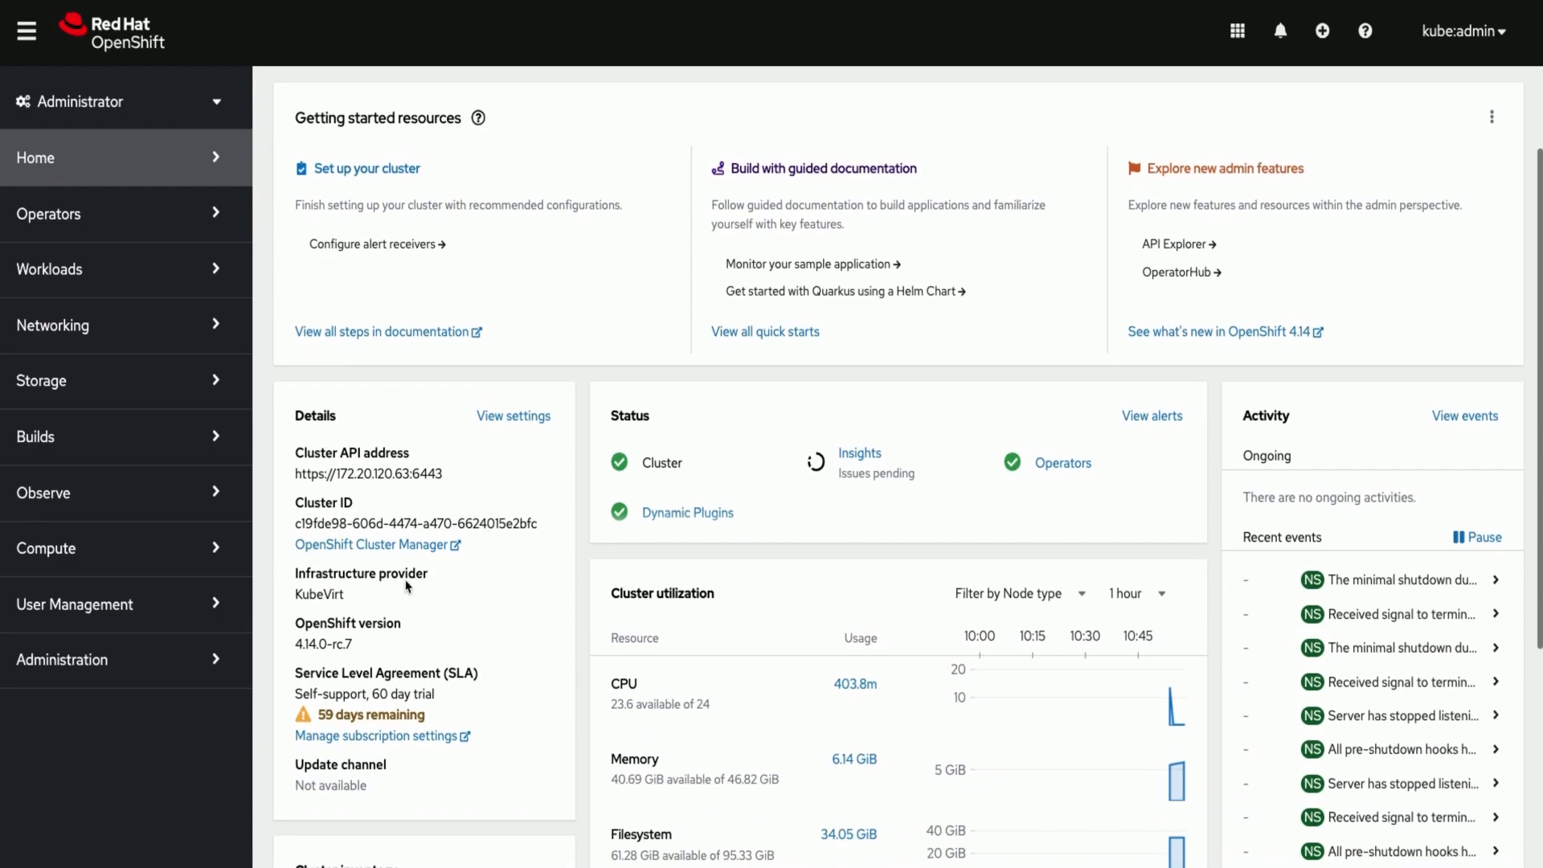
mouse_move(295, 571)
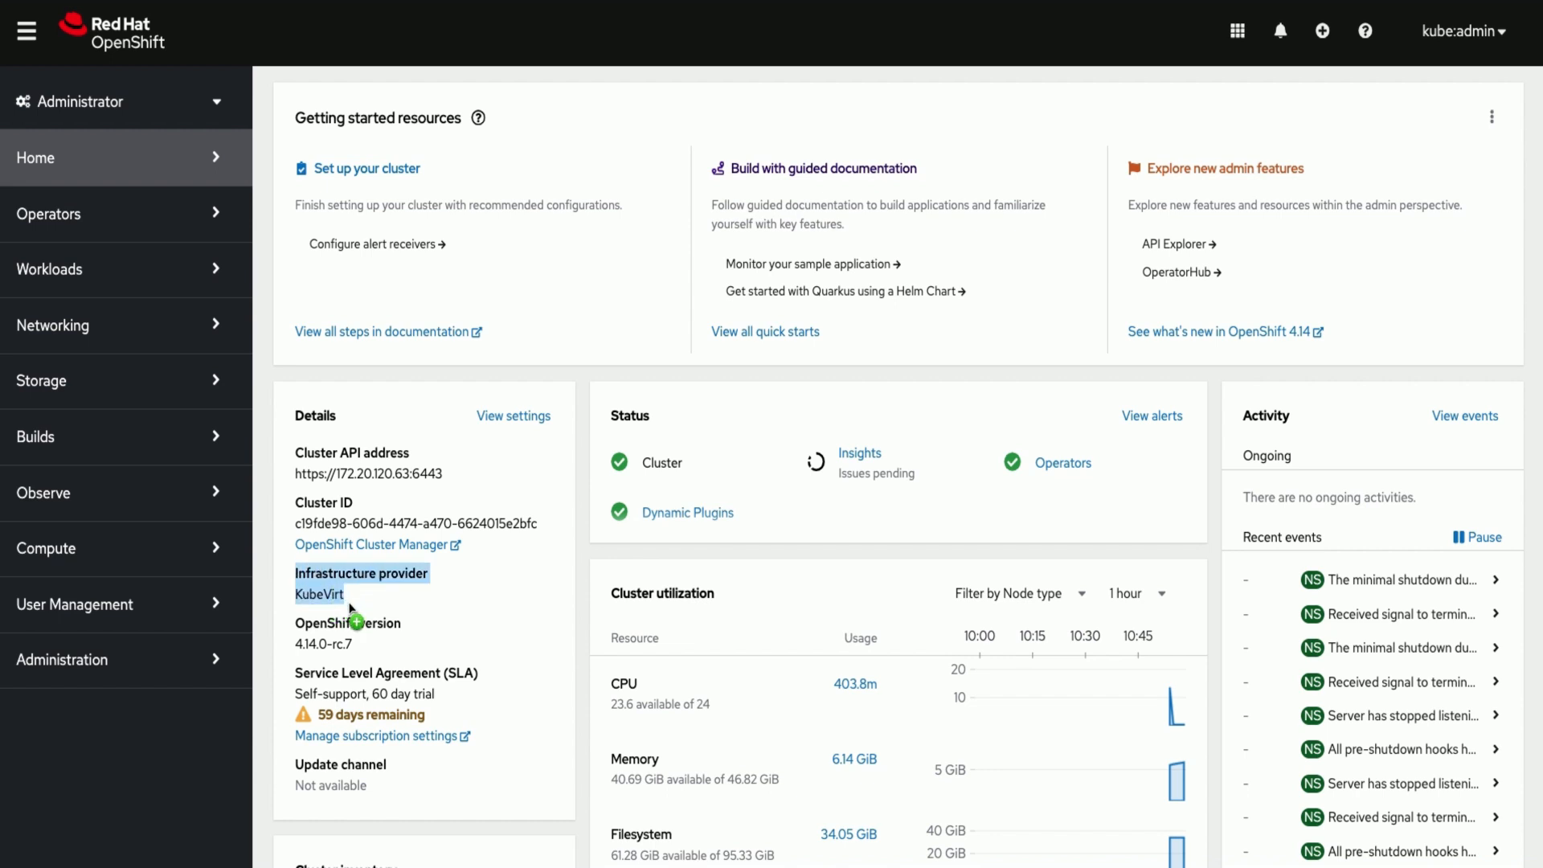
click(80, 501)
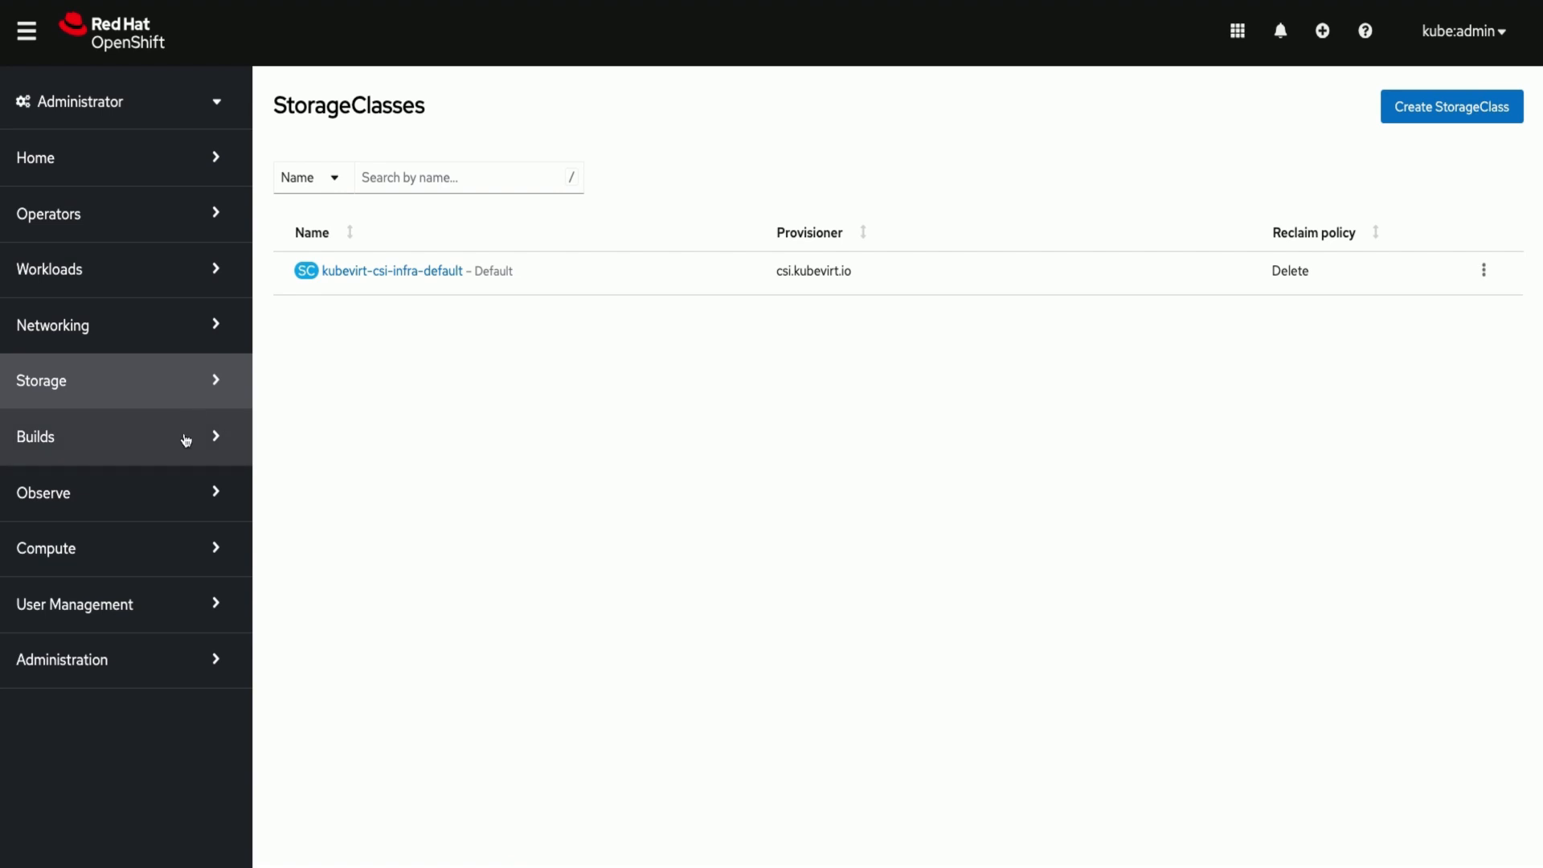
mouse_move(216, 501)
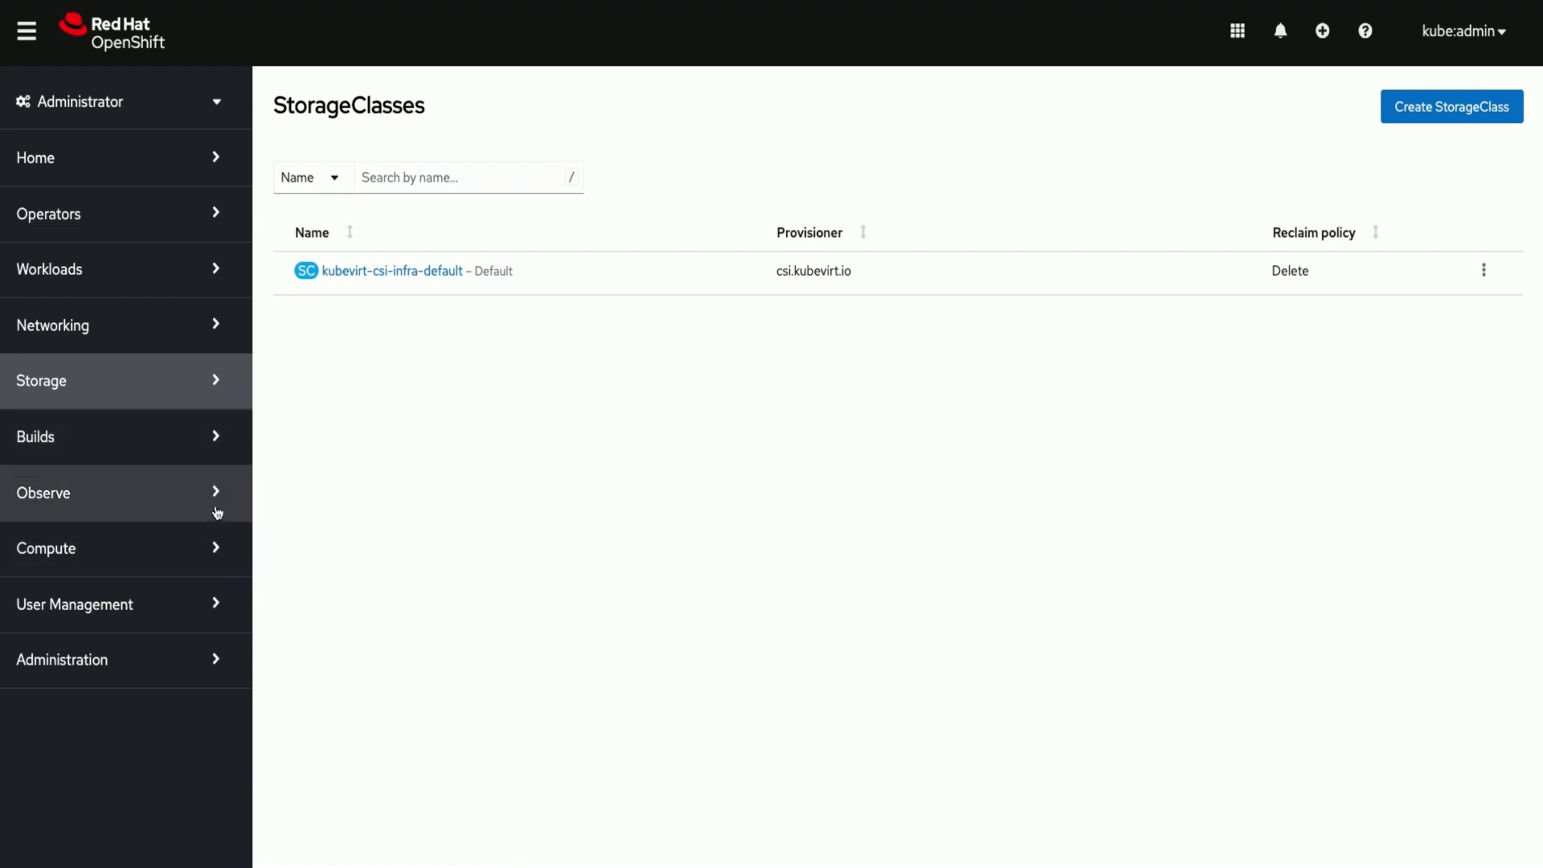
click(45, 549)
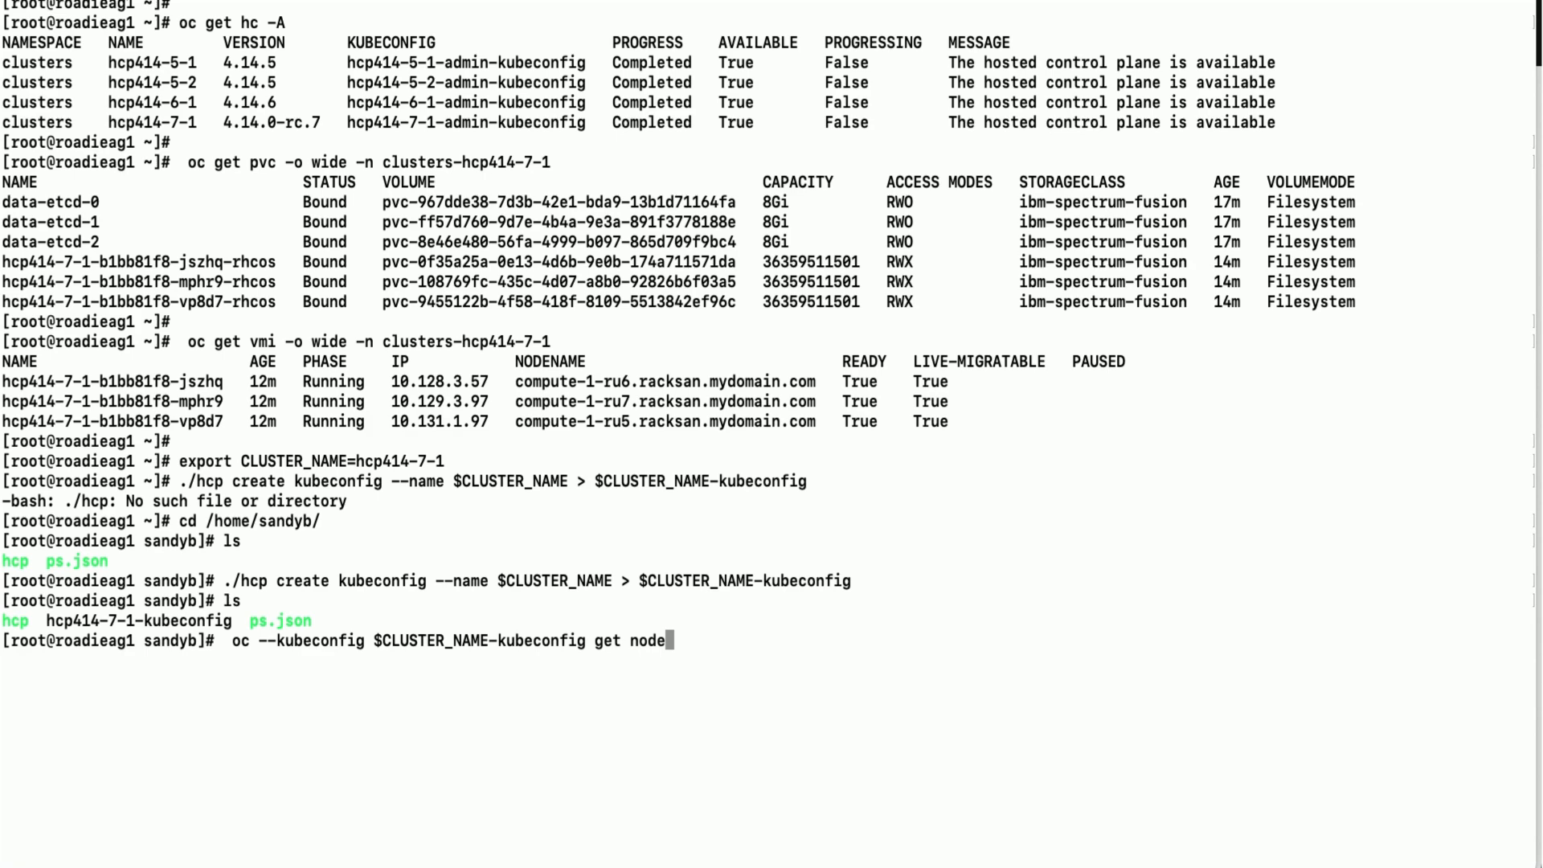
Step: Run 'oc --kubeconfig $CLUSTER_NAME-kubeconfig get node' to list the hosted cluster's nodes
key(Return)
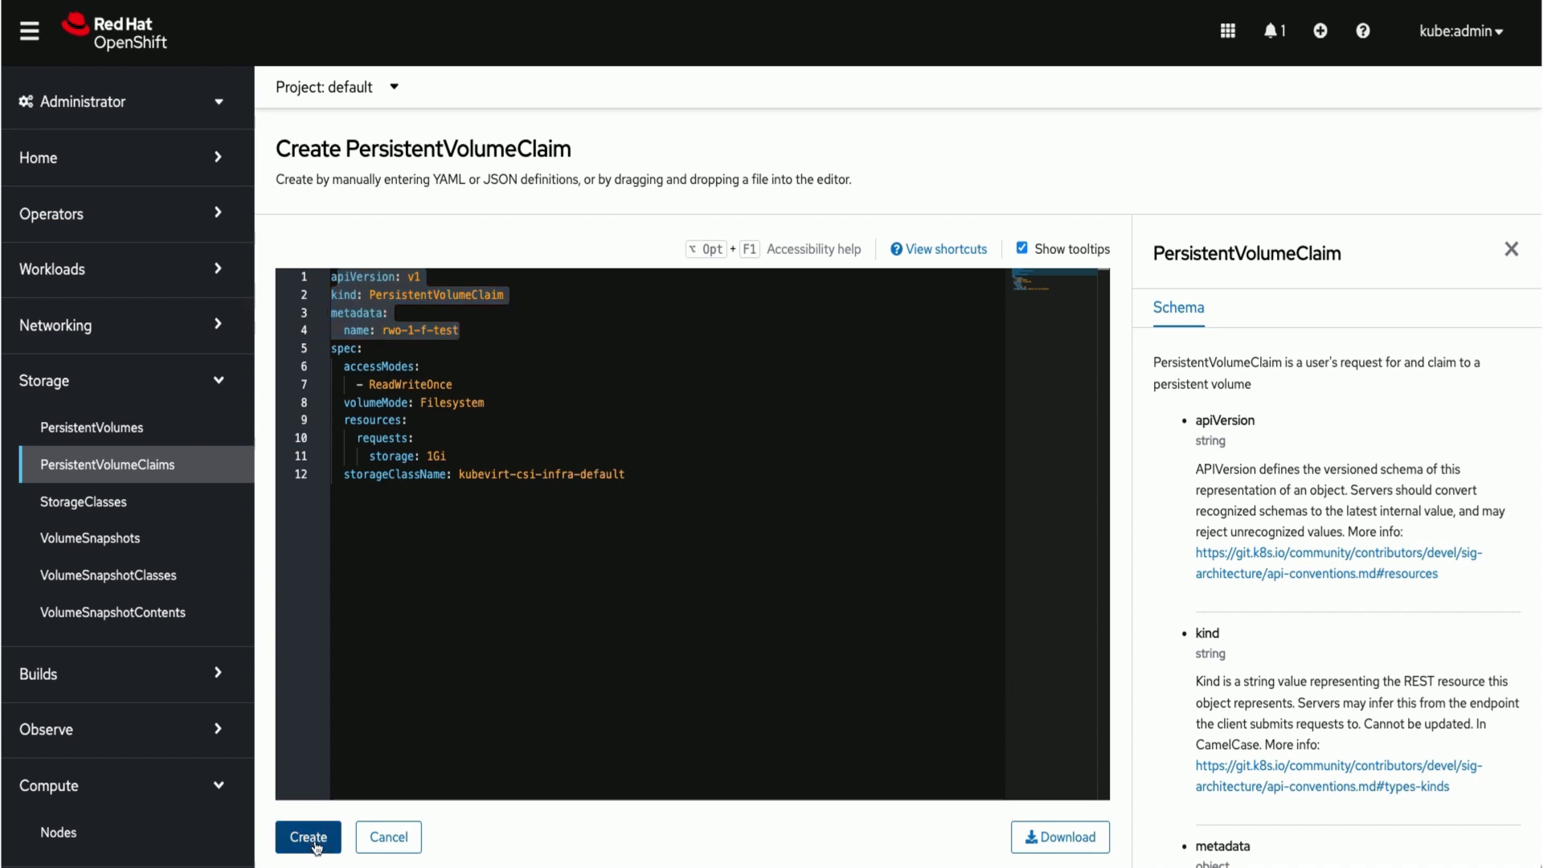
Step: Create PVC rwo-1-f-test and busybox pod app1-rwo-1-f-test, then check pod events
click(307, 838)
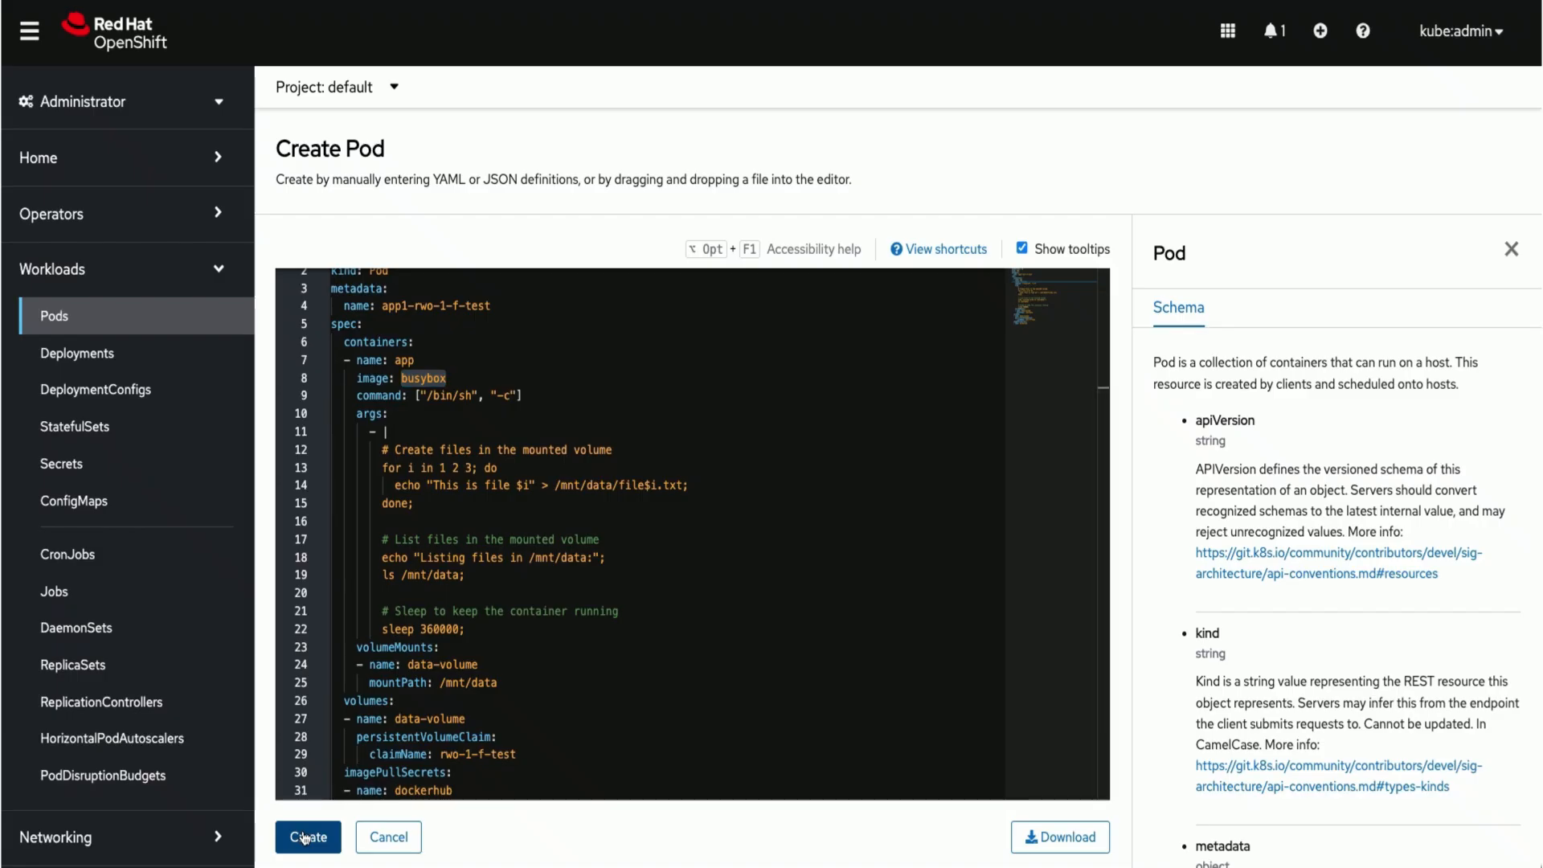
click(308, 837)
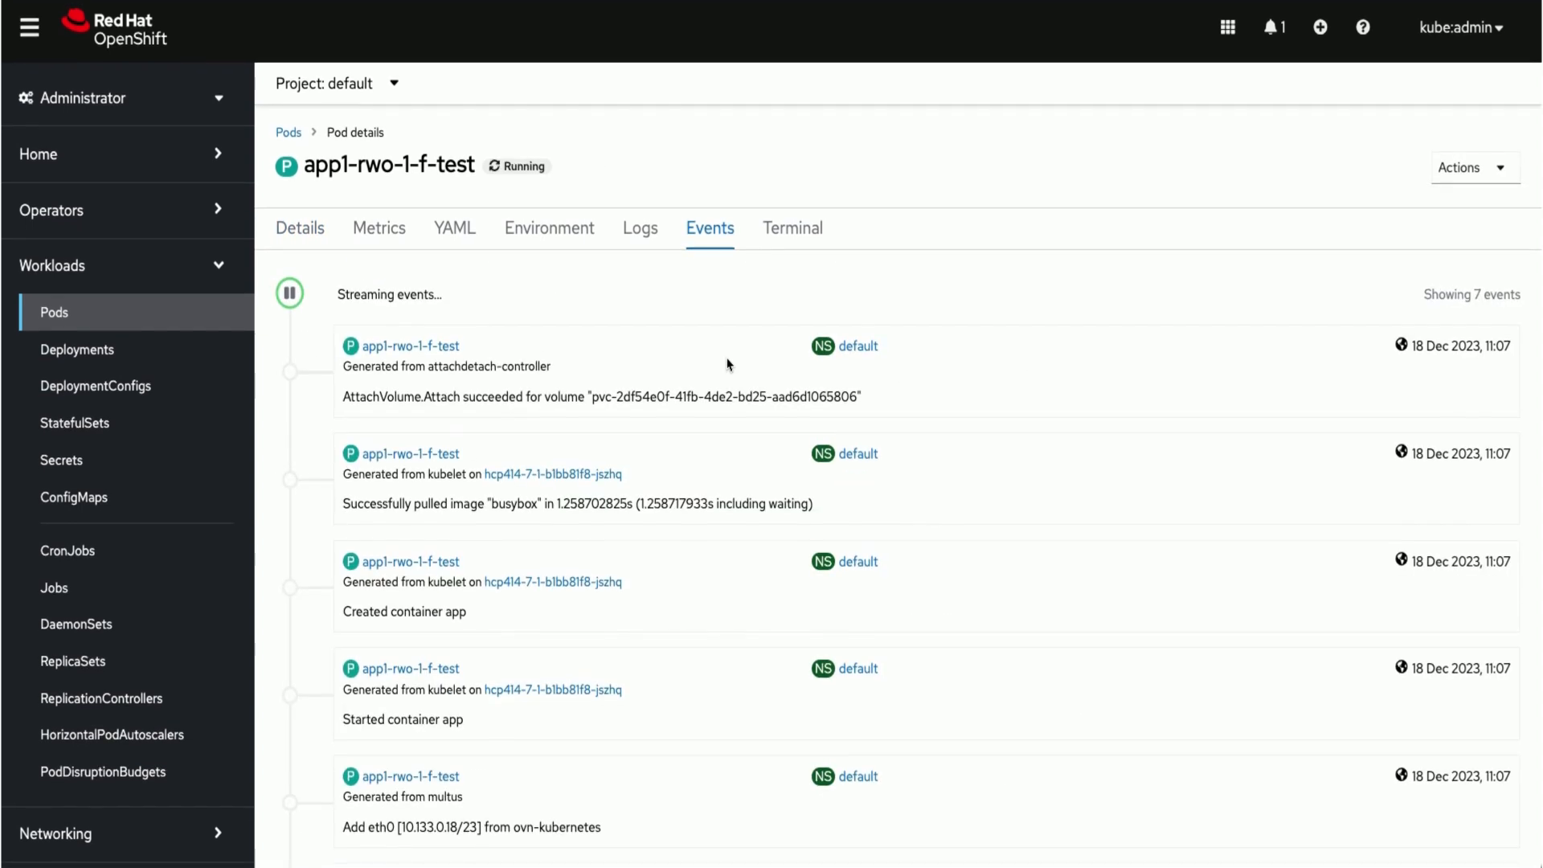
scroll(down, 3)
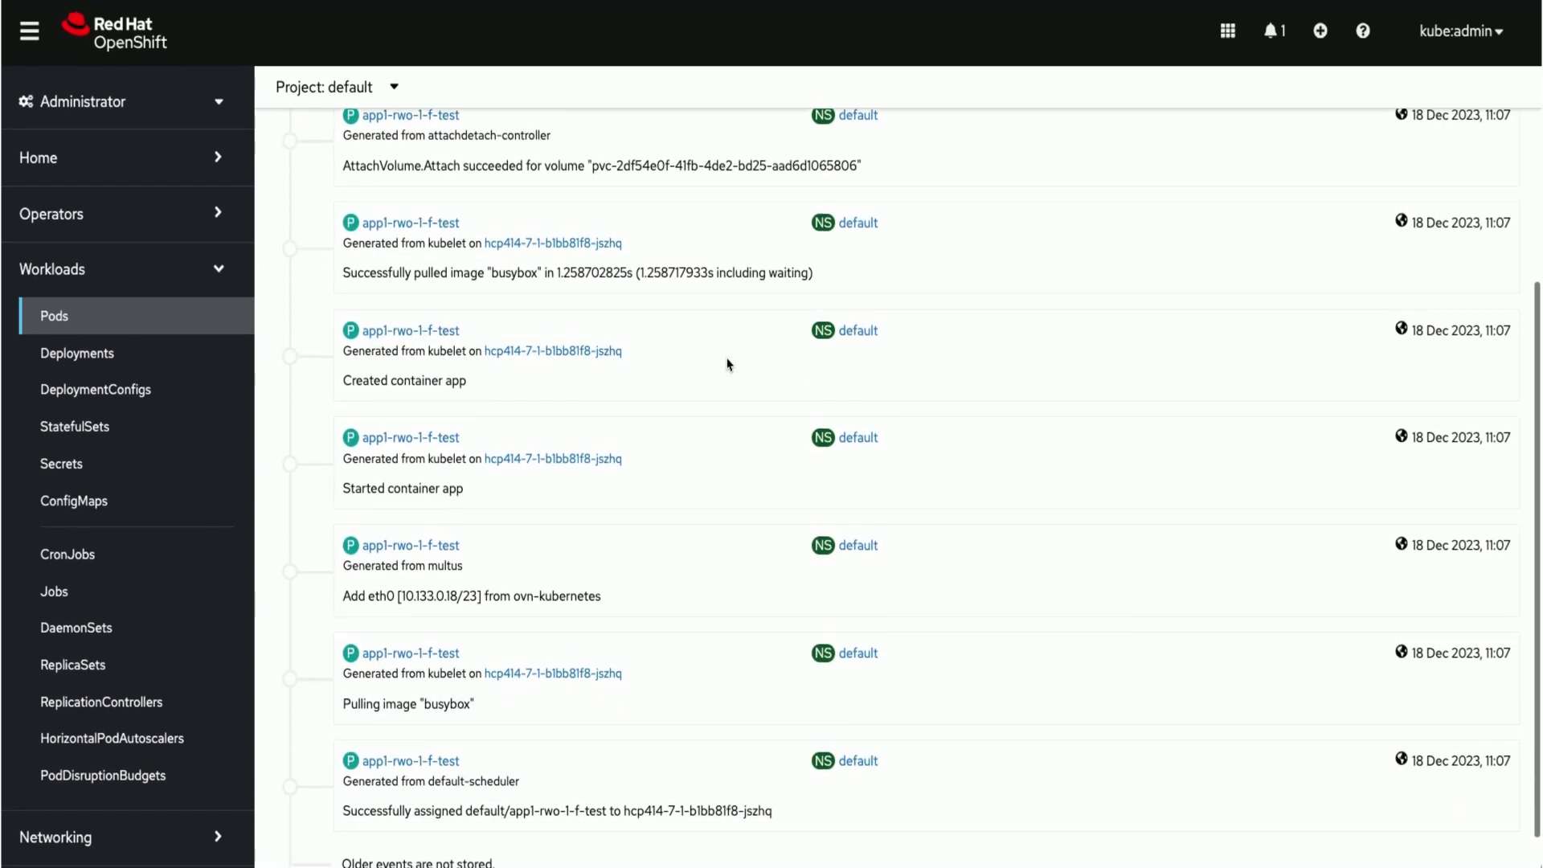
click(792, 231)
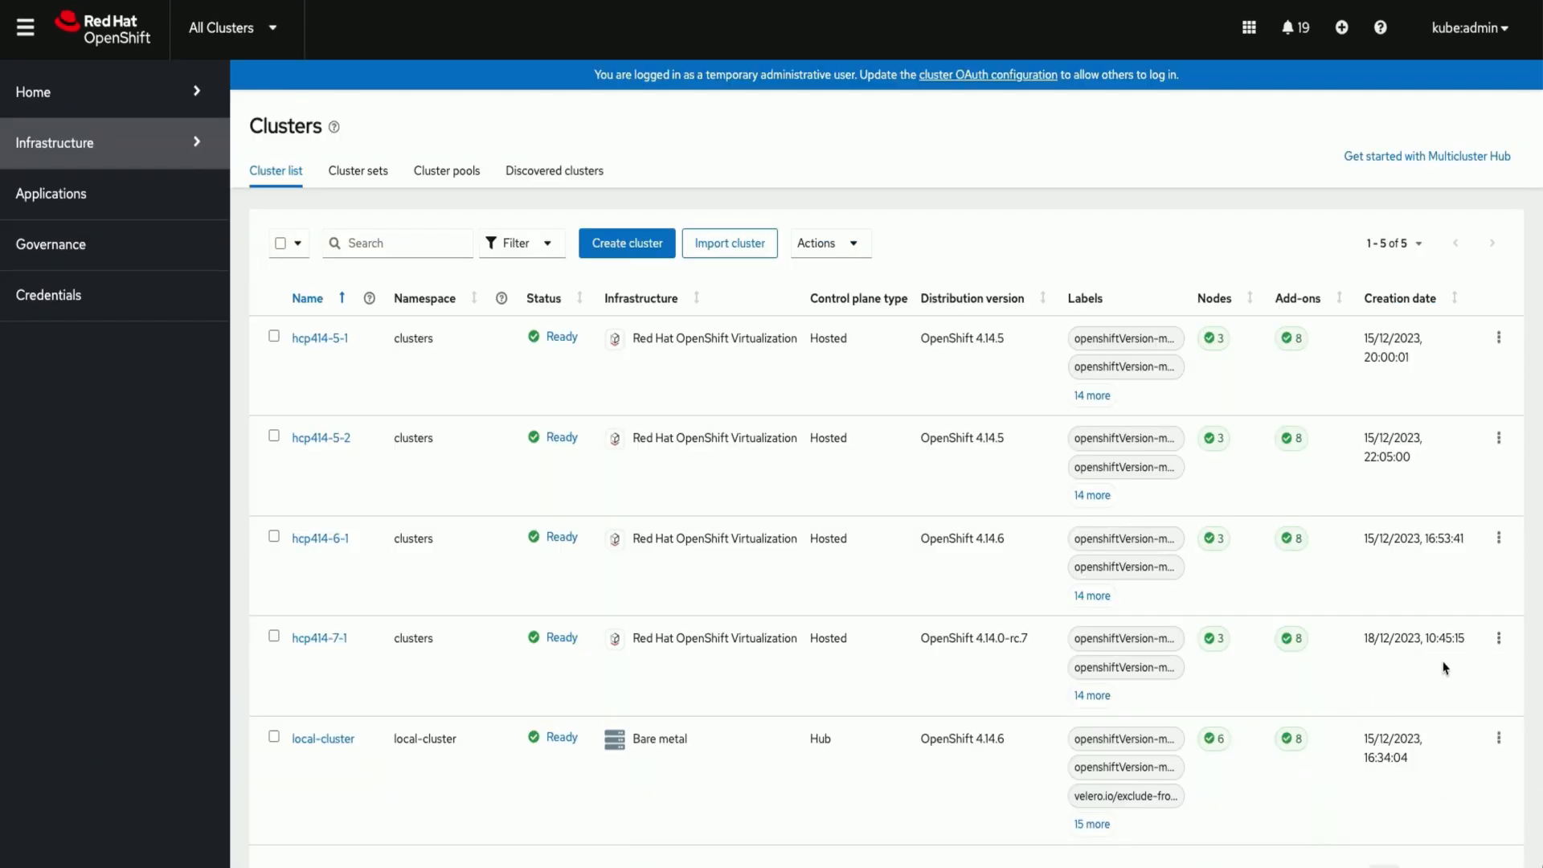
Step: Choose Destroy cluster from the hcp414-7-1 row's kebab menu
click(1499, 638)
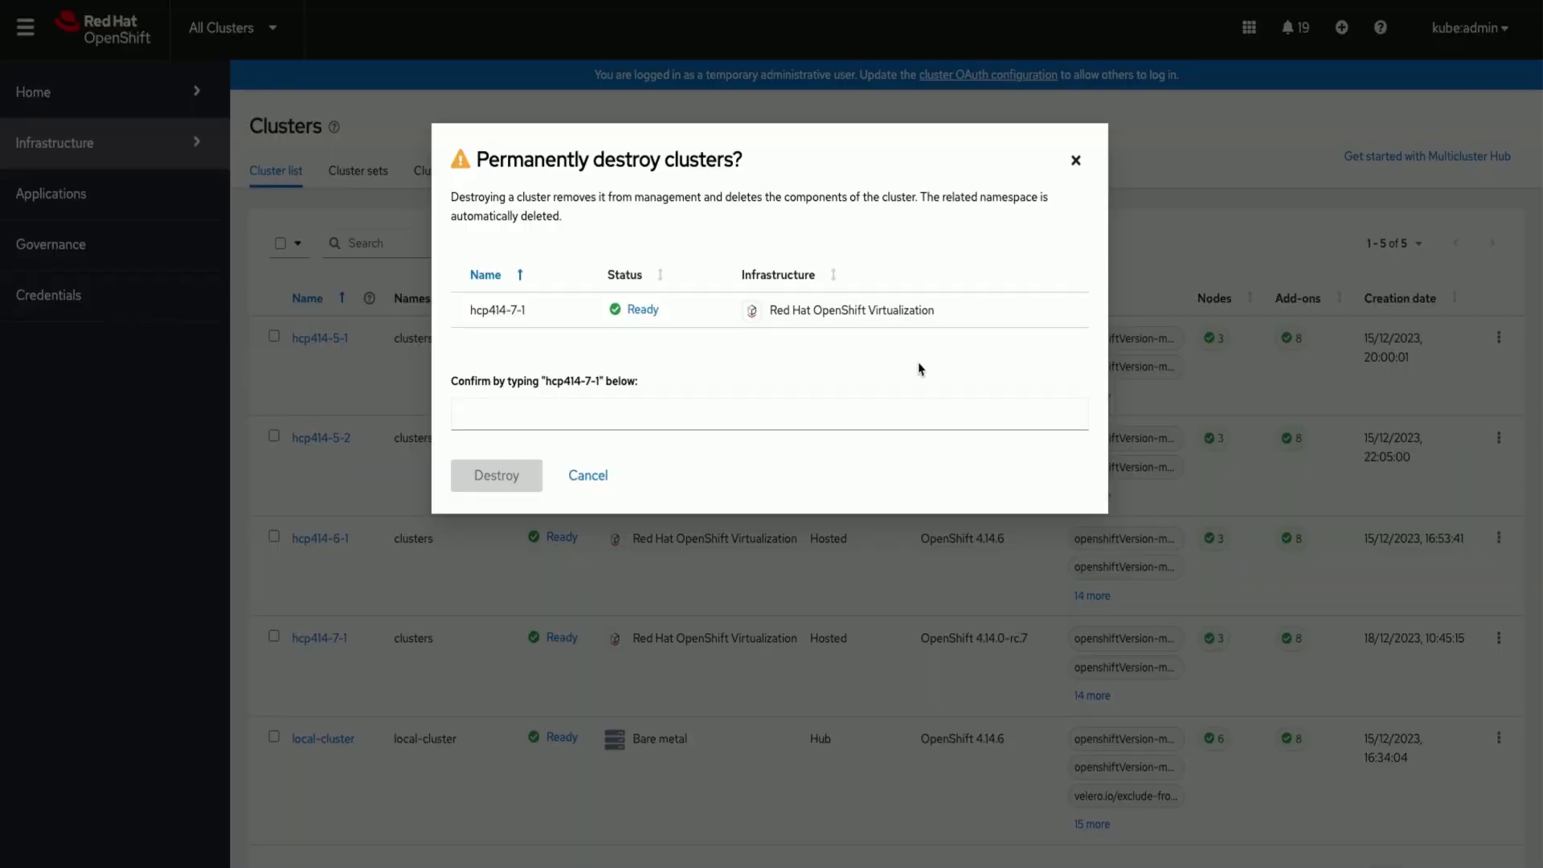
mouse_move(497, 482)
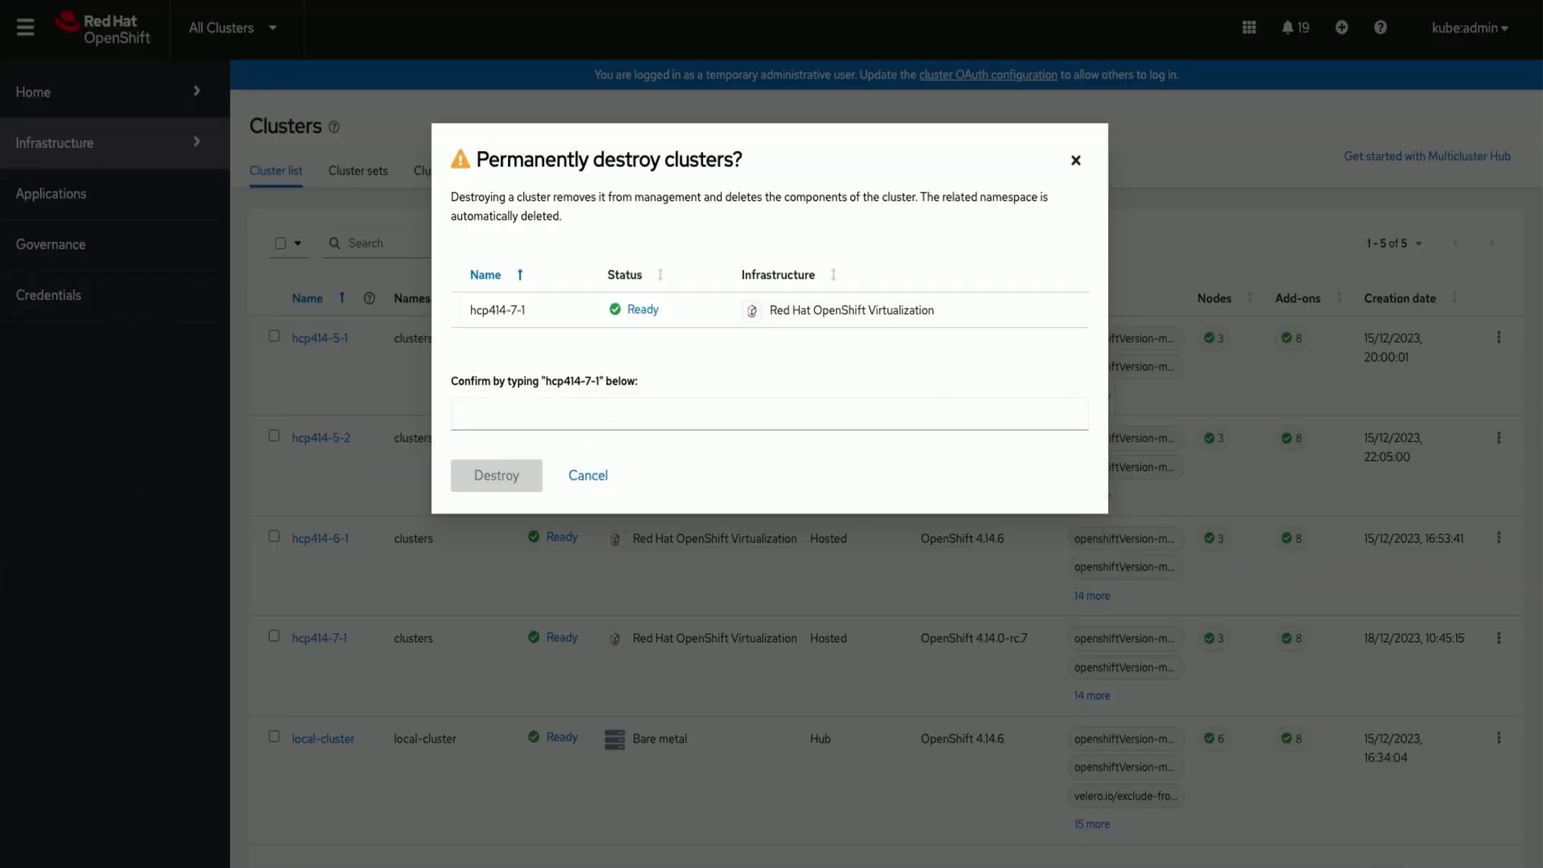
mouse_move(177, 293)
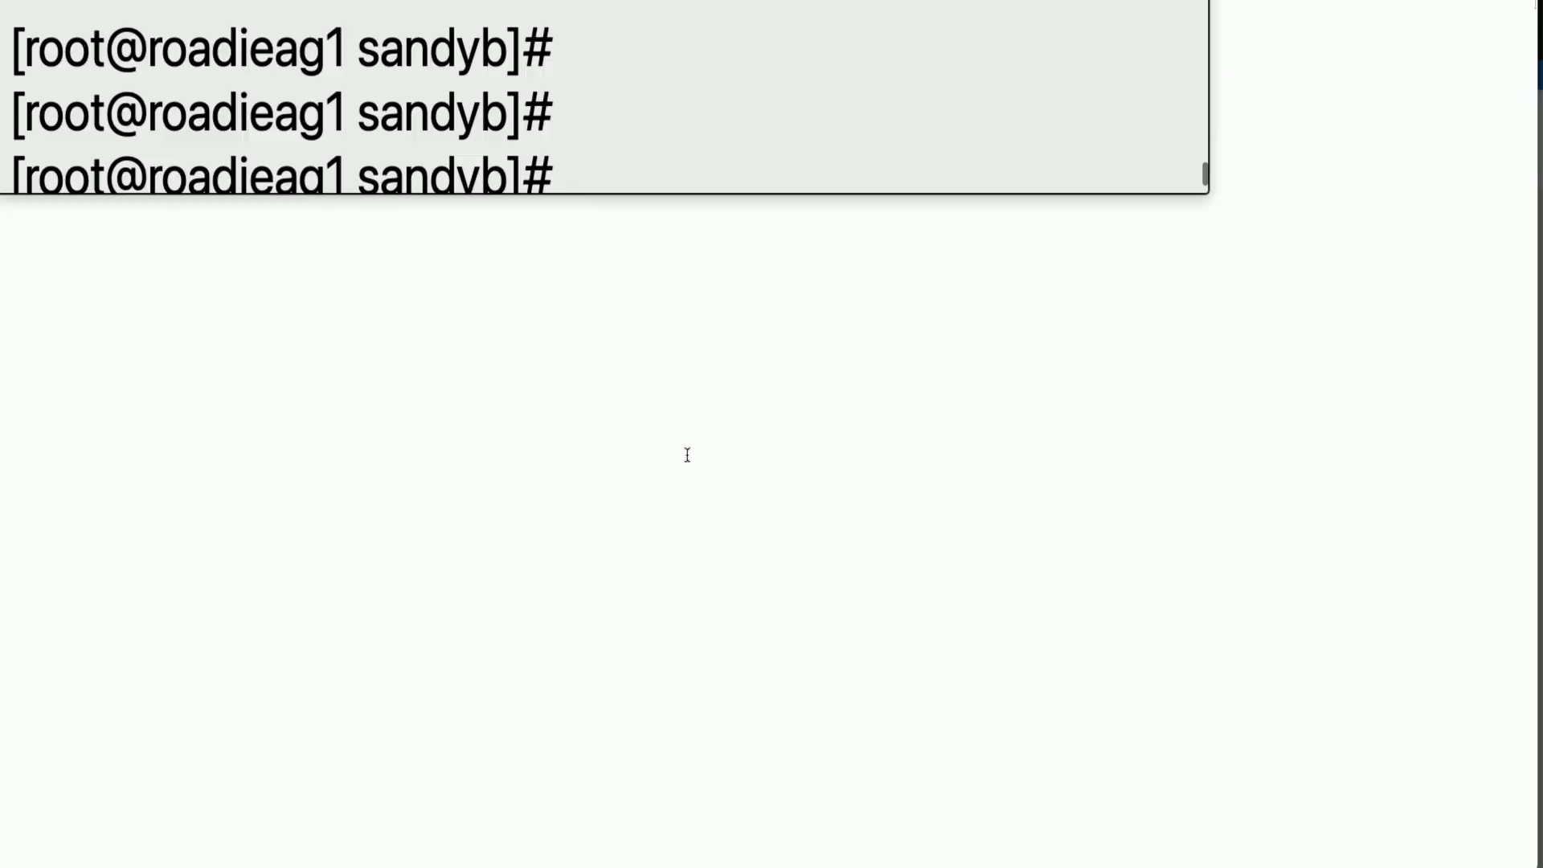
Step: Run 'hcp destroy cluster kubevirt --name hcp414-7-1' in the terminal
text(hcp destroy cluster kubevirt --name hcp414-7-1)
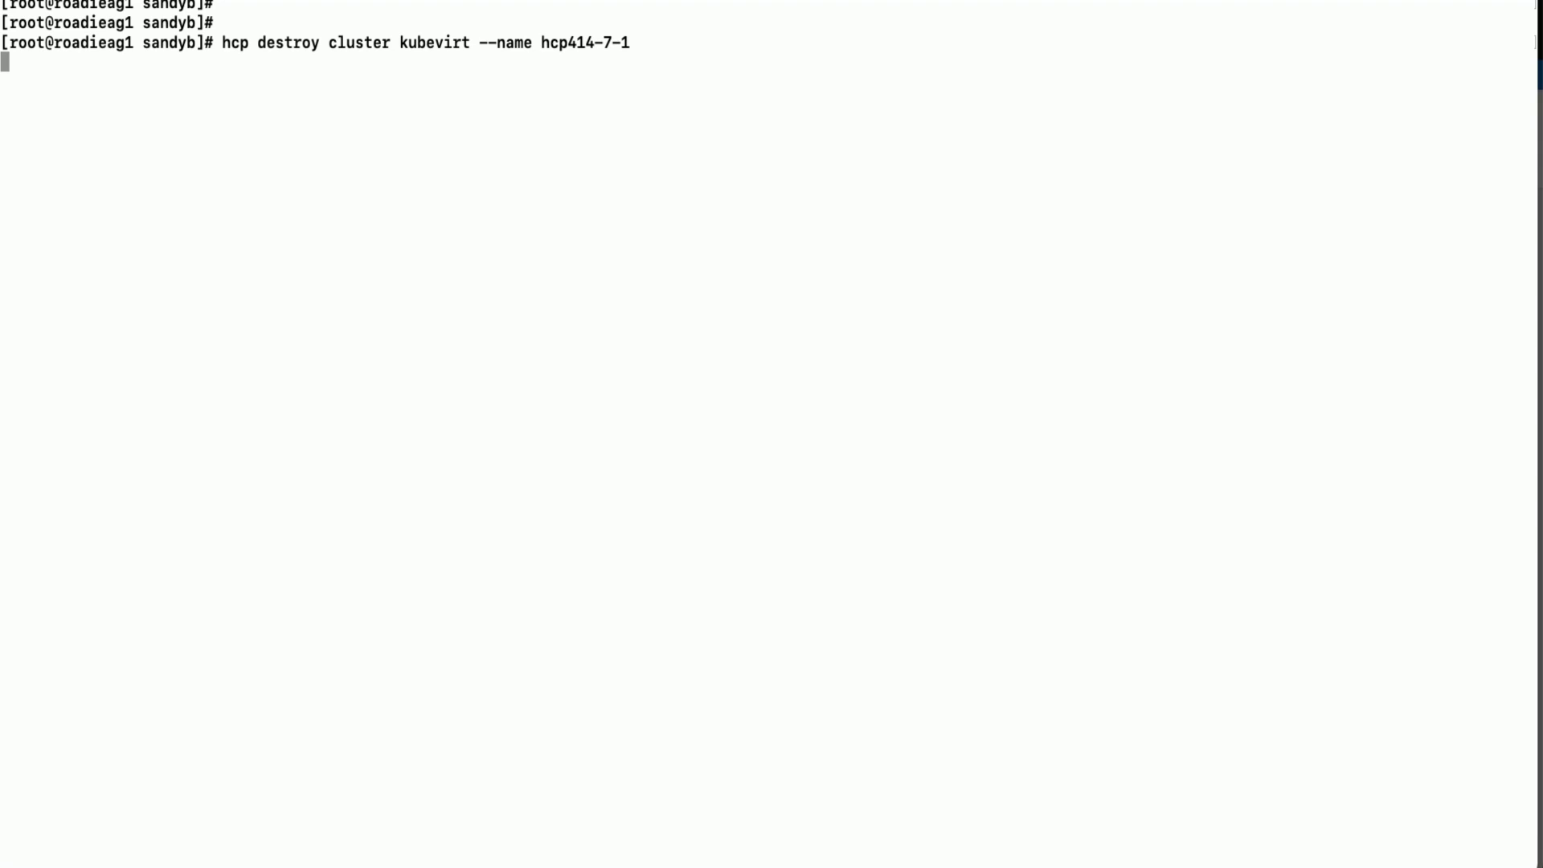
key(Return)
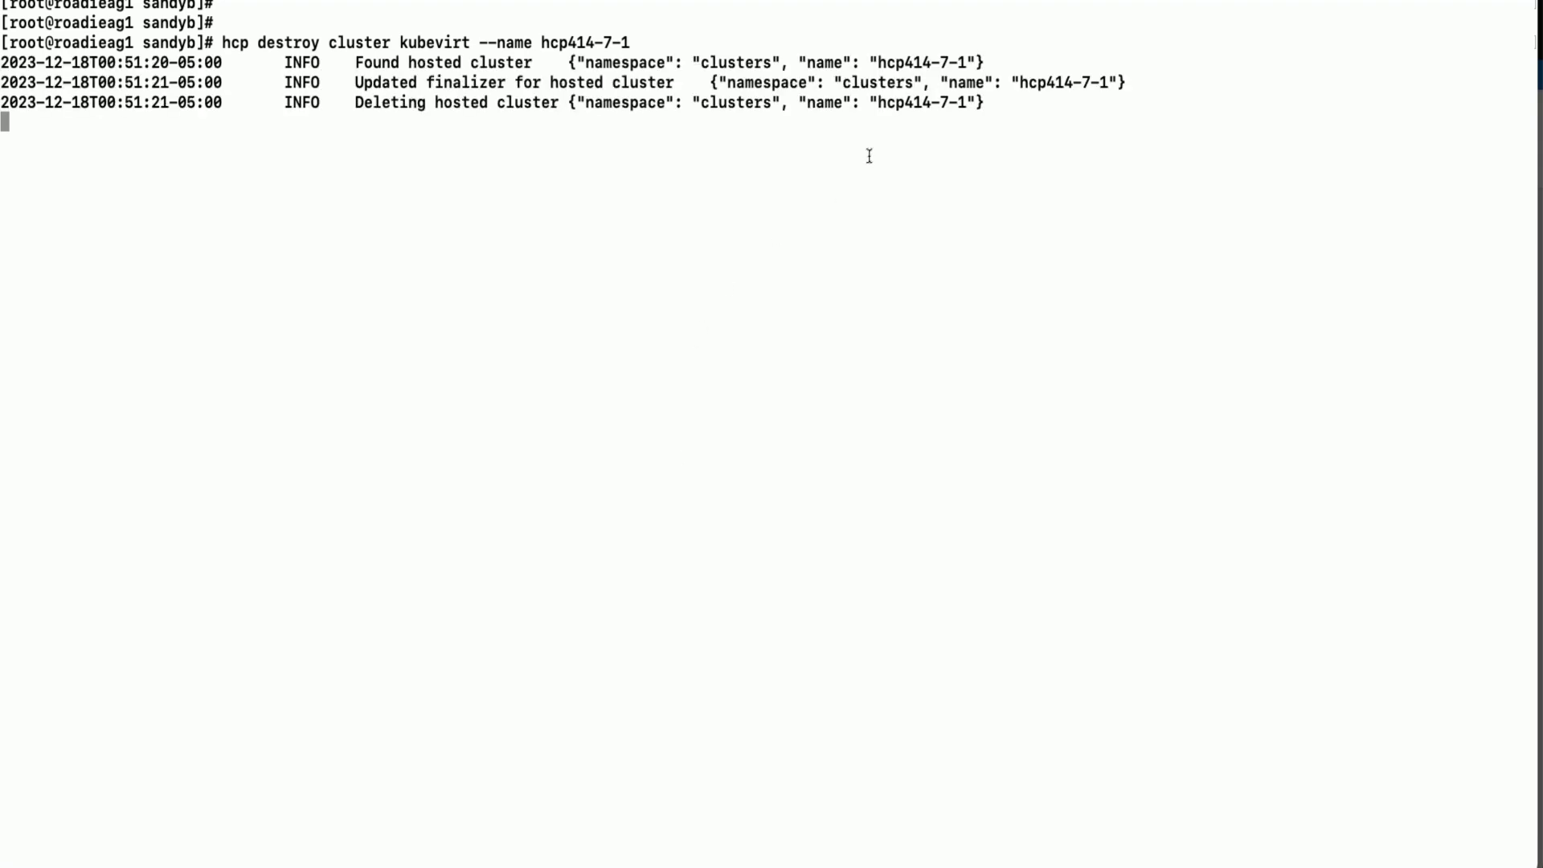
mouse_move(289, 133)
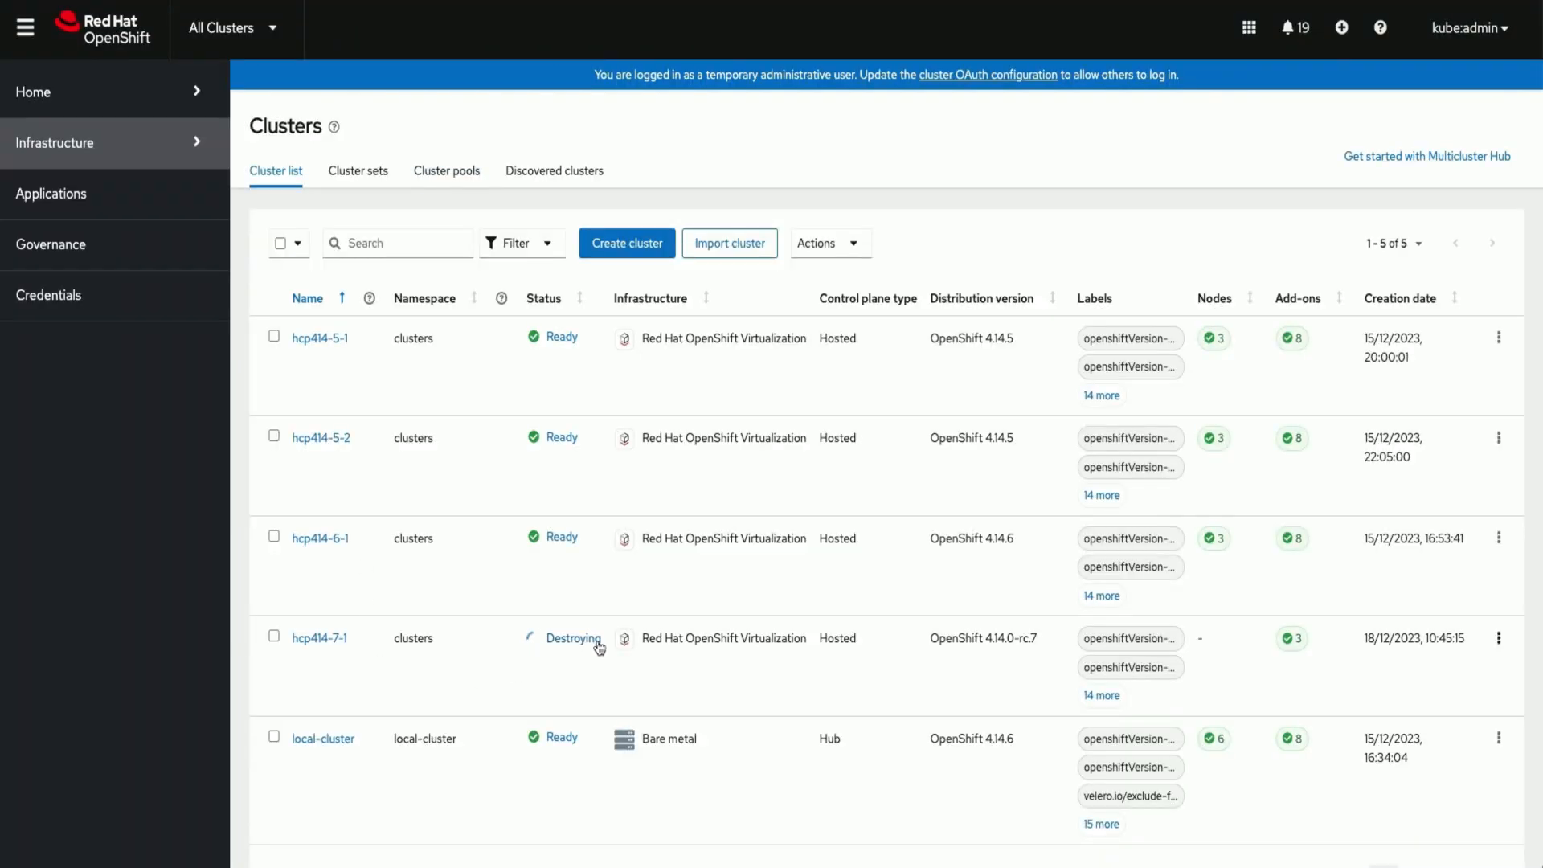
Step: Check hcp414-7-1's terminating pods and VMs, then return to the Clusters list
click(319, 637)
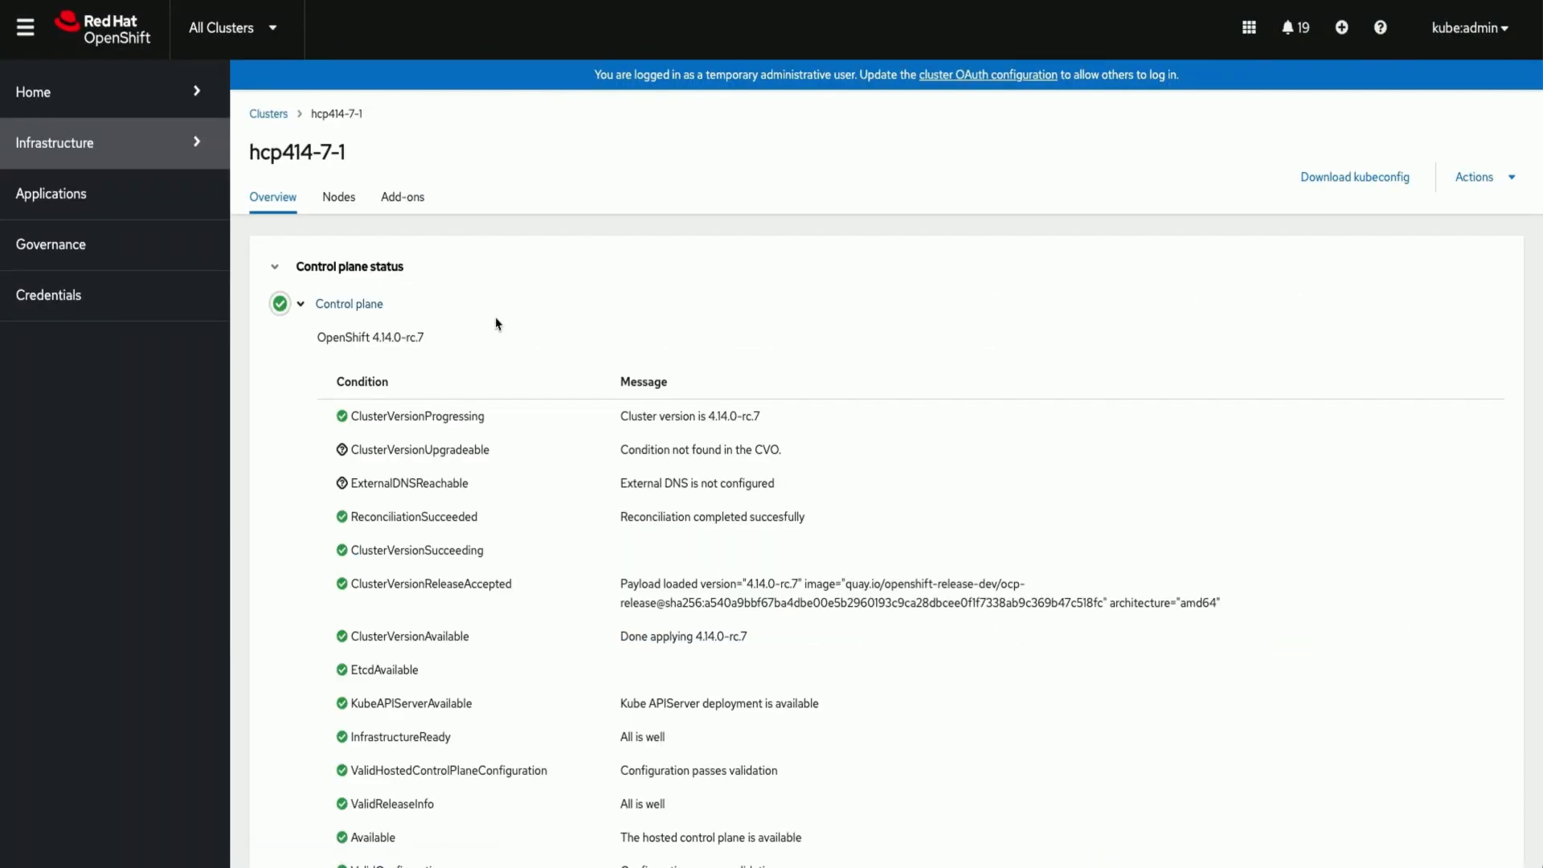
scroll(down, 3)
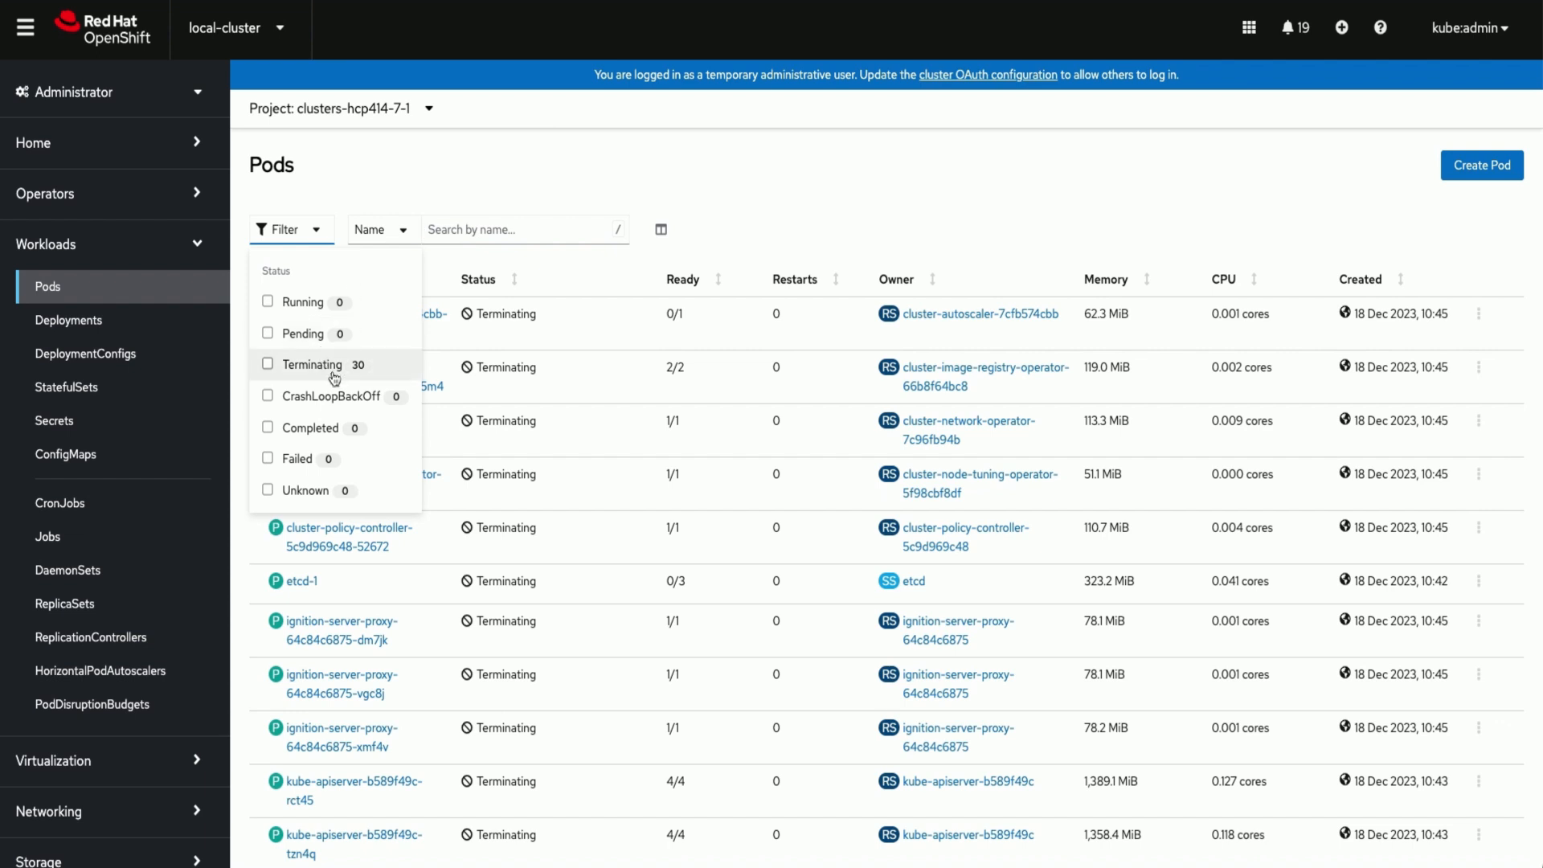
click(96, 472)
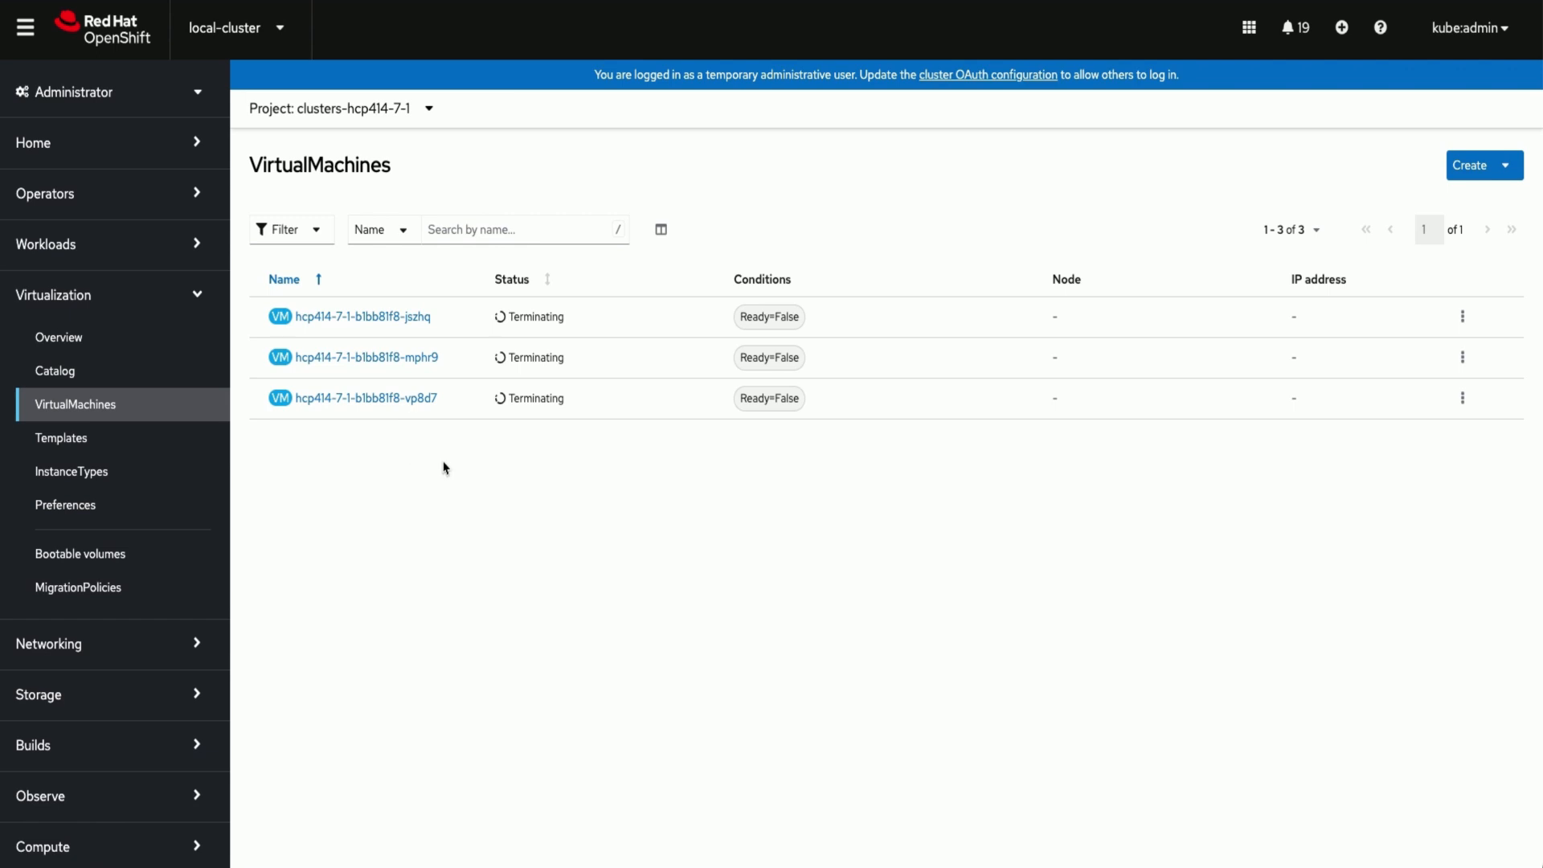
mouse_move(503, 308)
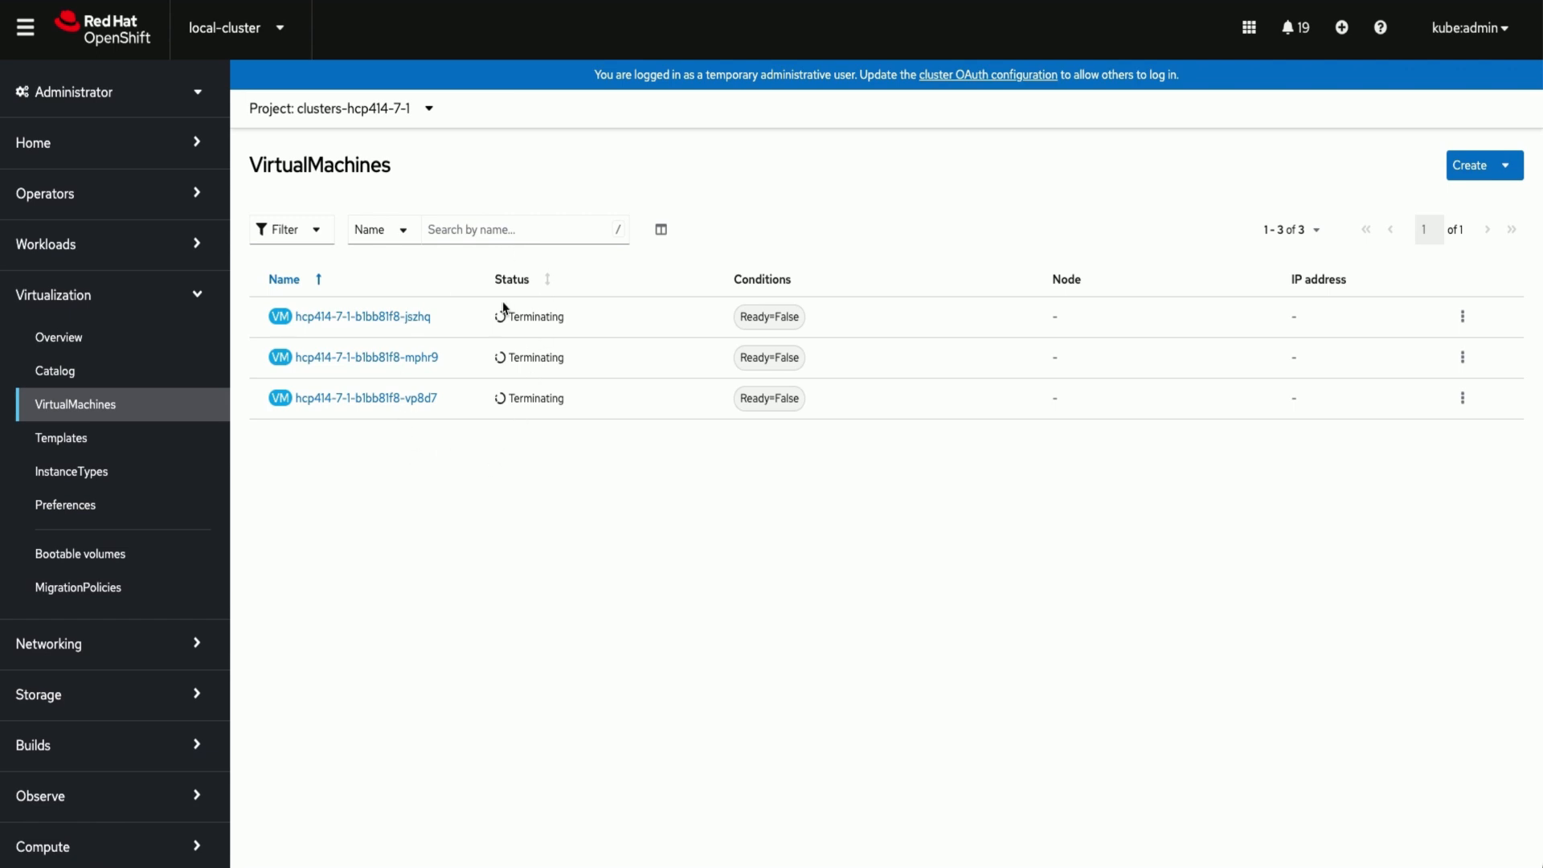
click(236, 27)
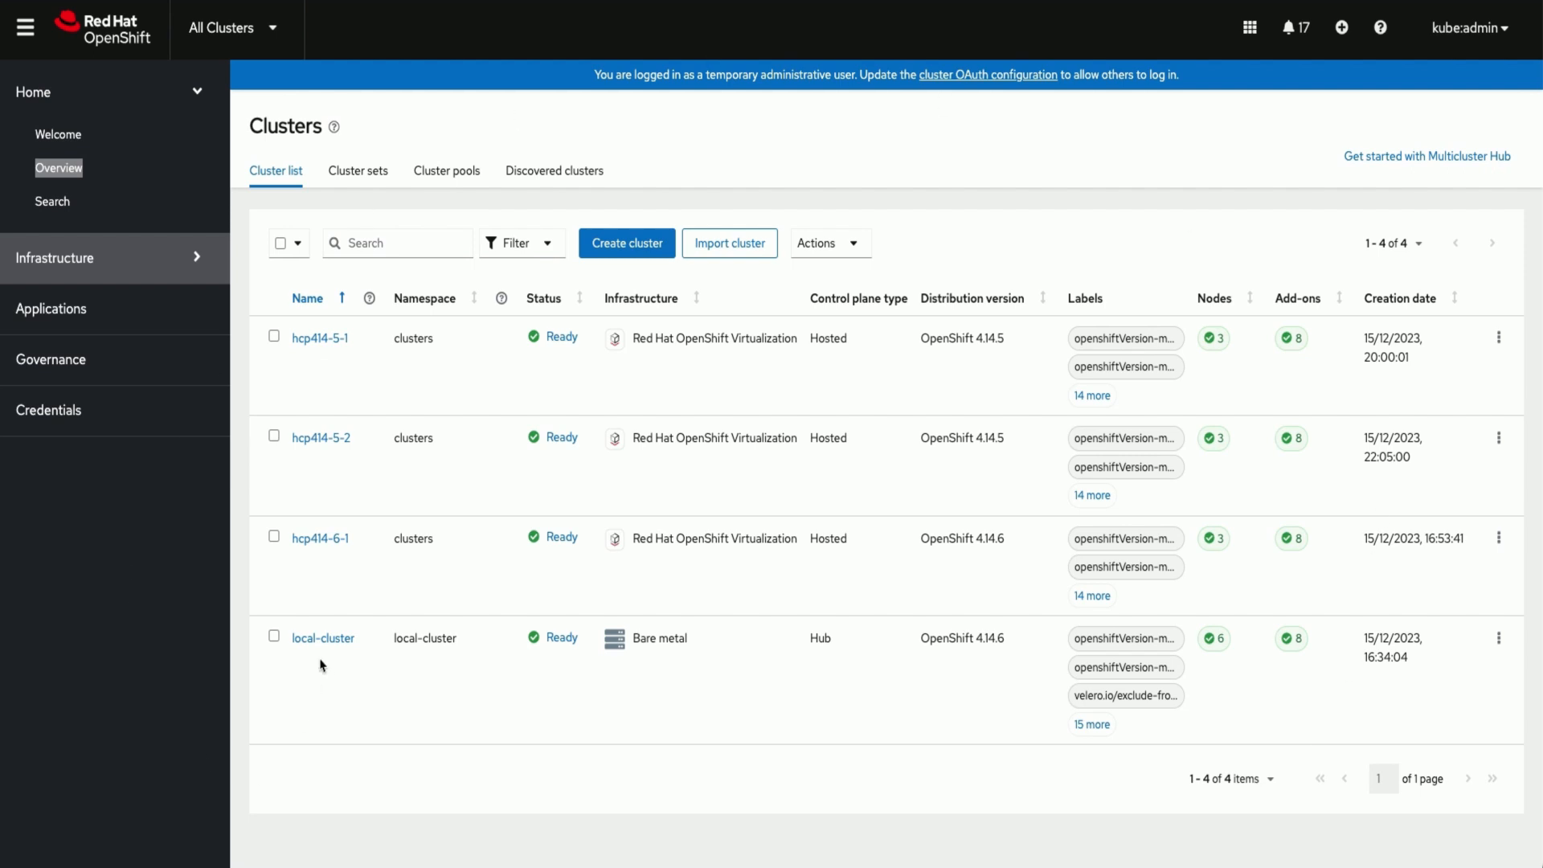
mouse_move(370, 583)
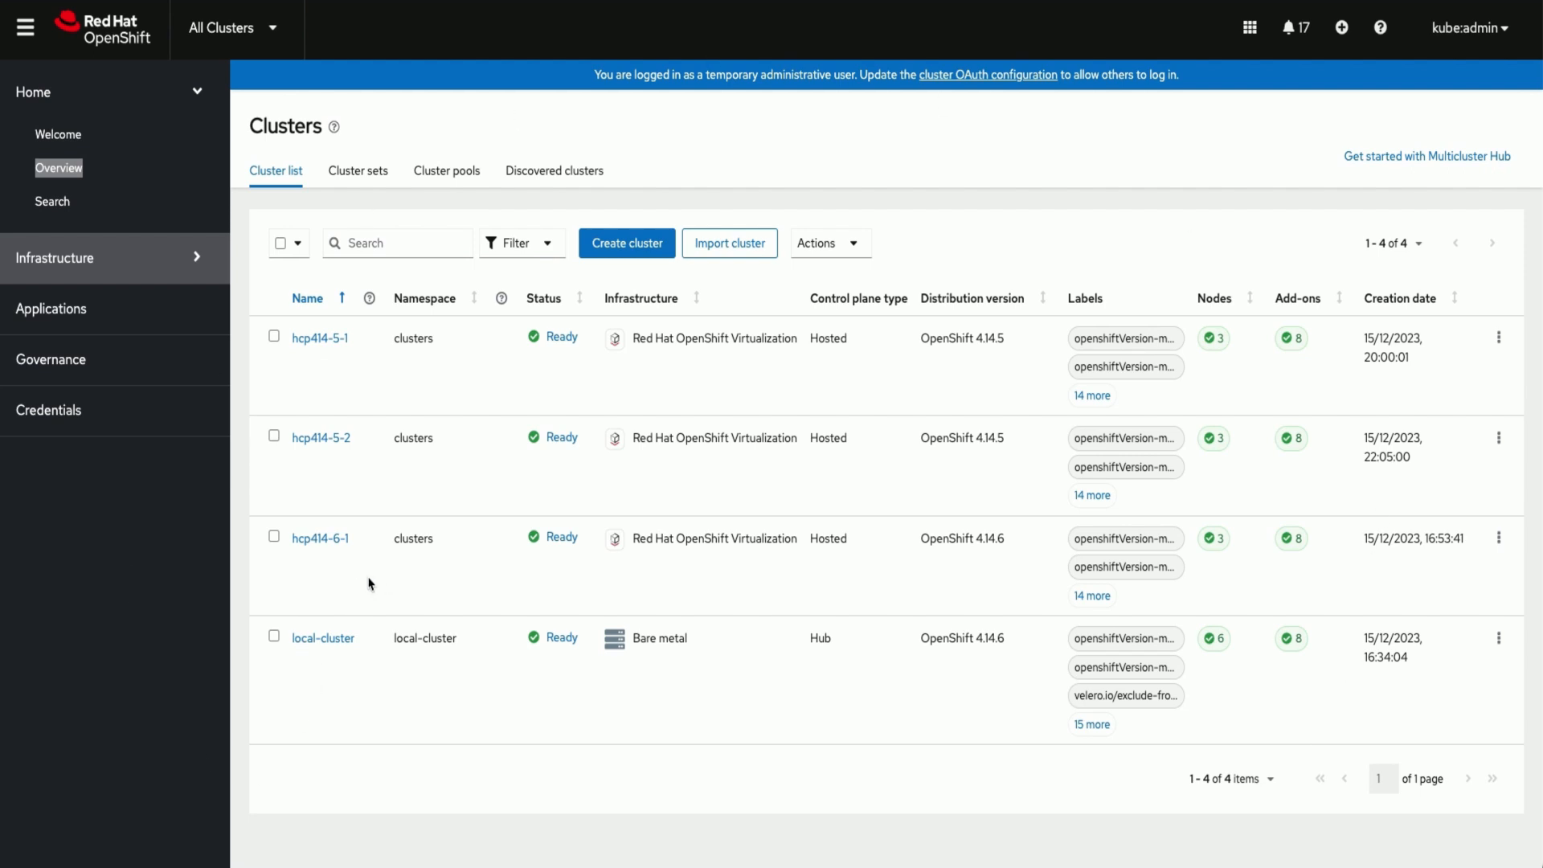
mouse_move(1113, 557)
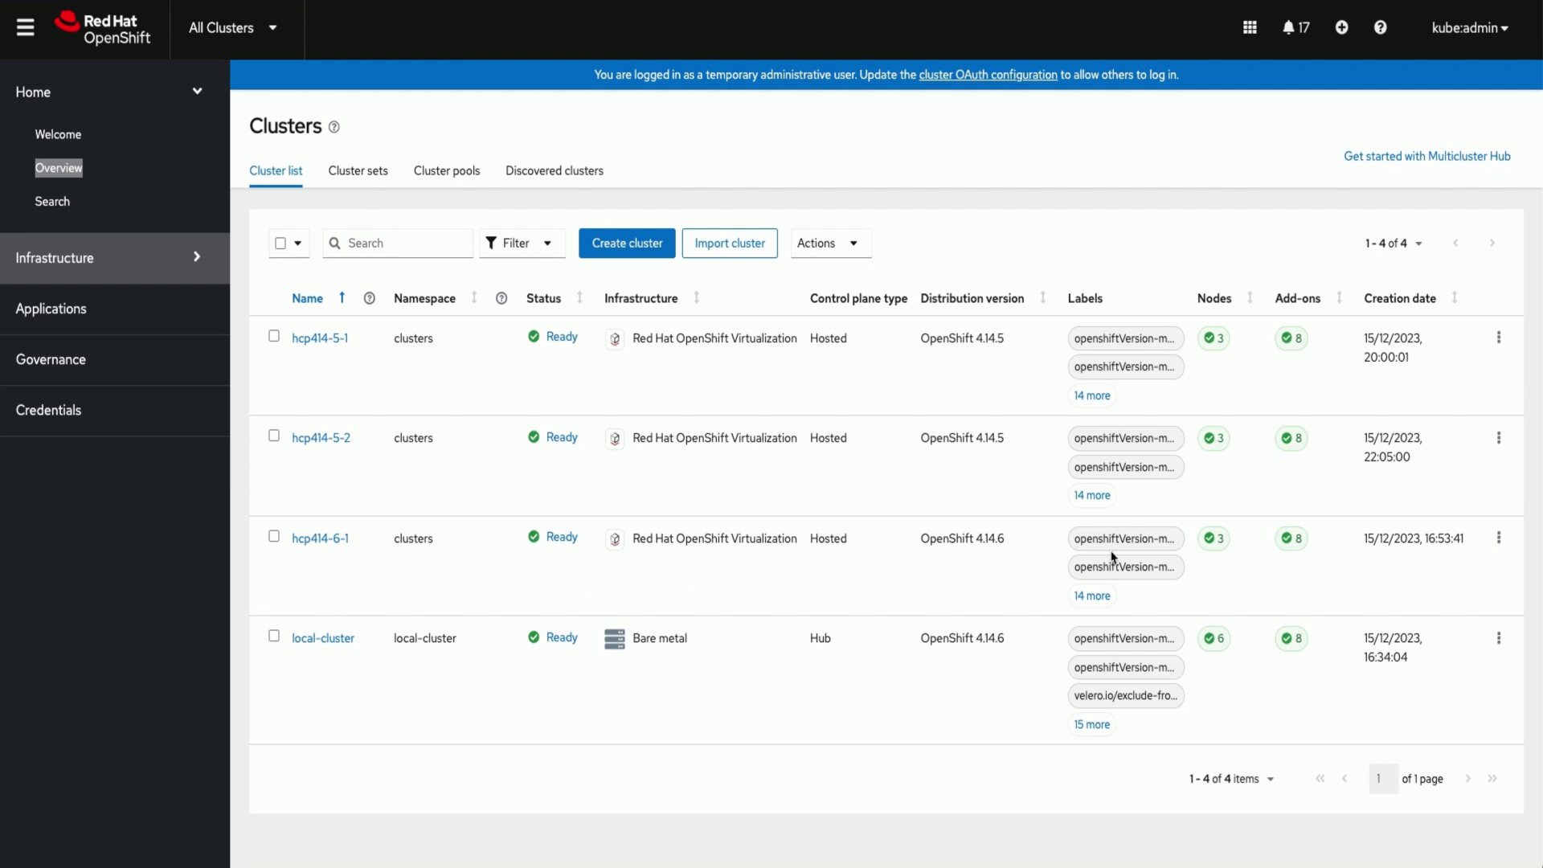